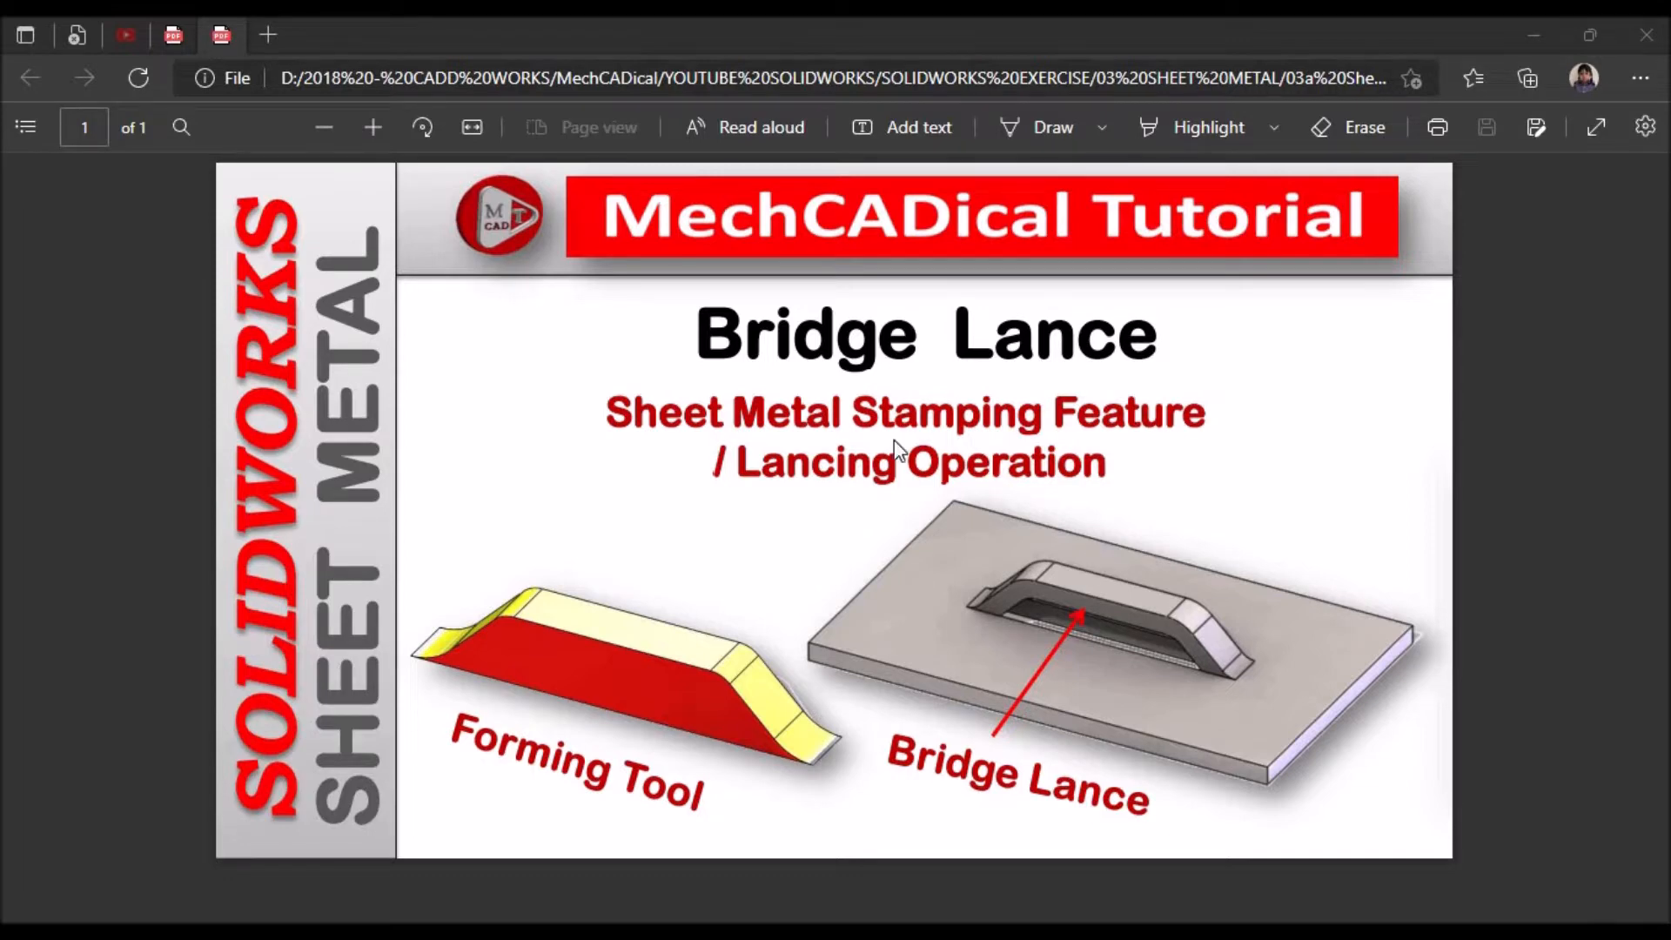
pyautogui.moveTo(1149, 439)
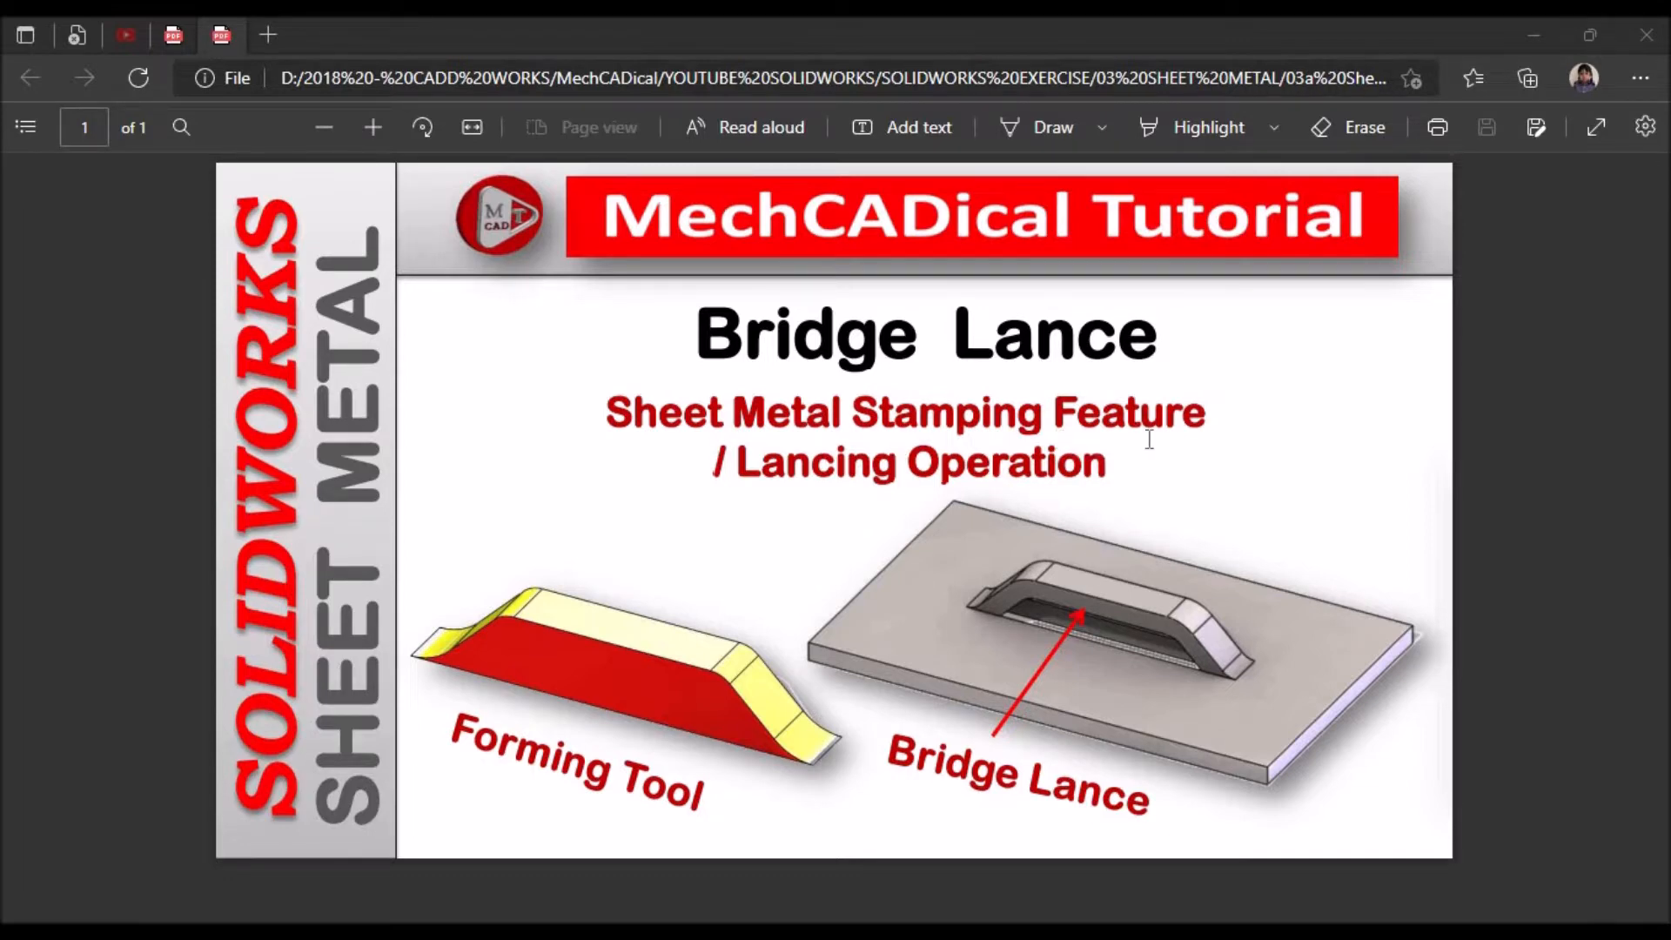
pyautogui.moveTo(837, 501)
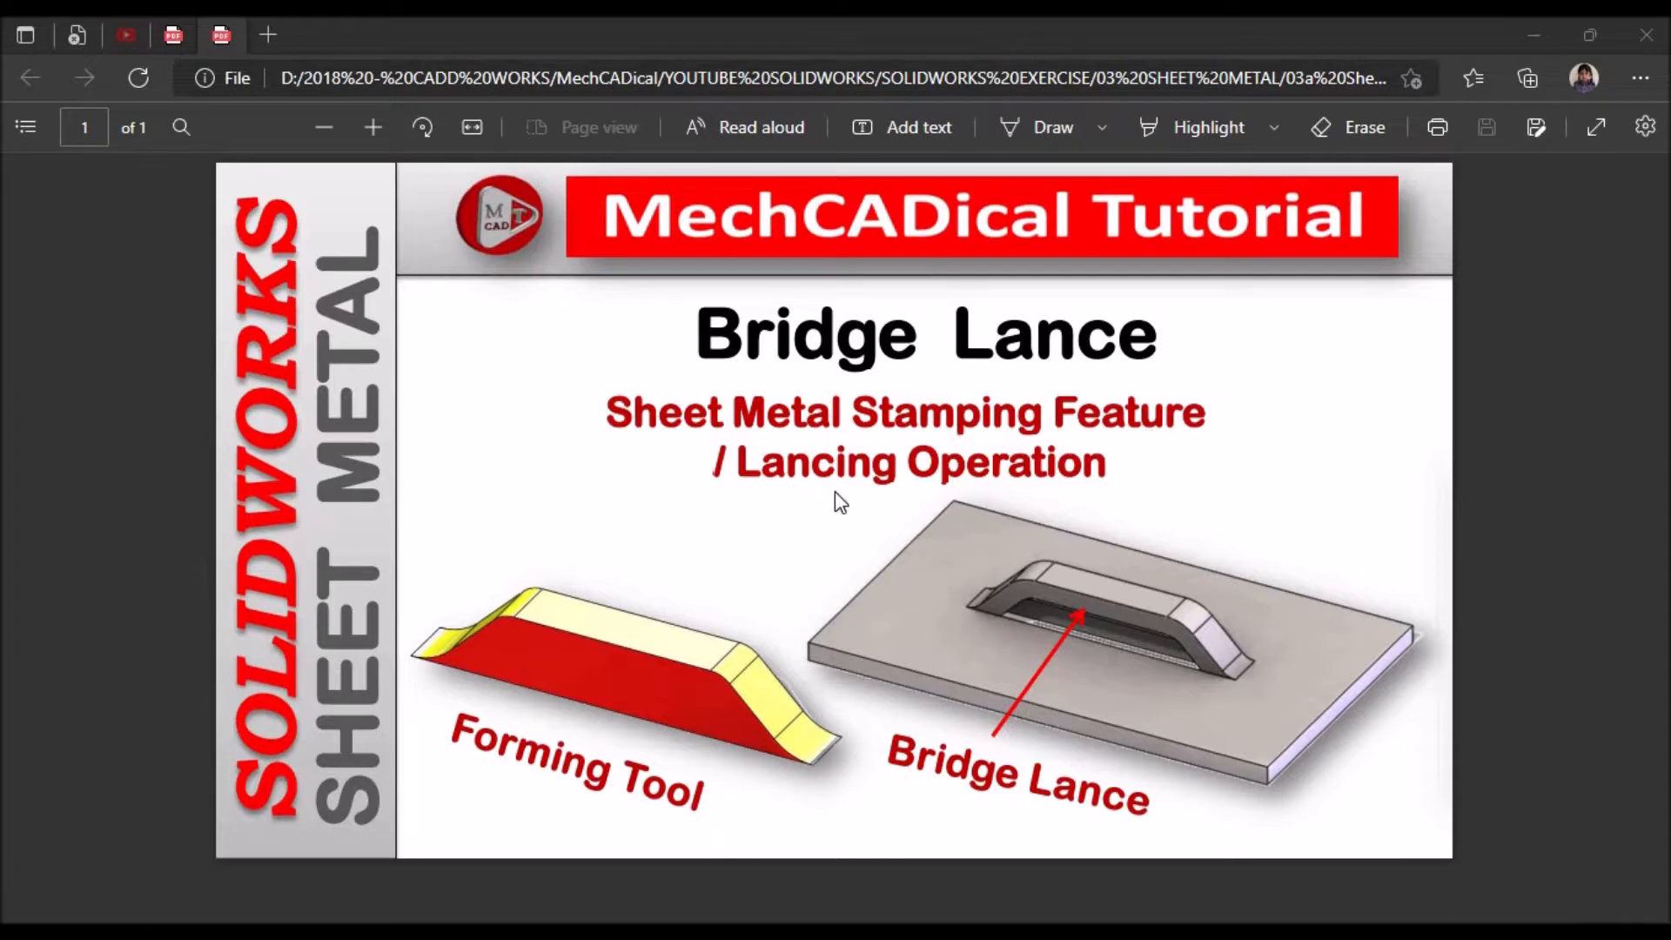
pyautogui.moveTo(799, 514)
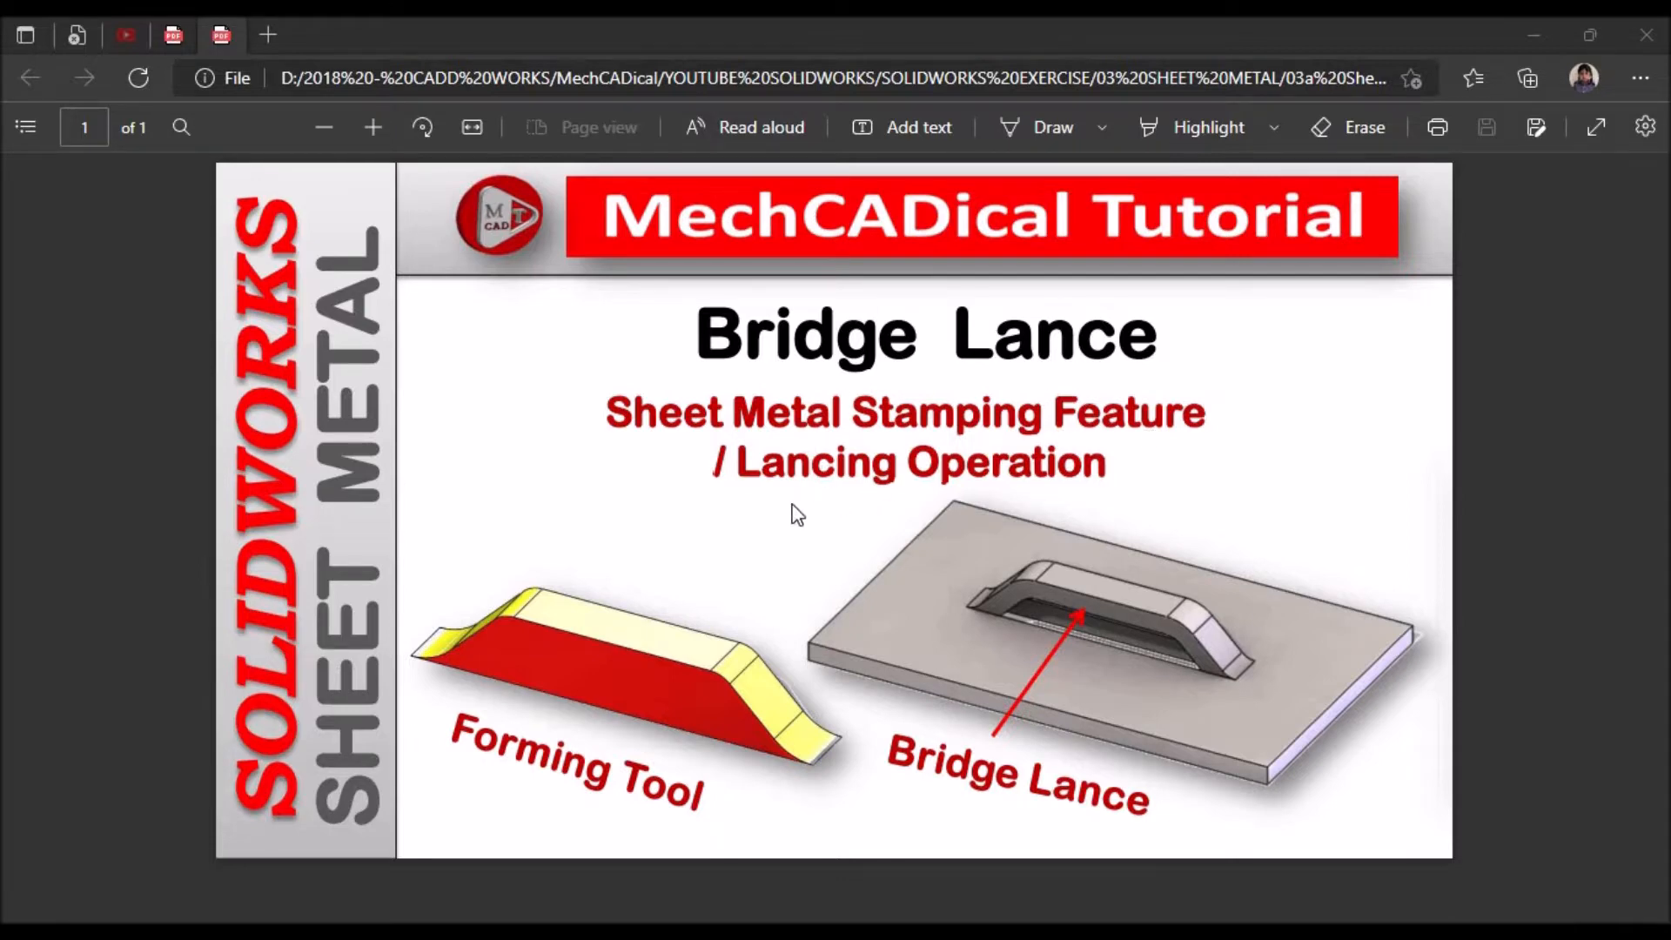
pyautogui.moveTo(959, 488)
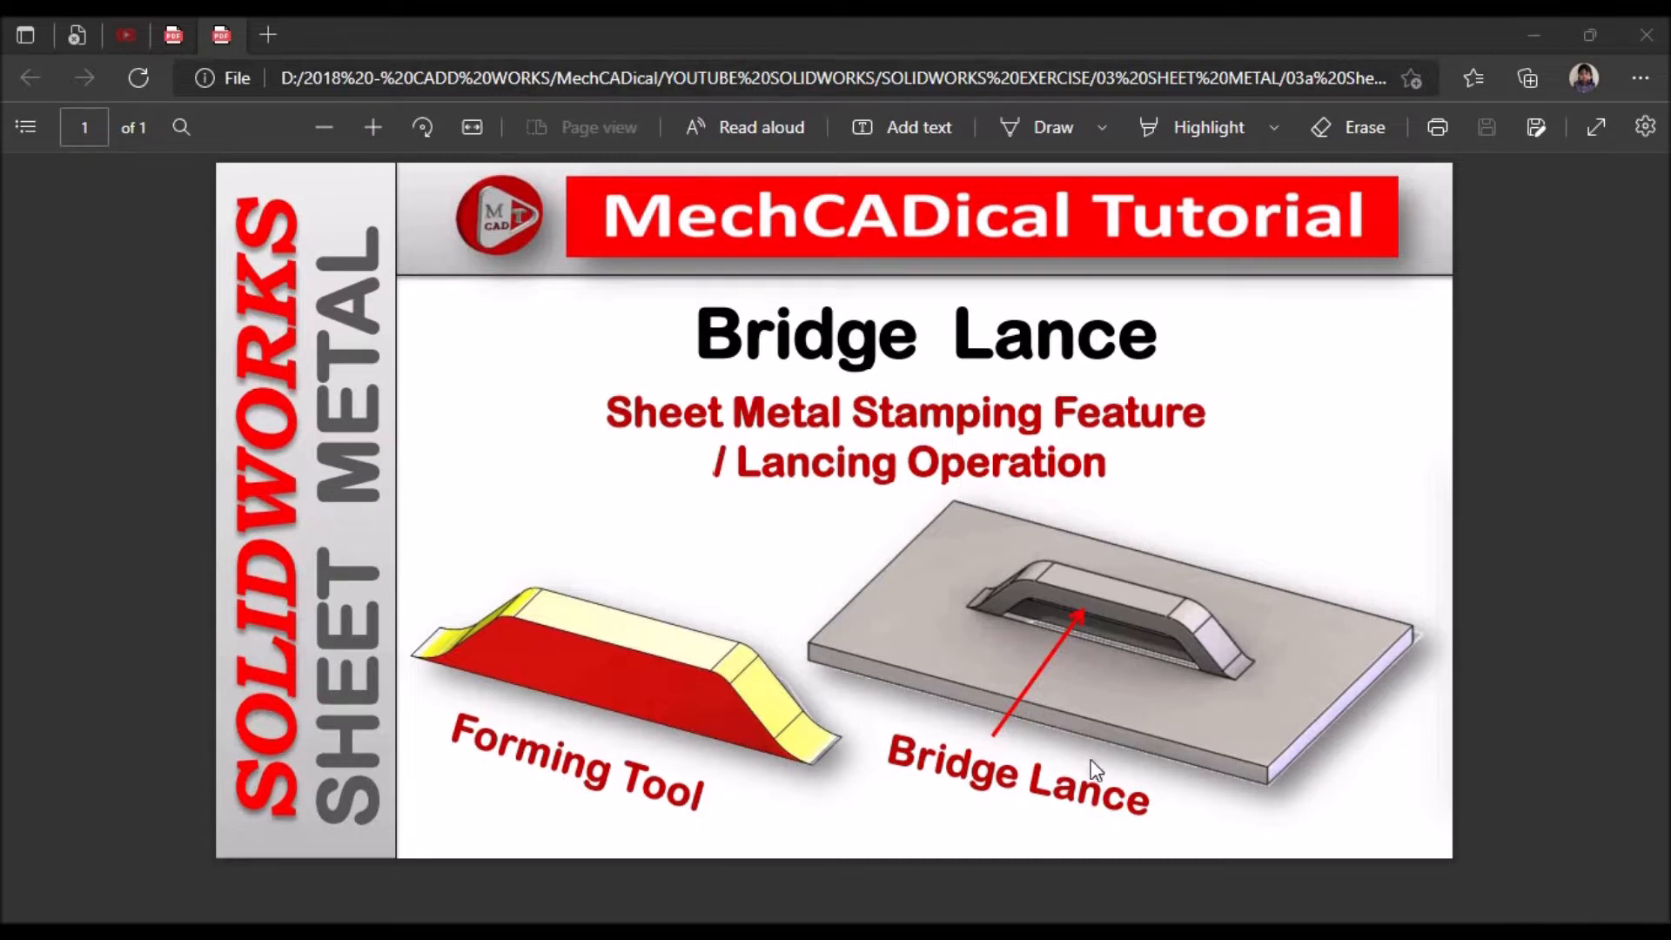
pyautogui.moveTo(964, 778)
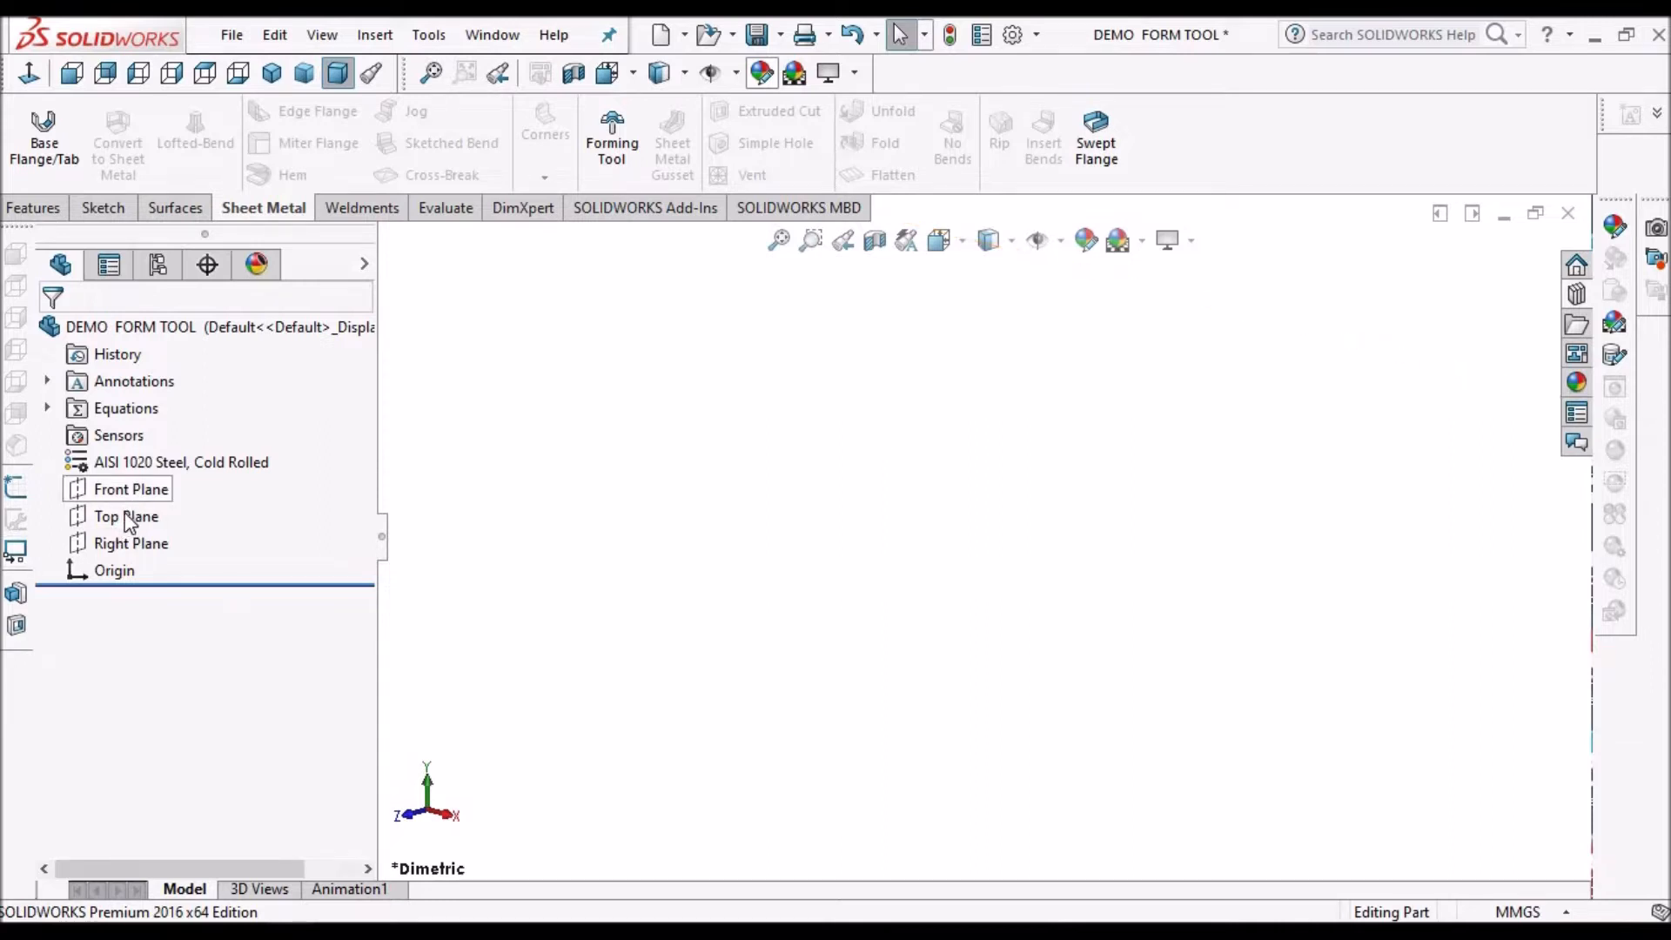
# Sketch a 30 × 10 mm center rectangle at the origin on the Top Plane.
pyautogui.click(125, 516)
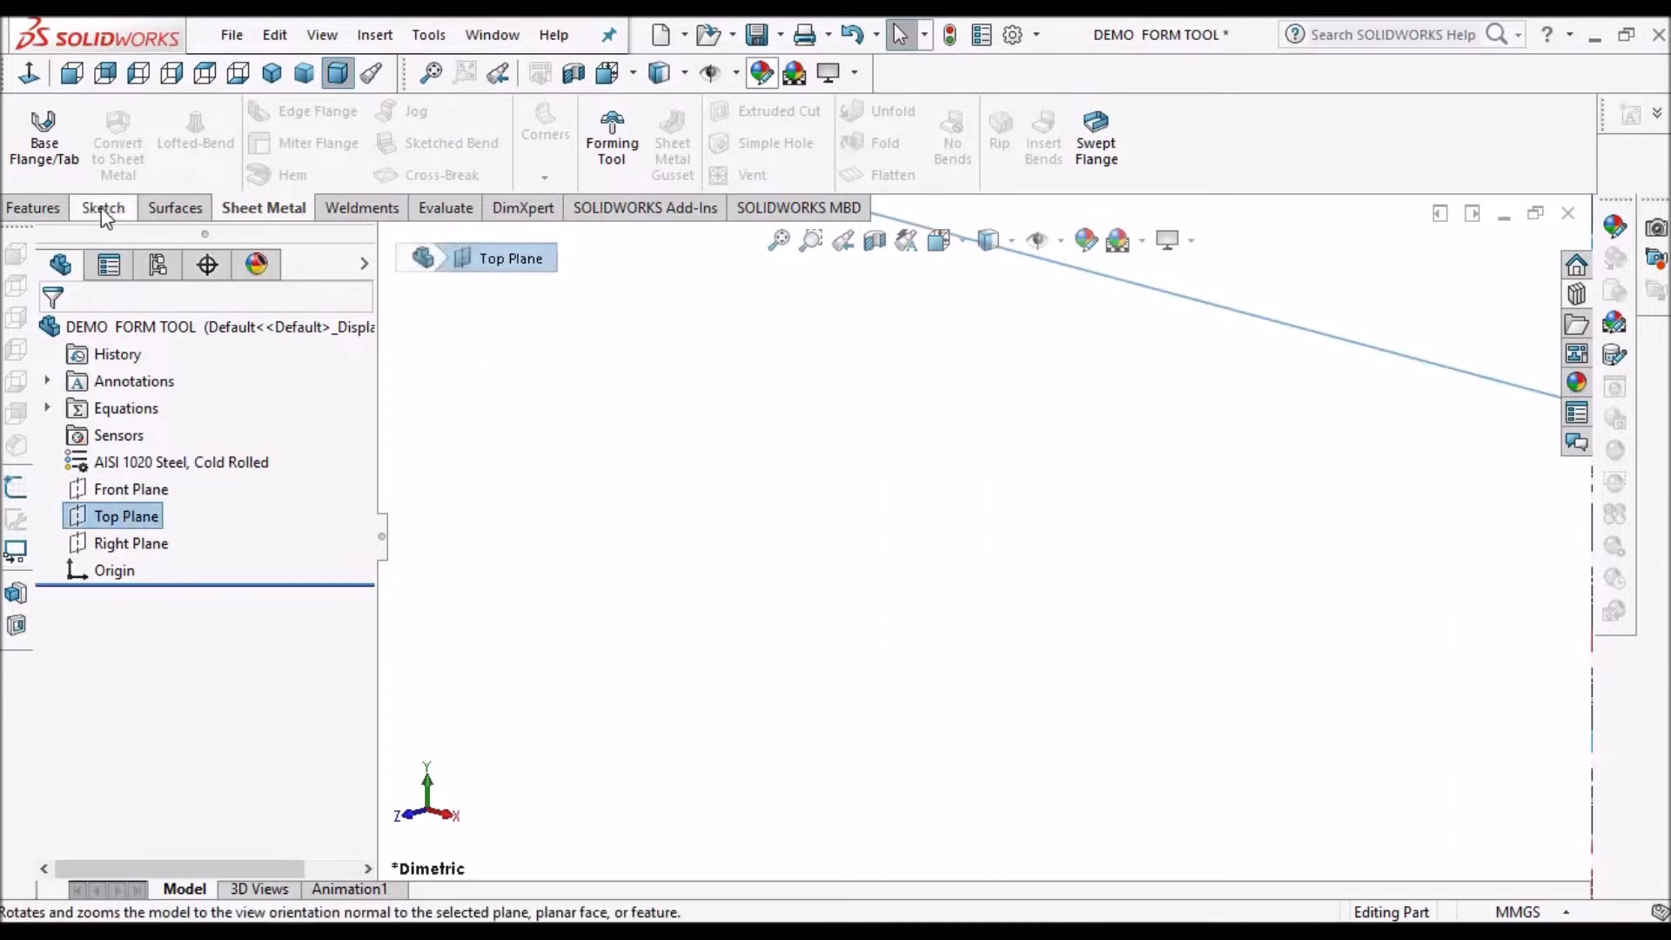
pyautogui.click(103, 207)
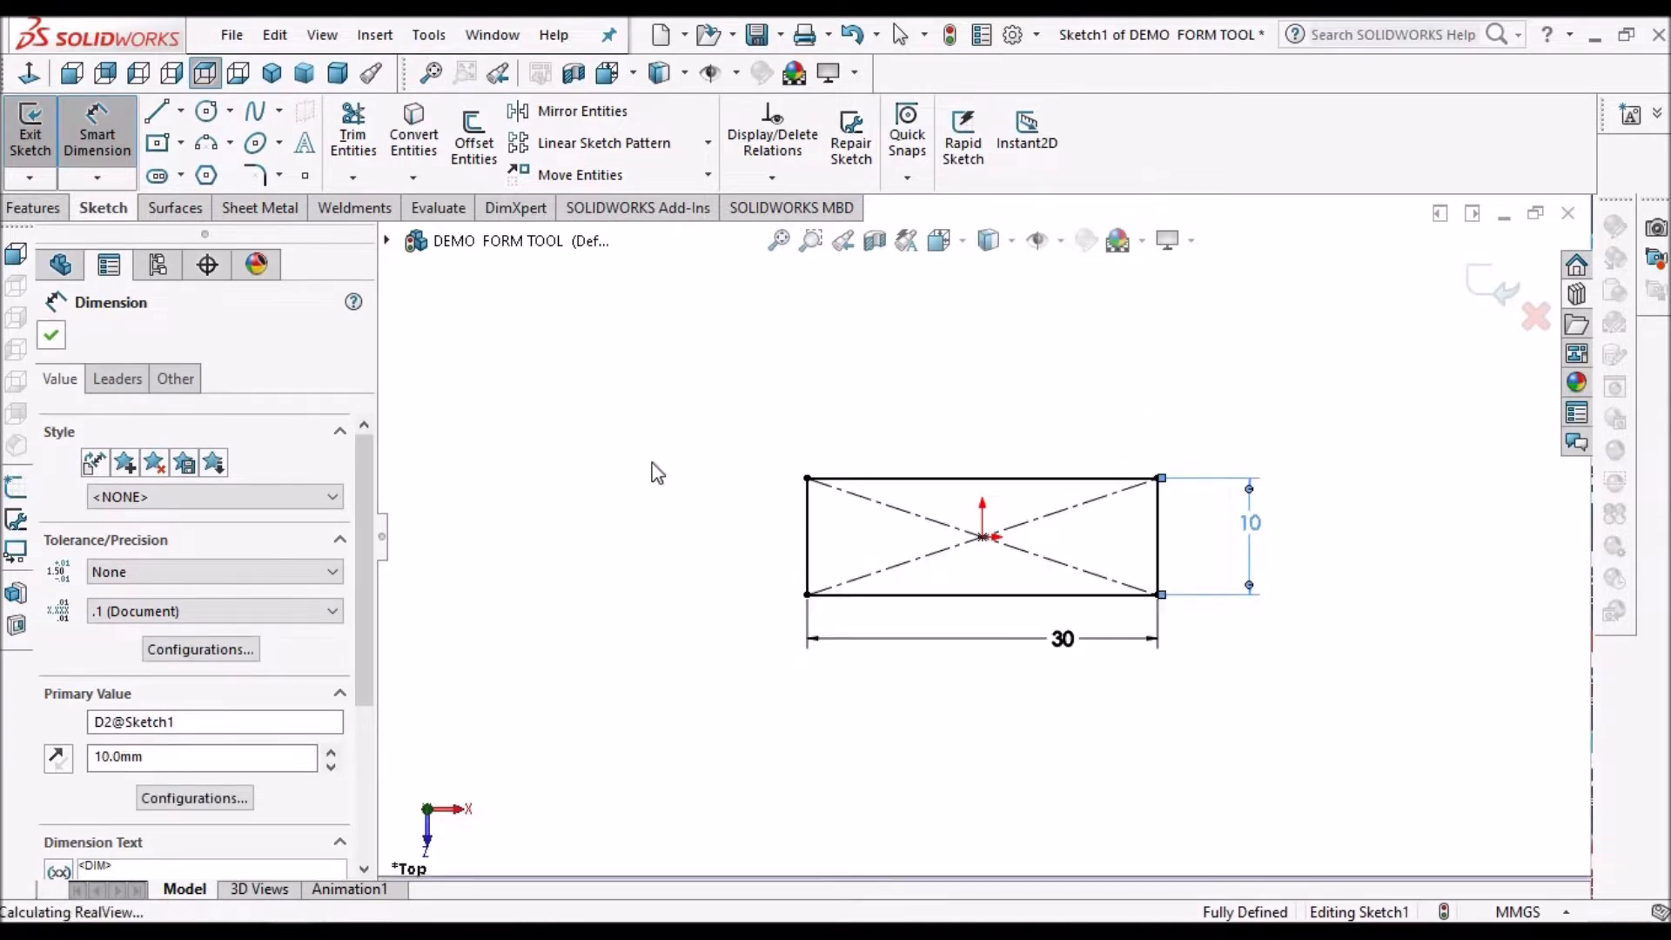
pyautogui.click(50, 335)
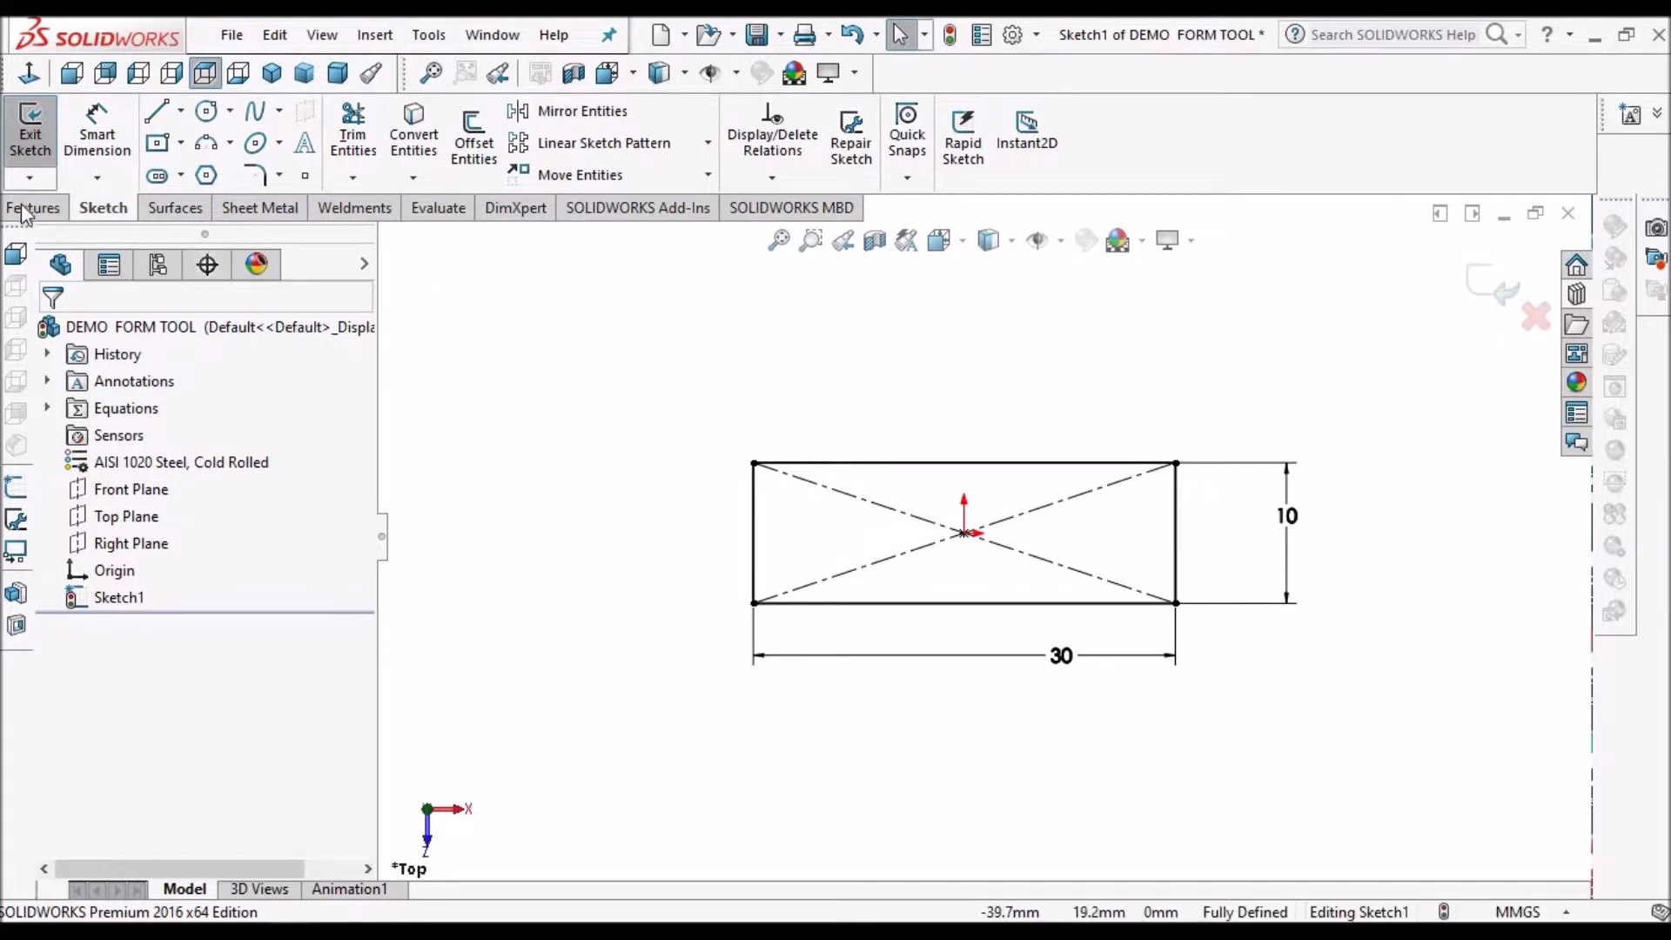
# Extrude the rectangle blind 2 mm into a solid plate (Boss-Extrude1).
pyautogui.click(35, 207)
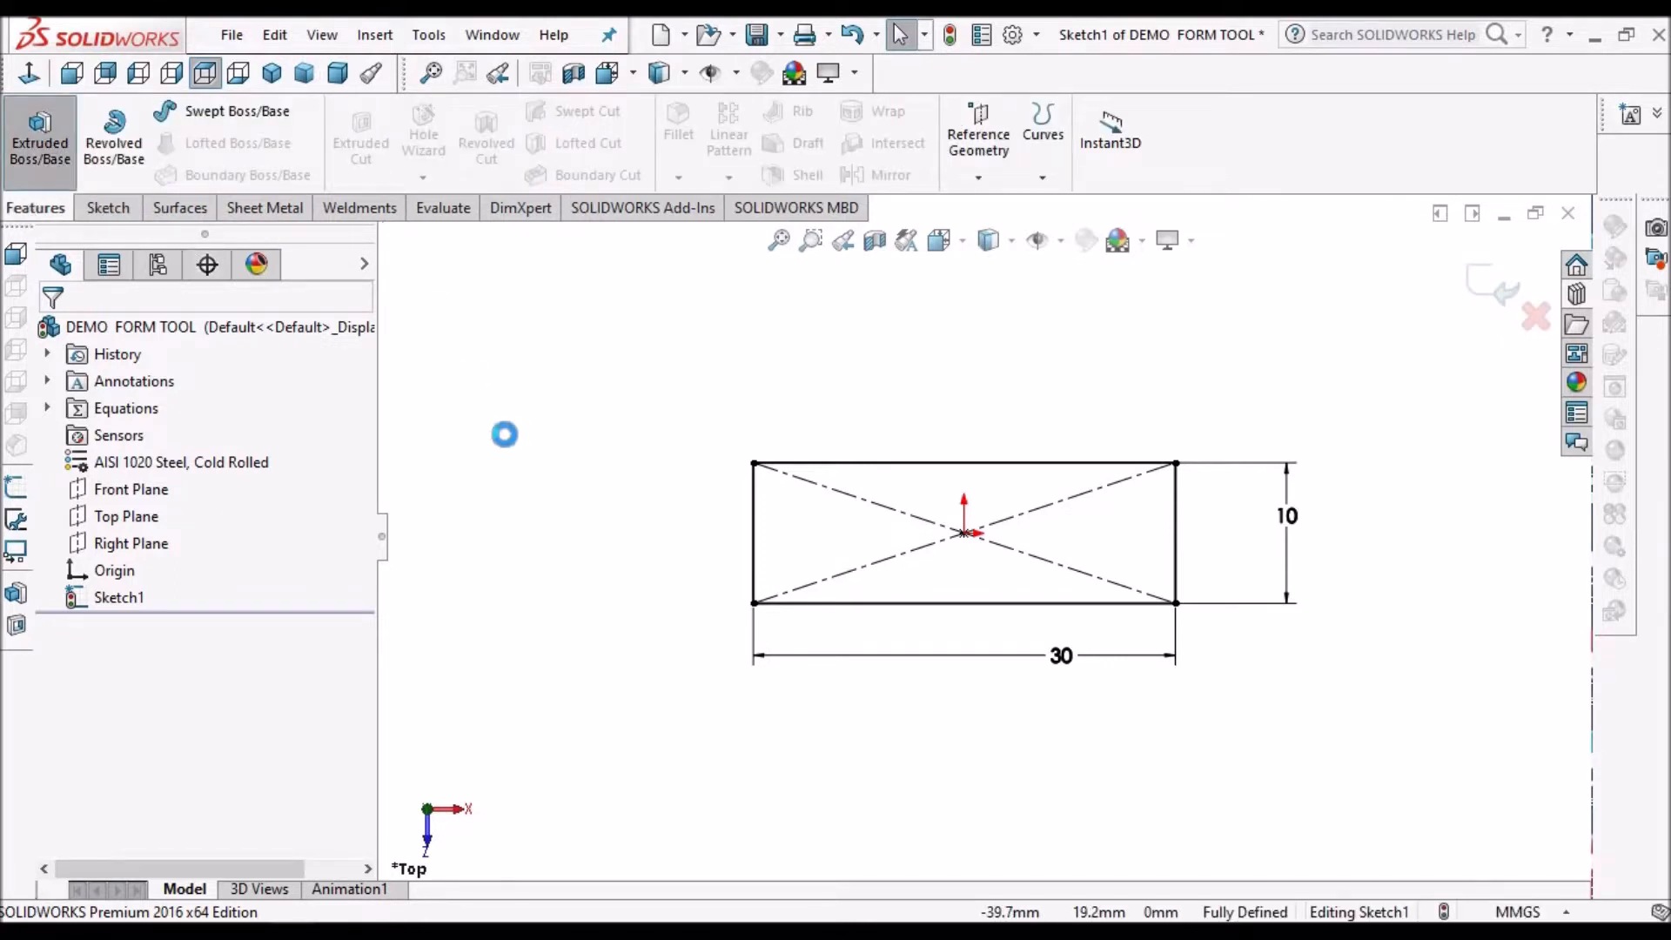
pyautogui.click(40, 139)
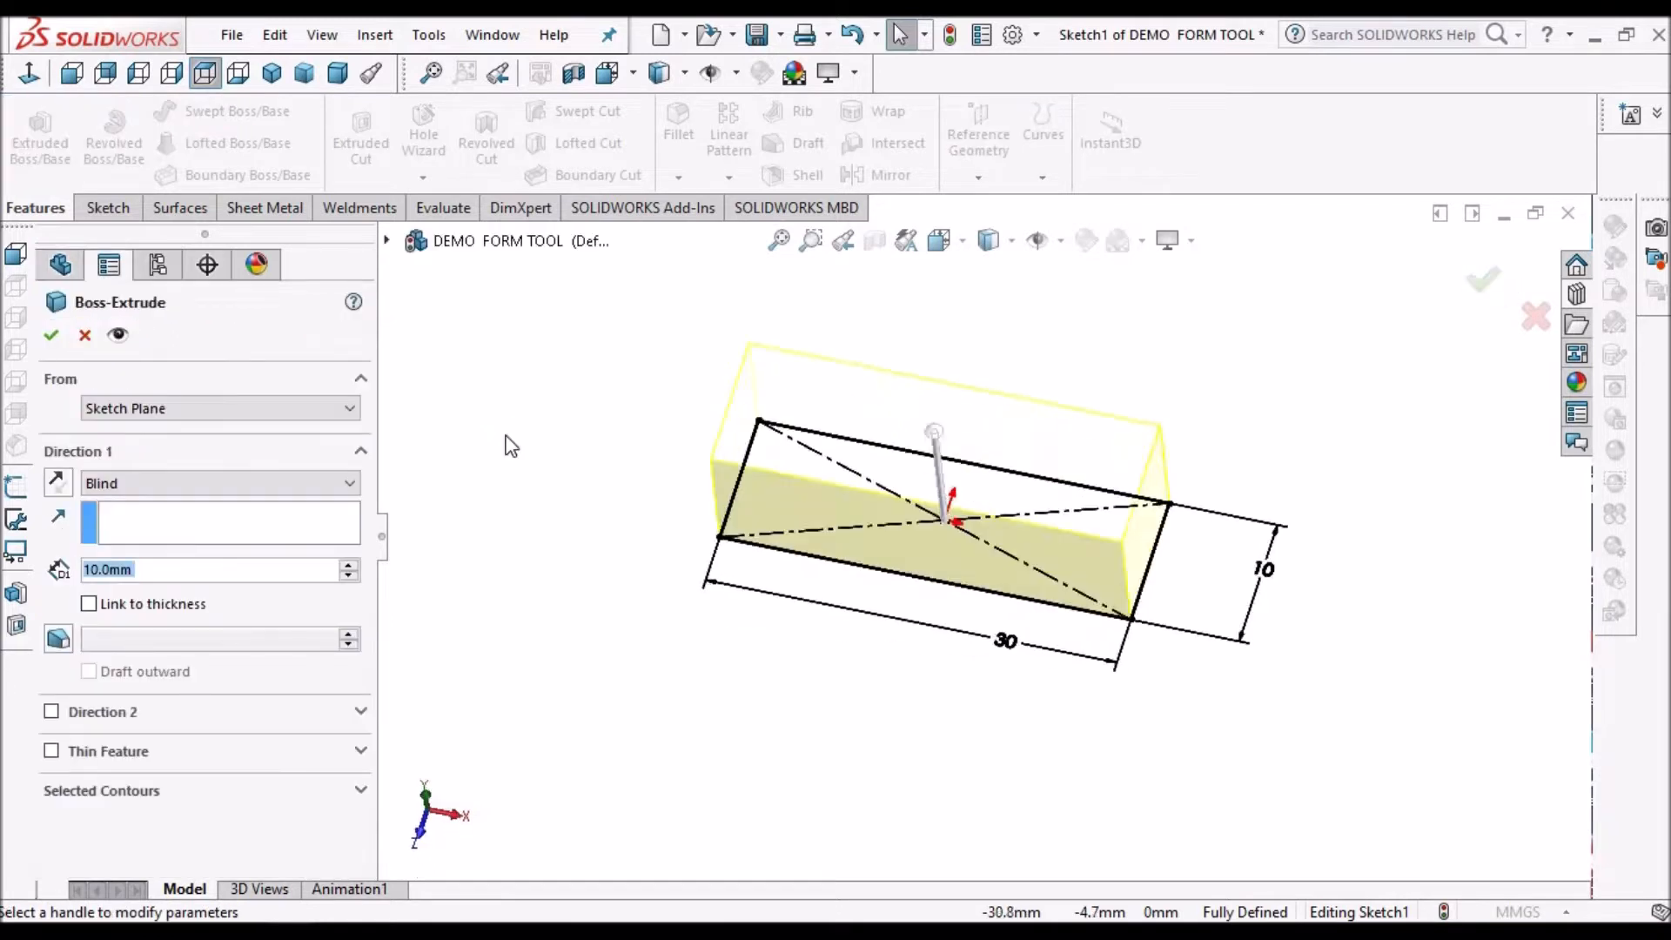
pyautogui.click(303, 73)
pyautogui.write('2')
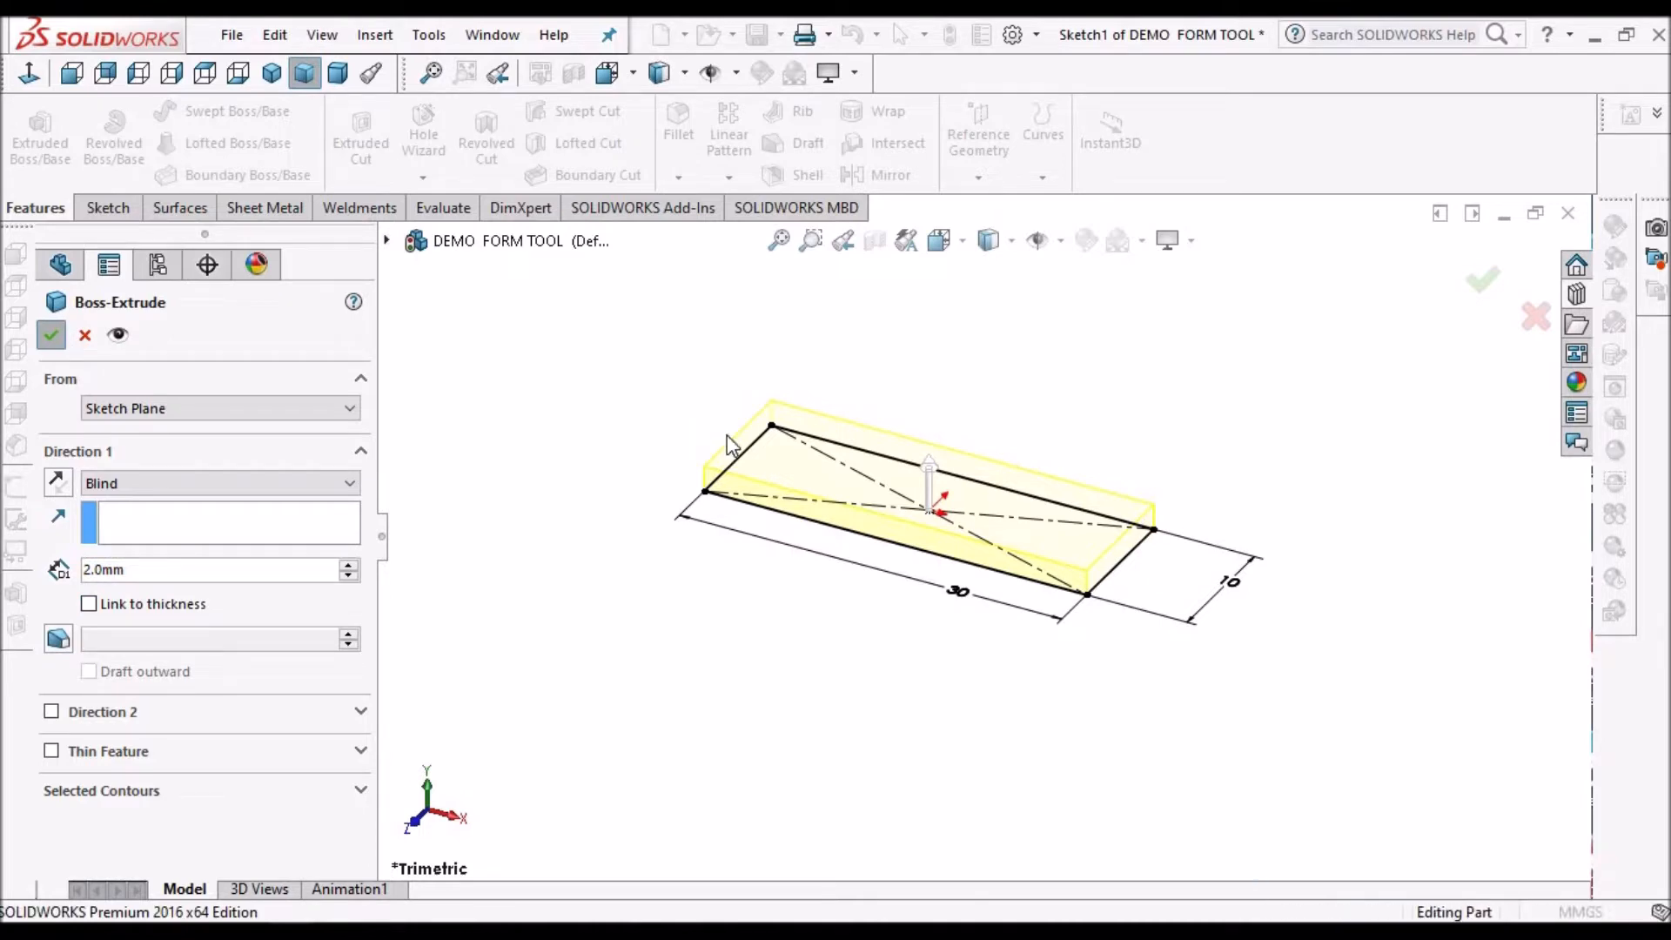
pyautogui.moveTo(595, 446)
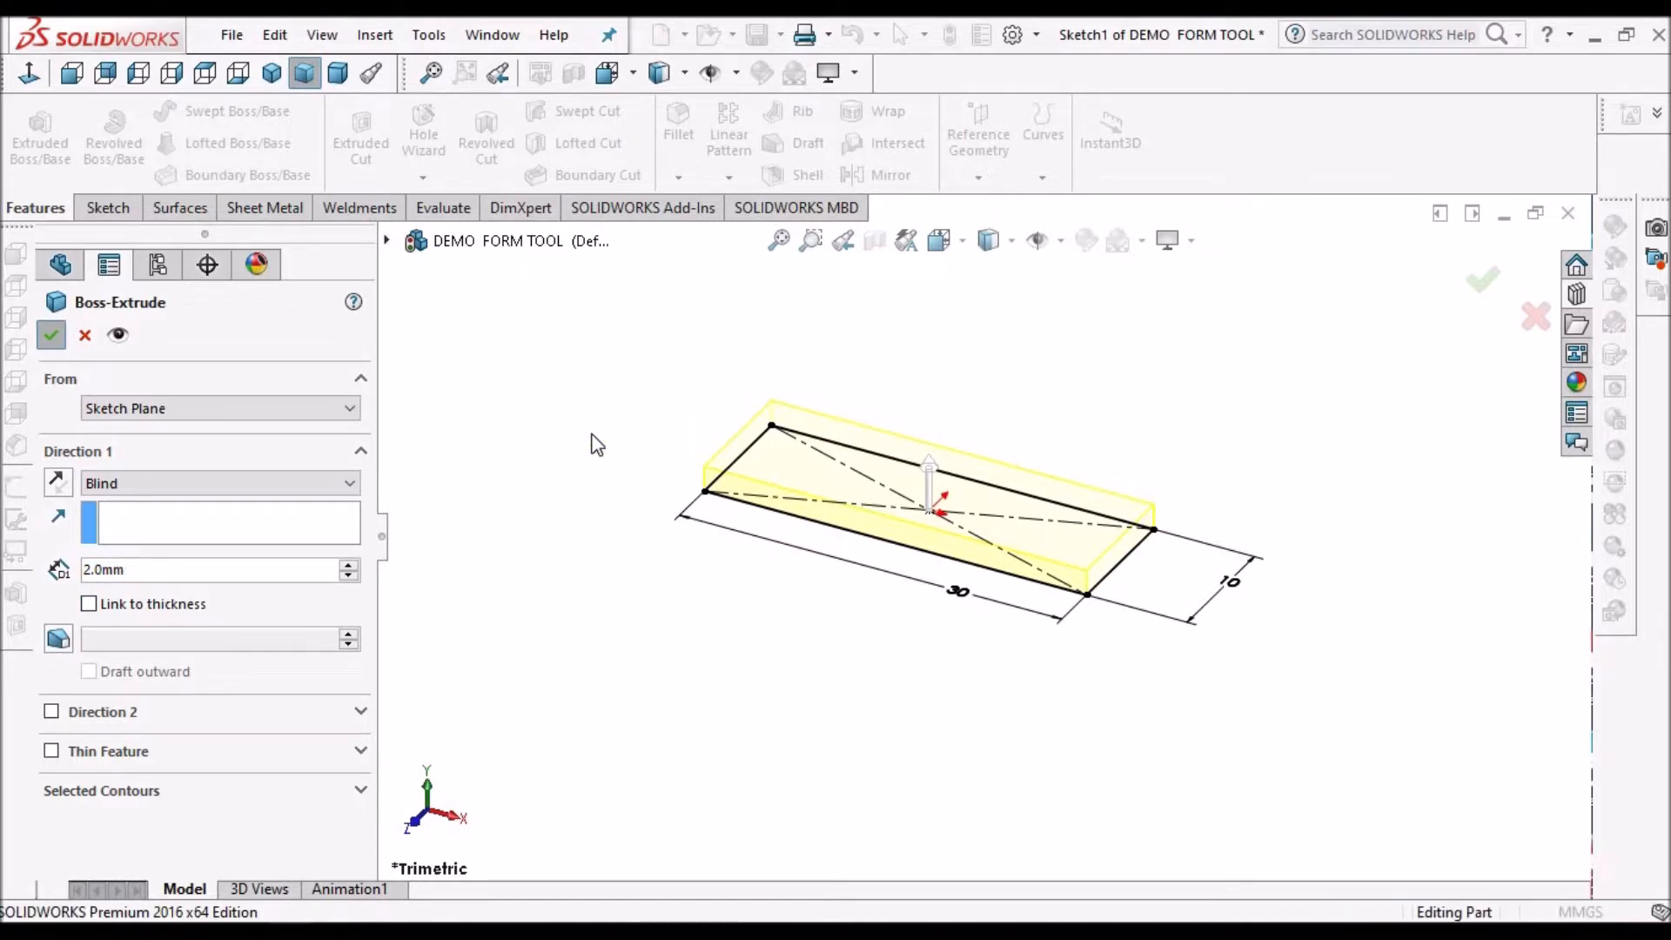
pyautogui.click(50, 334)
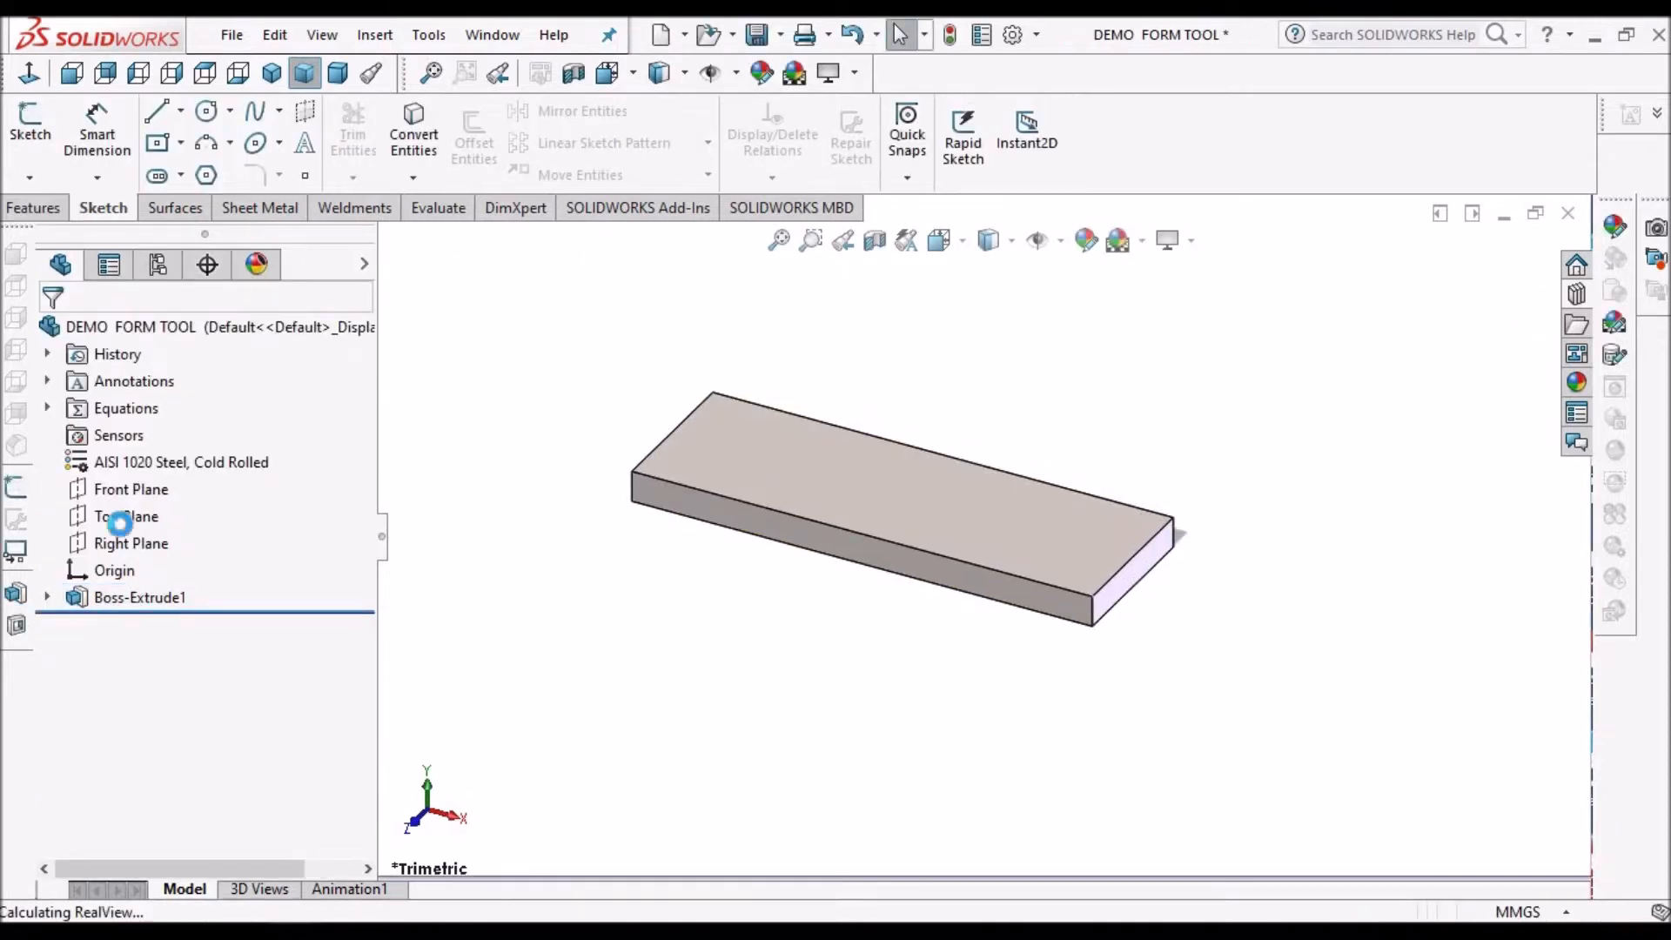
# Start a Front Plane sketch, view it normal-to and draw a horizontal line above the plate.
pyautogui.click(130, 489)
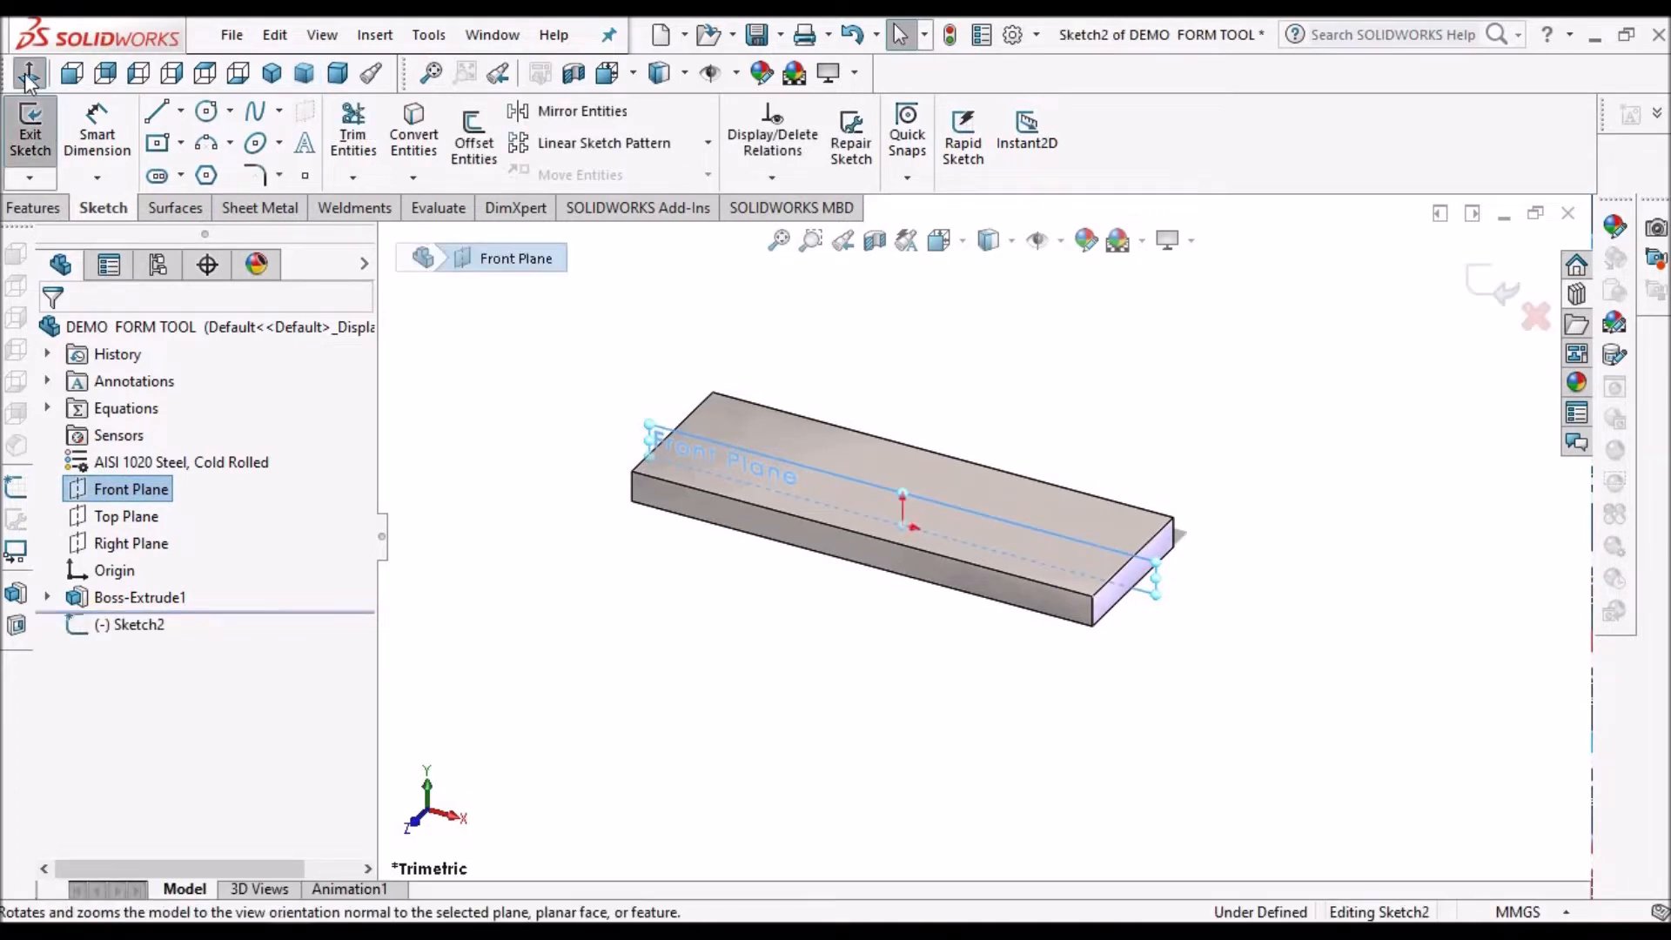
pyautogui.click(30, 71)
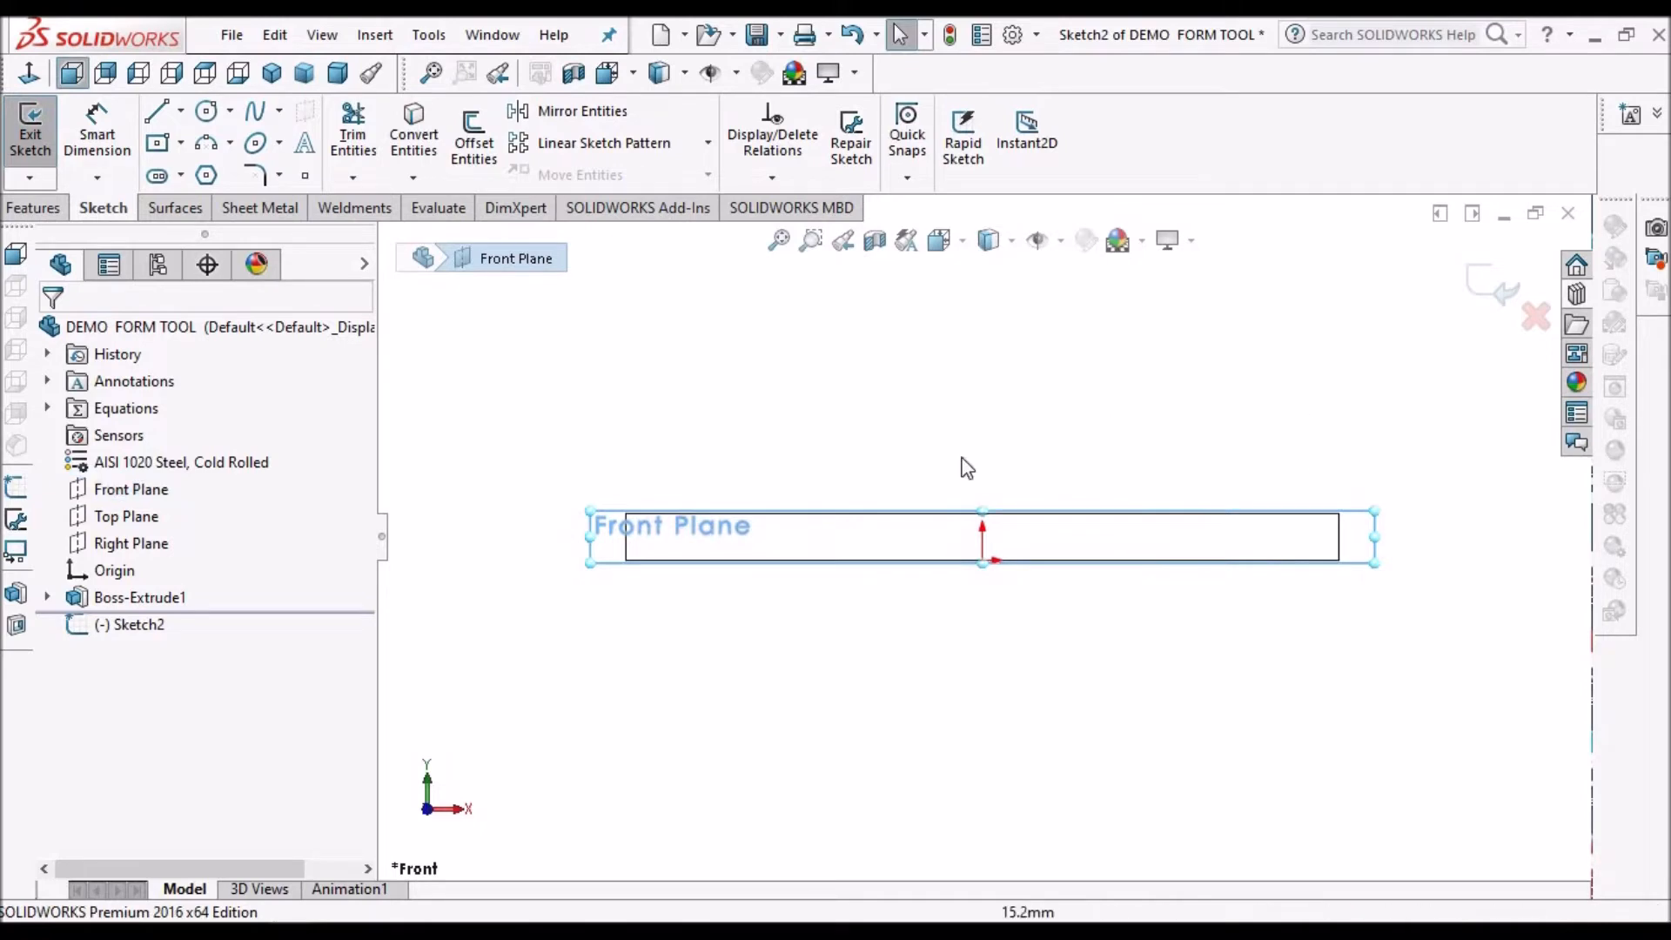
pyautogui.click(960, 466)
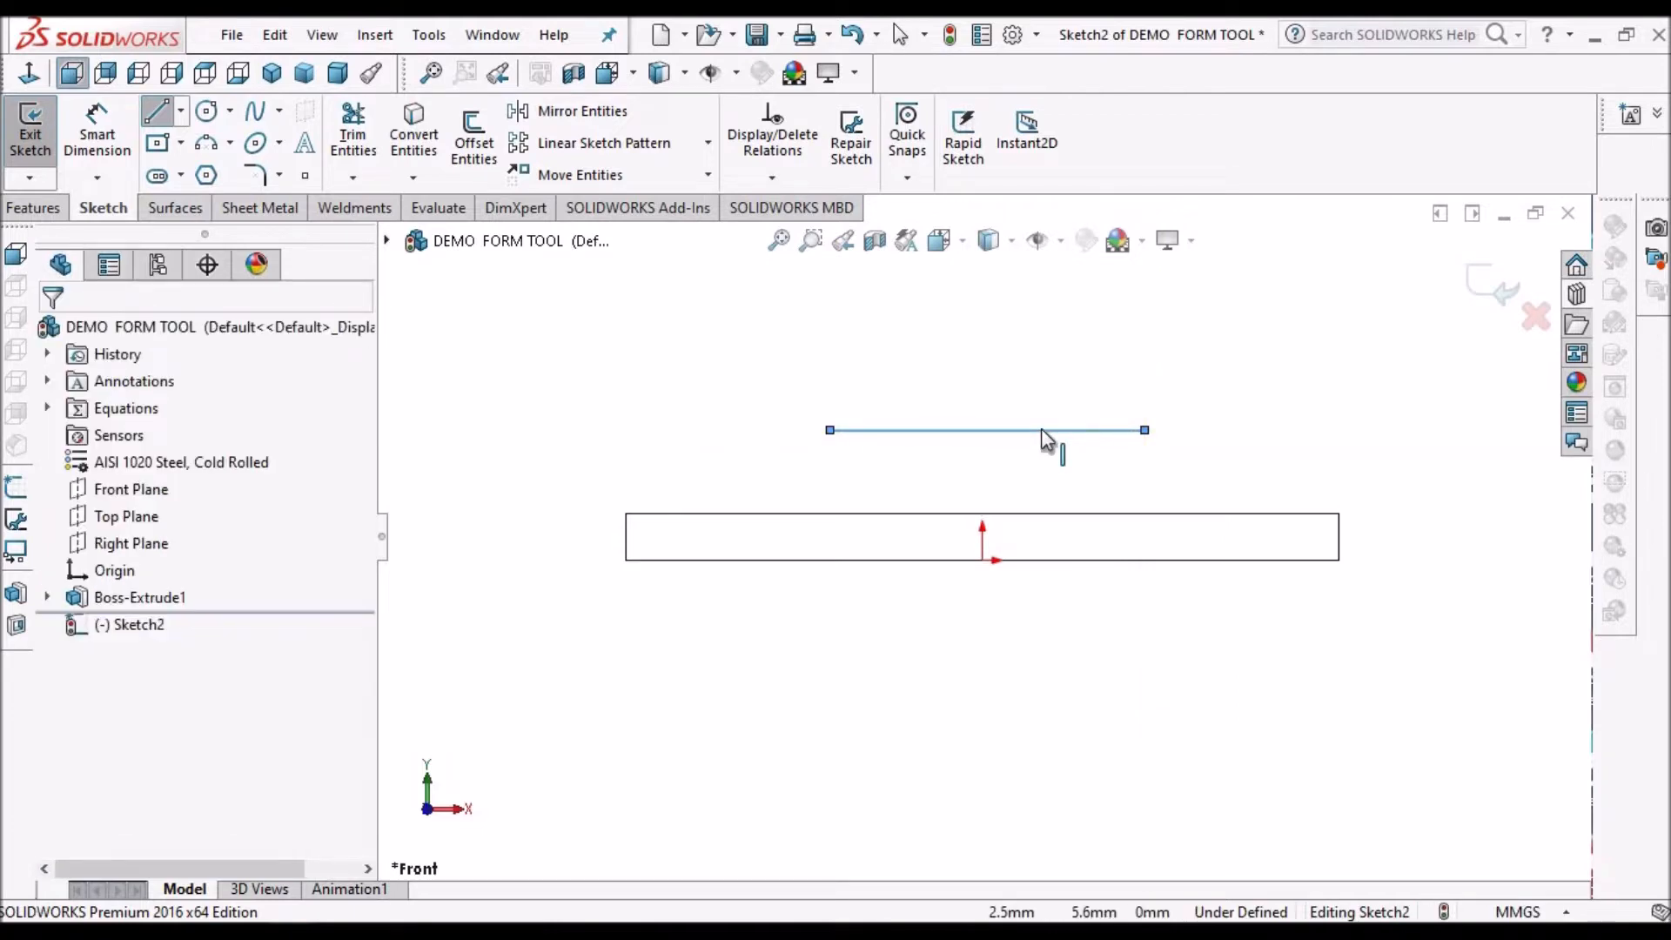
pyautogui.click(986, 430)
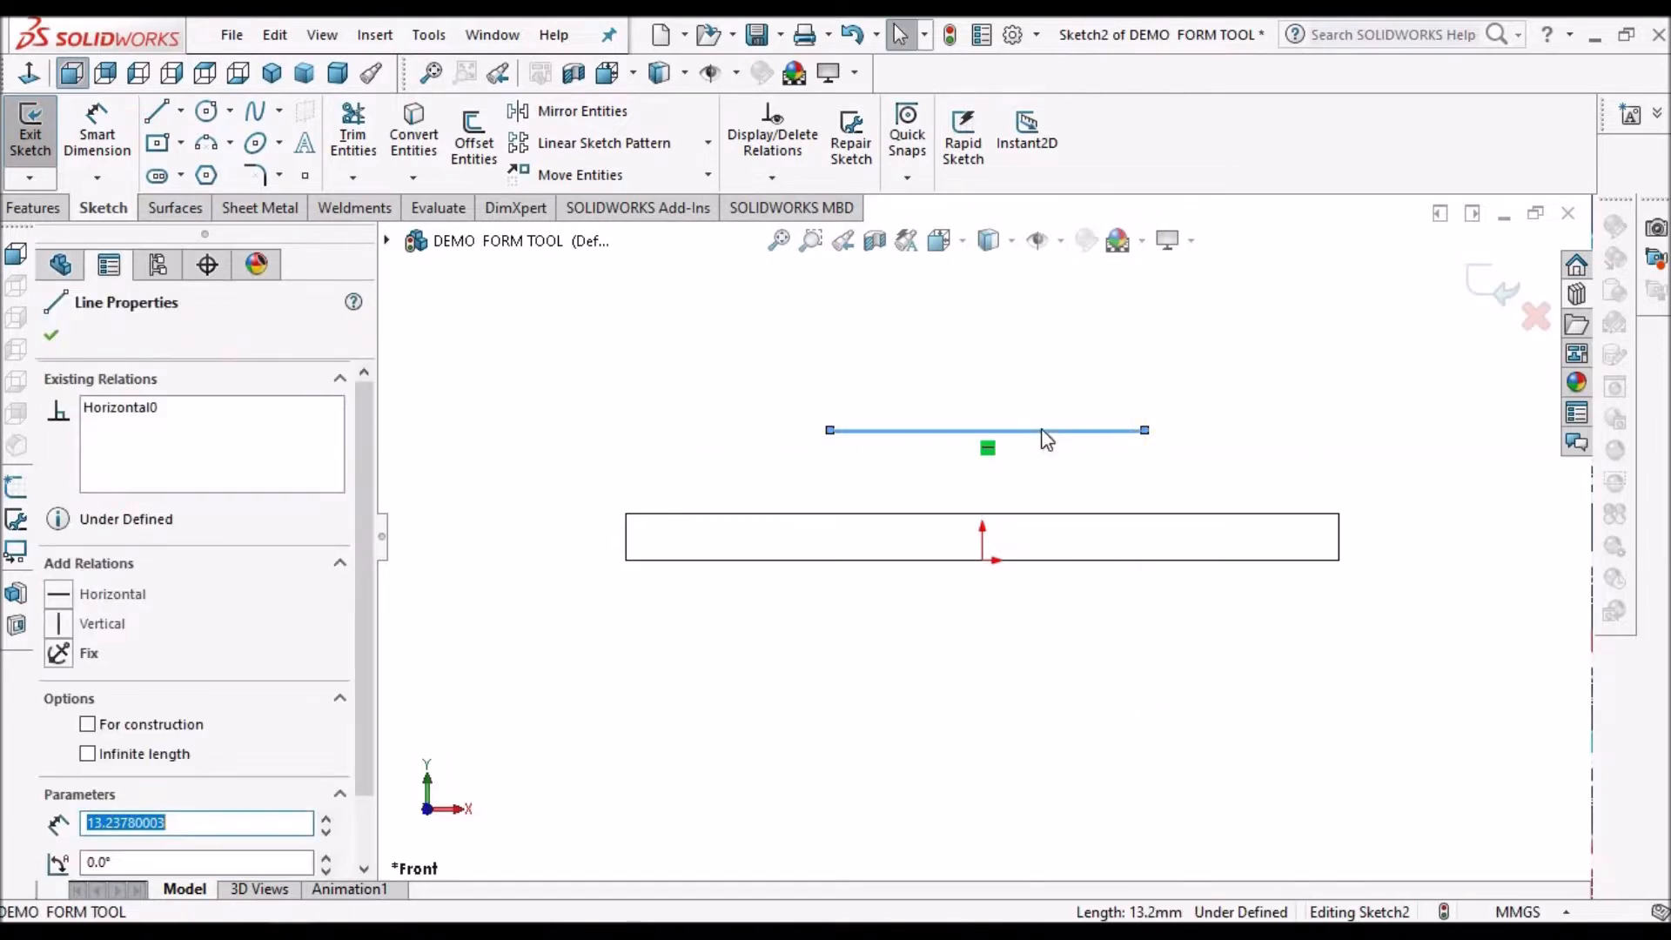
# Constrain the line's midpoint vertically in line with the origin.
pyautogui.rightClick(1044, 437)
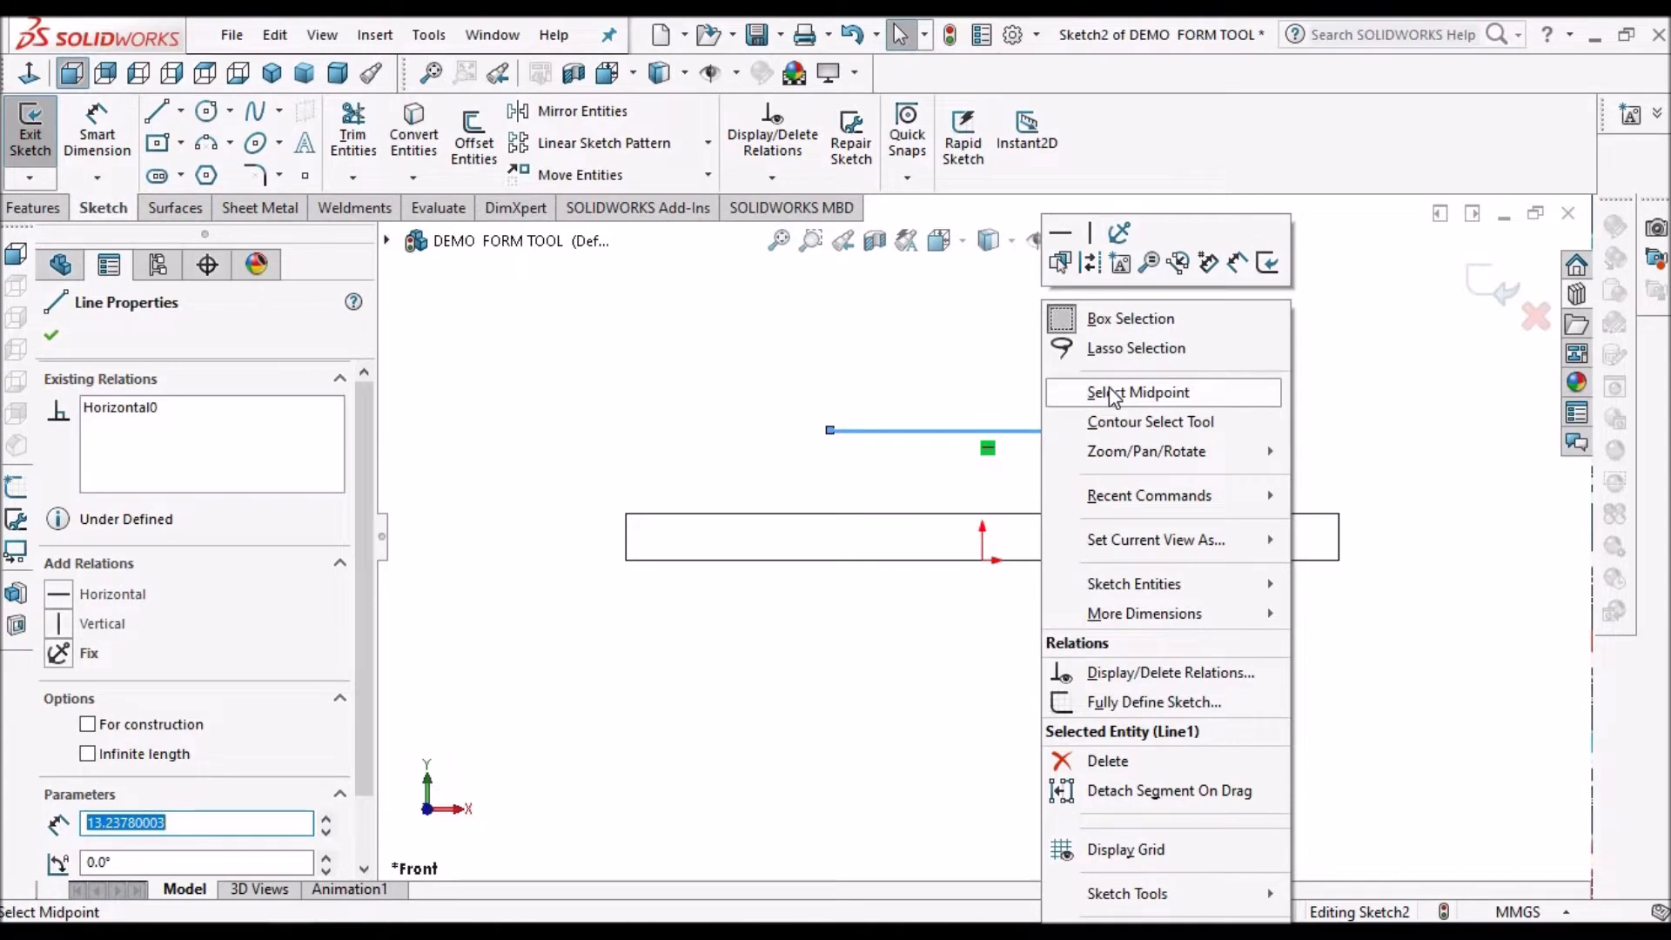
pyautogui.click(1137, 392)
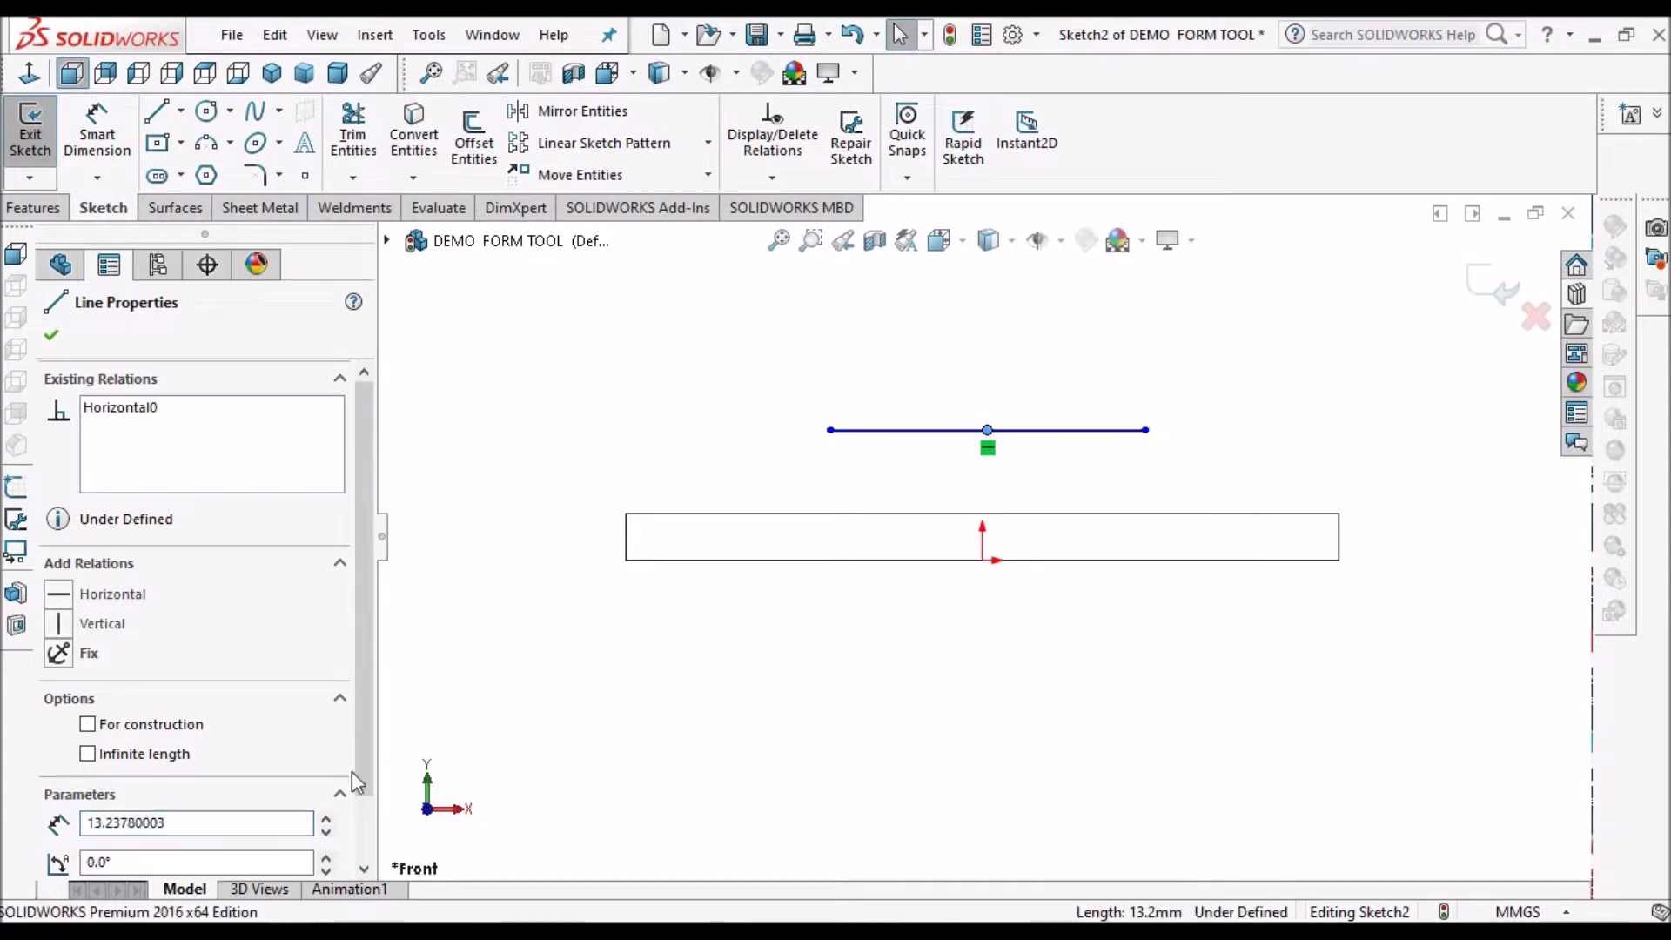
pyautogui.scroll(-3)
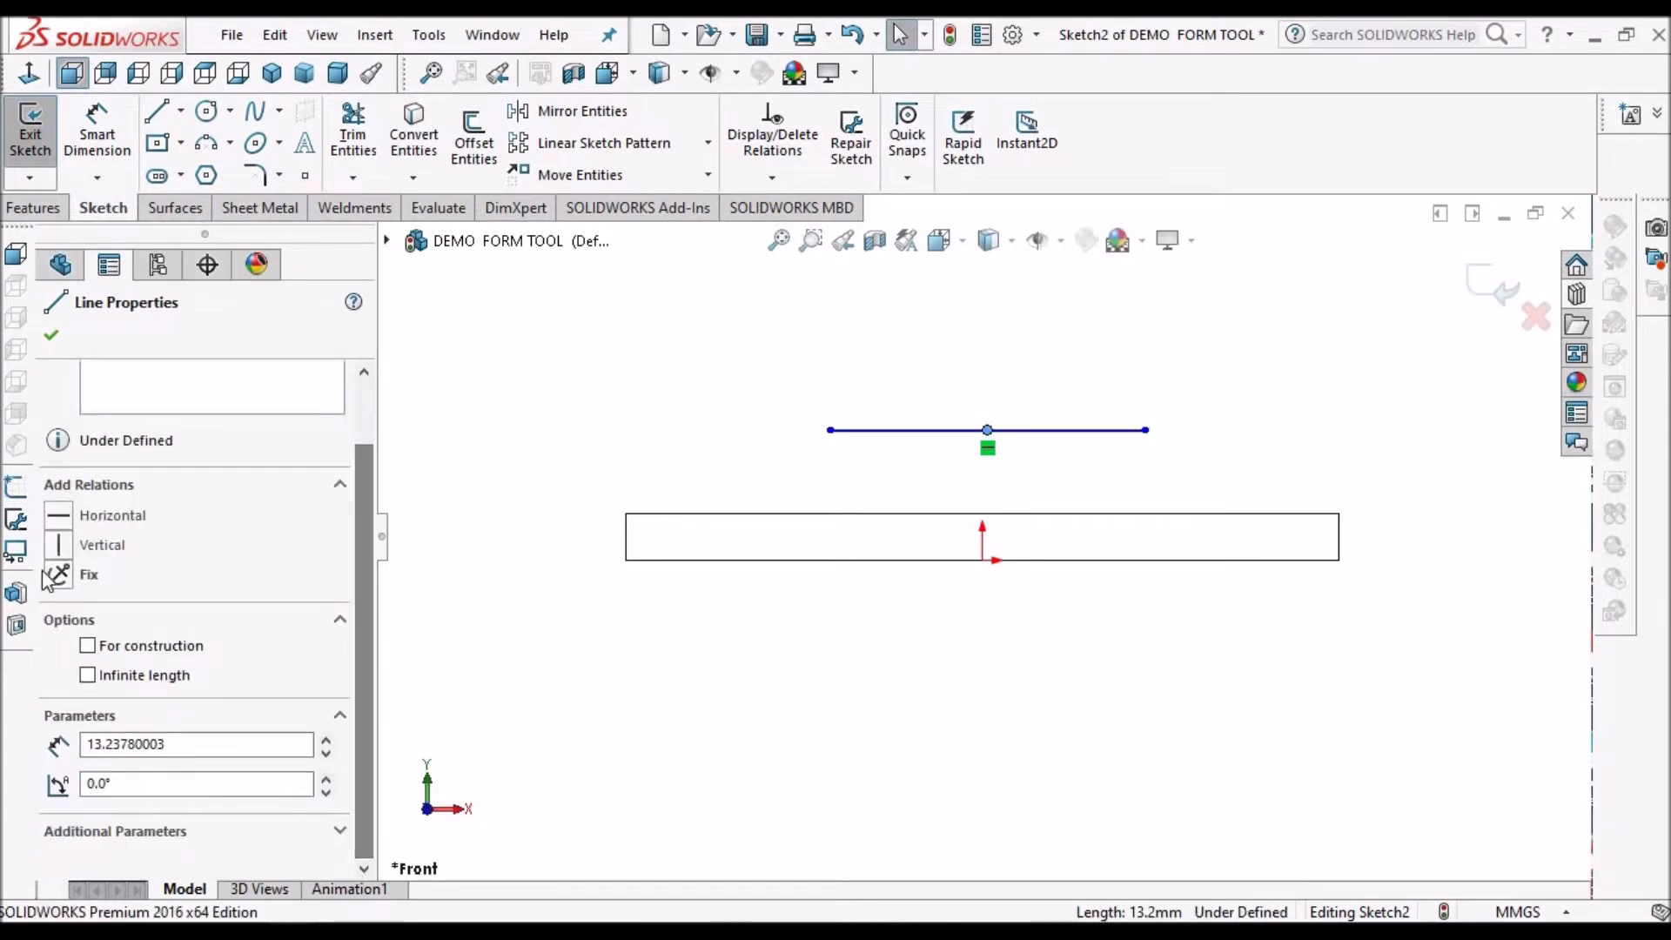
pyautogui.moveTo(1019, 669)
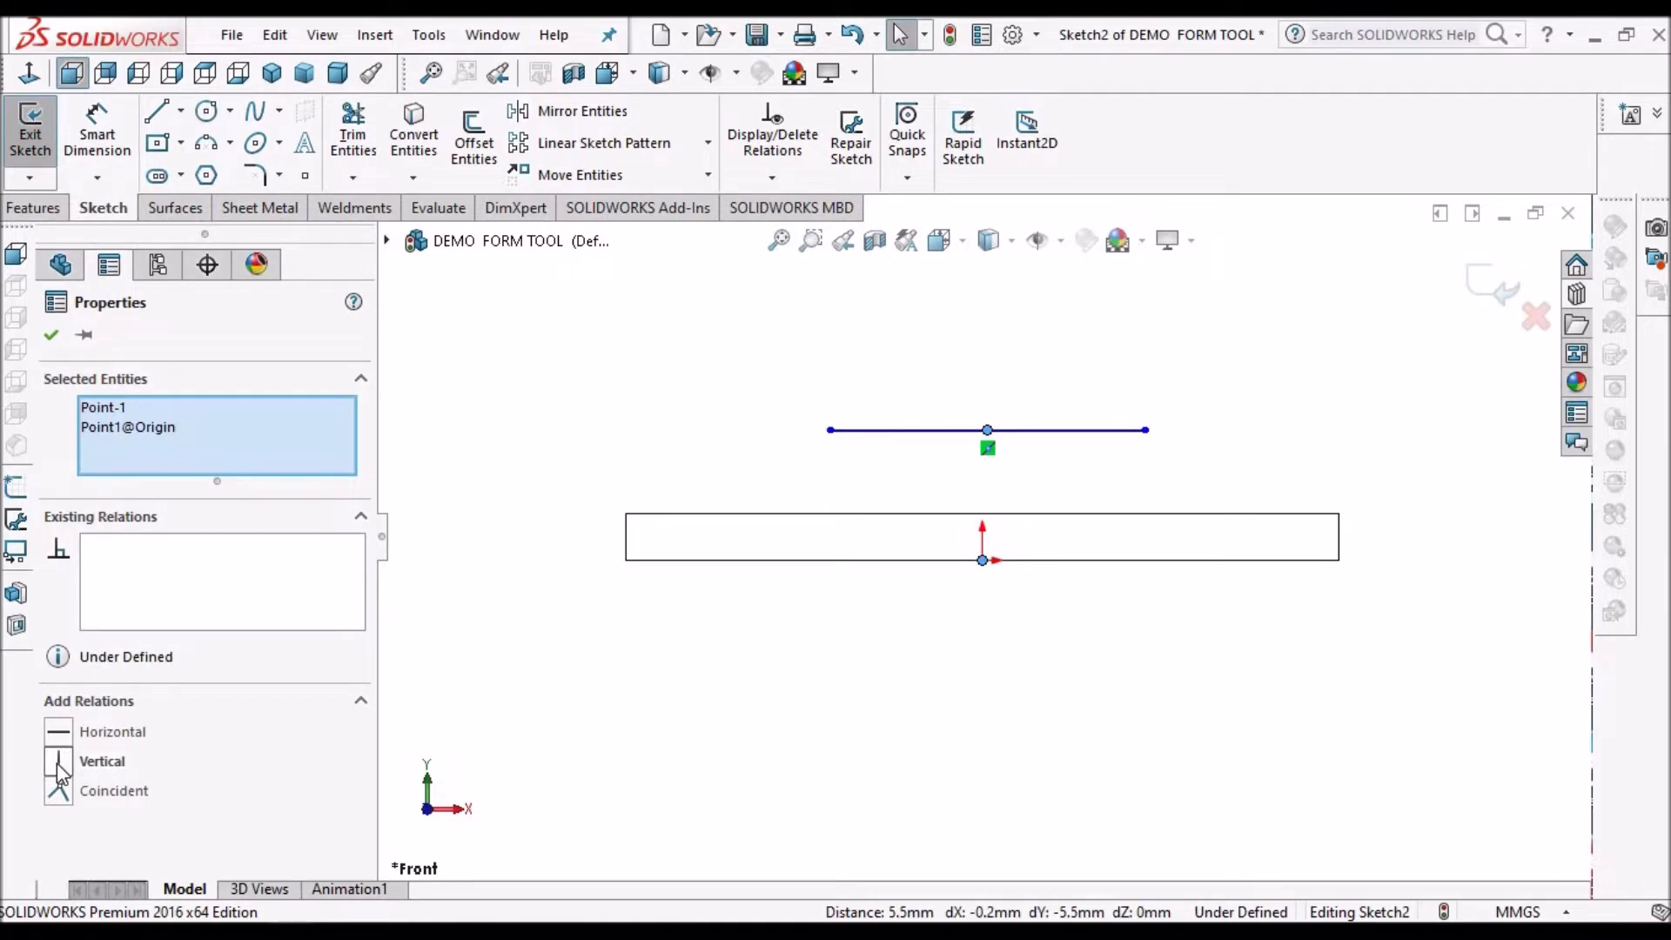
pyautogui.click(59, 761)
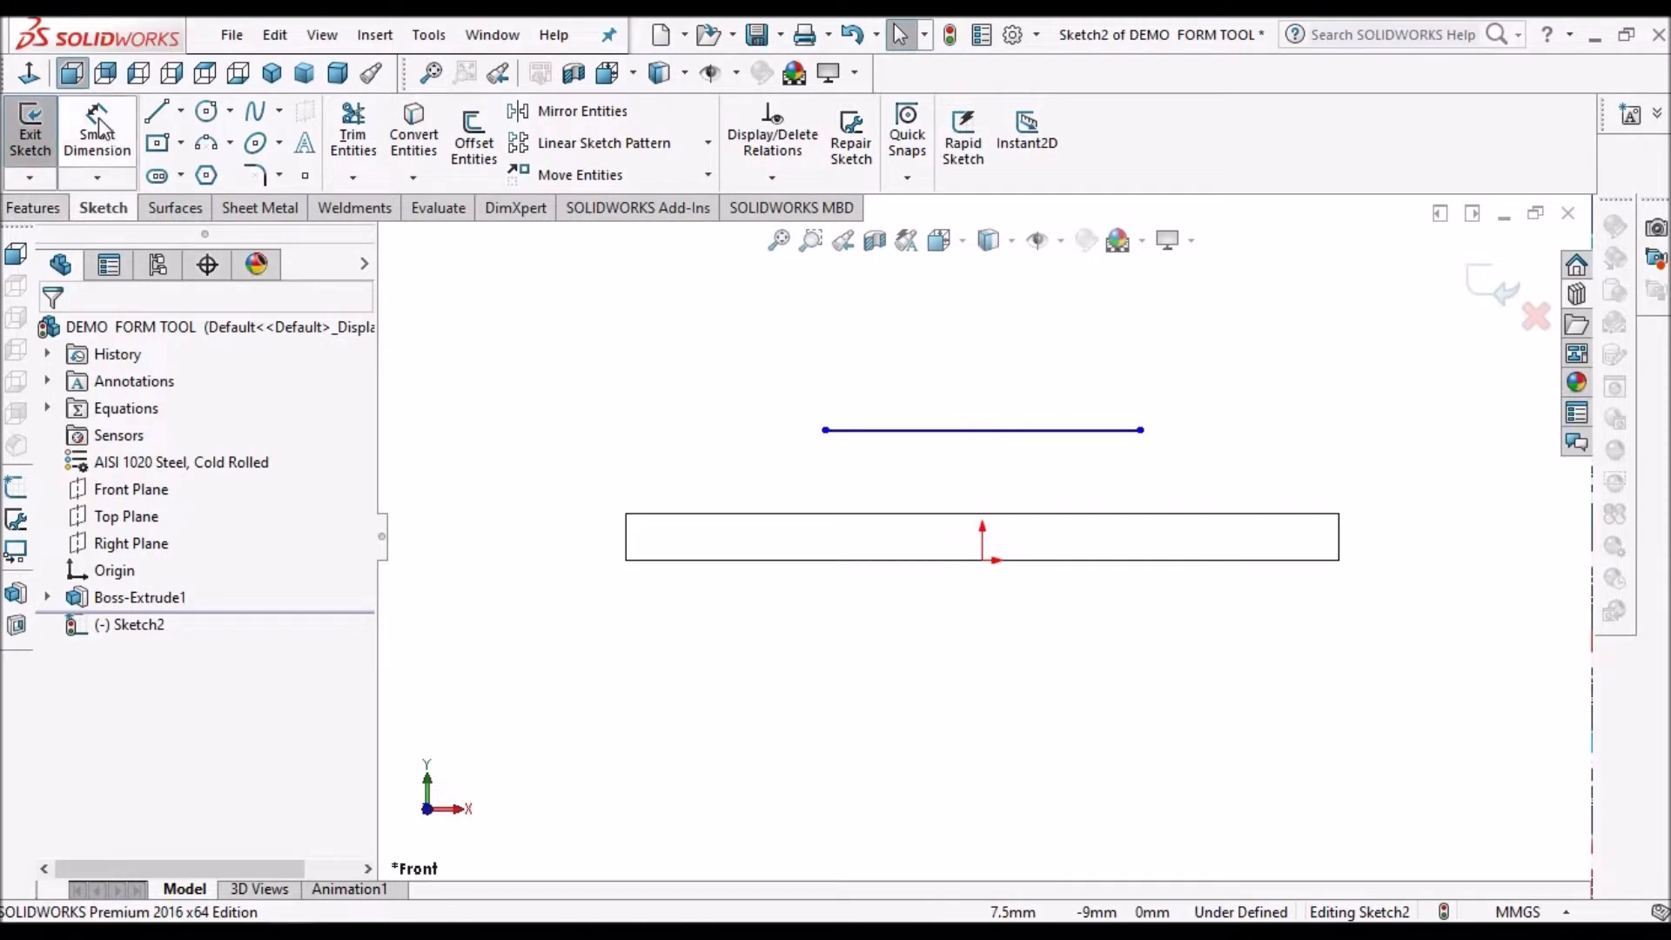
# Dimension the line 16 mm long and 5 mm above the plate's top edge.
pyautogui.click(980, 430)
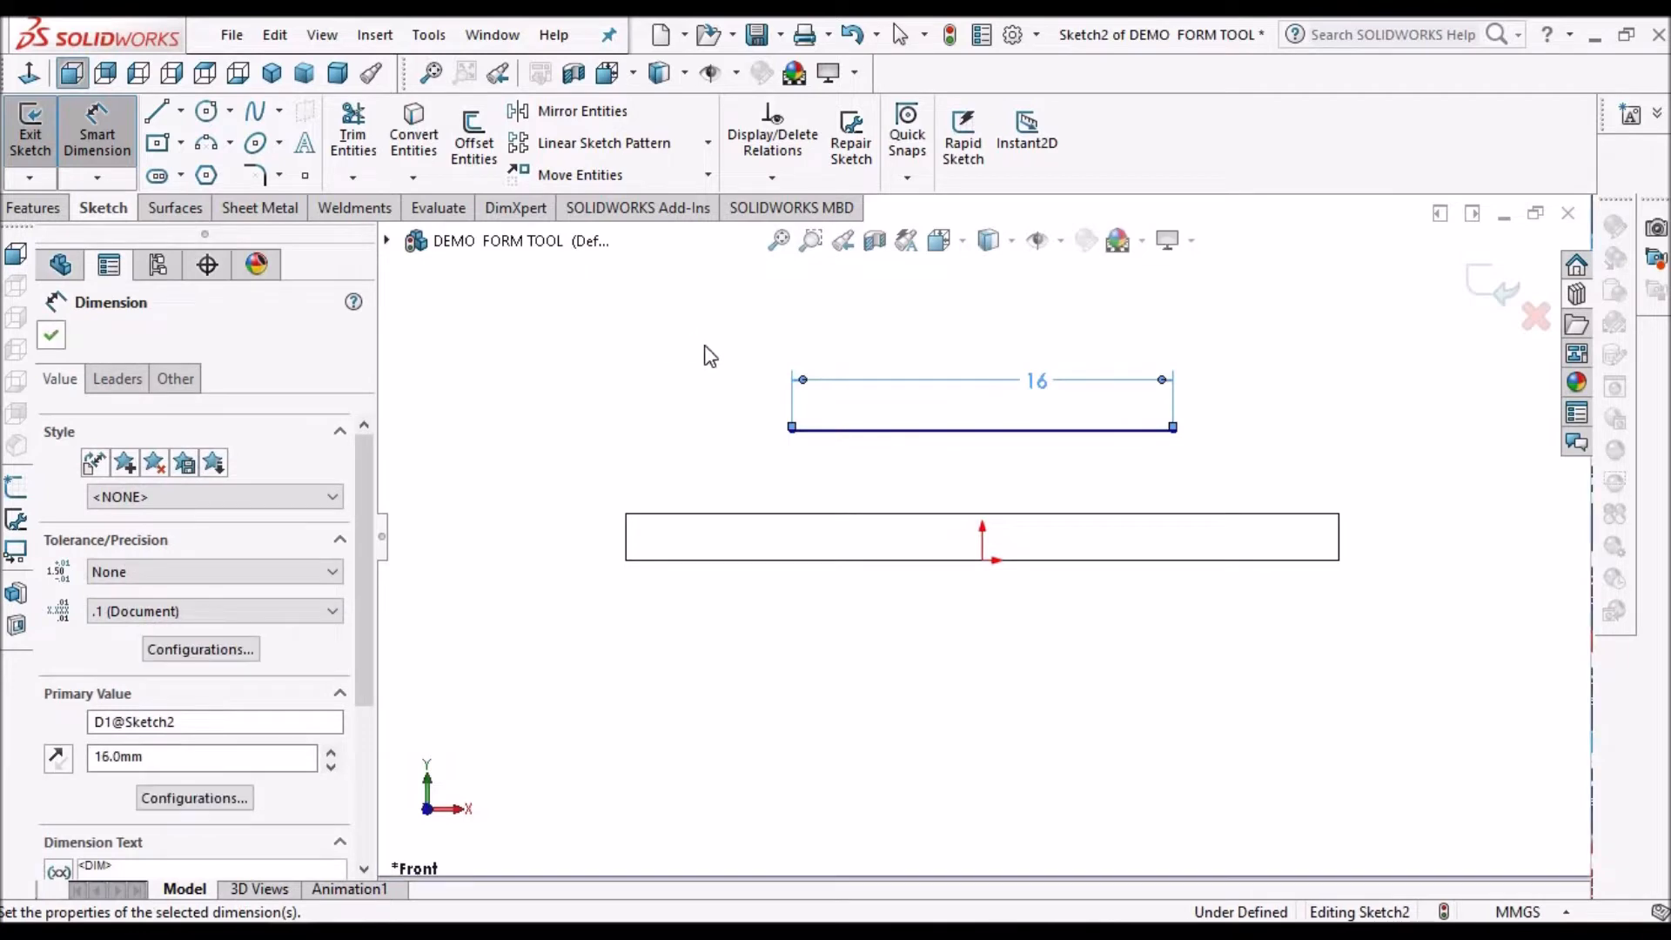
pyautogui.click(50, 334)
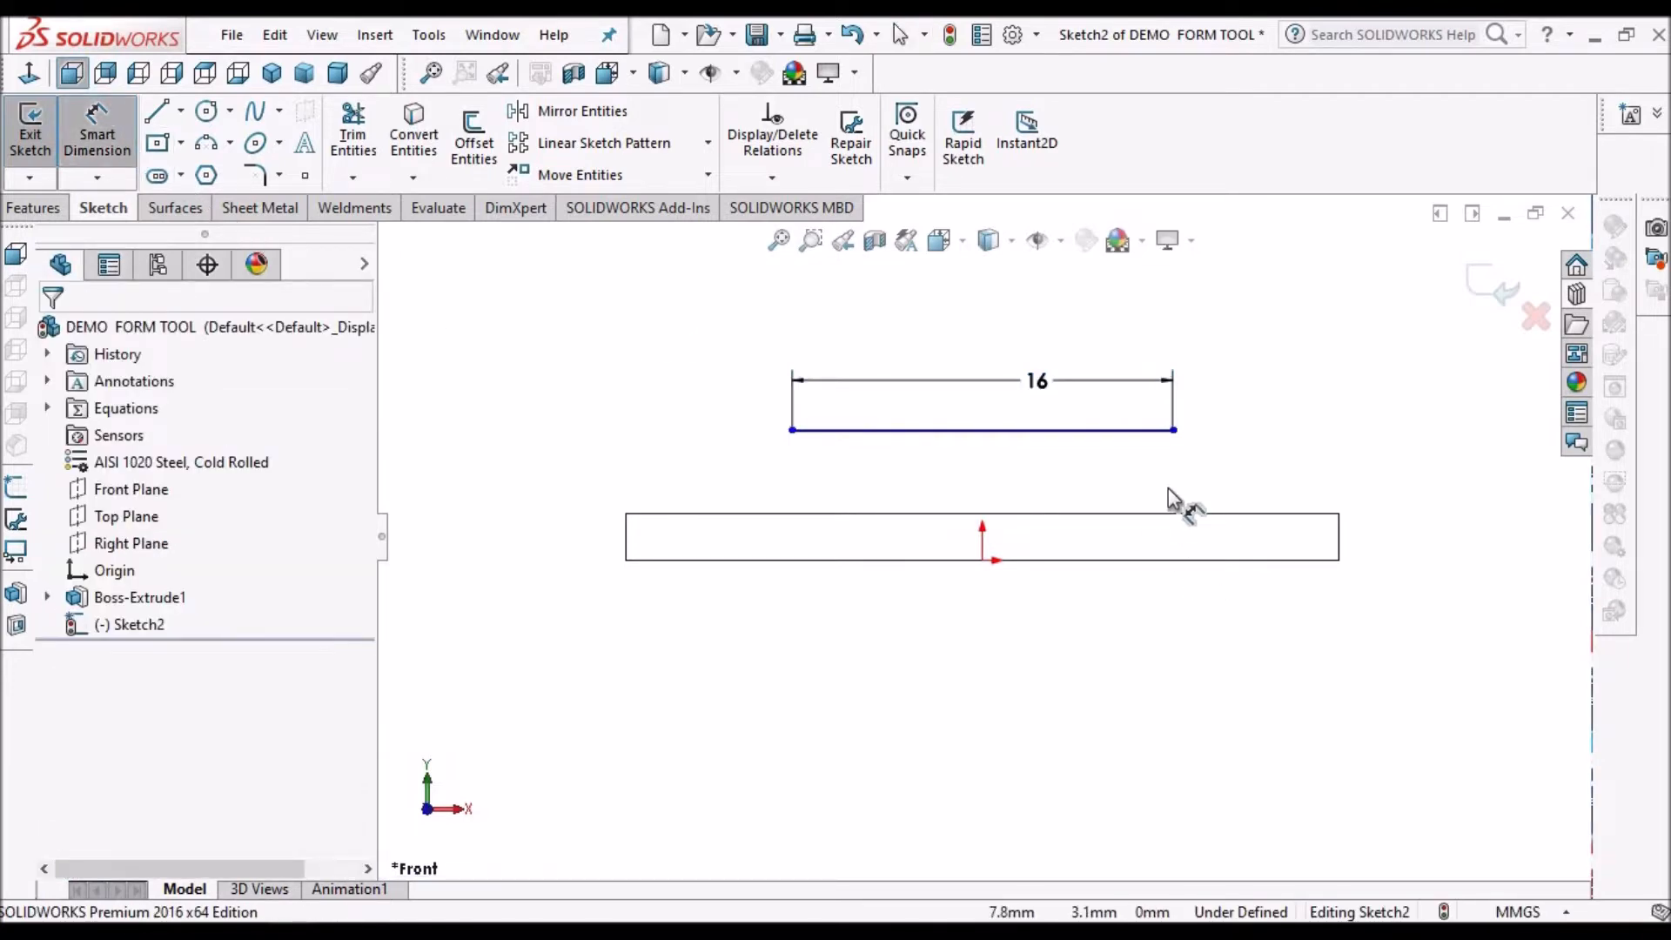
pyautogui.moveTo(1210, 523)
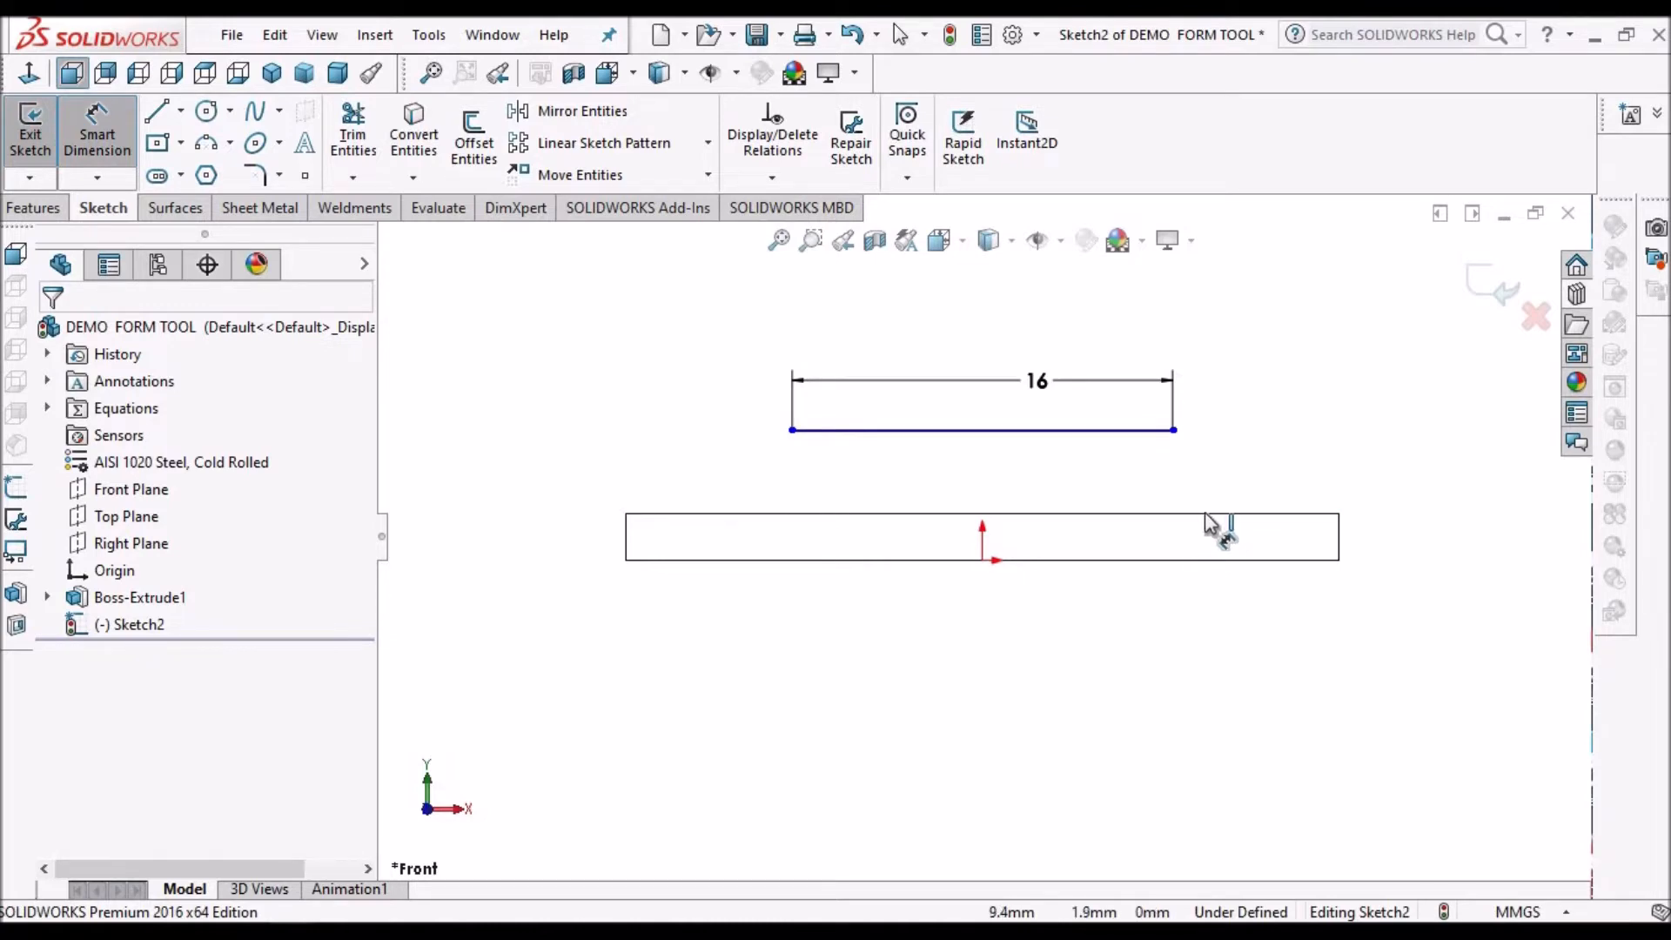
pyautogui.click(981, 430)
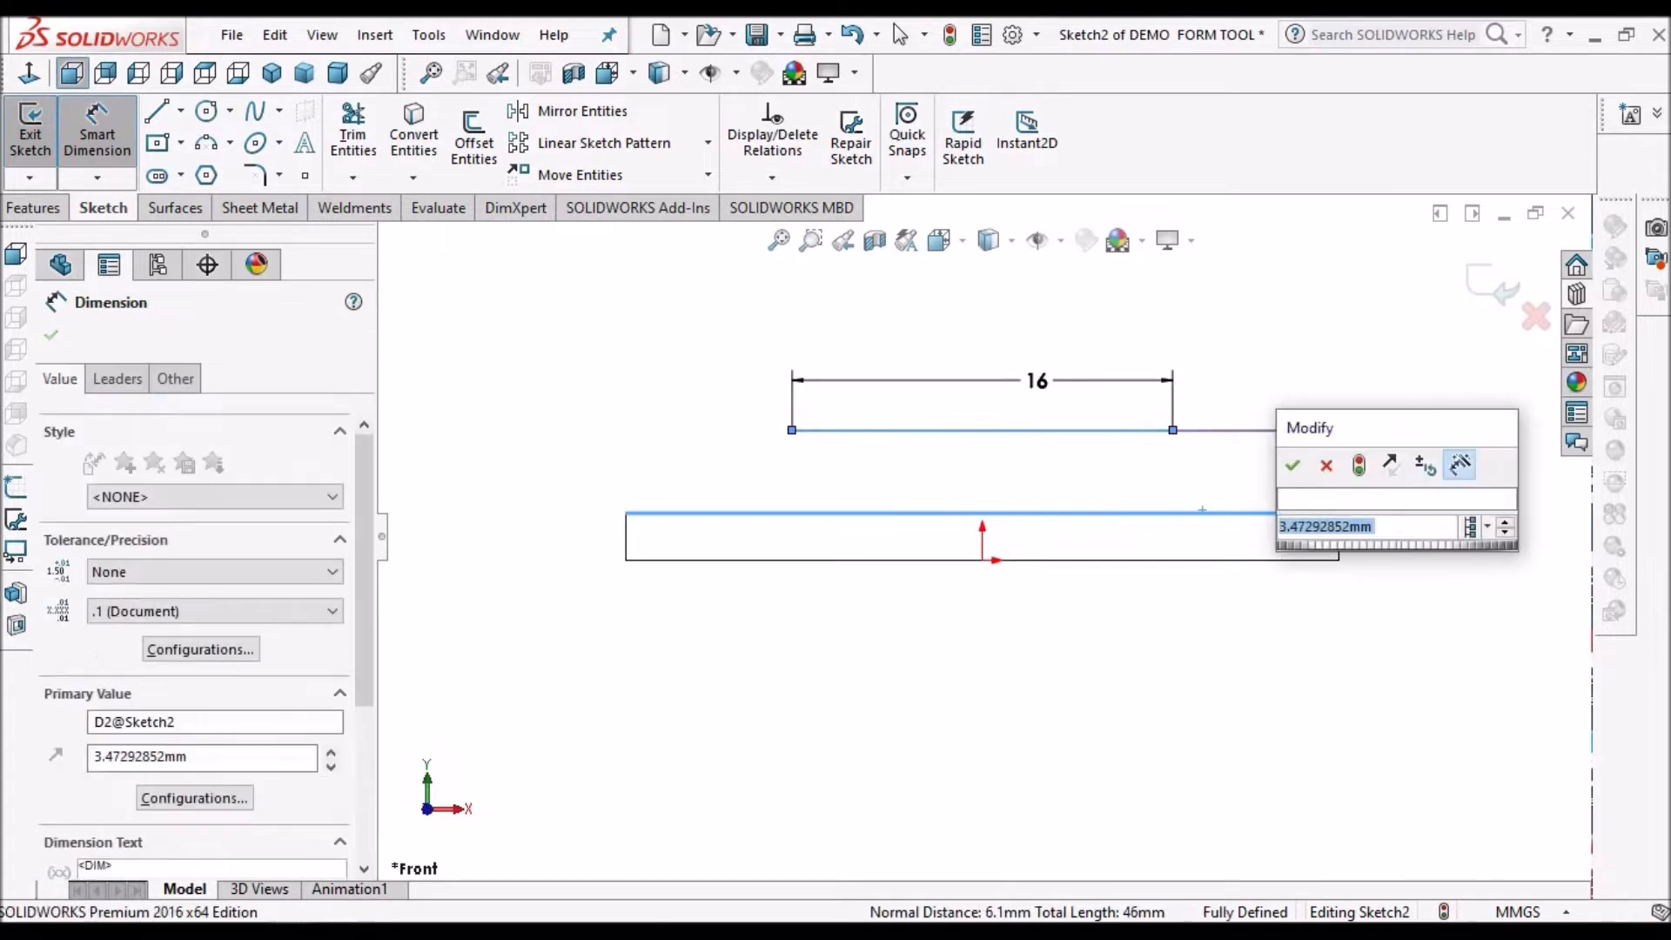
pyautogui.click(1293, 465)
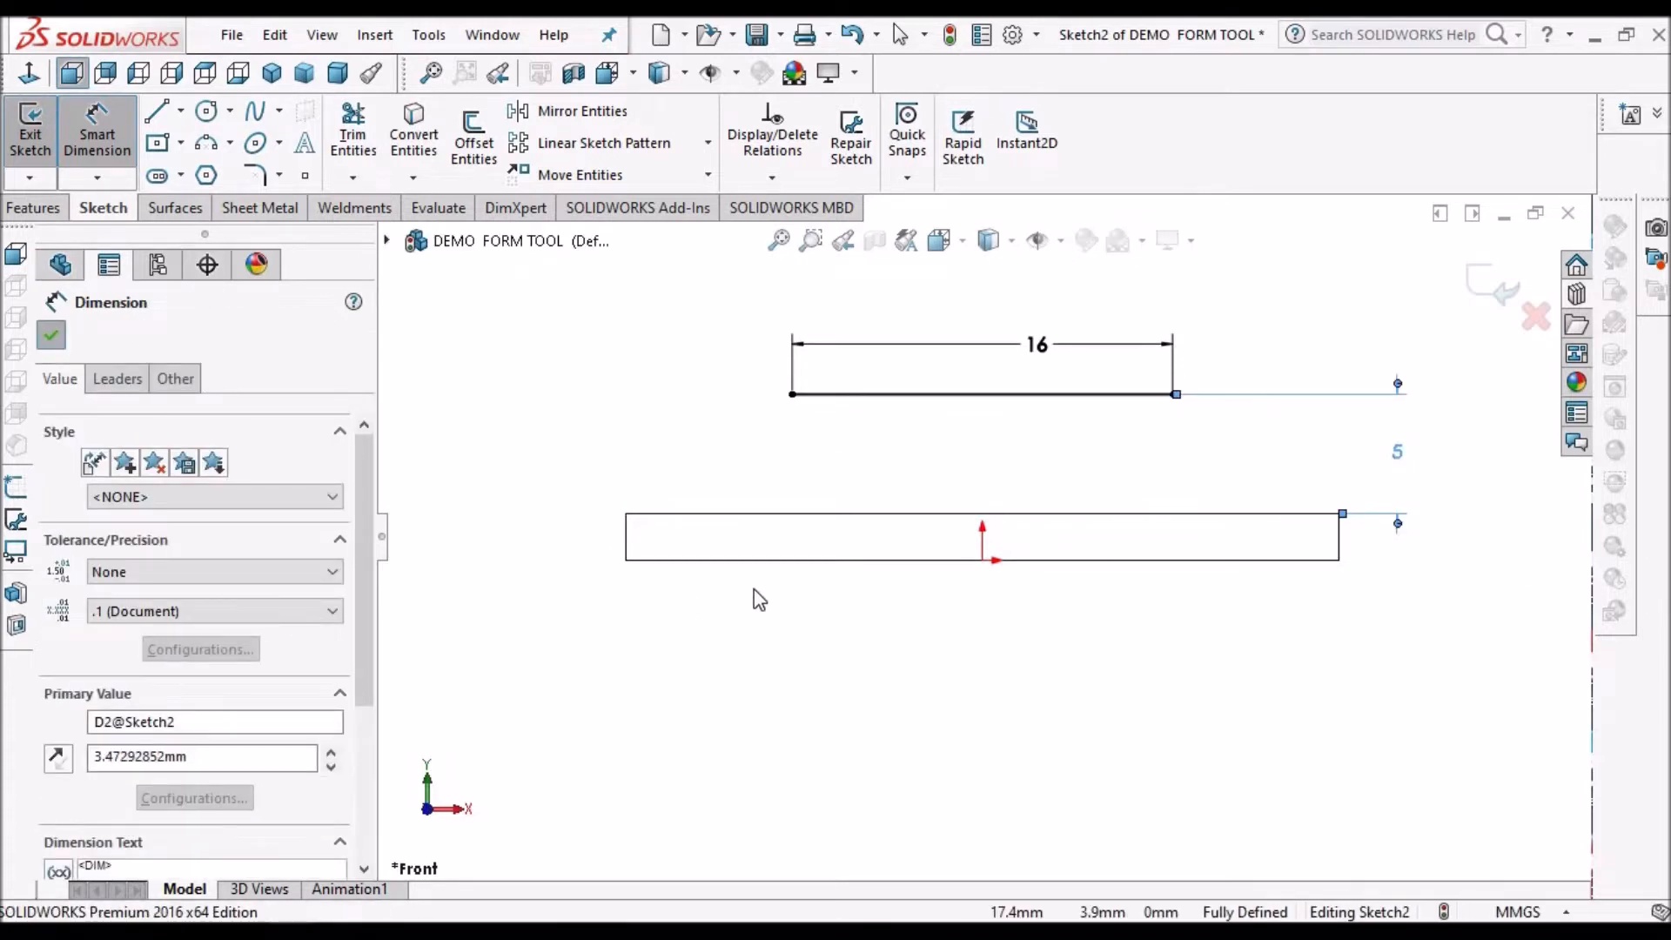
pyautogui.click(50, 334)
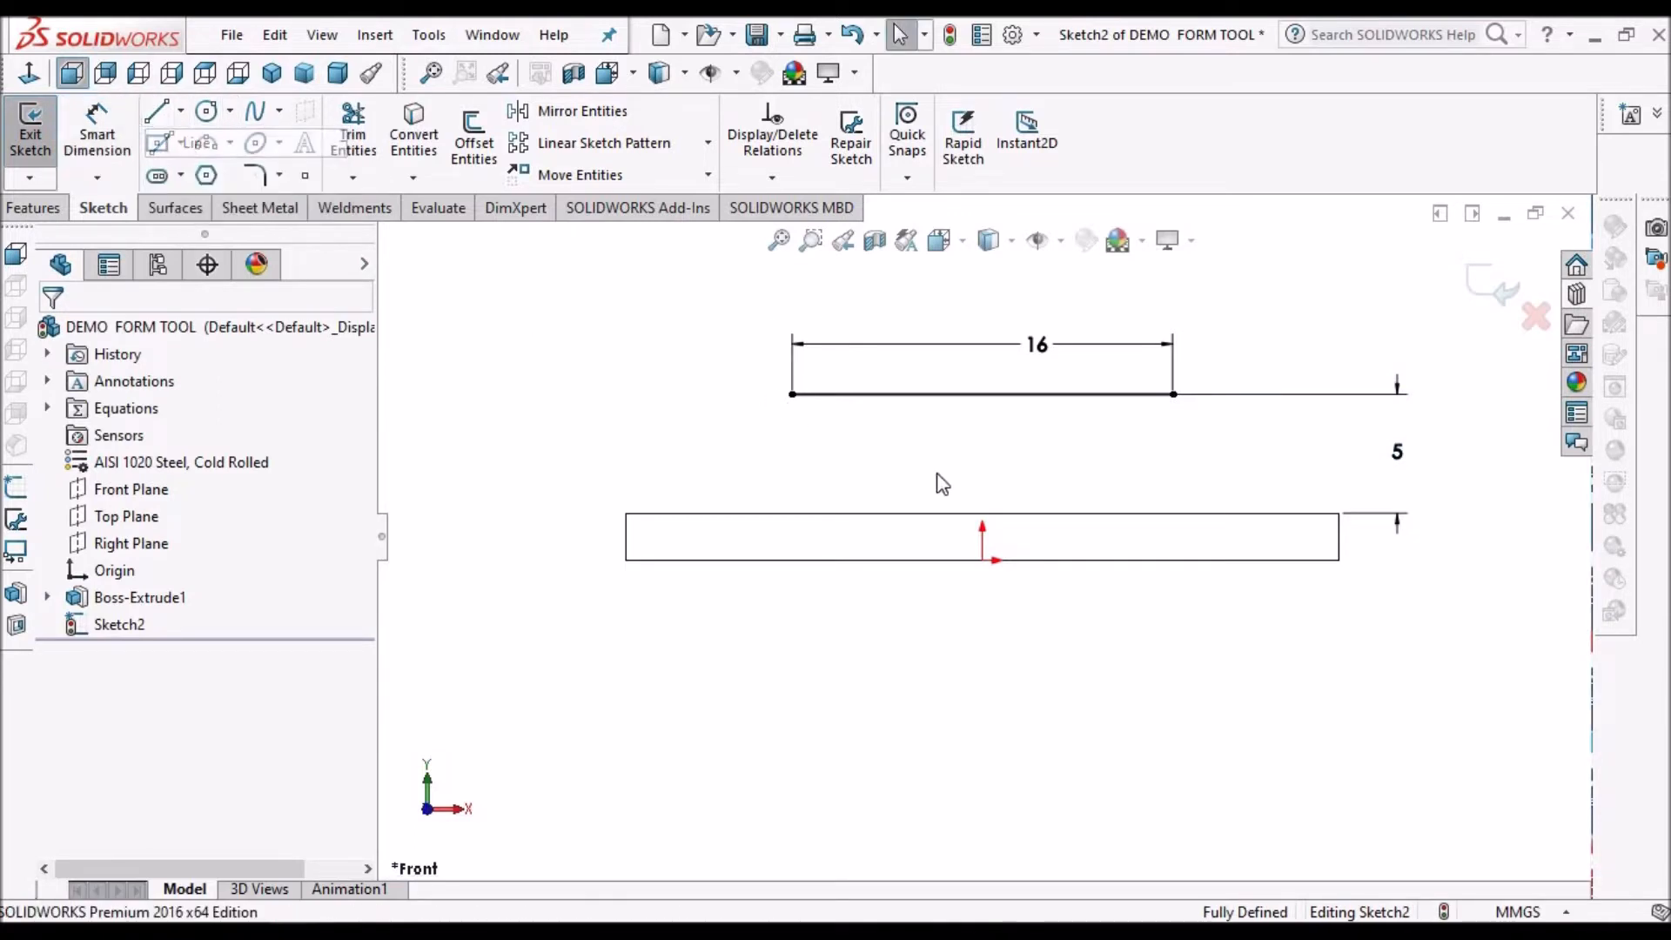
pyautogui.click(158, 112)
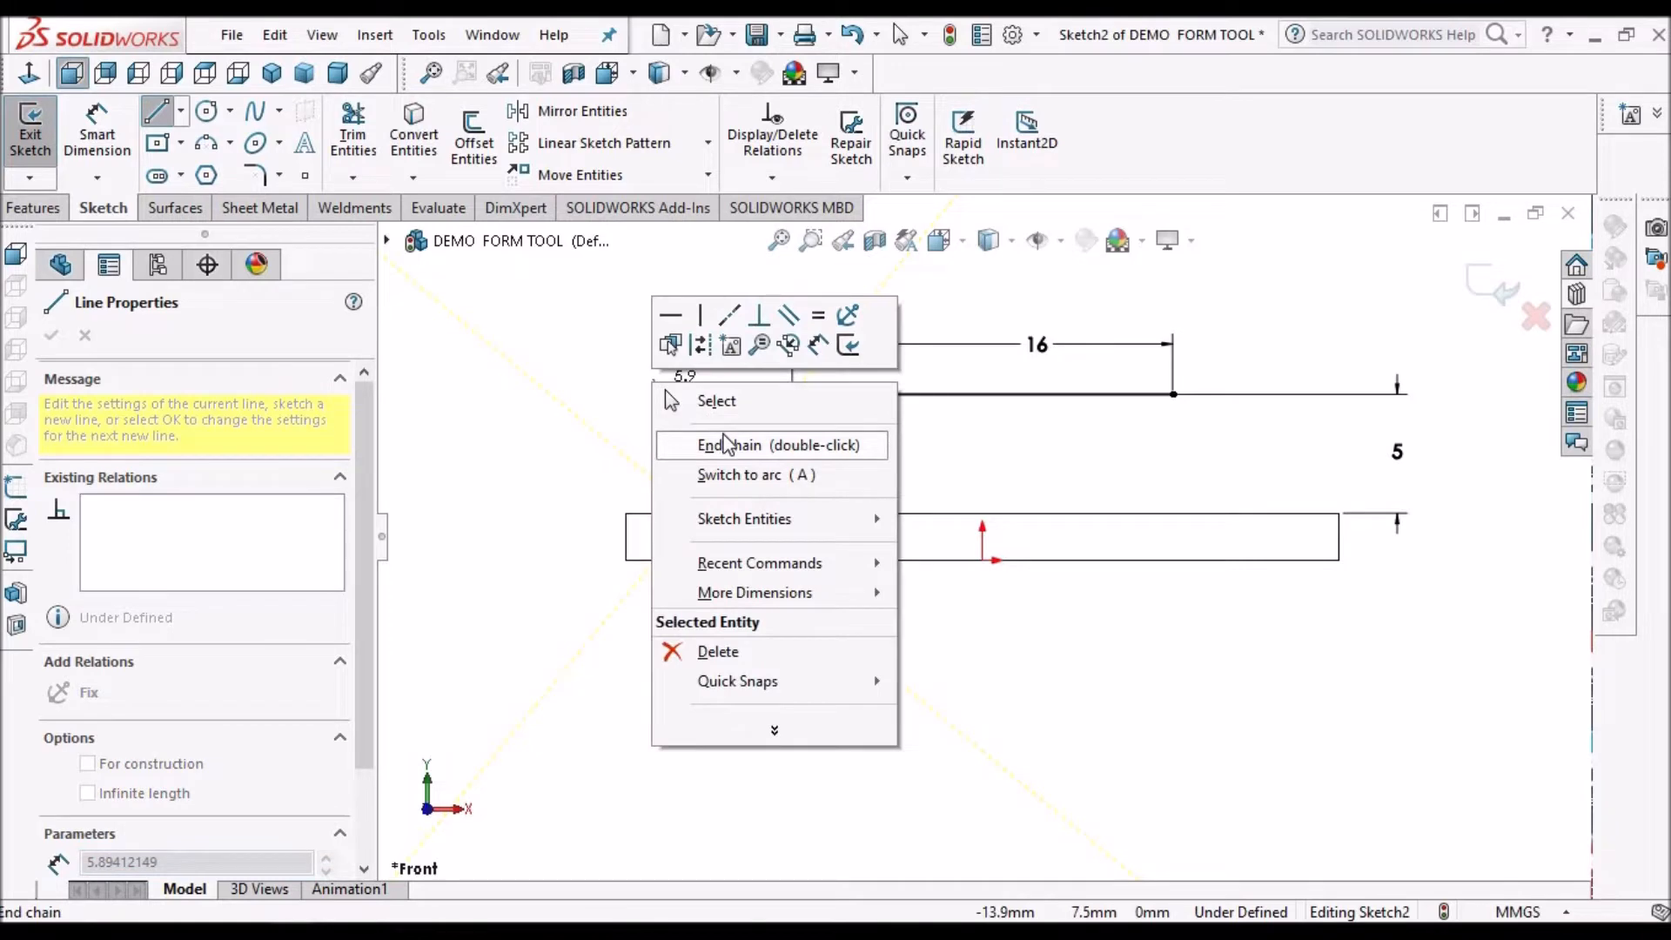
# Draw the two sloped side lines down to the plate and make them equal length.
pyautogui.click(741, 444)
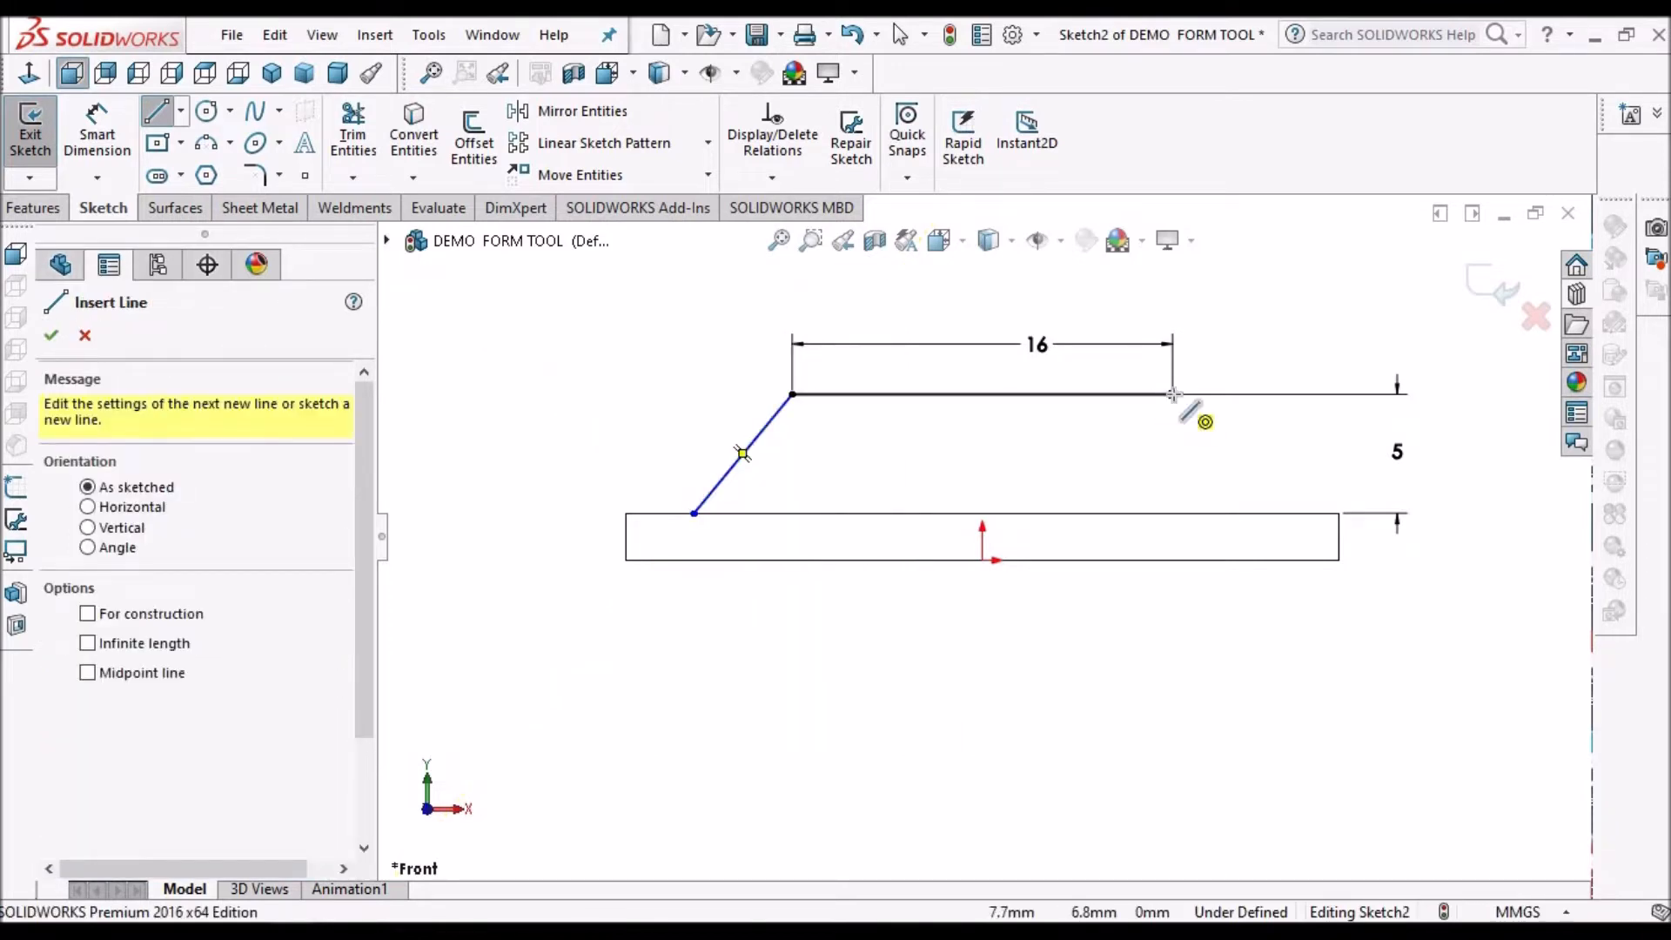
pyautogui.moveTo(1222, 492)
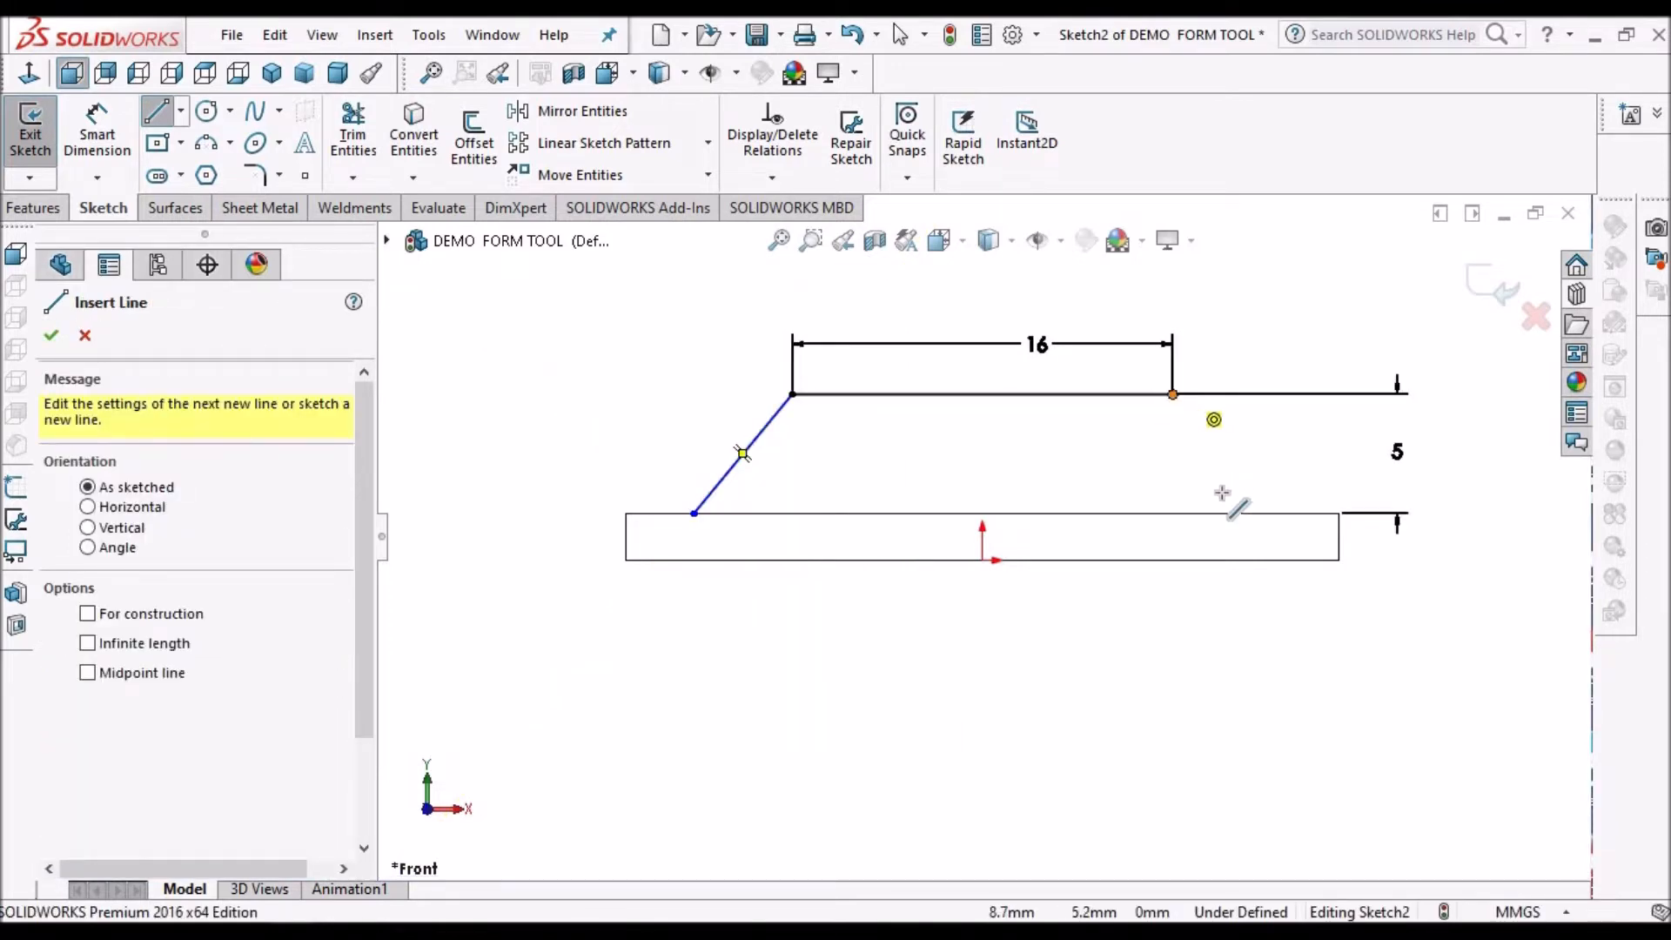
pyautogui.click(1250, 517)
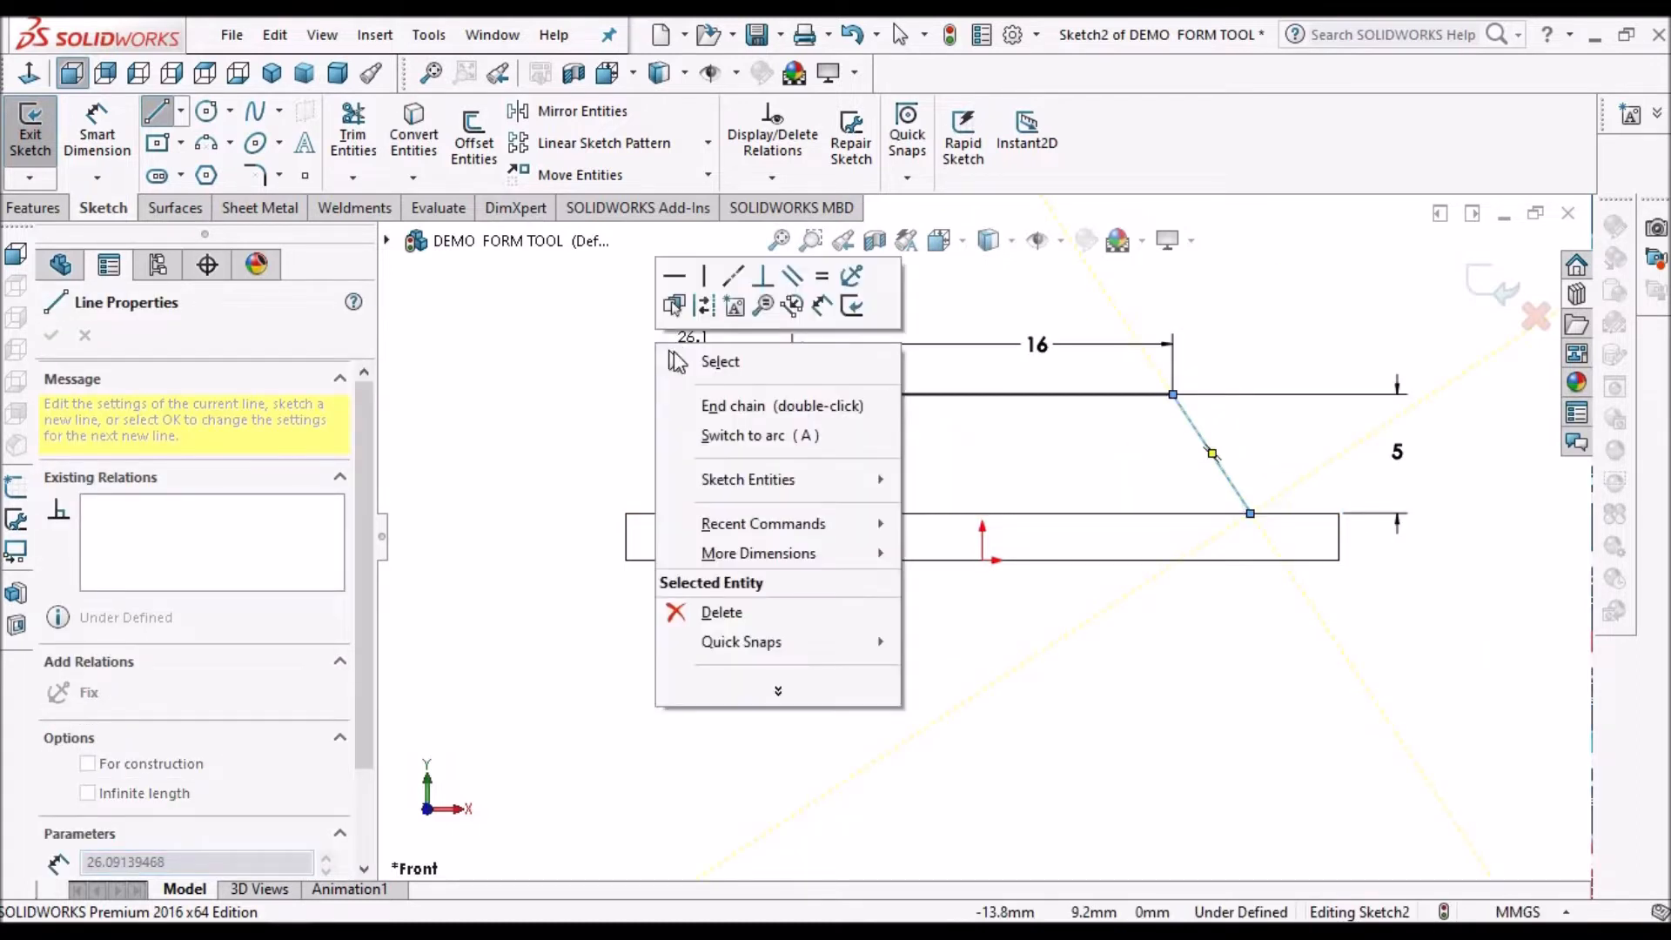
pyautogui.click(719, 362)
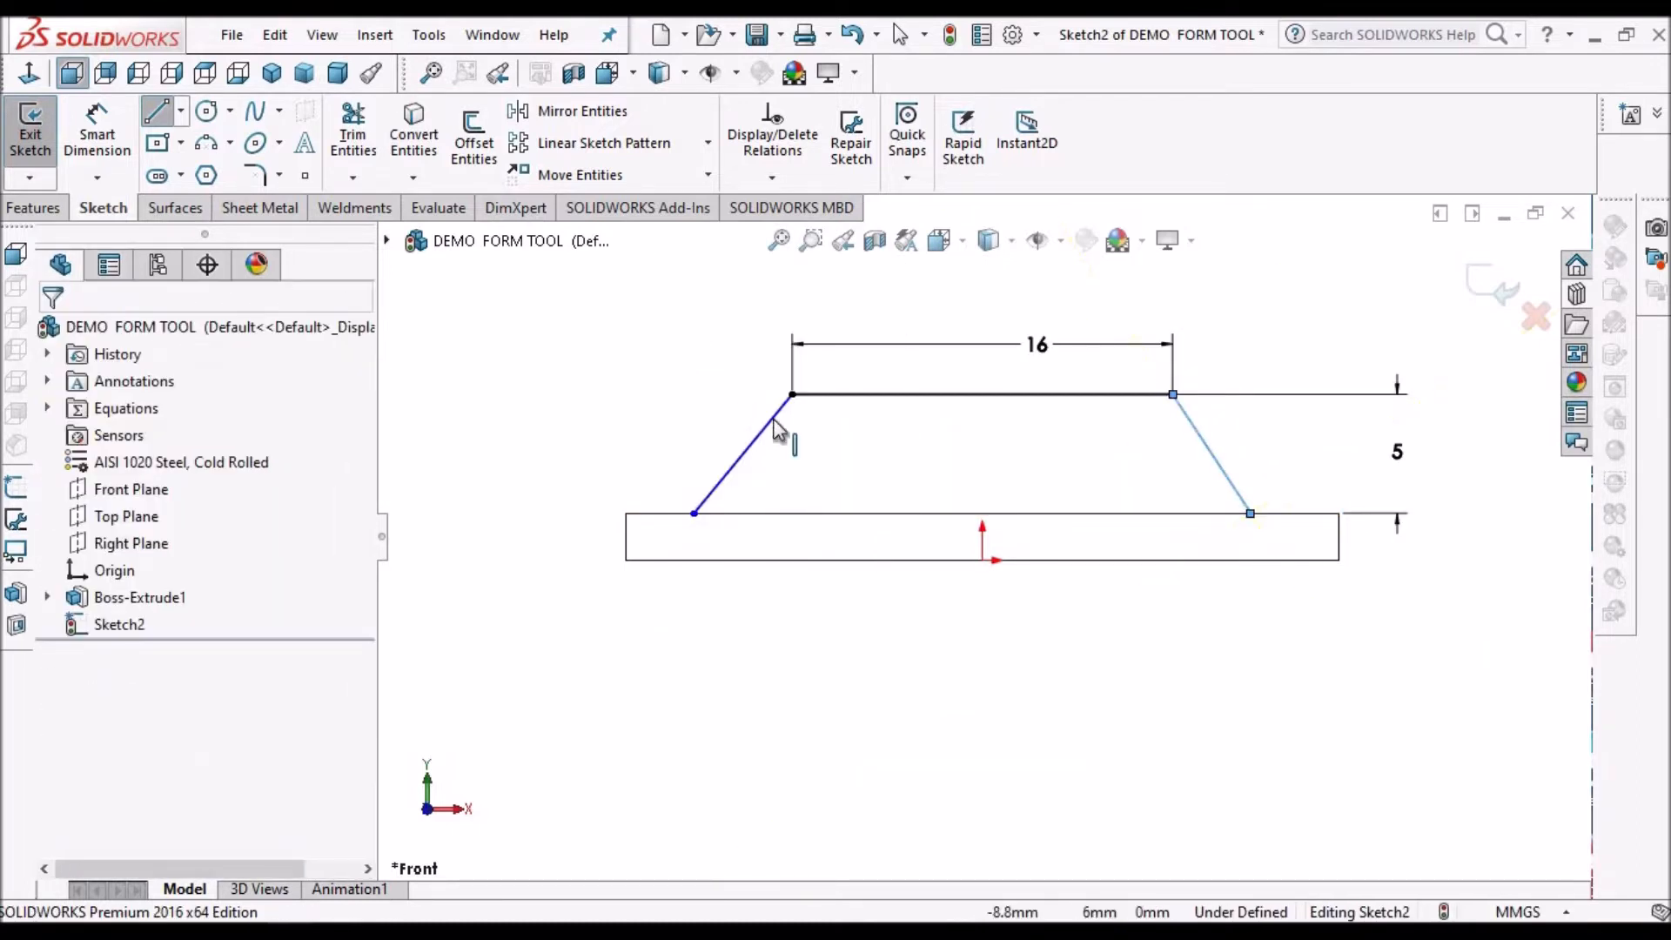
pyautogui.click(1210, 453)
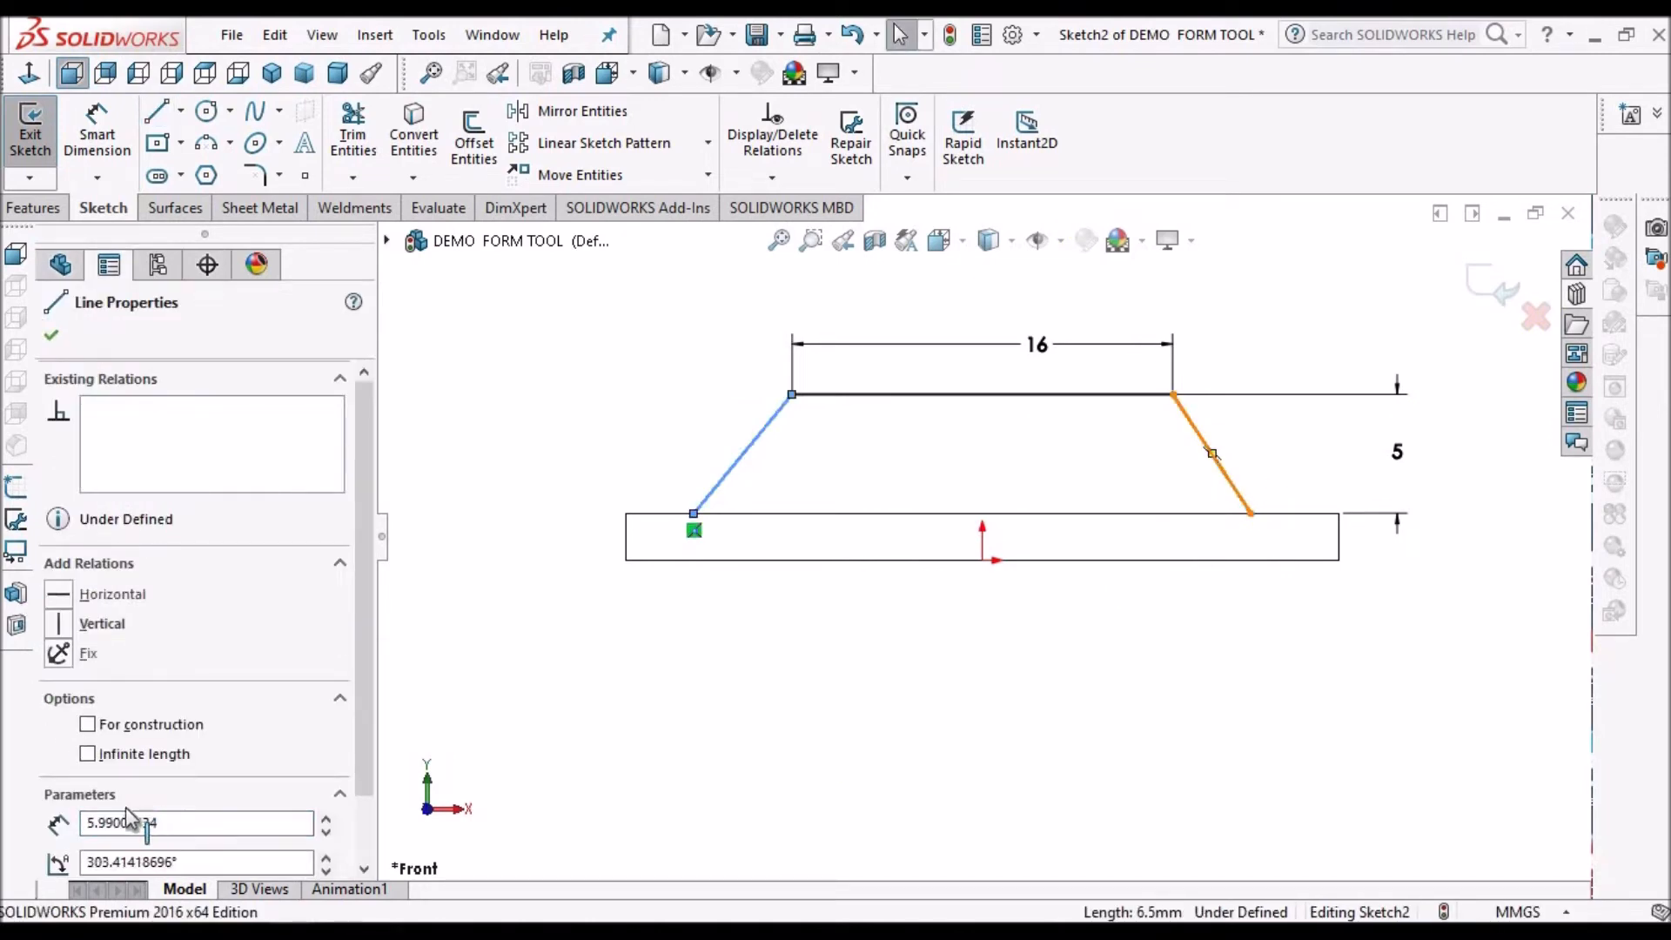
pyautogui.click(1210, 452)
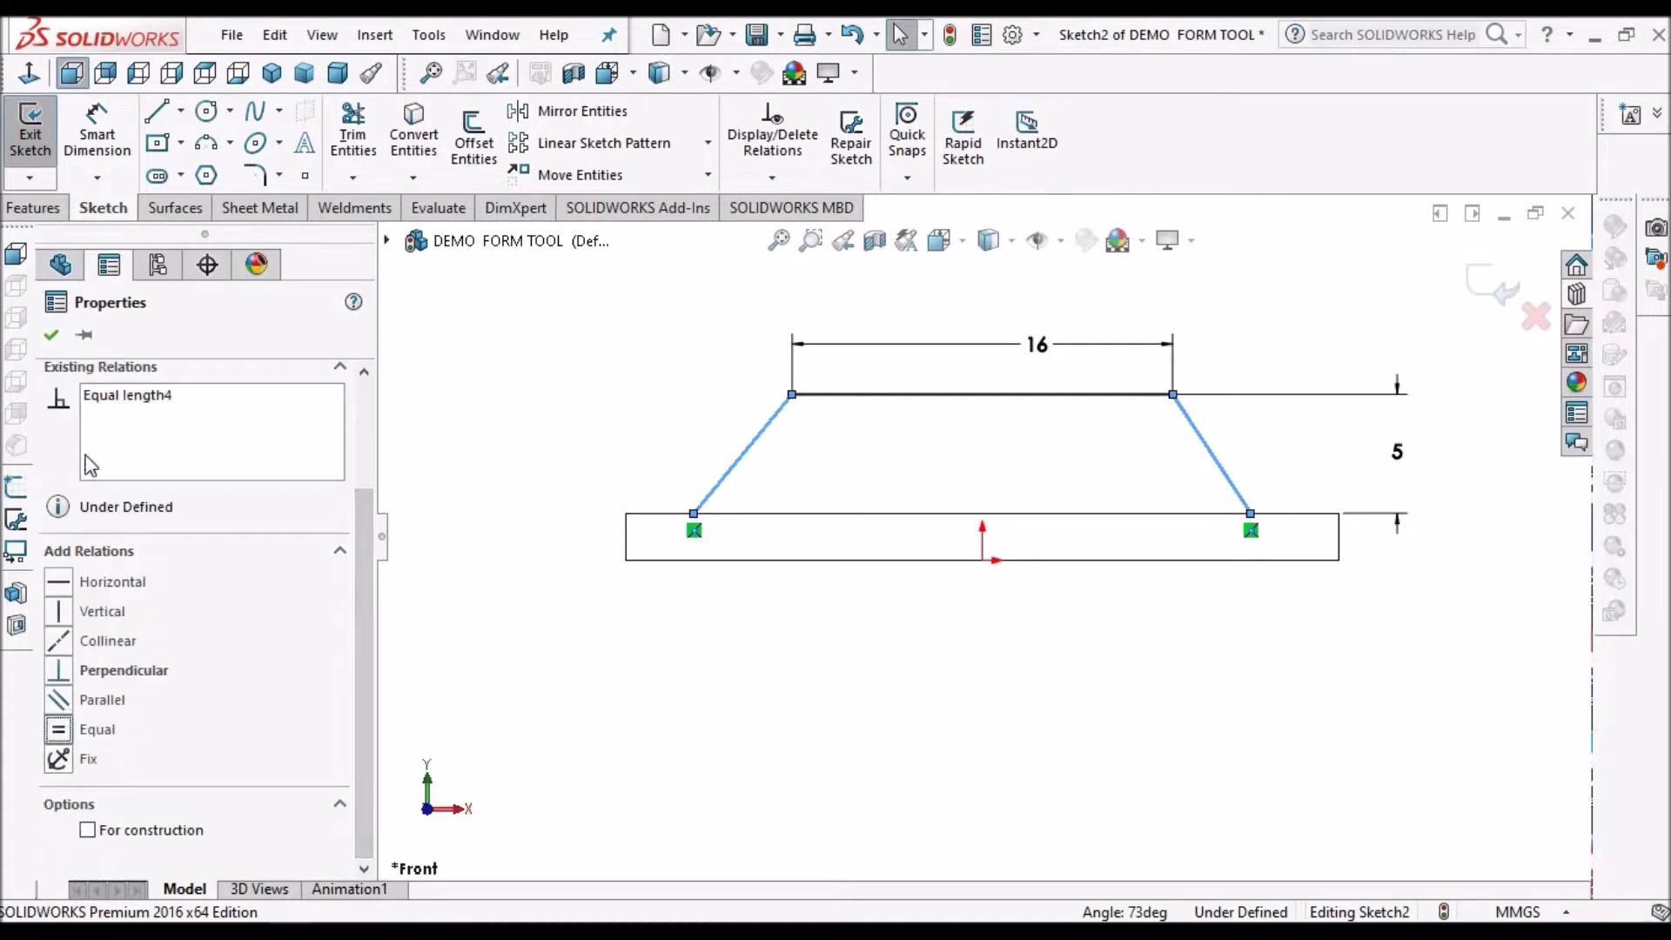
pyautogui.click(50, 334)
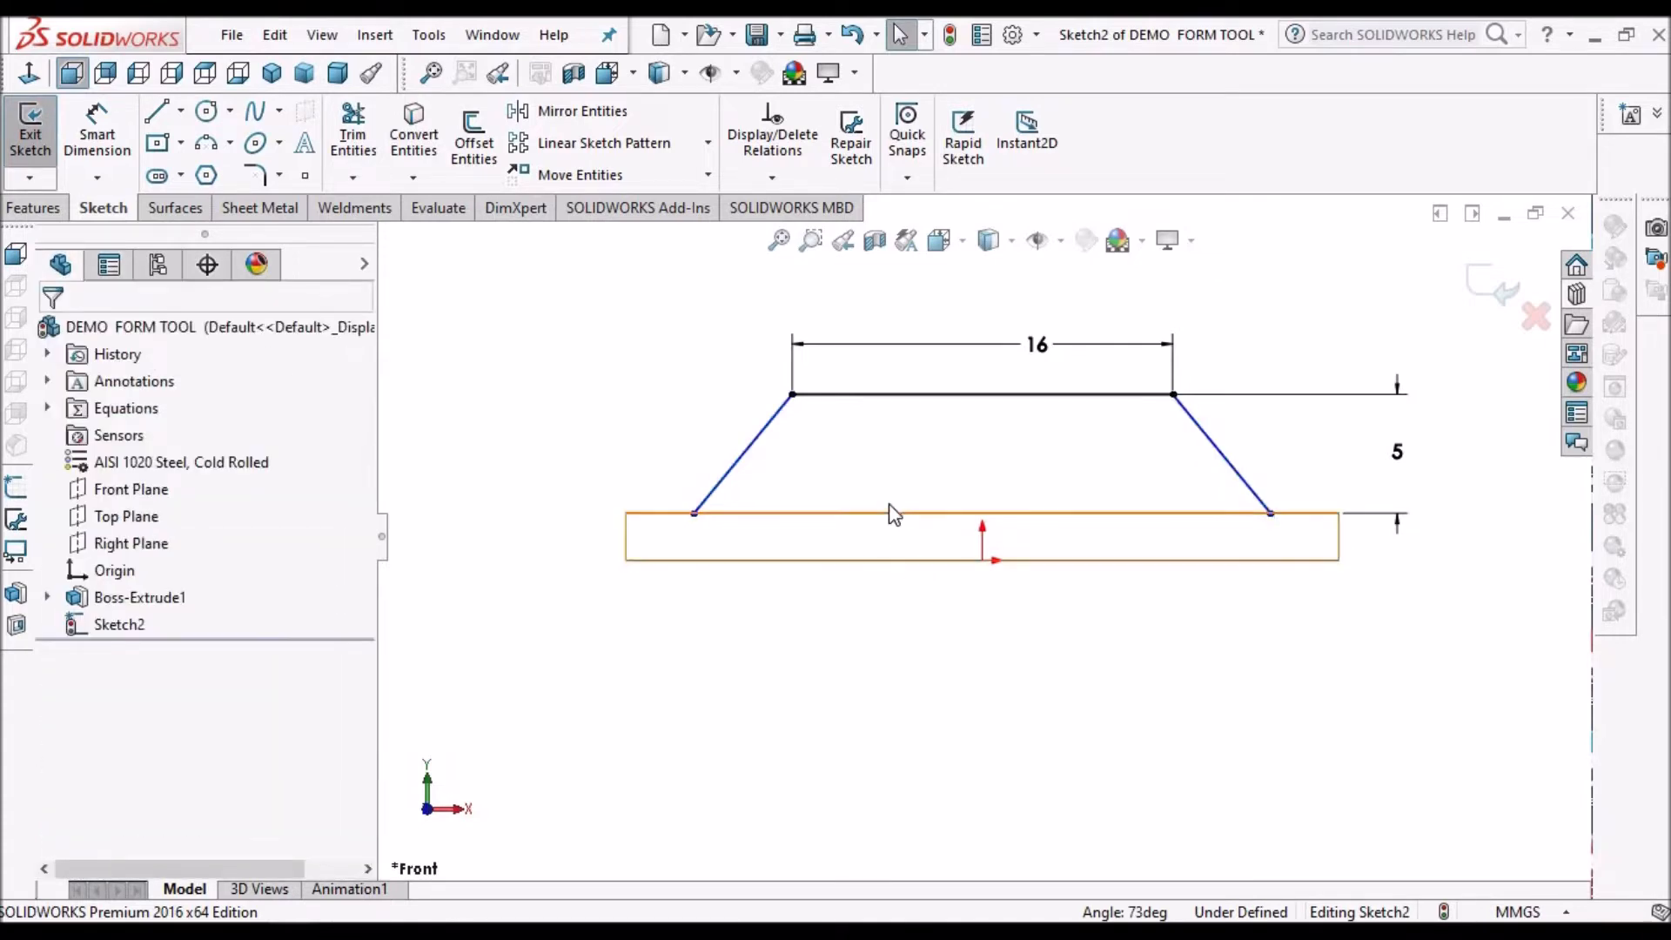
# Convert the plate's top edge and trim it to corners, closing the 45° trapezoid.
pyautogui.click(892, 511)
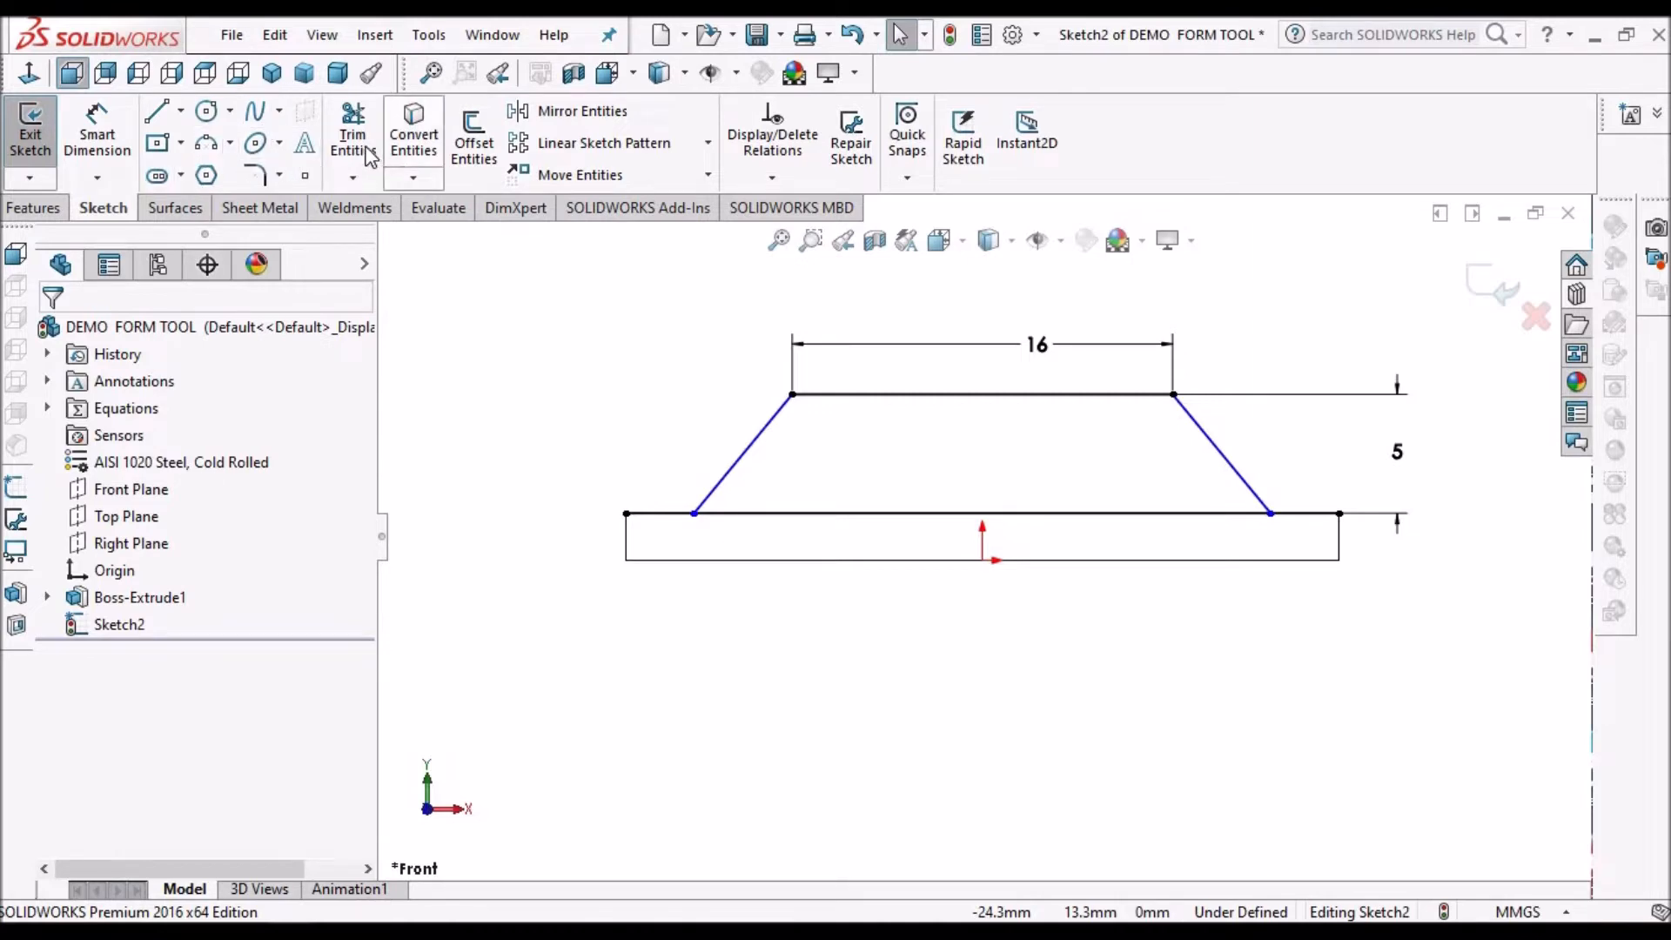
pyautogui.click(352, 127)
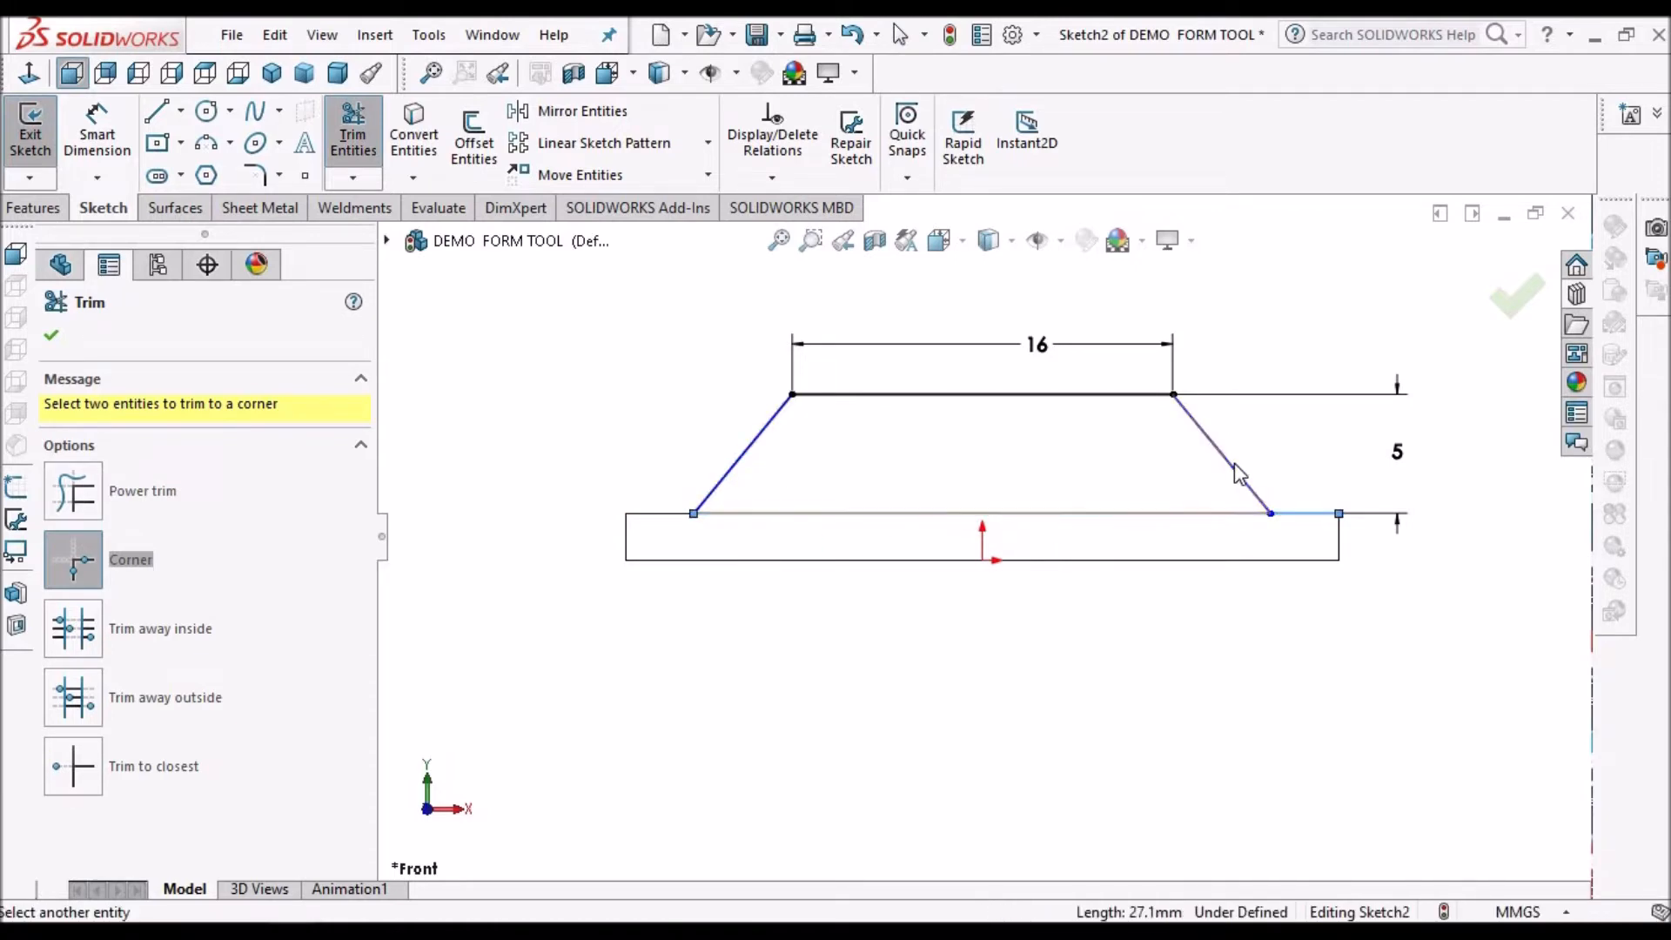
pyautogui.click(50, 334)
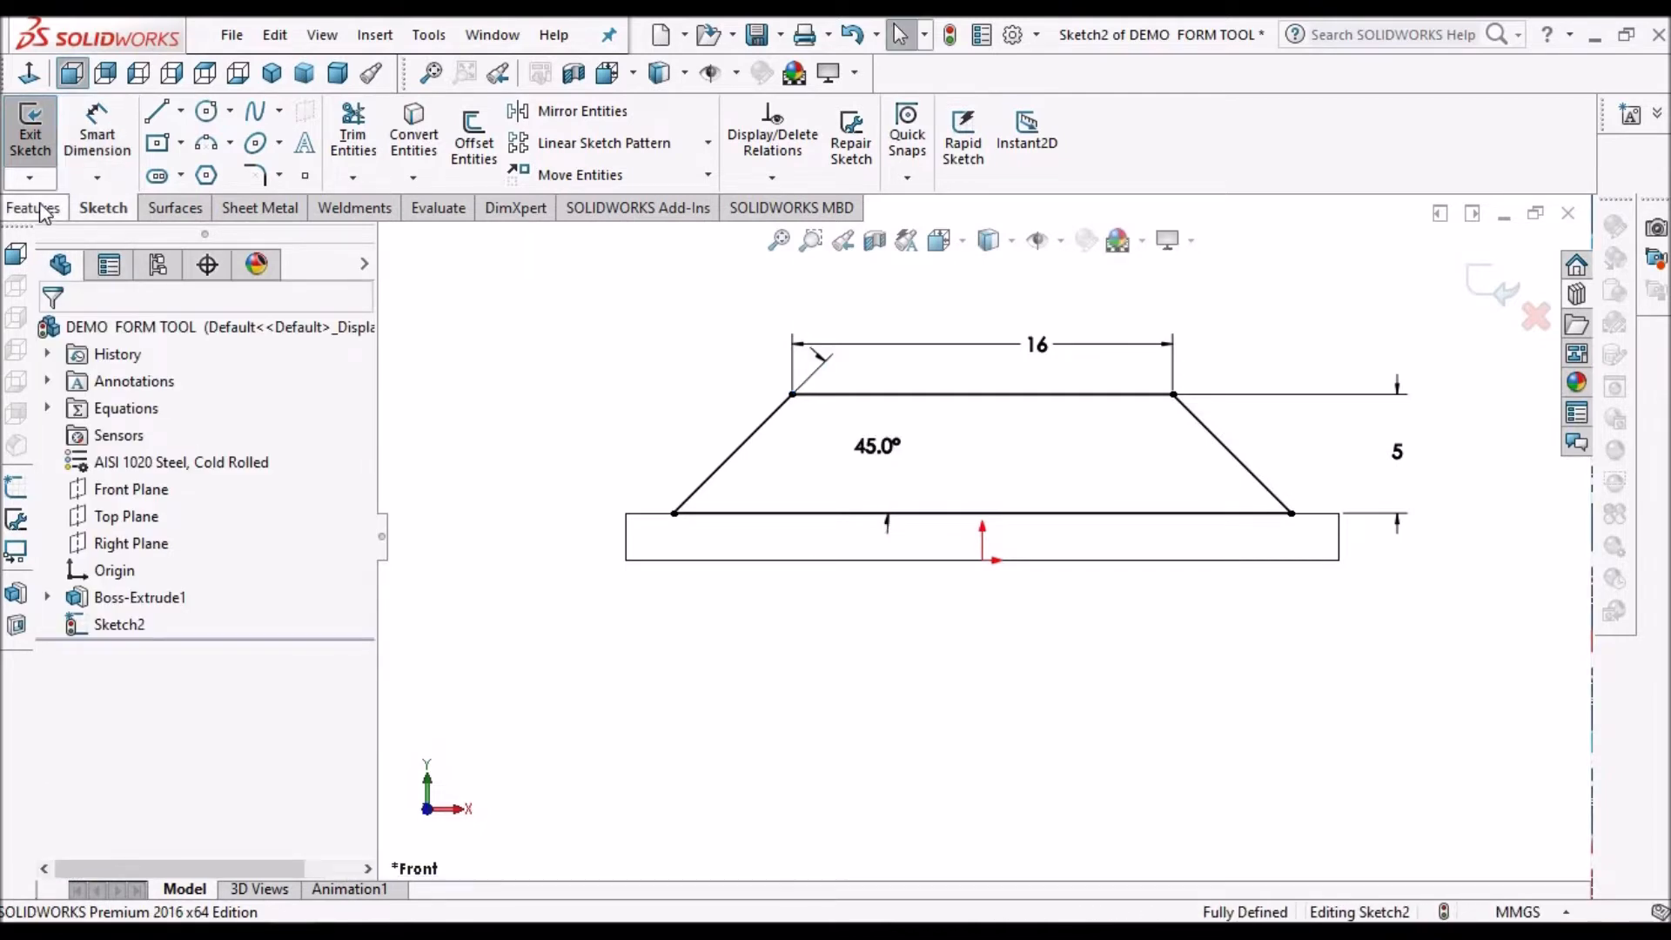
pyautogui.click(35, 208)
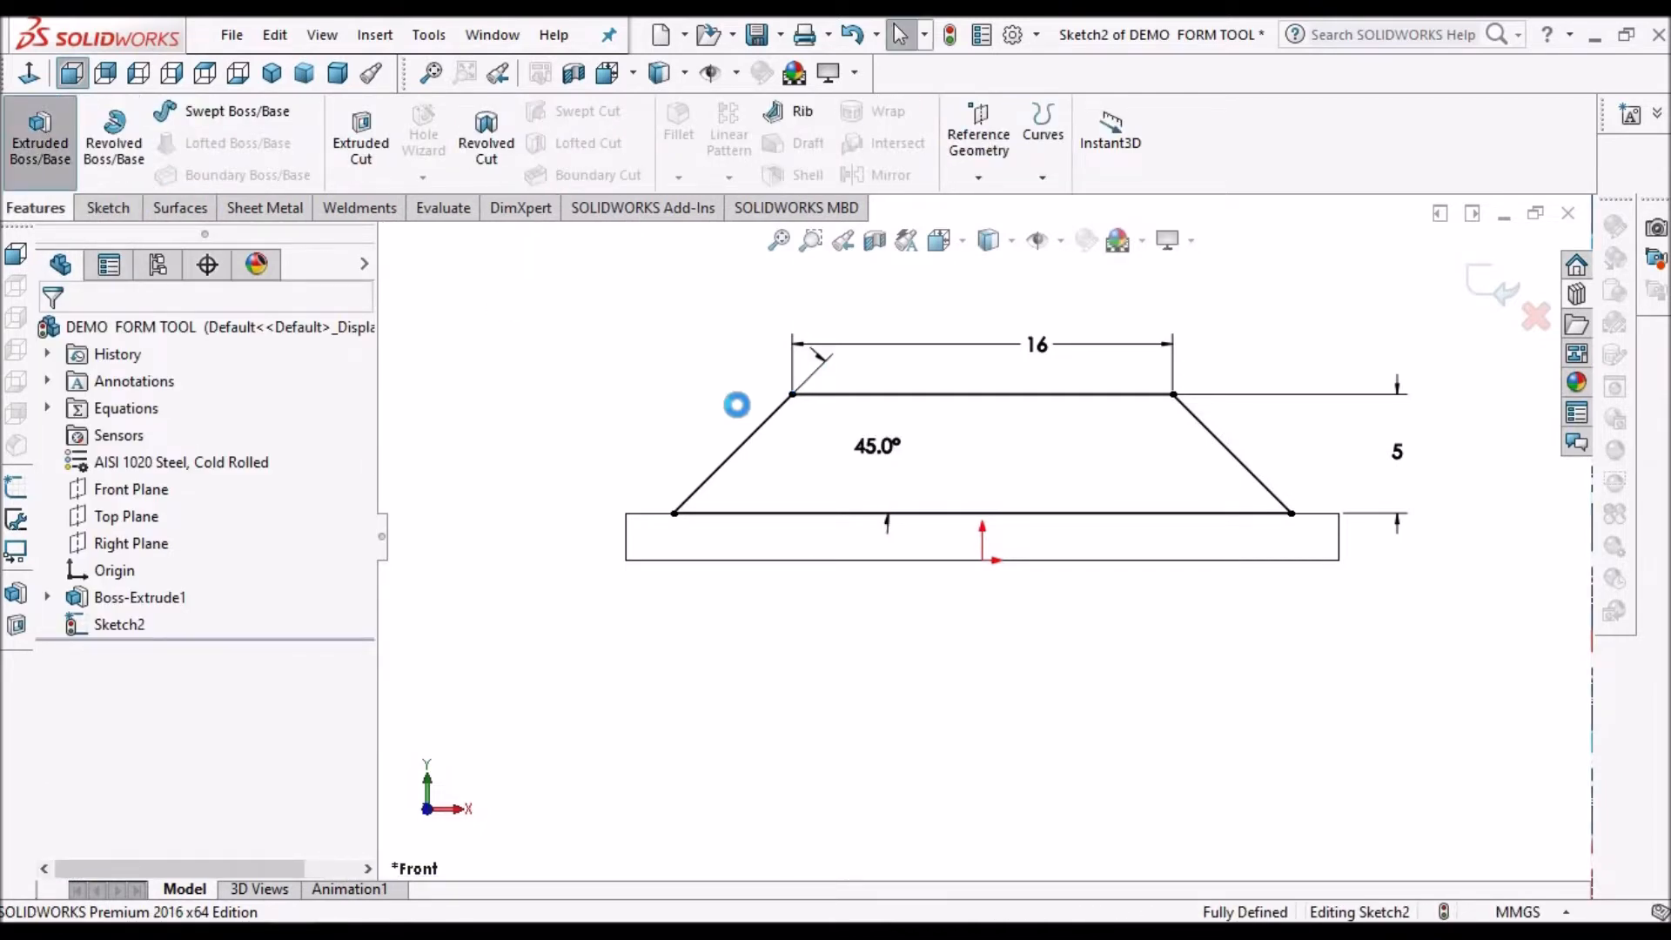
# Extrude the trapezoid 4 mm mid-plane as Boss-Extrude2.
pyautogui.click(40, 127)
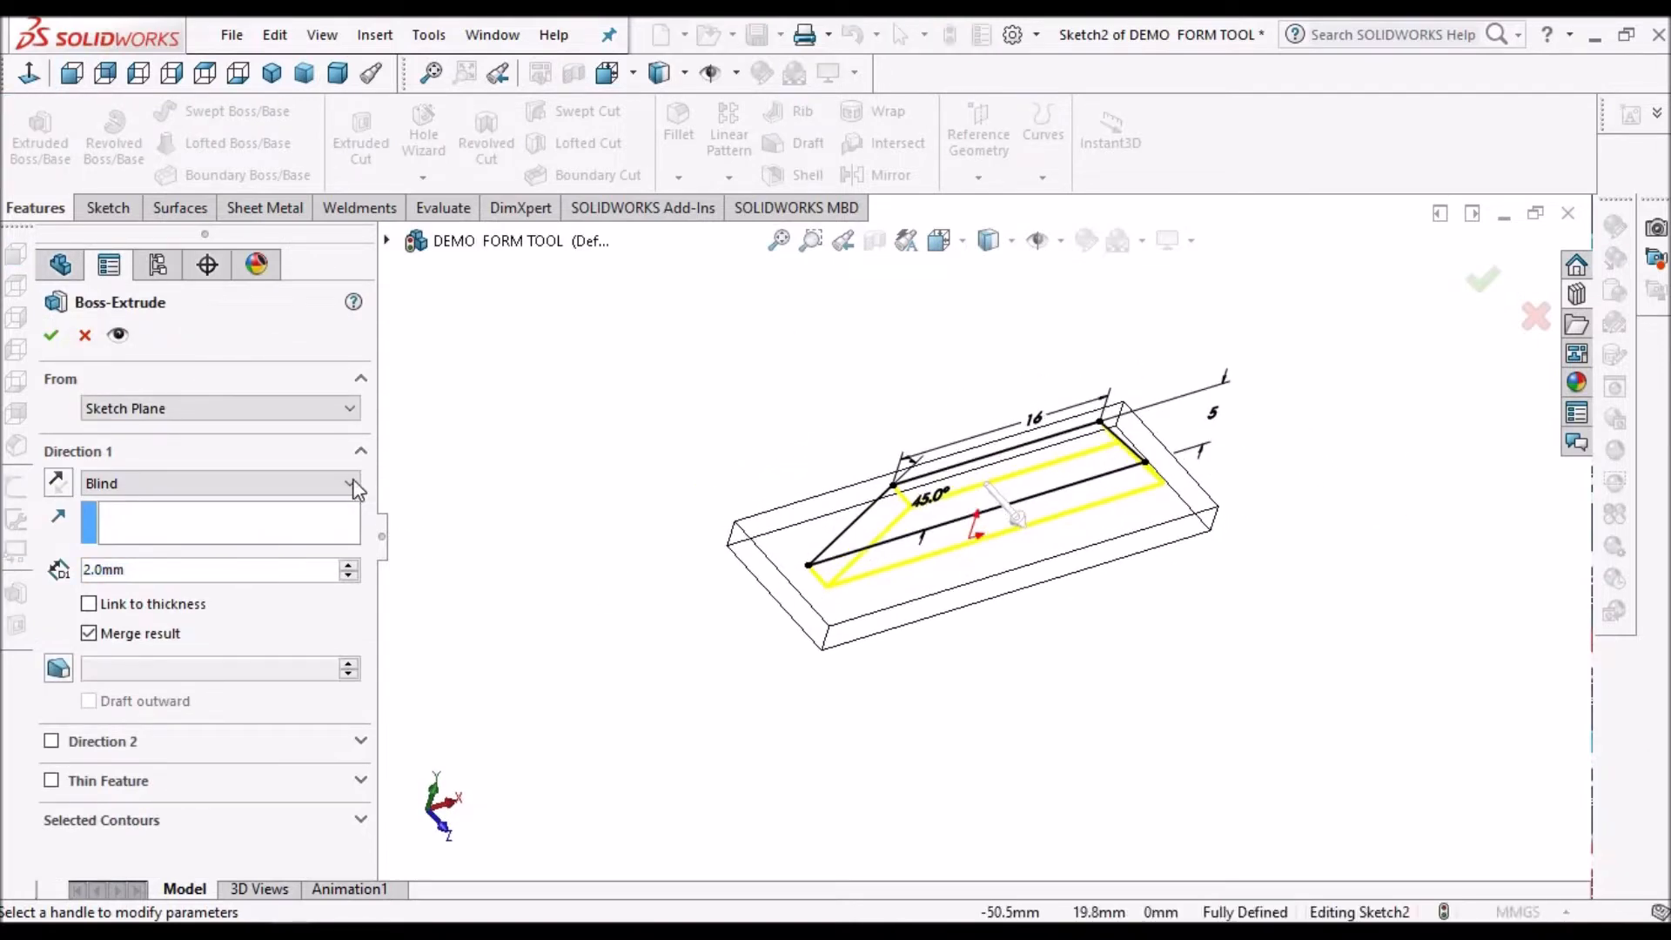
pyautogui.click(350, 482)
pyautogui.write('4')
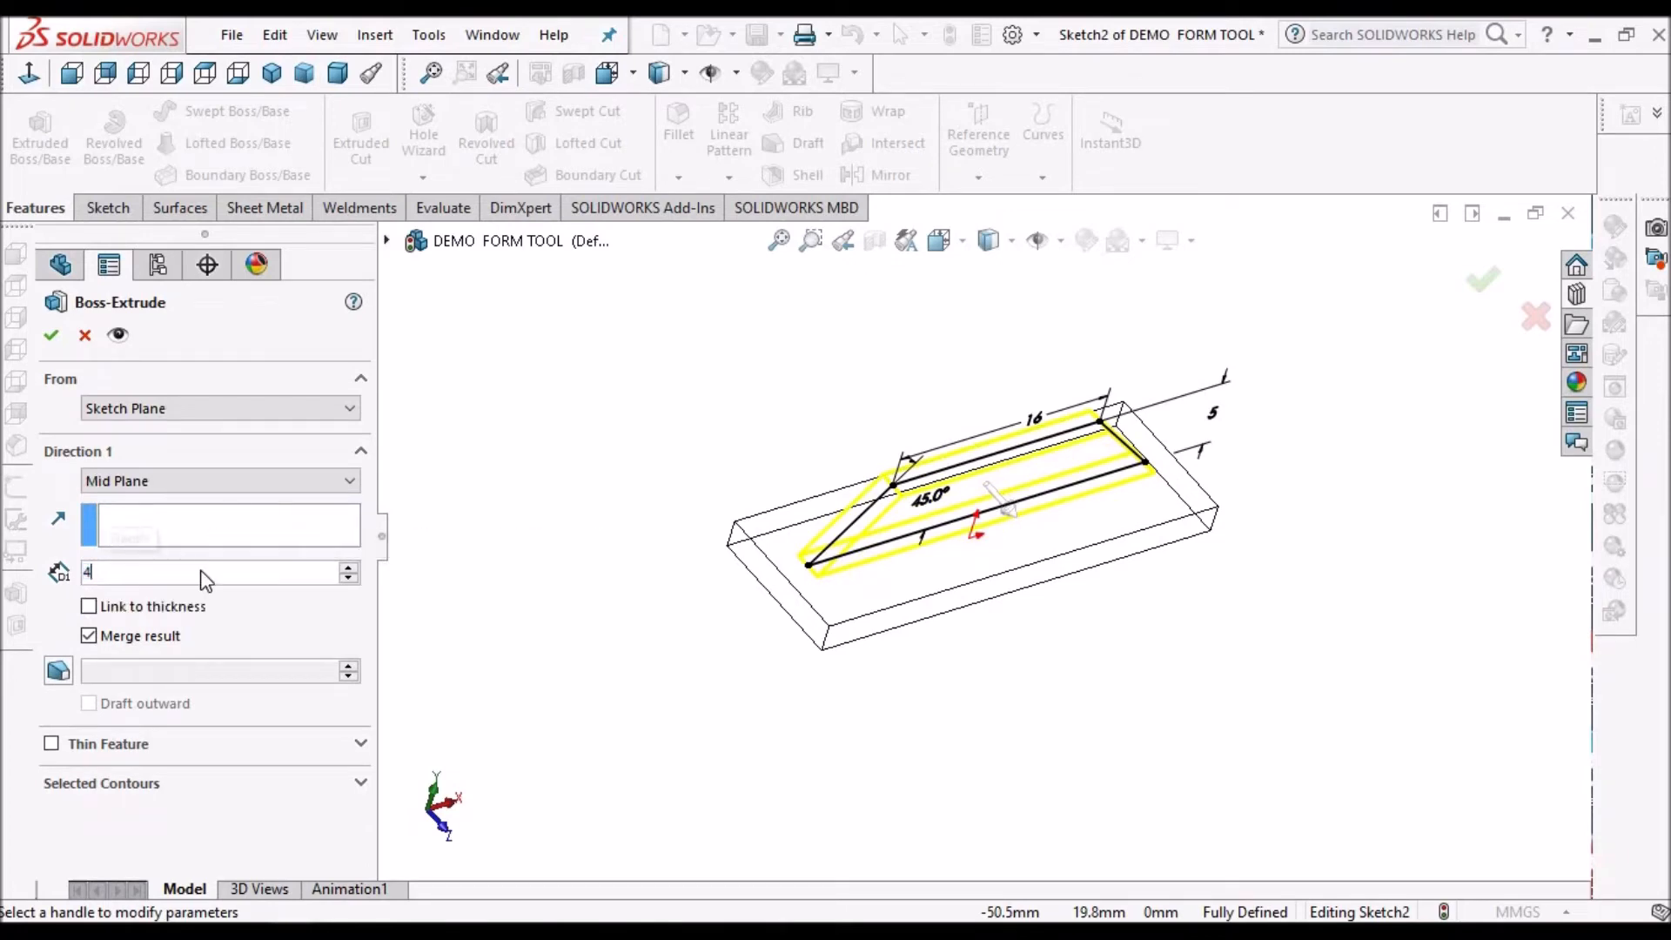
pyautogui.click(51, 335)
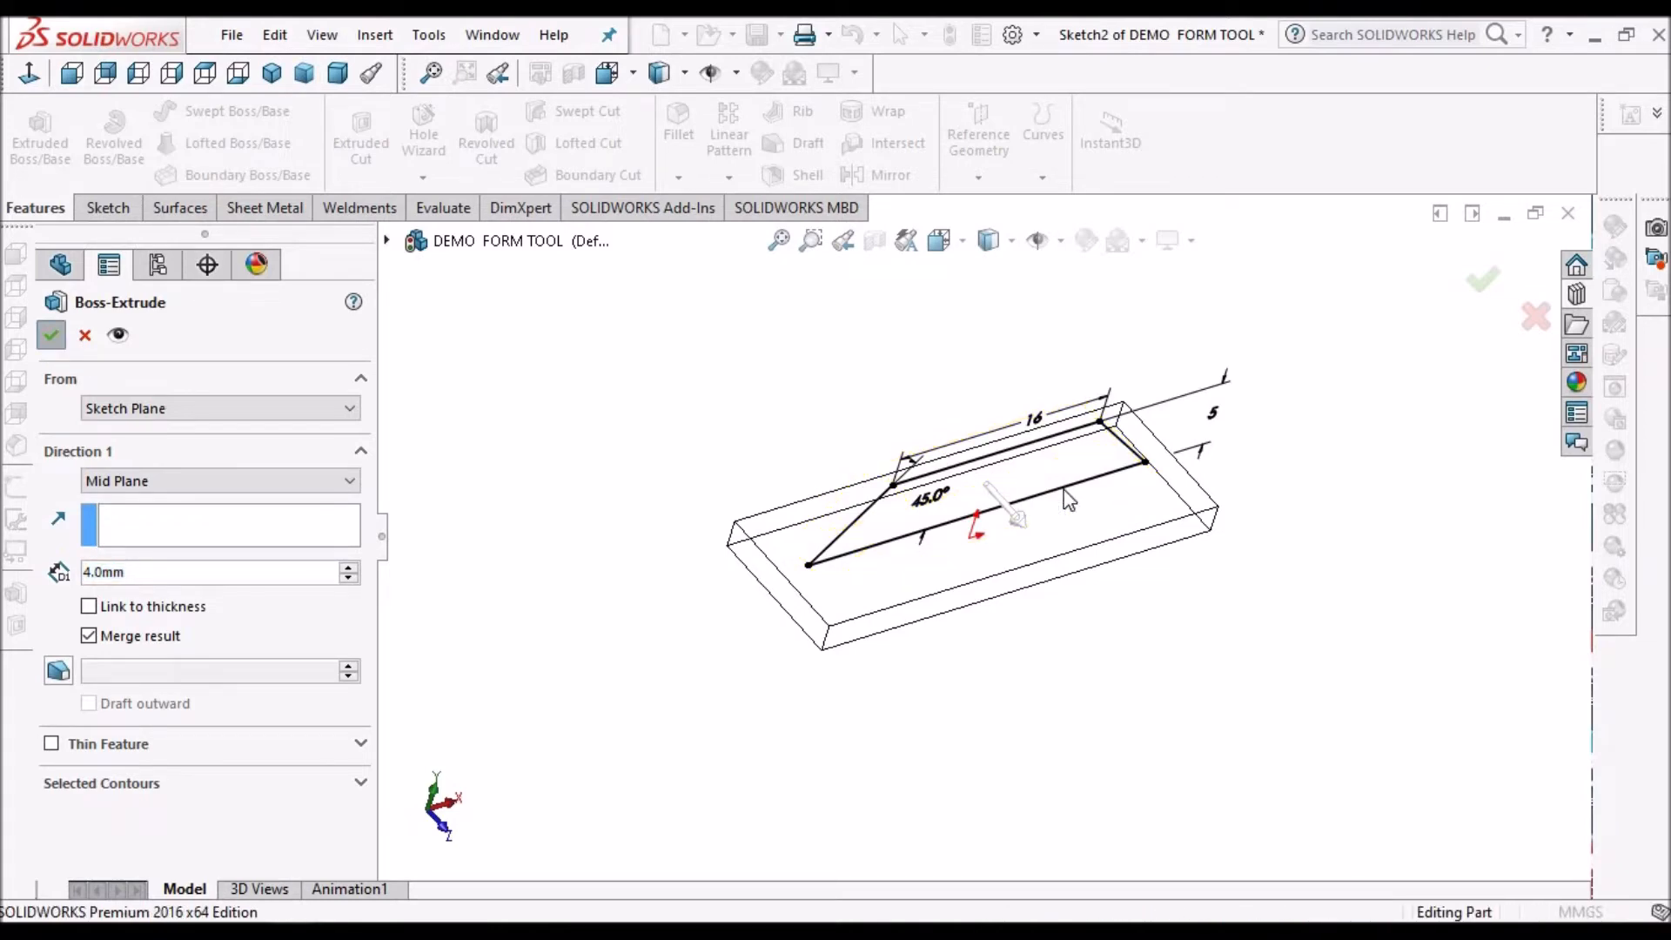
pyautogui.click(50, 334)
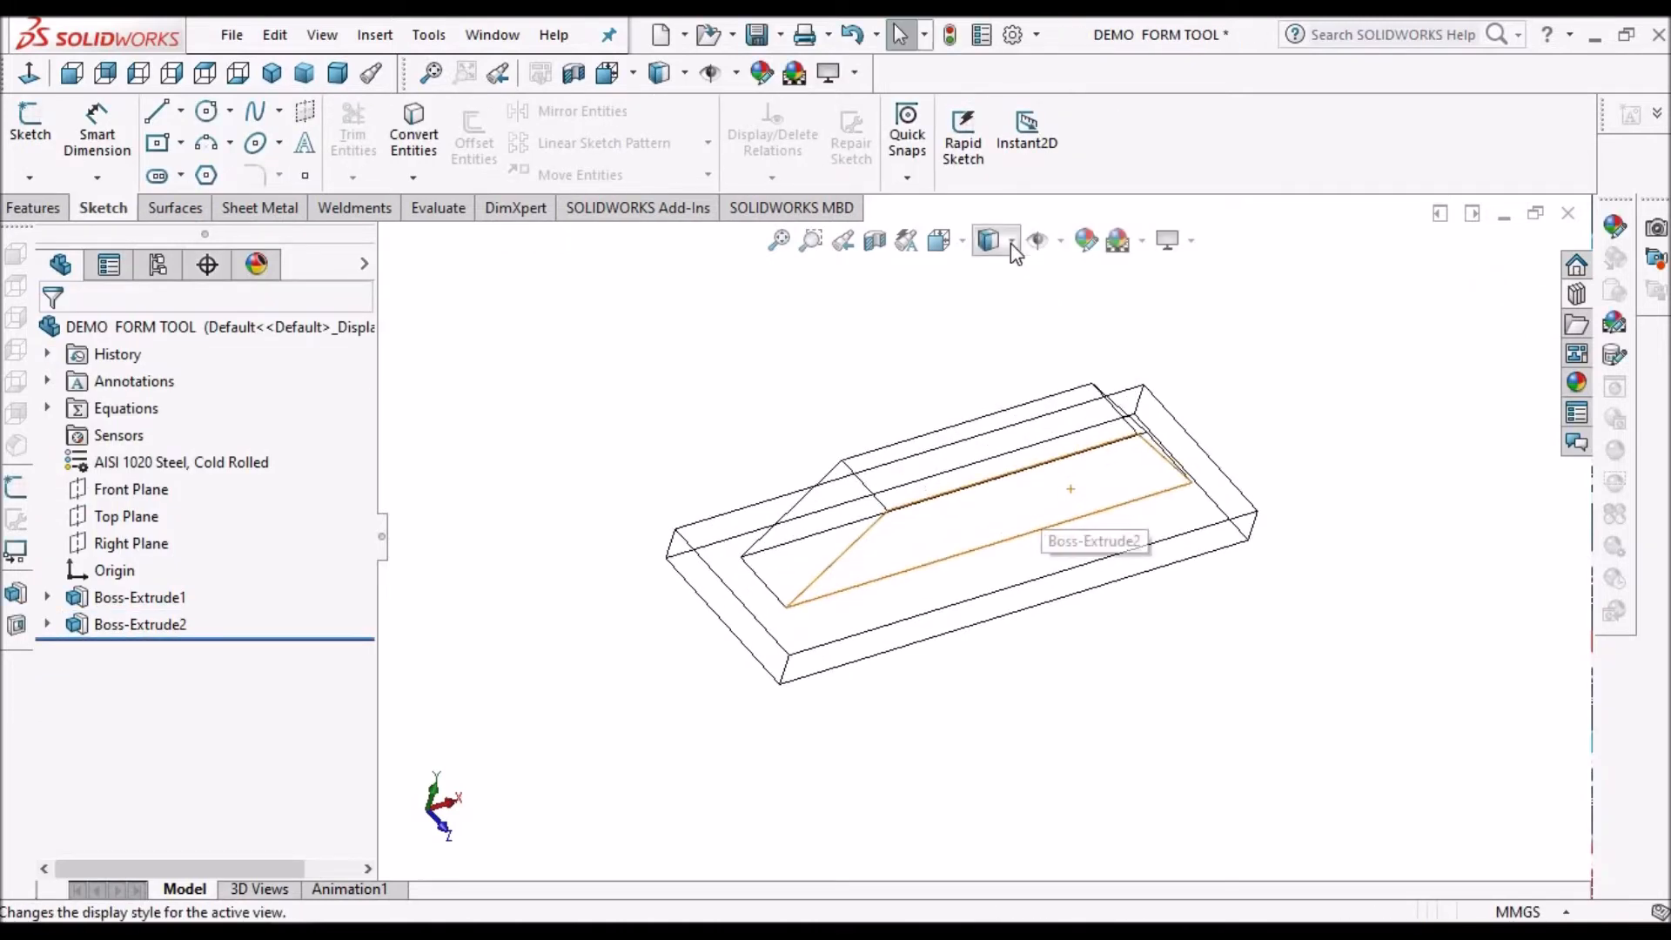
pyautogui.click(988, 239)
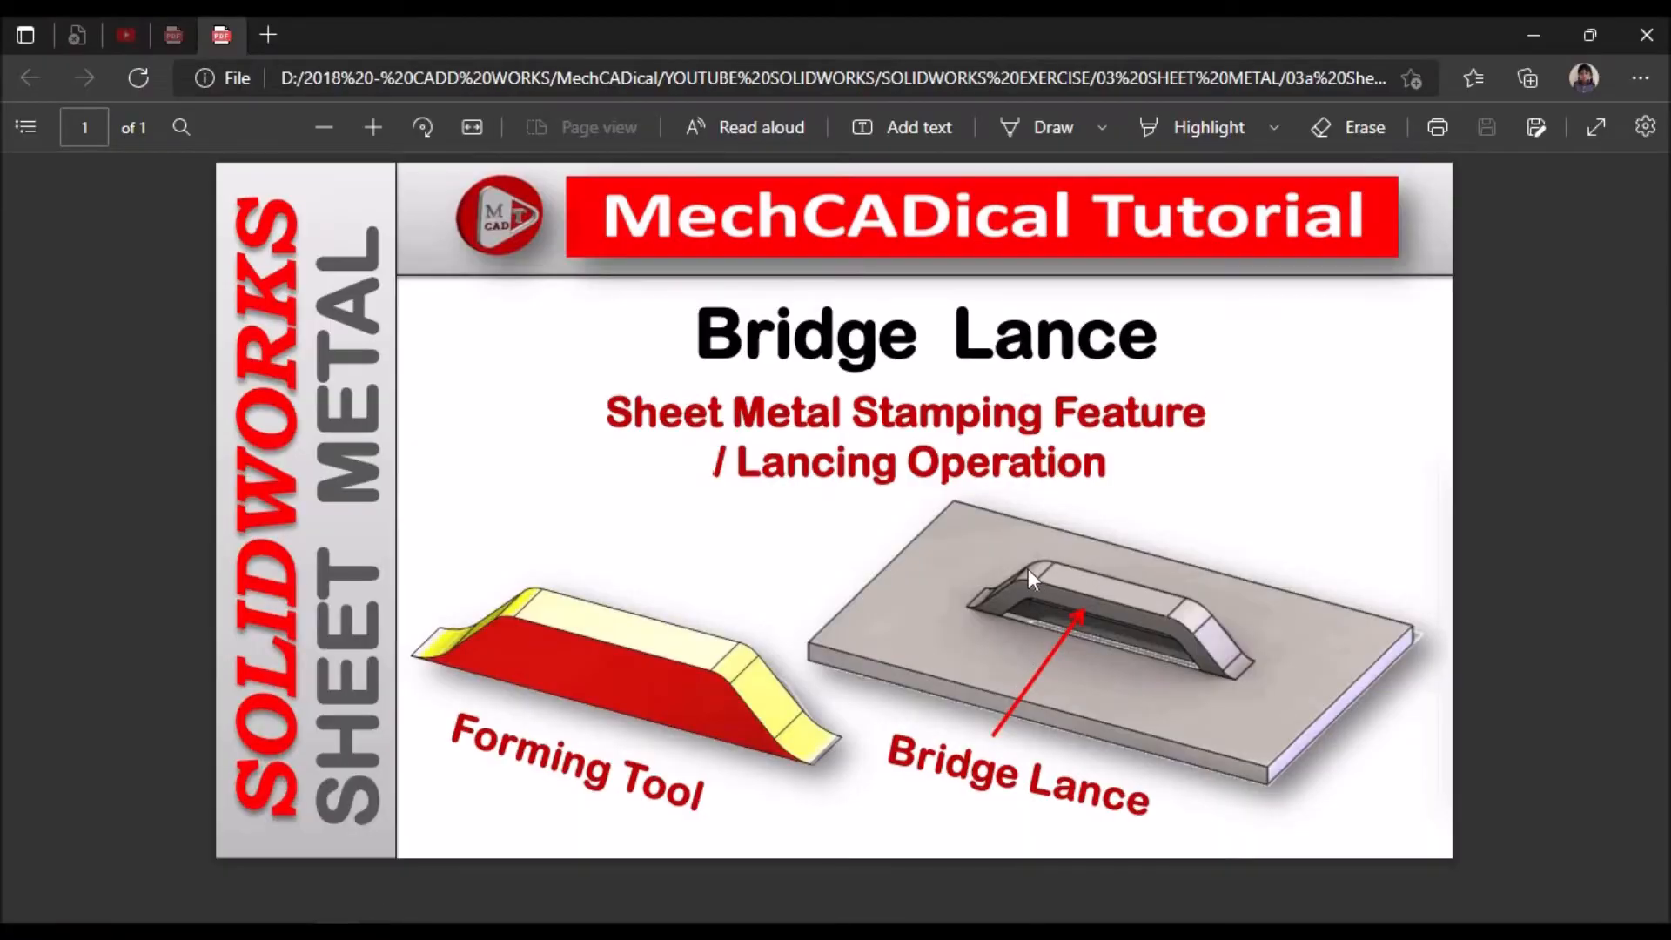
pyautogui.moveTo(739, 677)
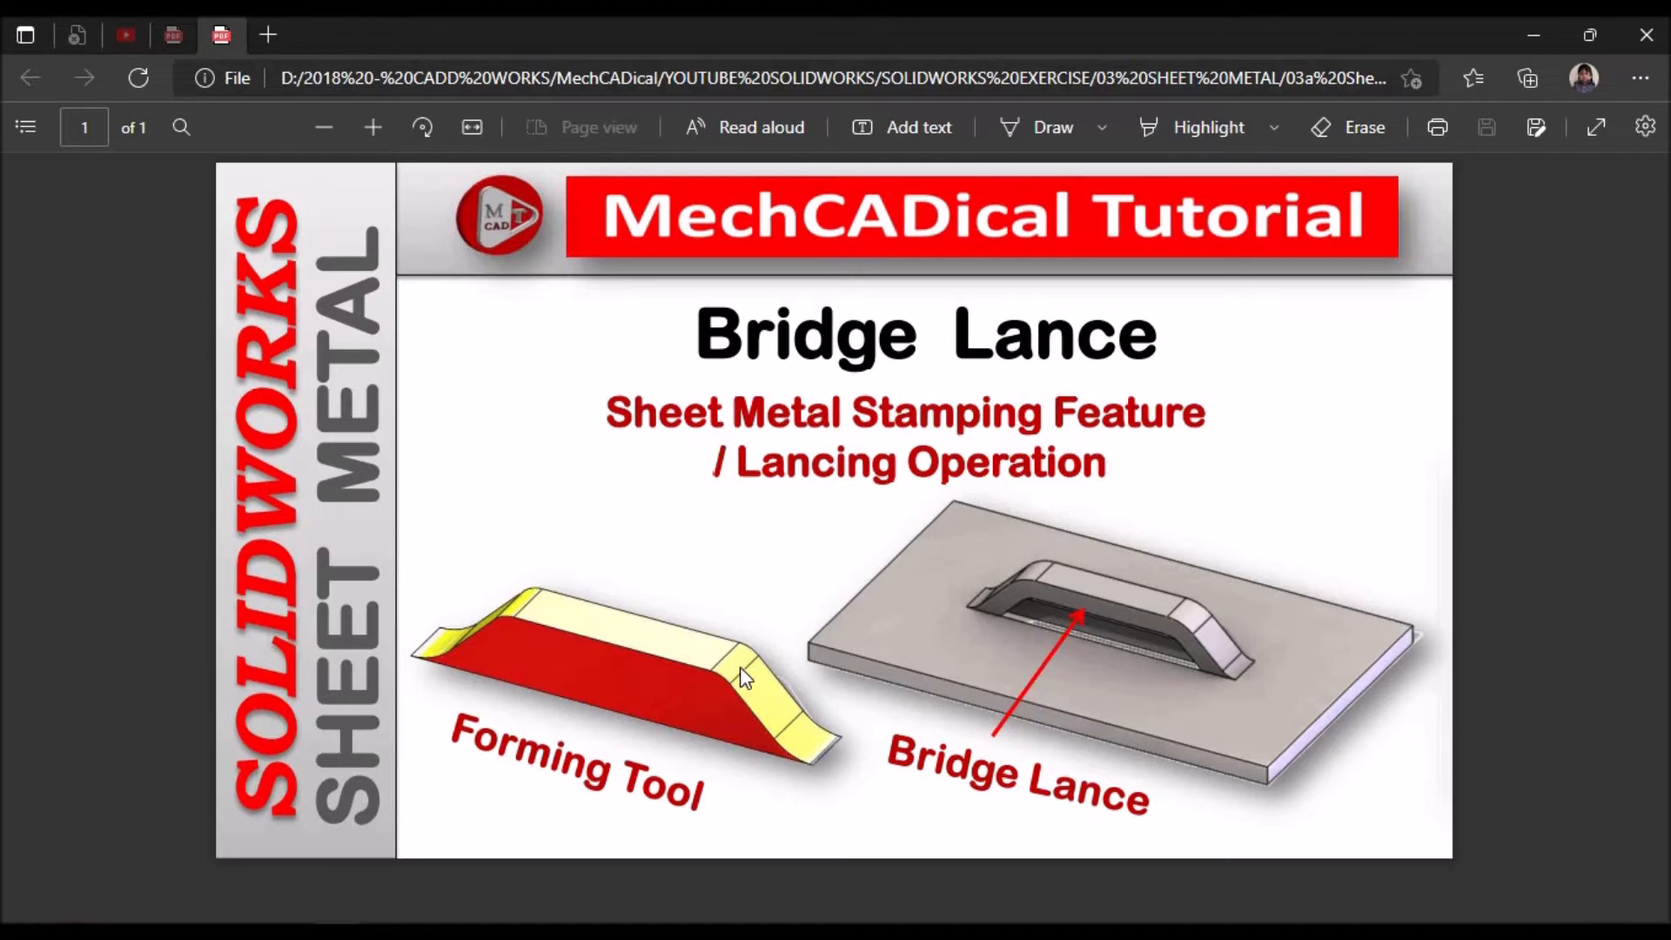
pyautogui.moveTo(1032, 608)
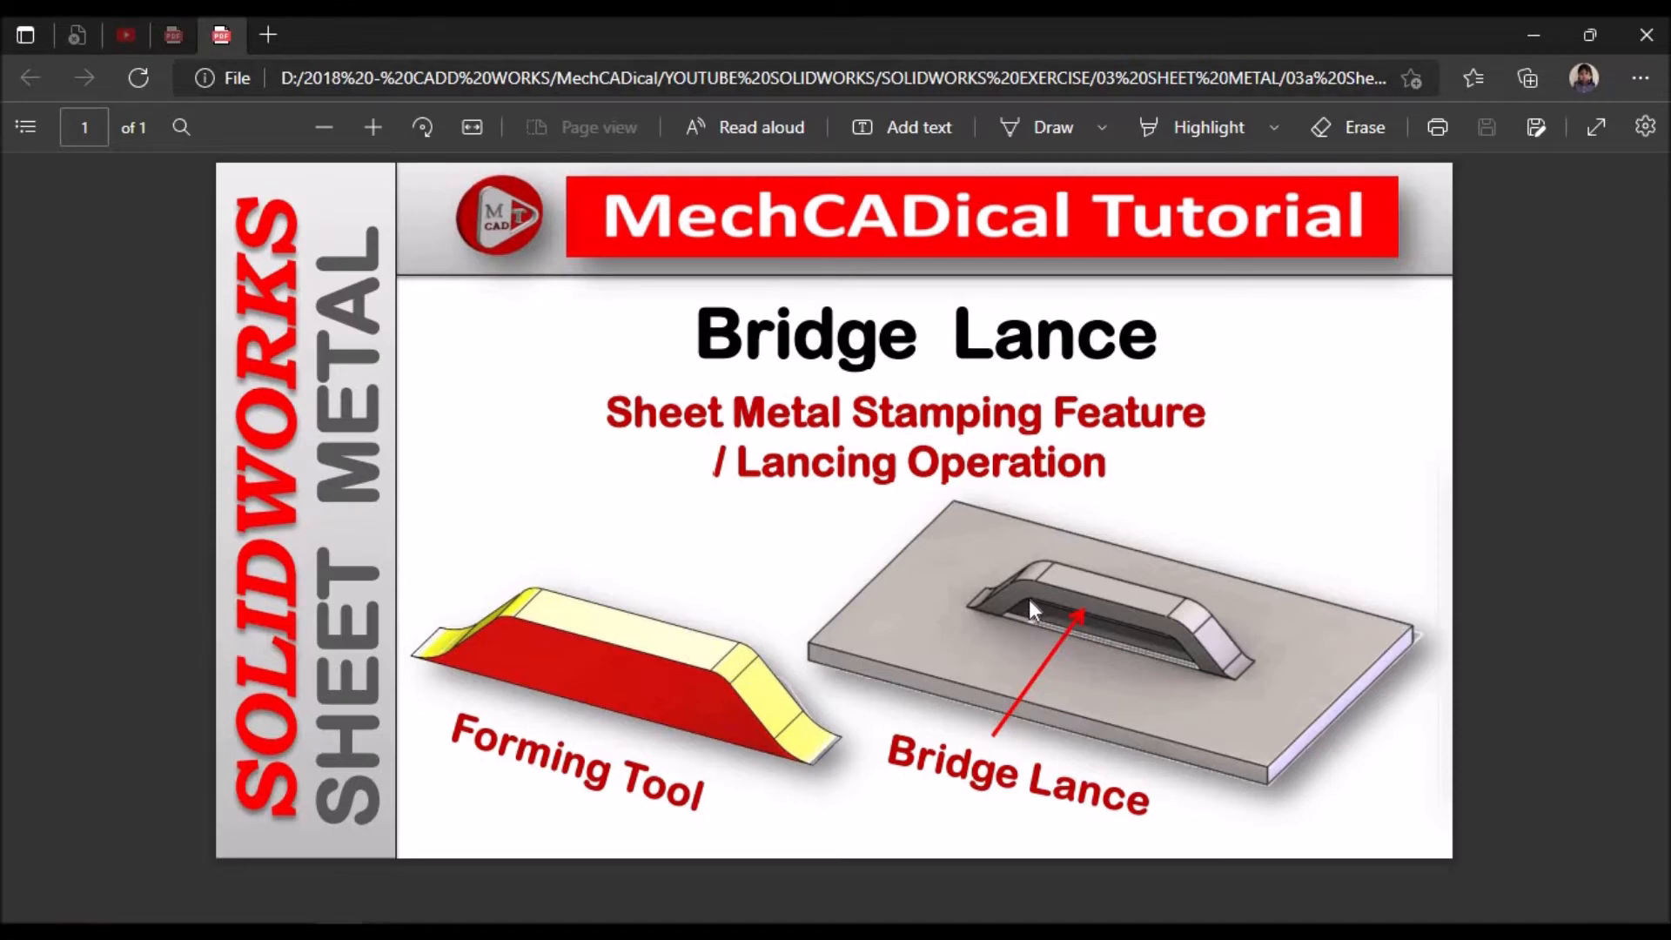
pyautogui.moveTo(1055, 613)
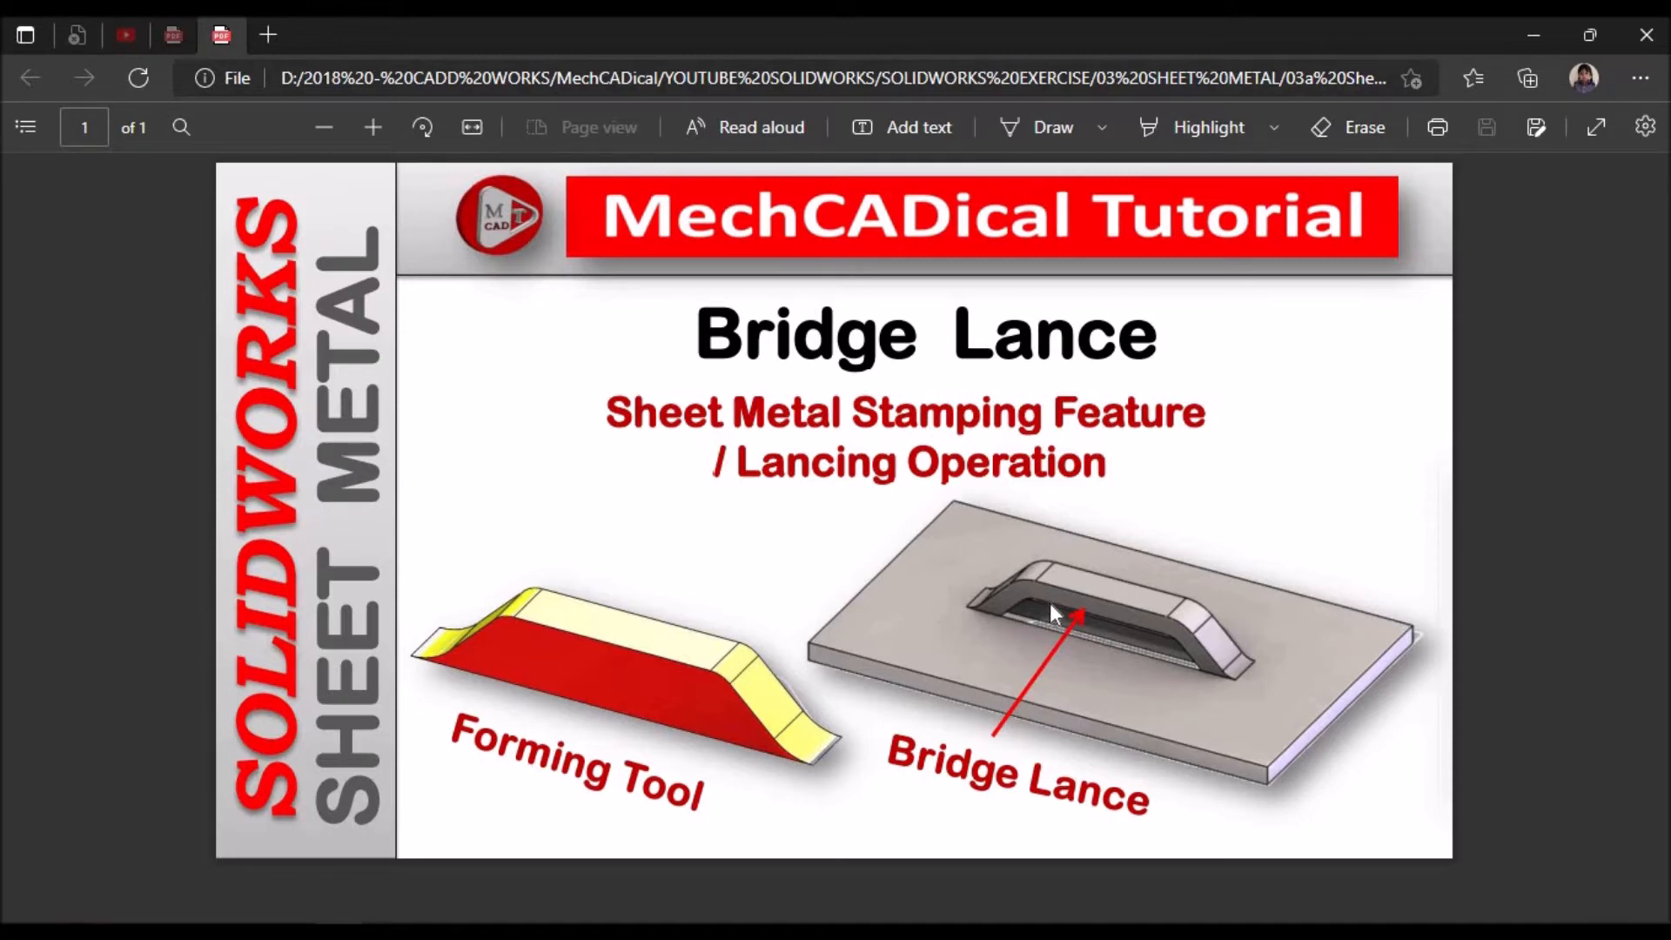
pyautogui.moveTo(1070, 624)
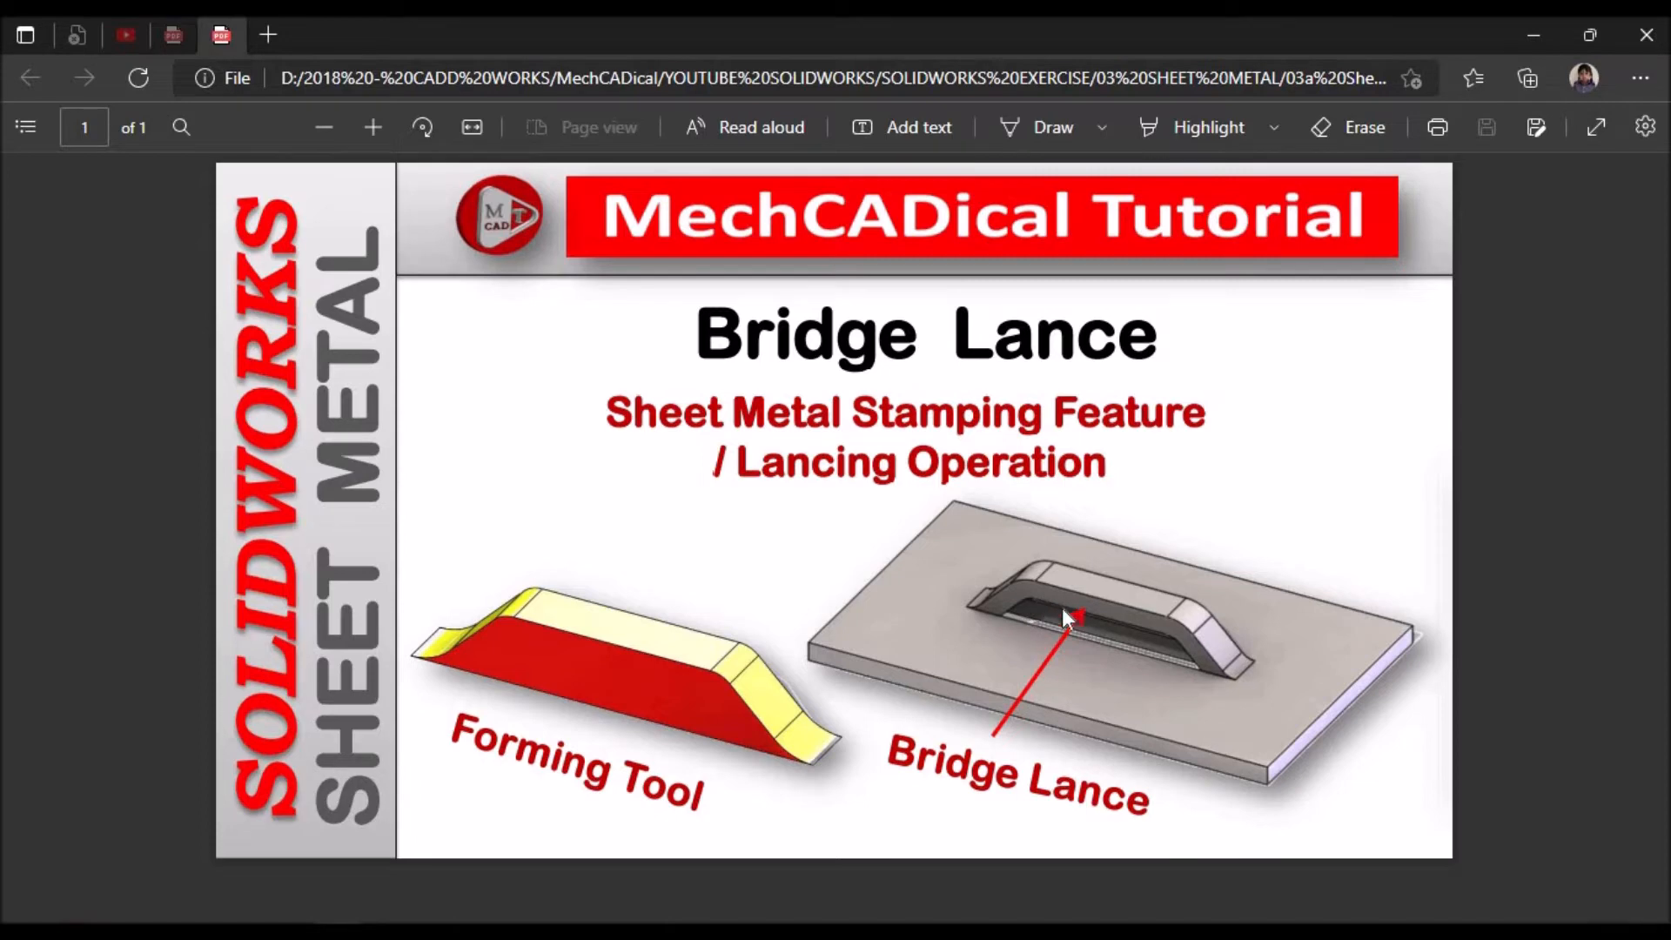
pyautogui.moveTo(754, 790)
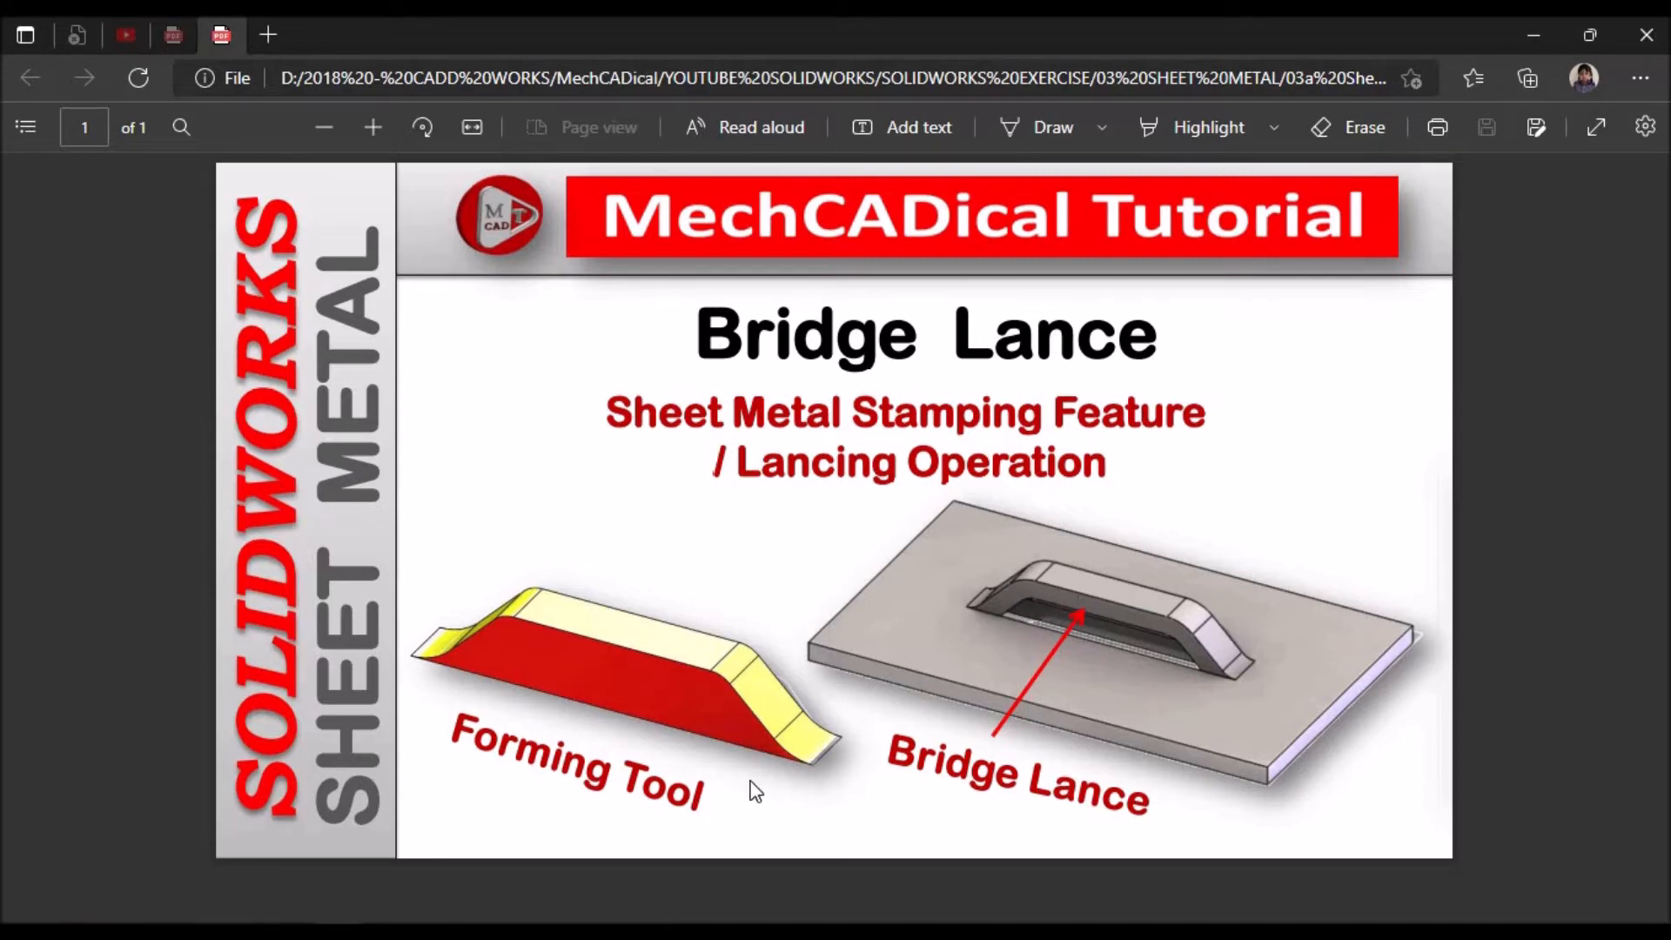
pyautogui.moveTo(810, 753)
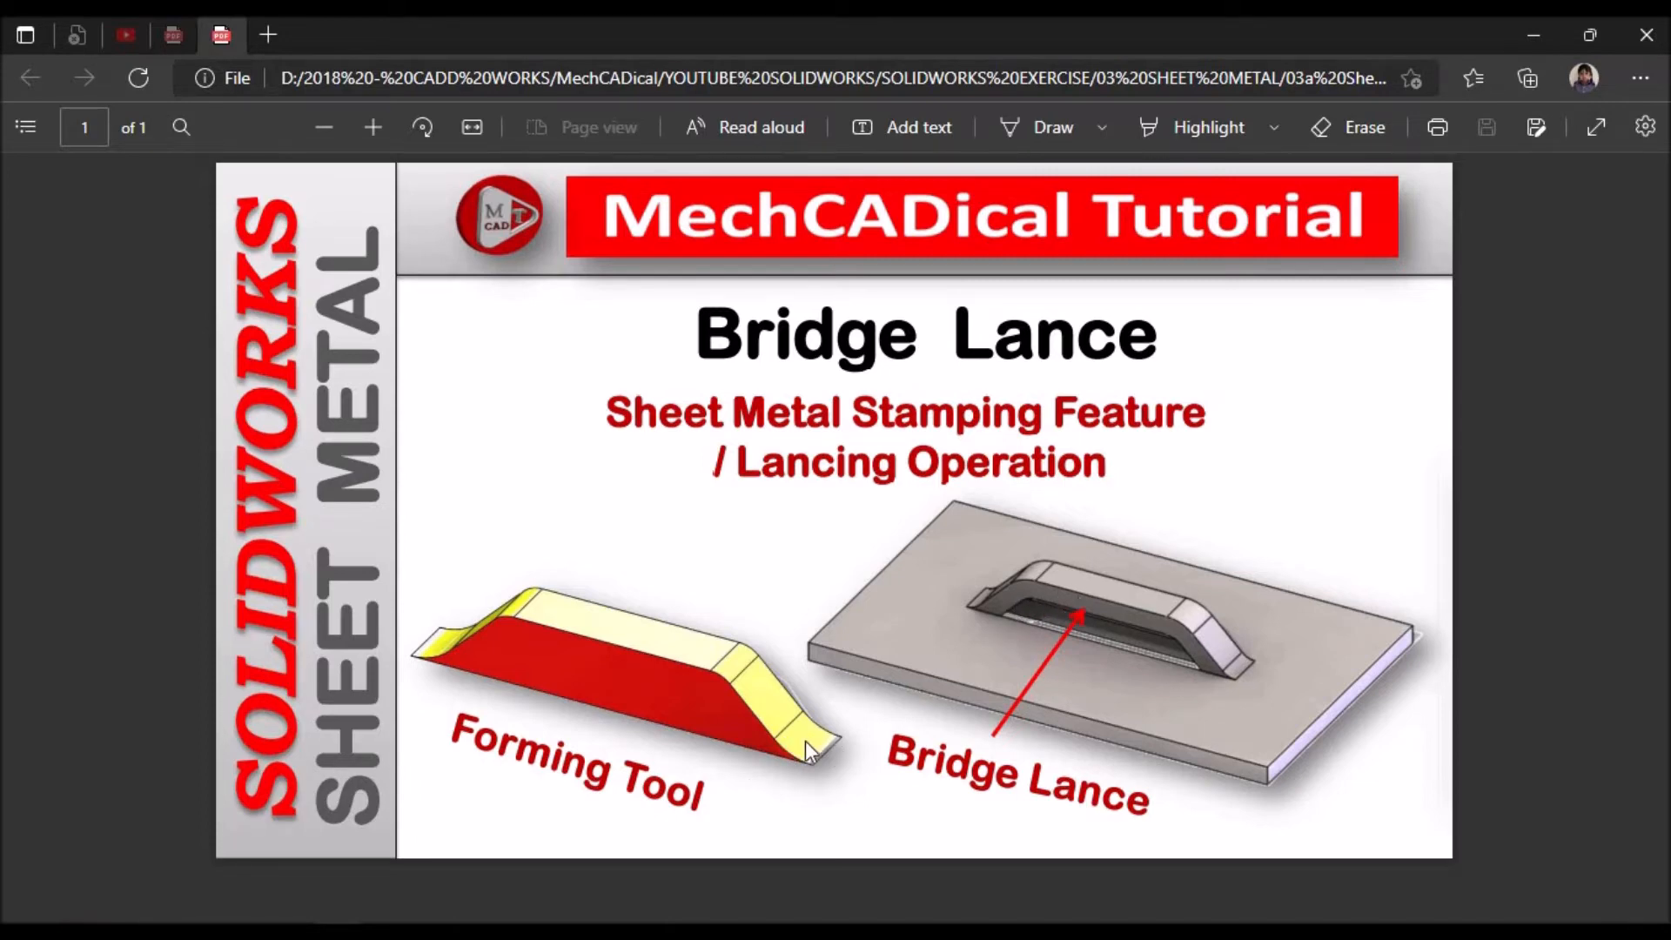
pyautogui.moveTo(820, 758)
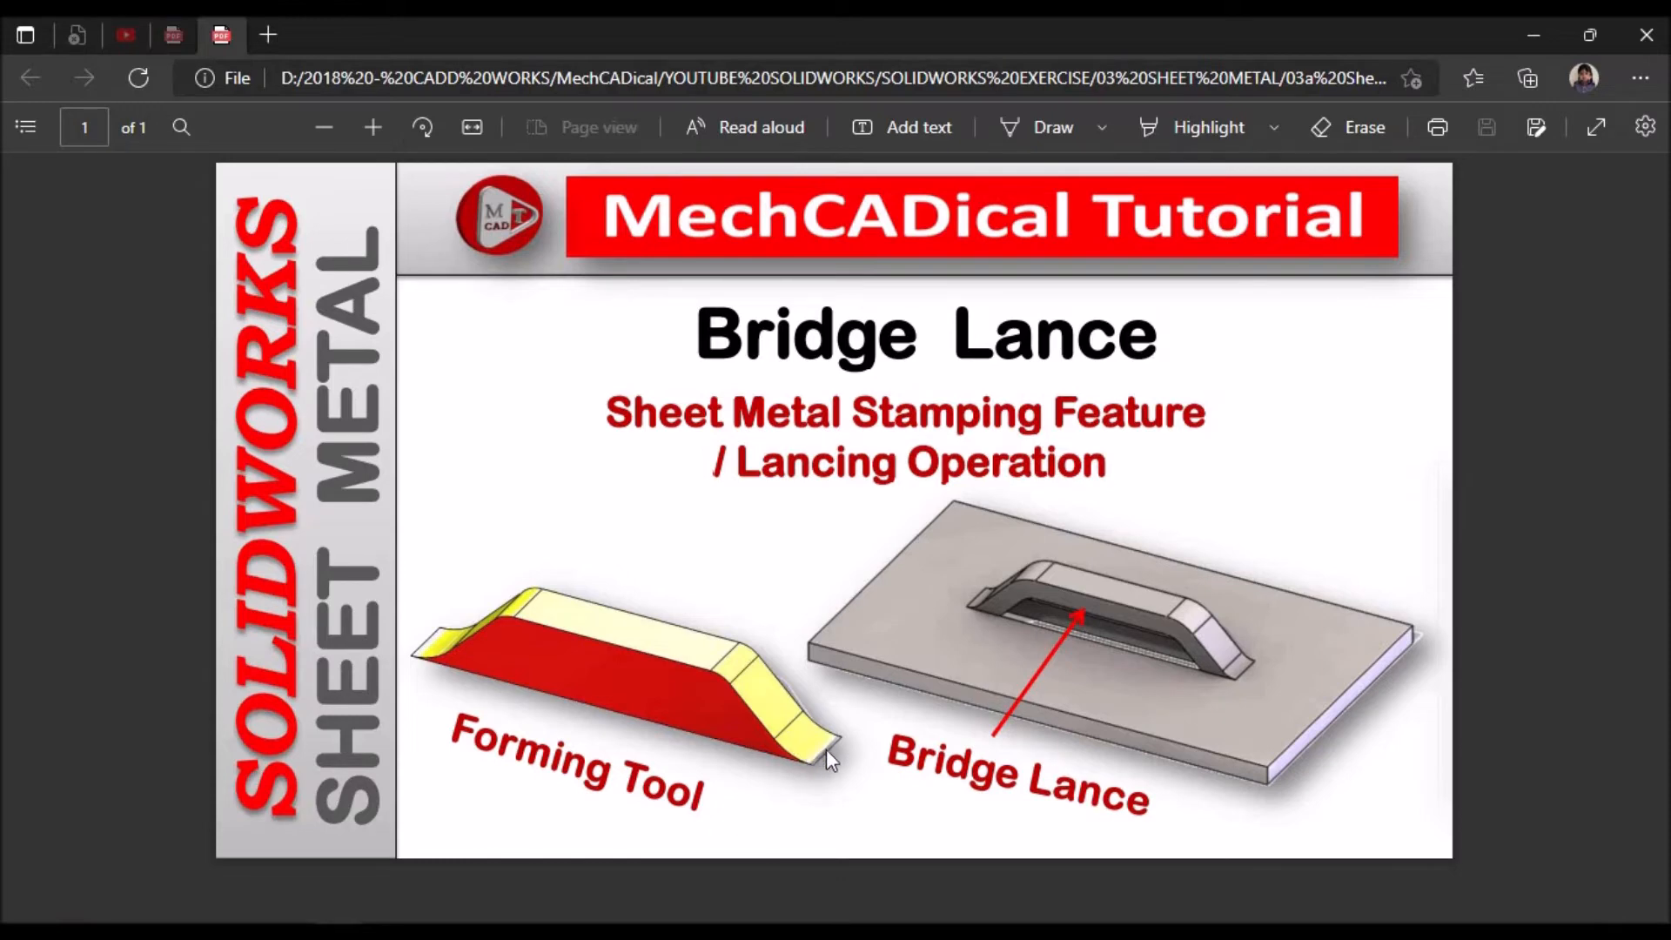
pyautogui.moveTo(1027, 611)
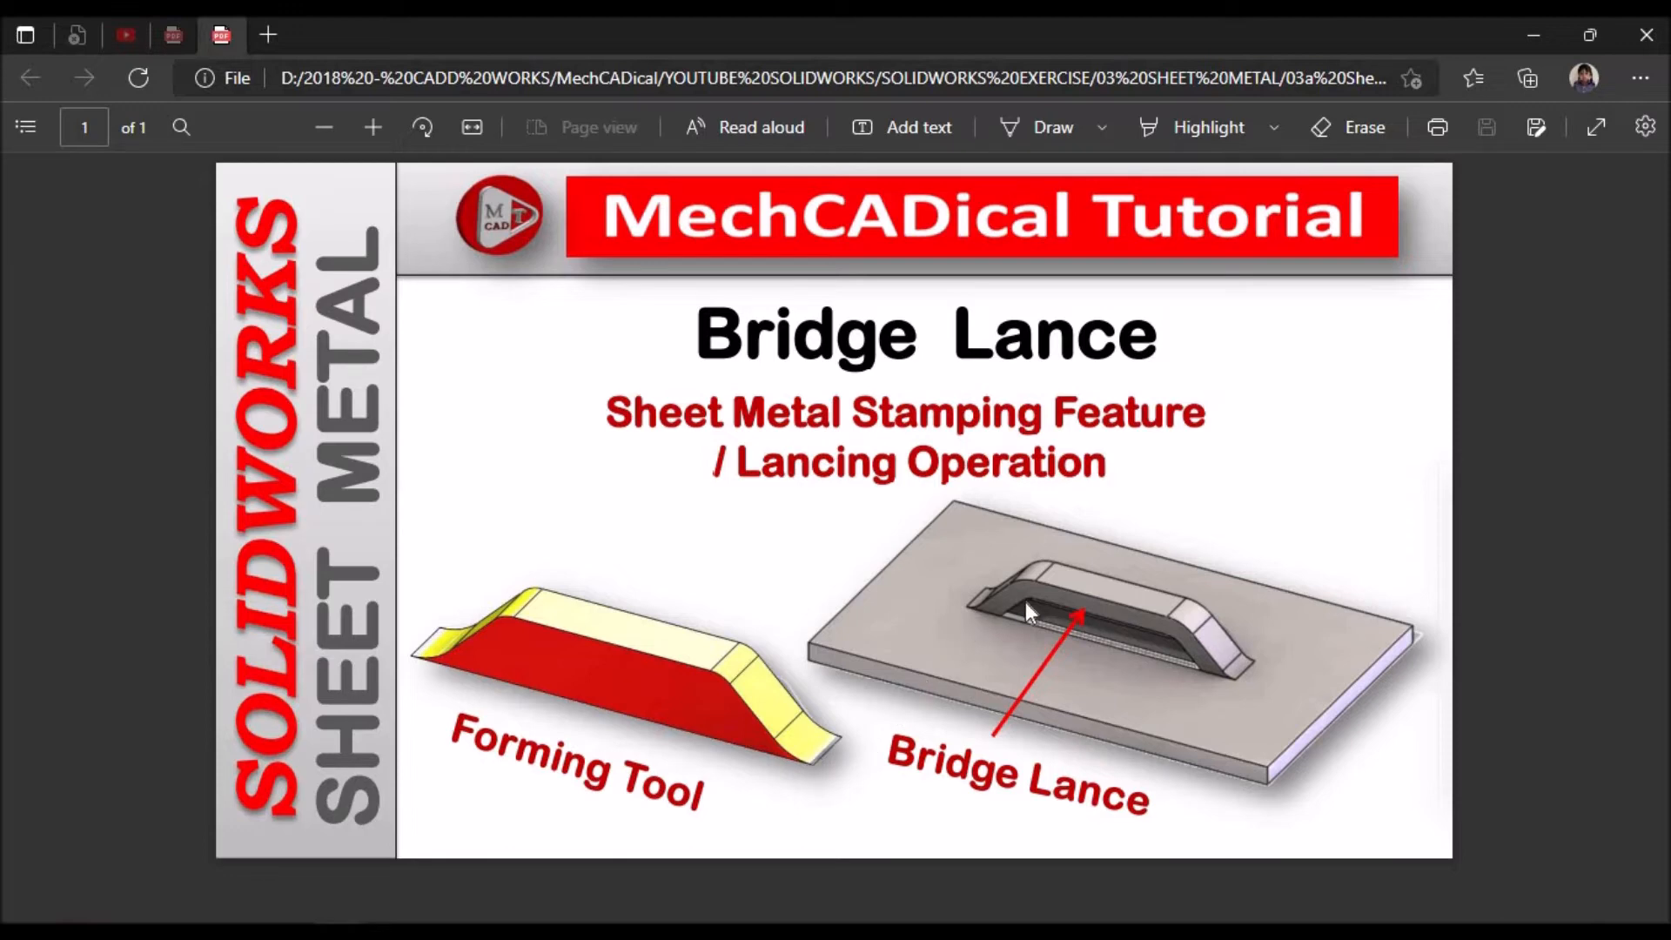
pyautogui.moveTo(1015, 614)
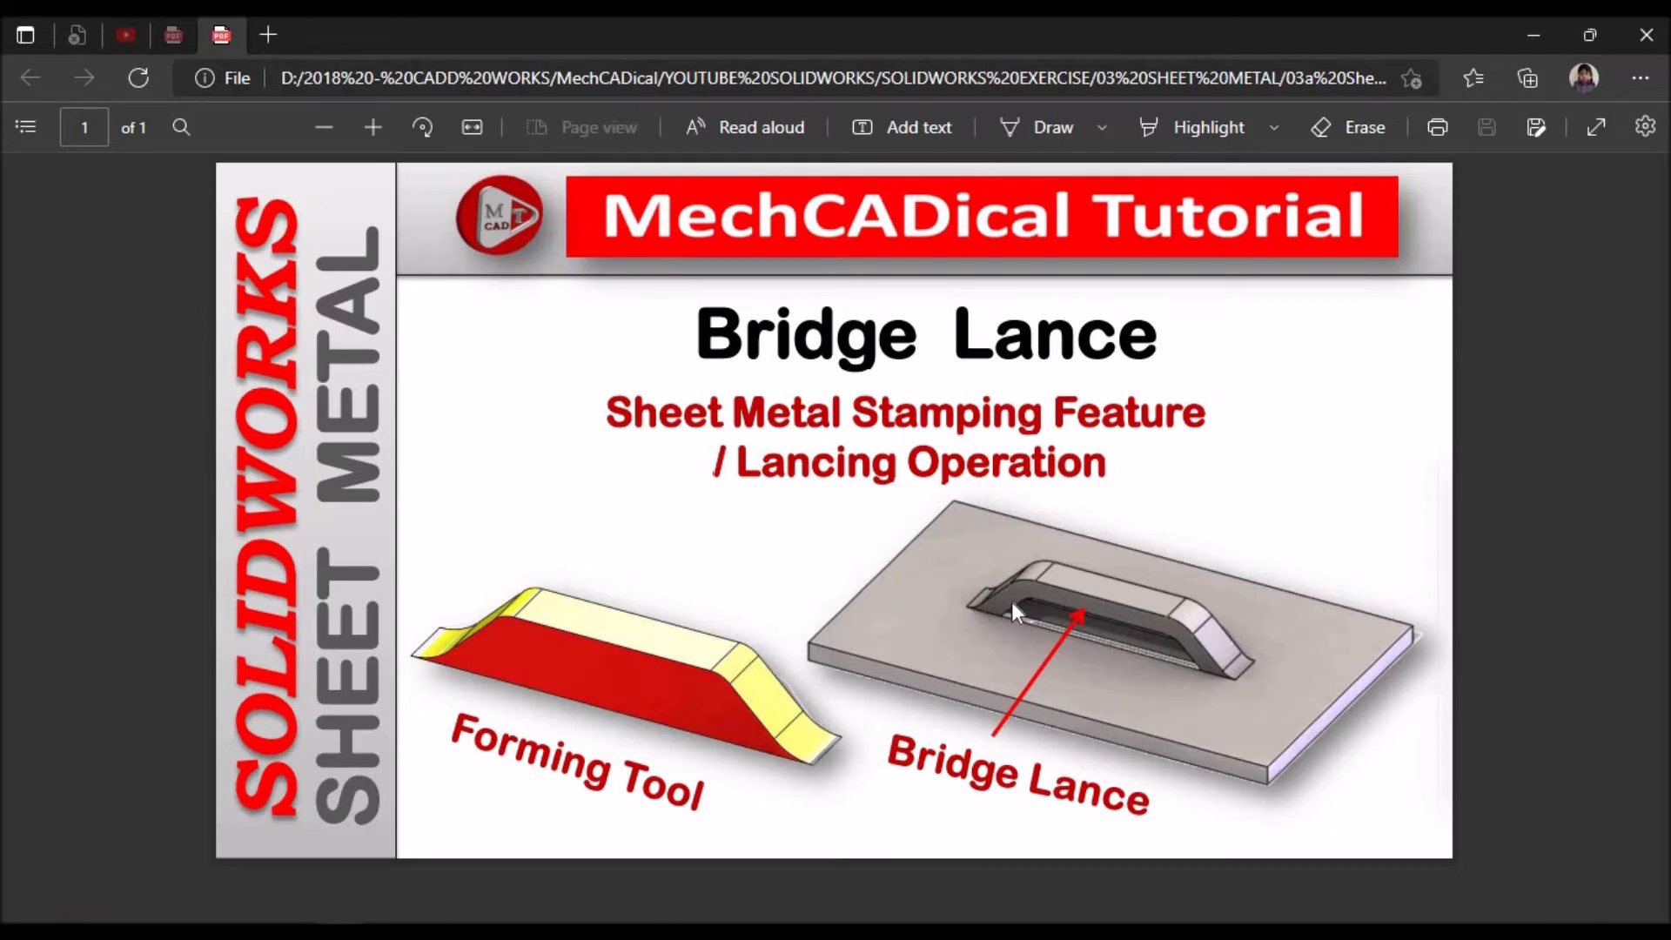
pyautogui.moveTo(994, 626)
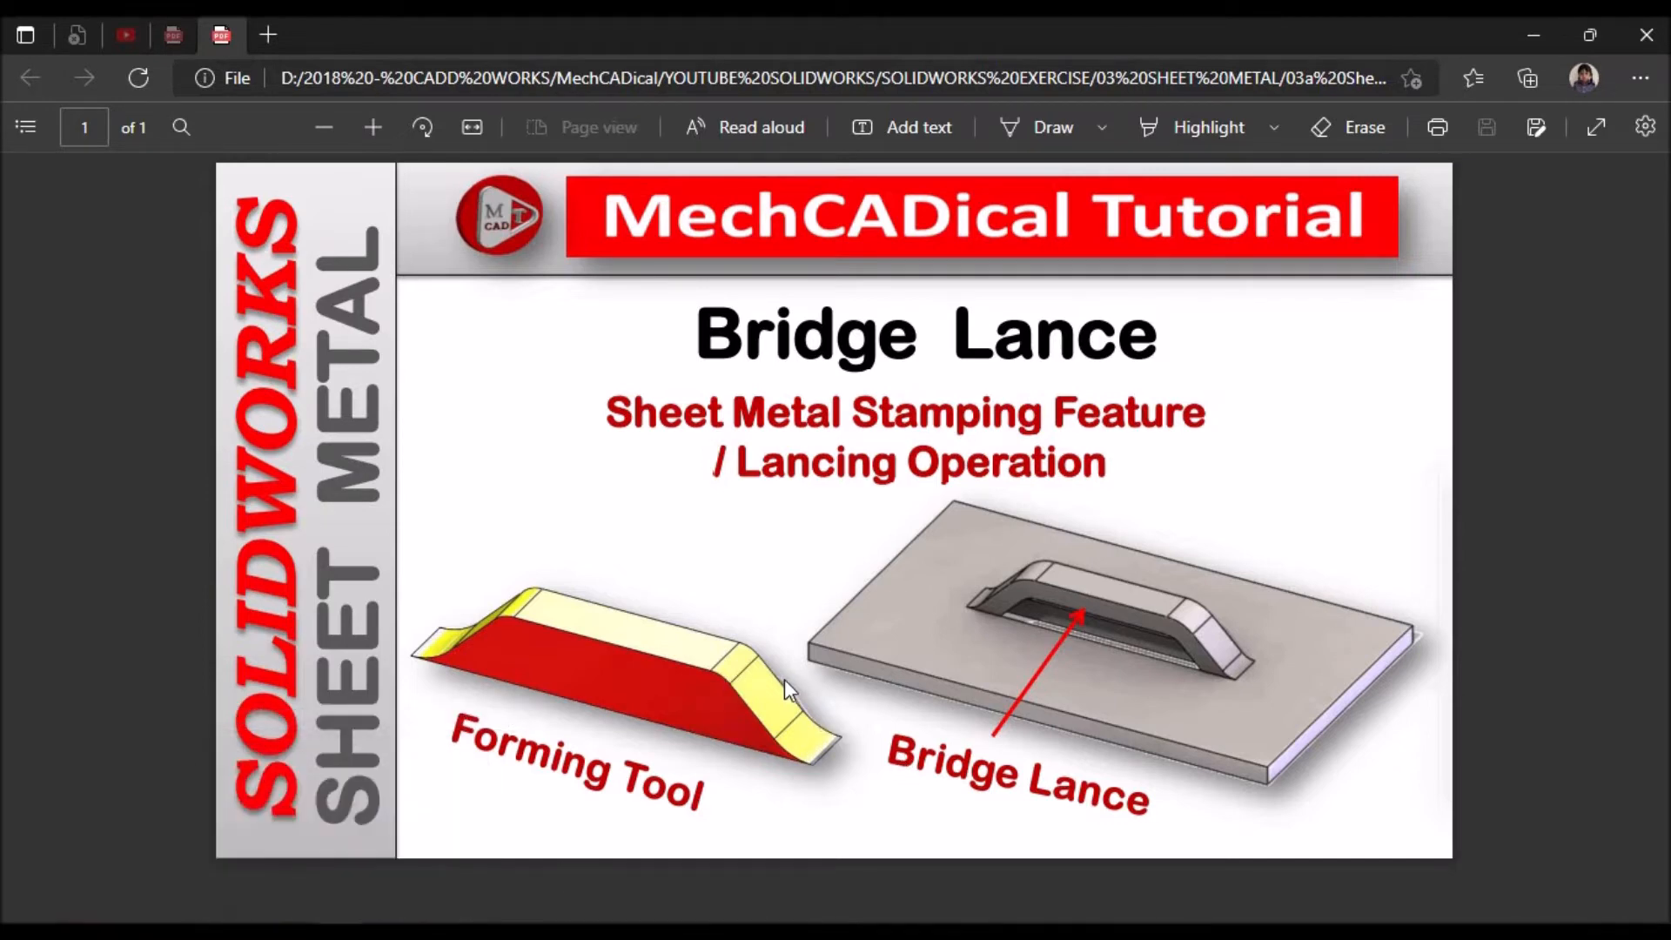
pyautogui.moveTo(742, 678)
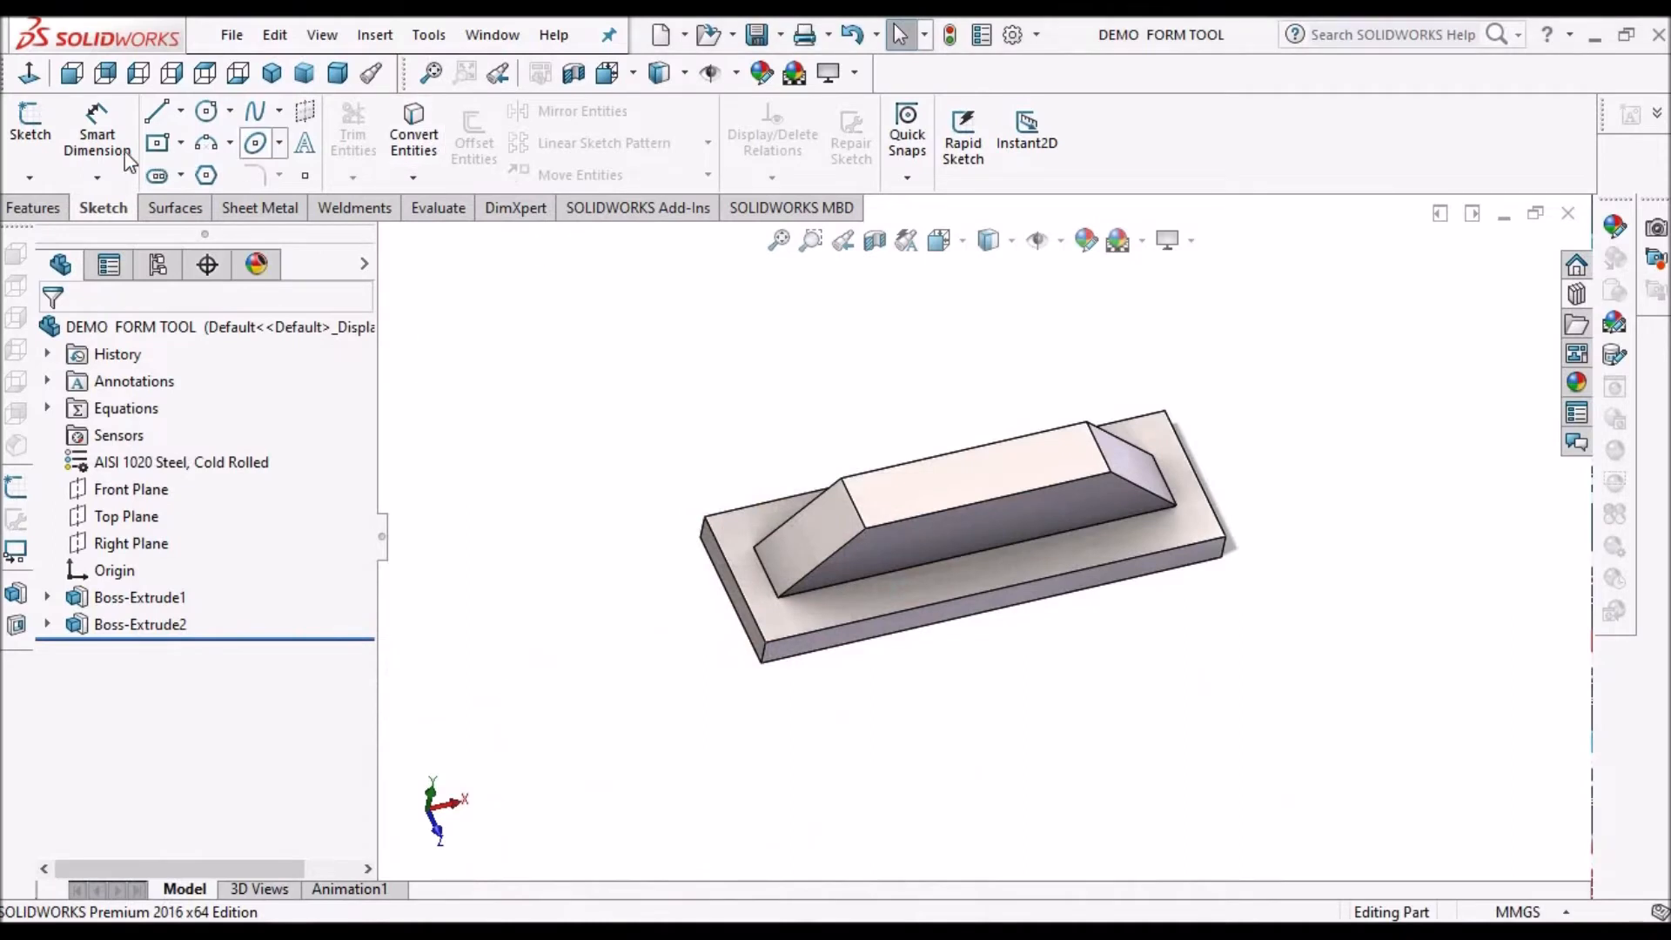
# Fillet the two upper ramp edges of the bridge with a 2 mm radius.
pyautogui.click(35, 207)
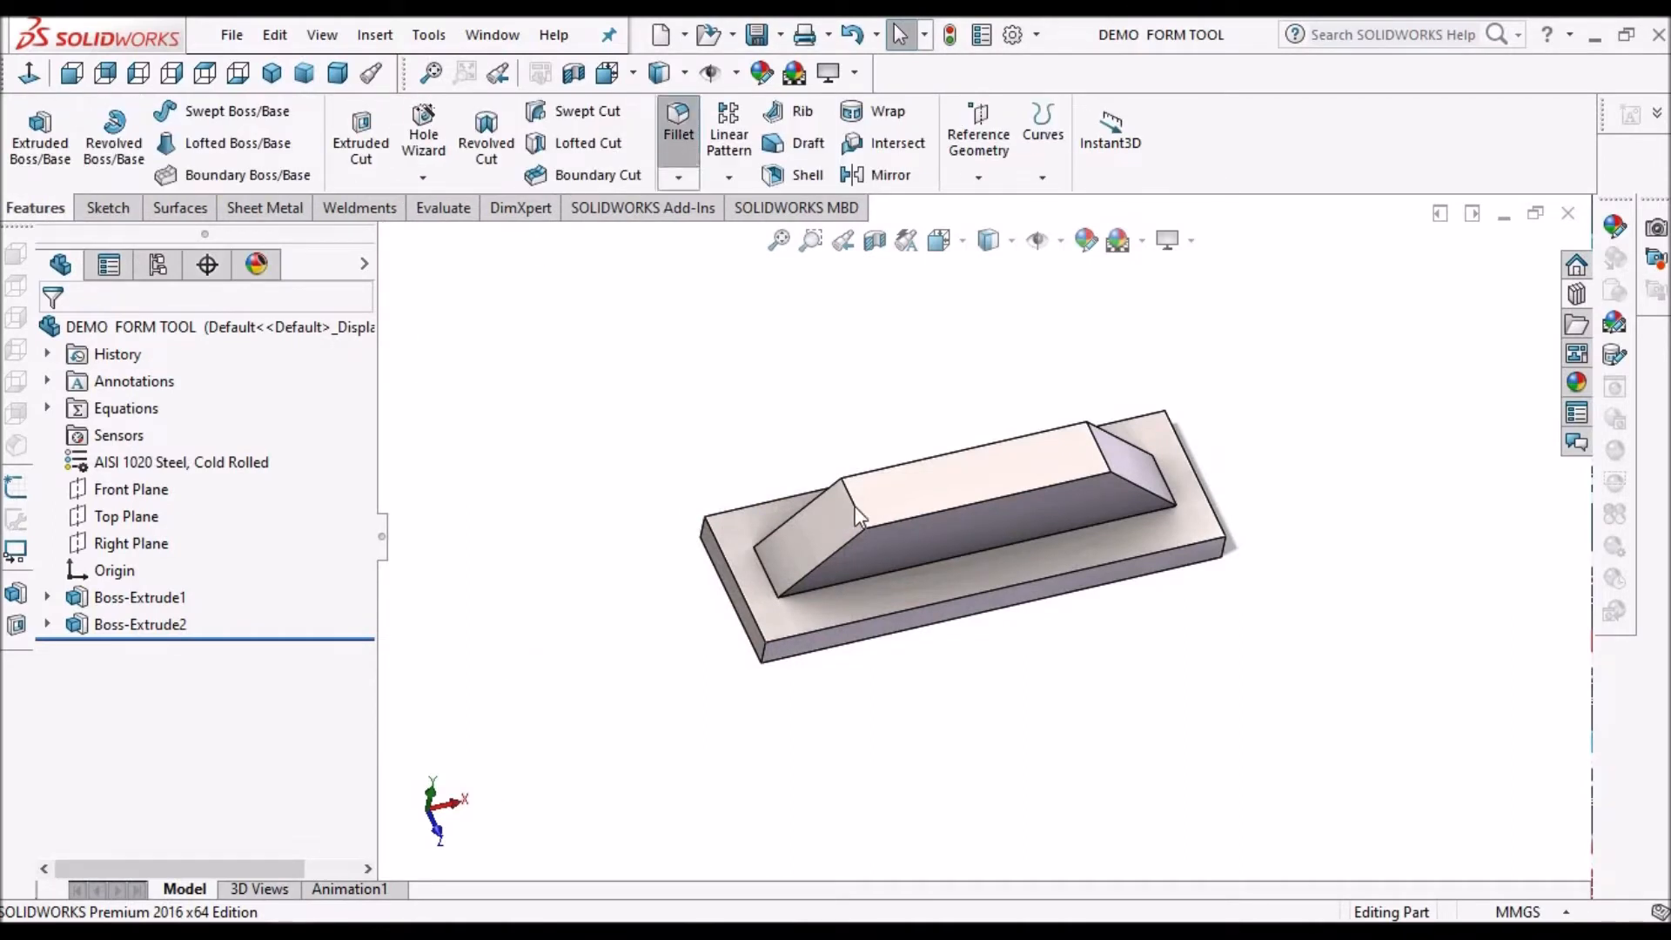
pyautogui.click(677, 125)
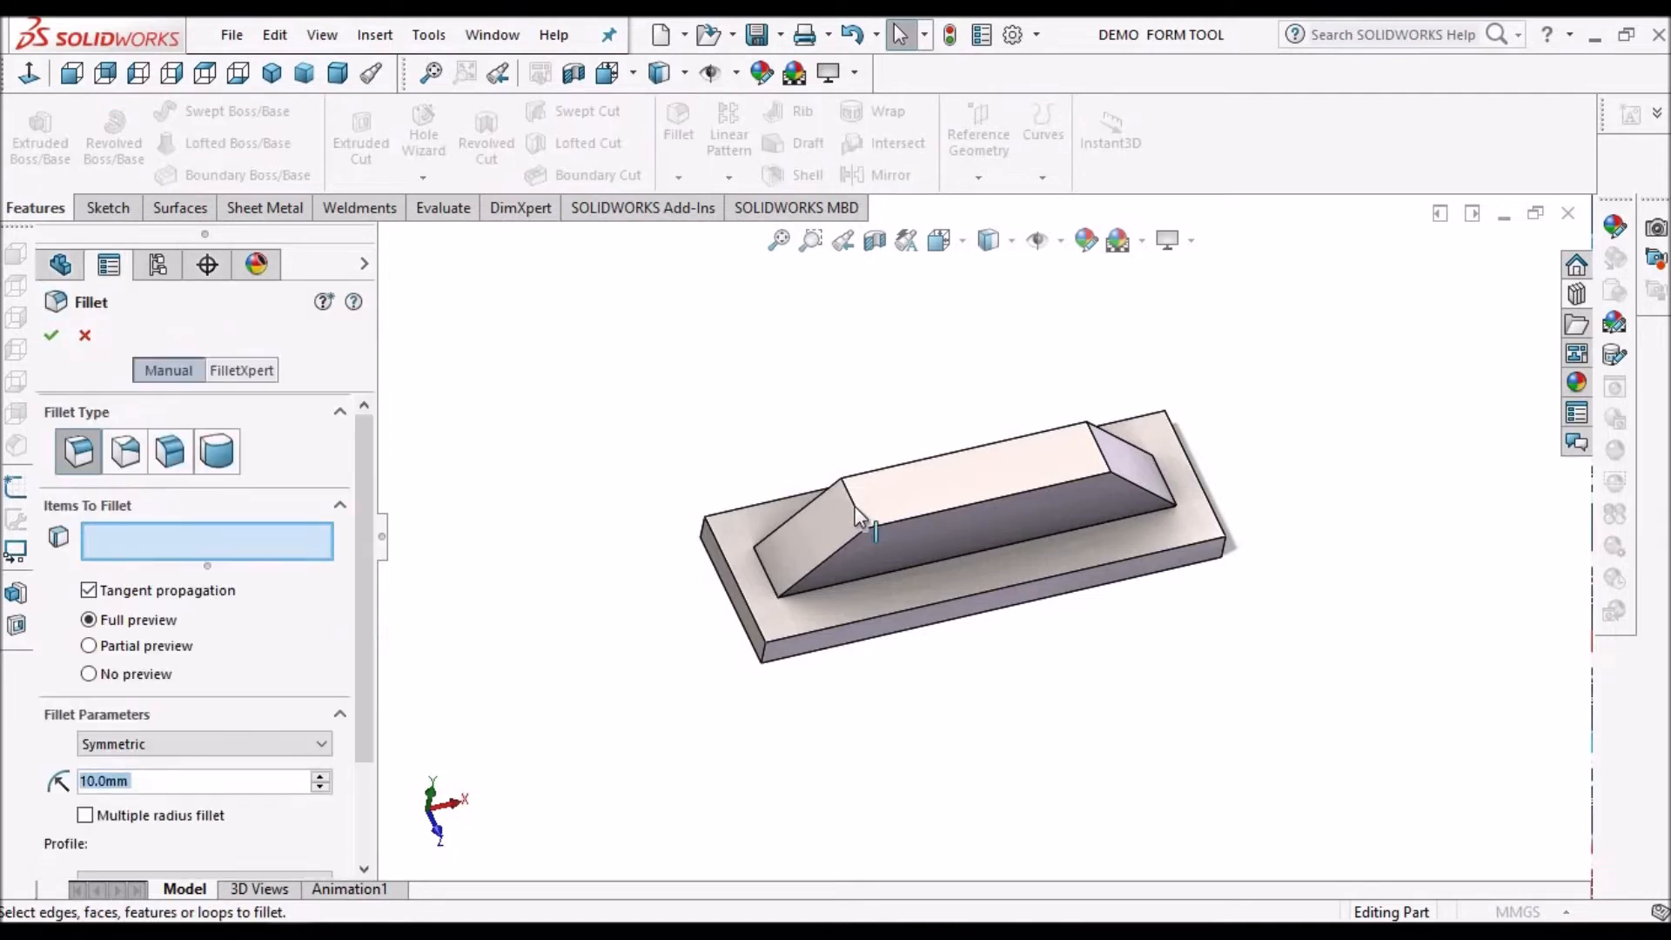
pyautogui.click(863, 522)
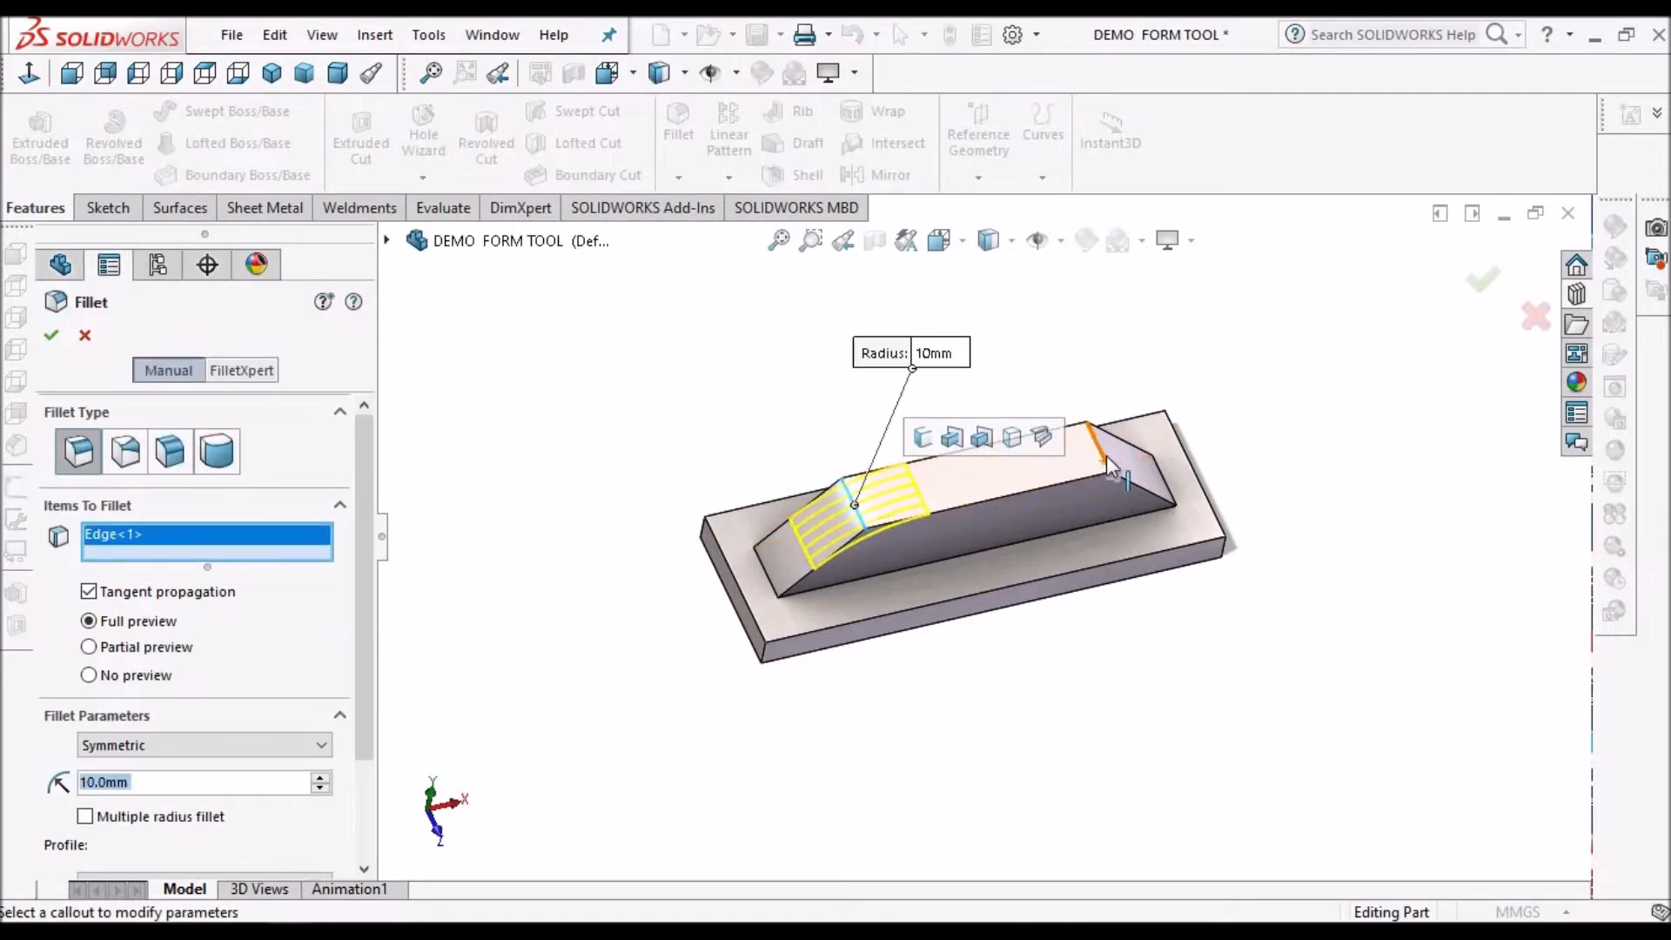
pyautogui.click(1094, 448)
pyautogui.write('2')
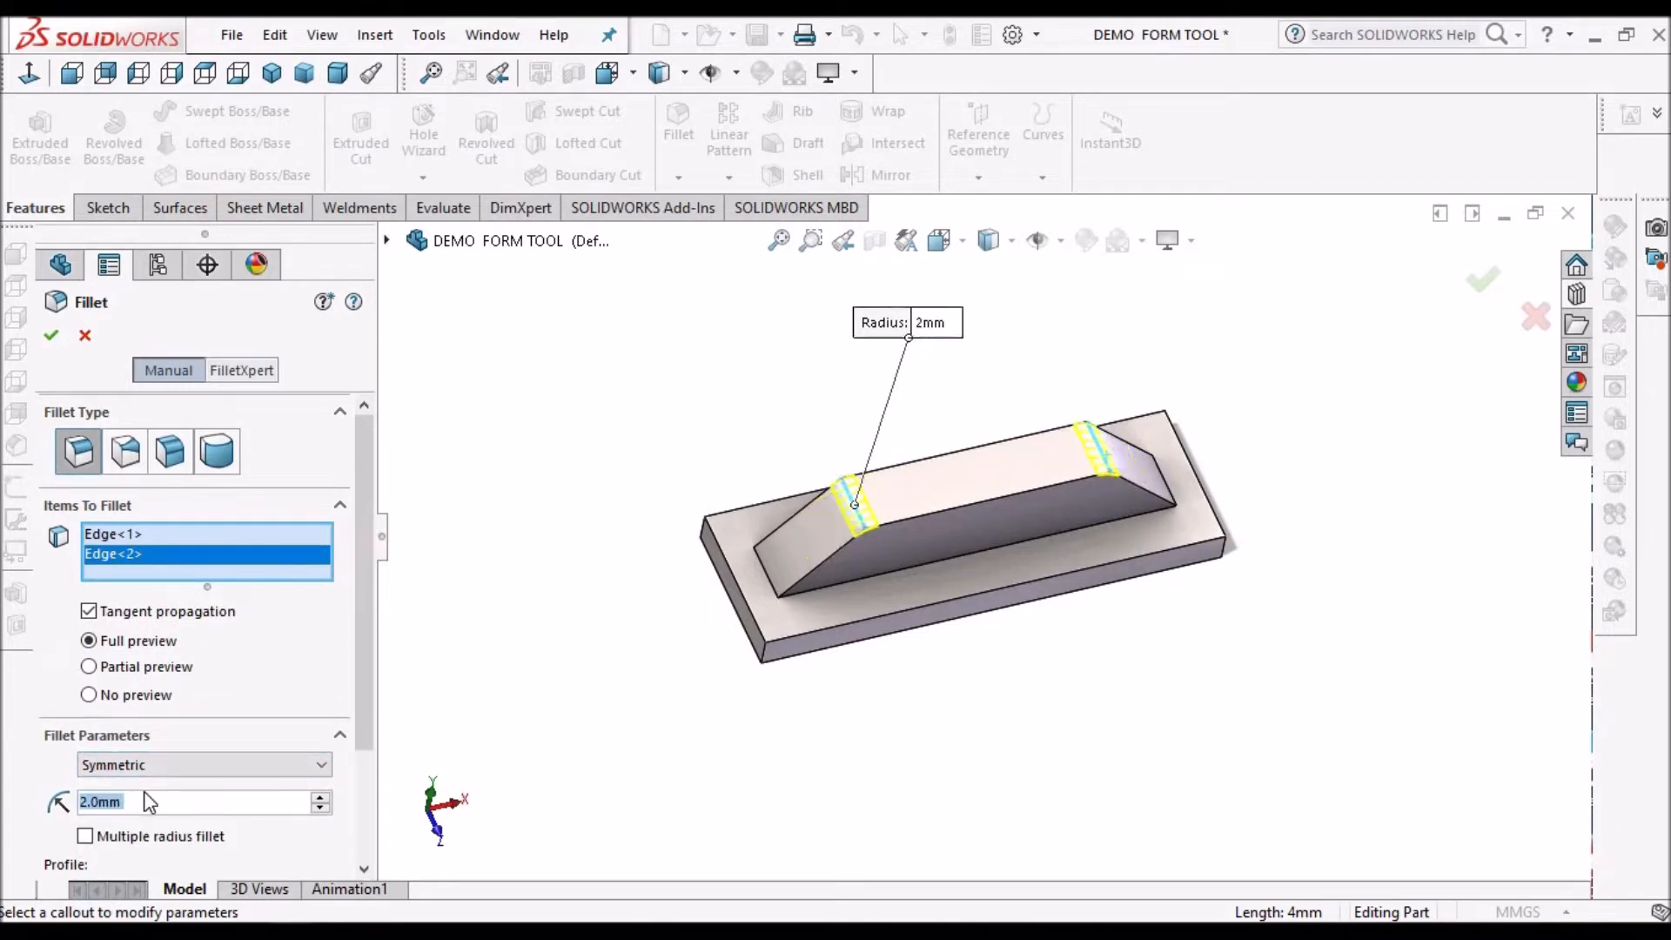
pyautogui.moveTo(150, 801)
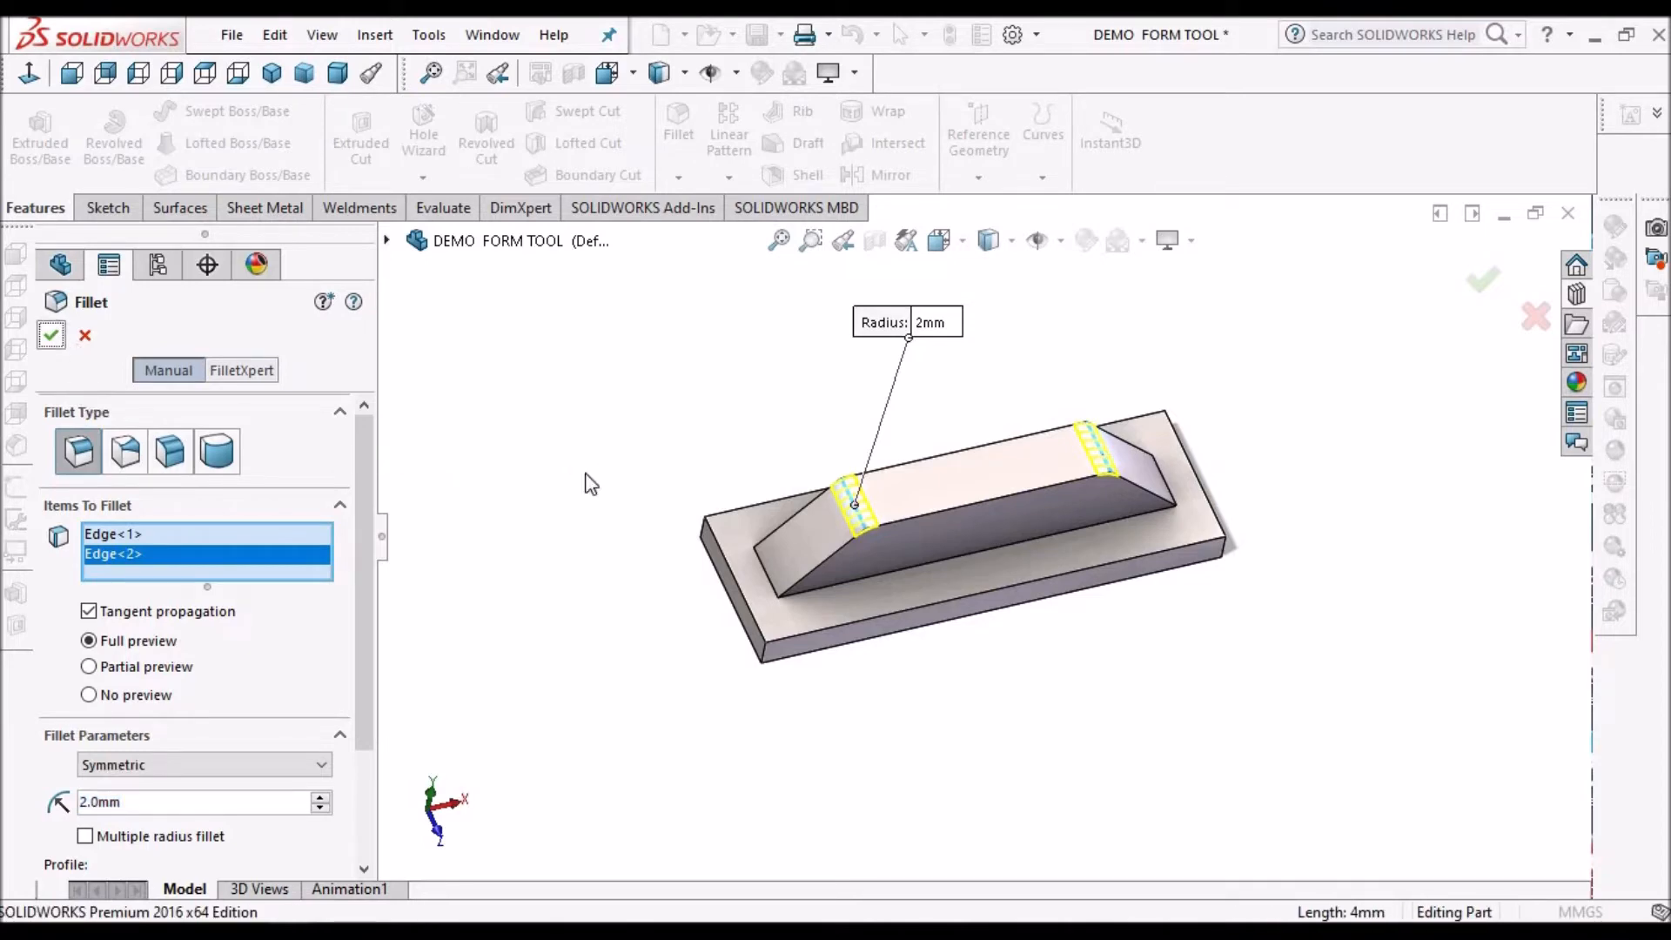
pyautogui.moveTo(667, 169)
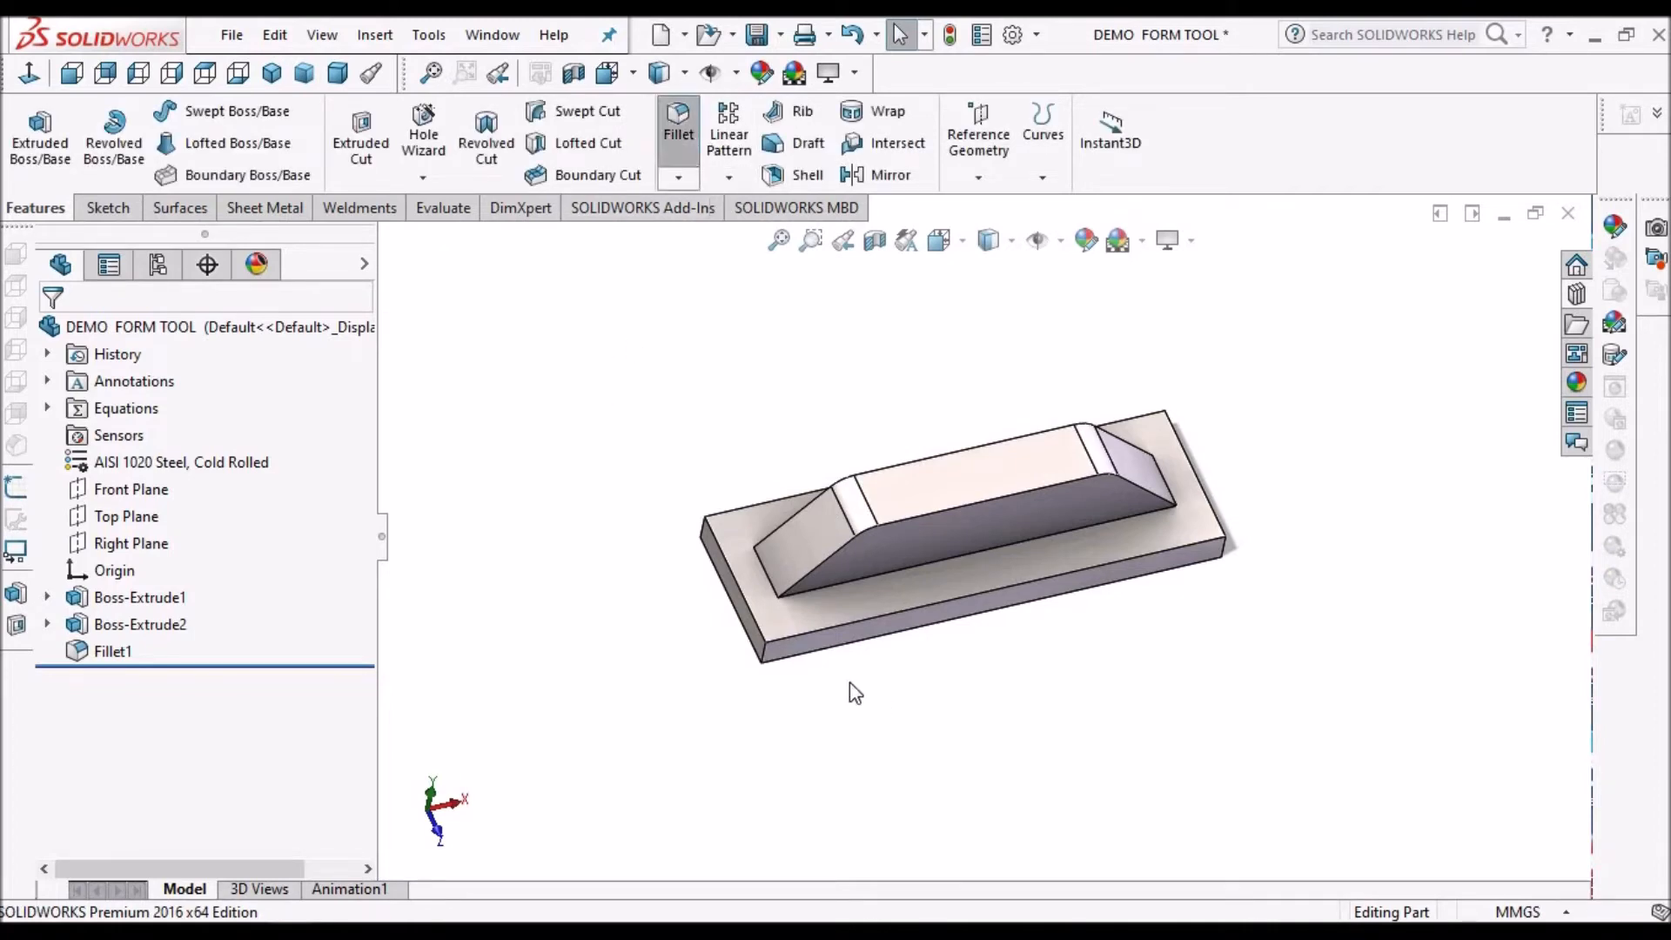
# Fillet the two lower ramp-to-base edges with a 4 mm radius (Fillet2).
pyautogui.click(677, 125)
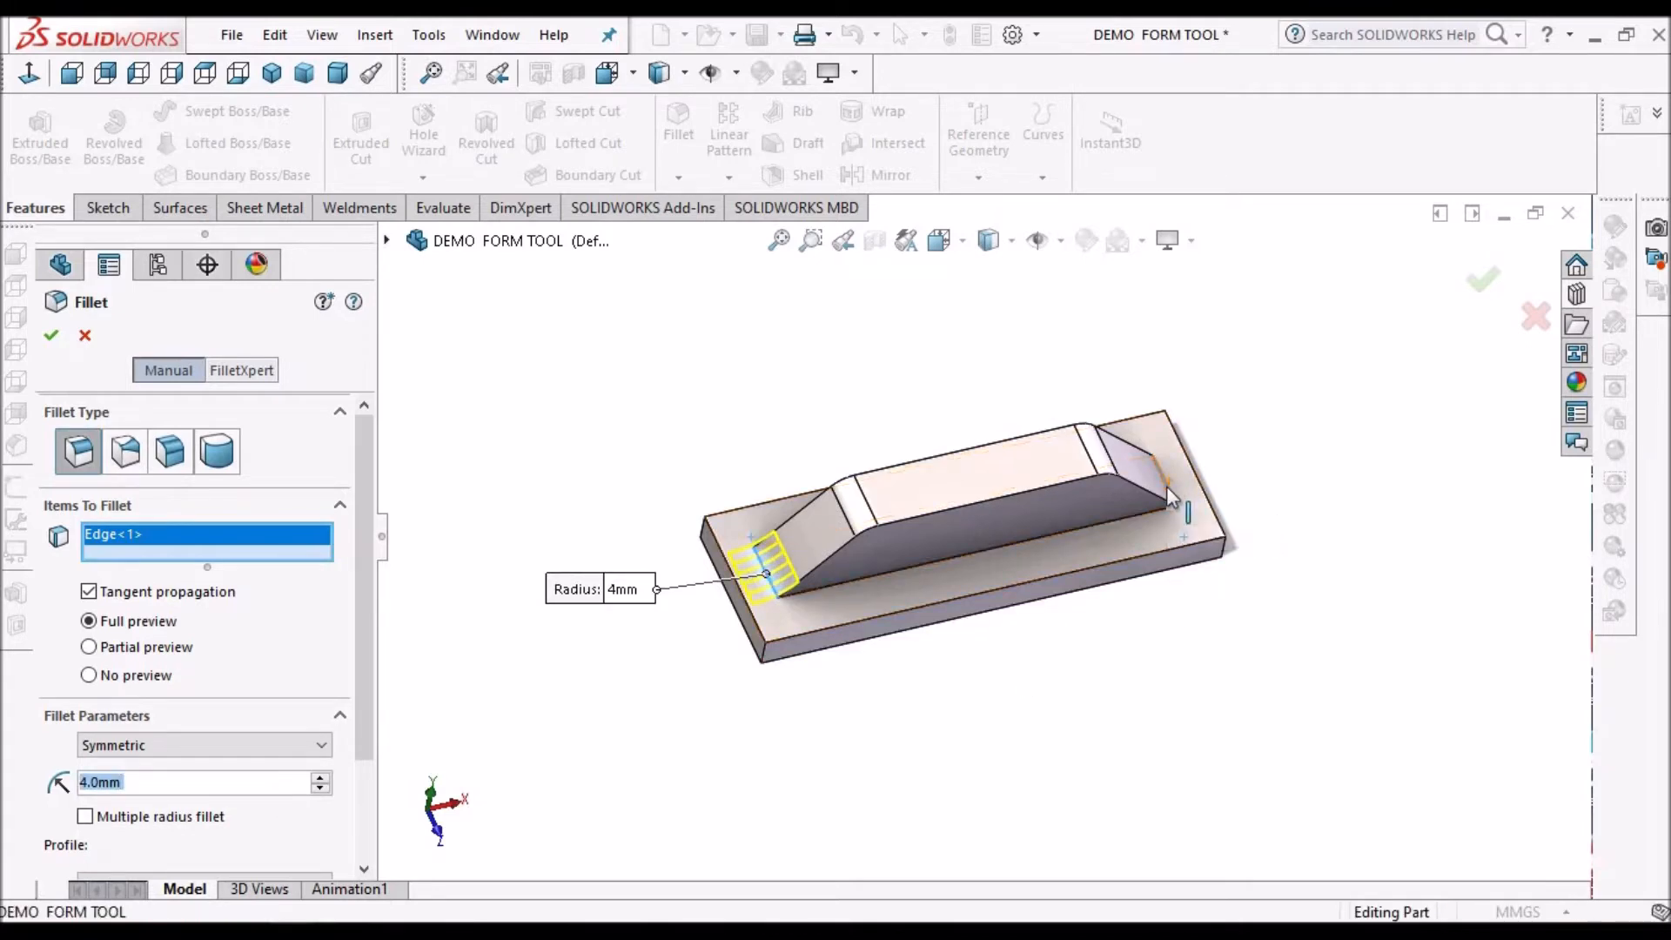
pyautogui.click(1166, 474)
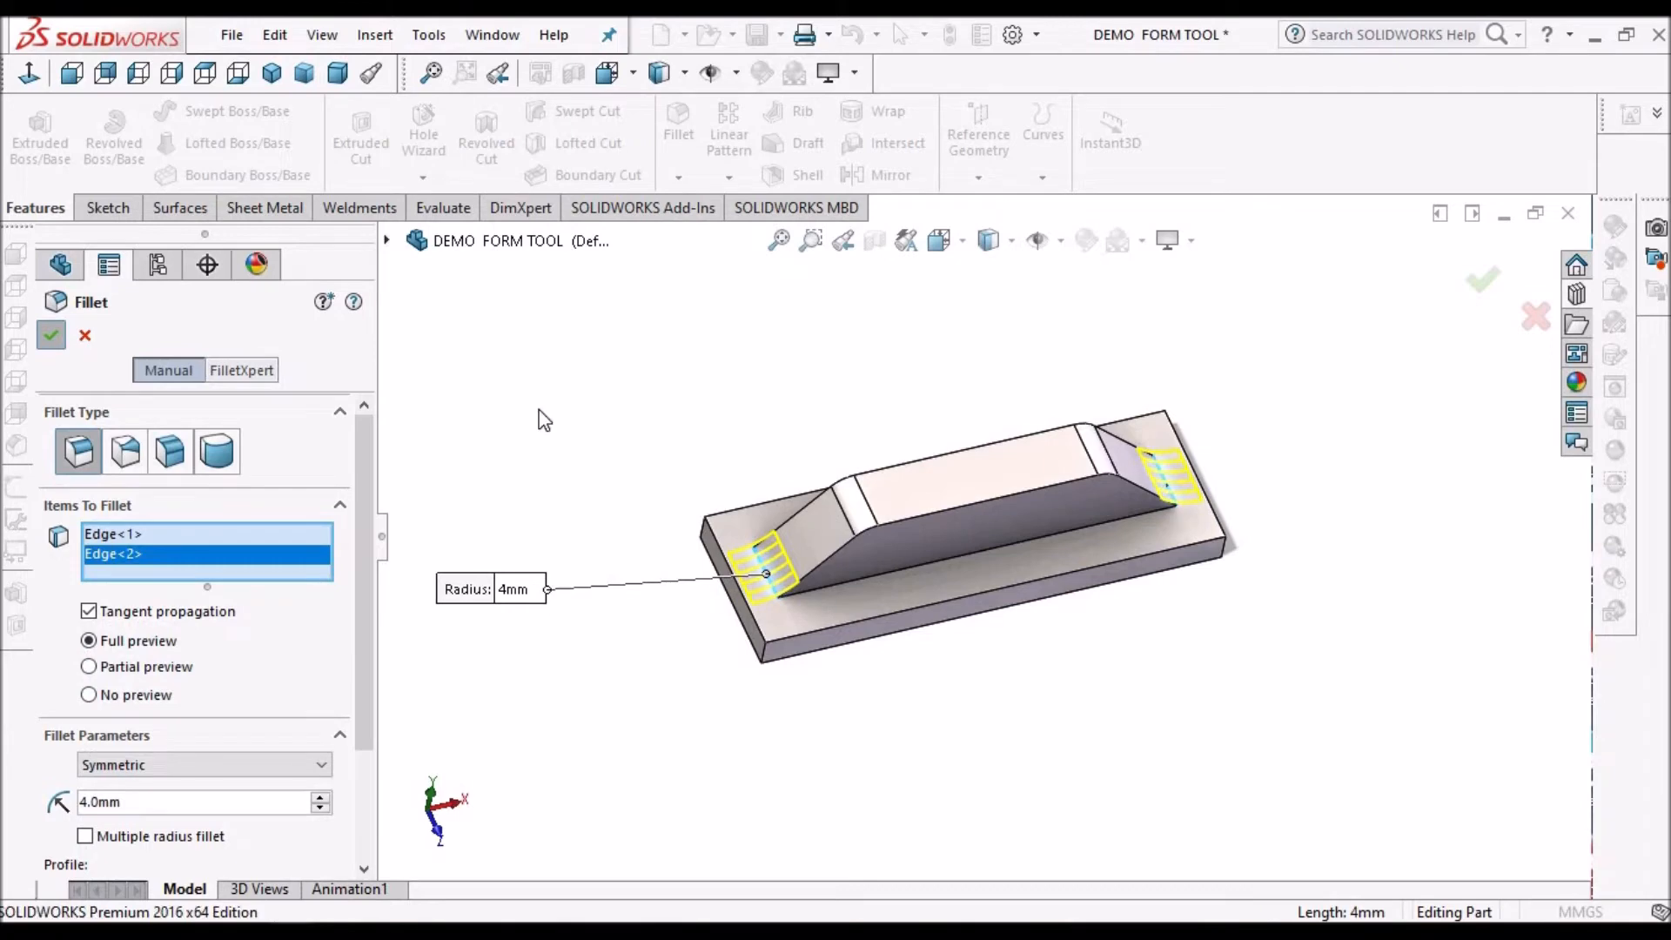
pyautogui.click(51, 334)
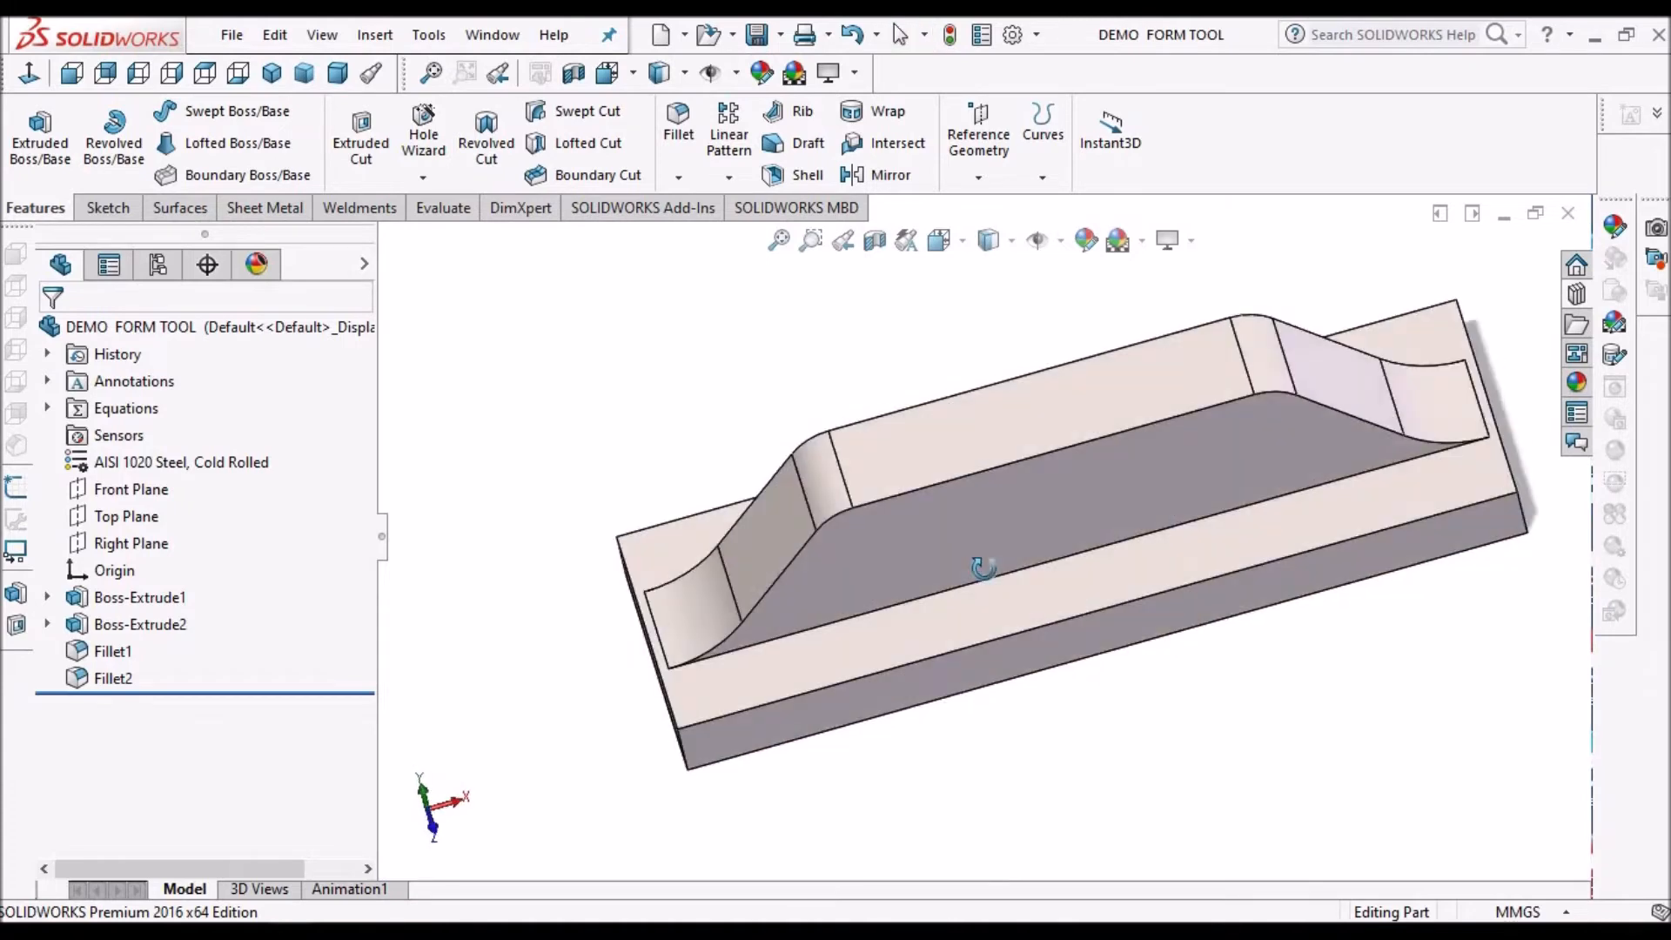
# Start Sketch3 on the Front Plane with a corner rectangle over the base slab's profile.
pyautogui.click(139, 597)
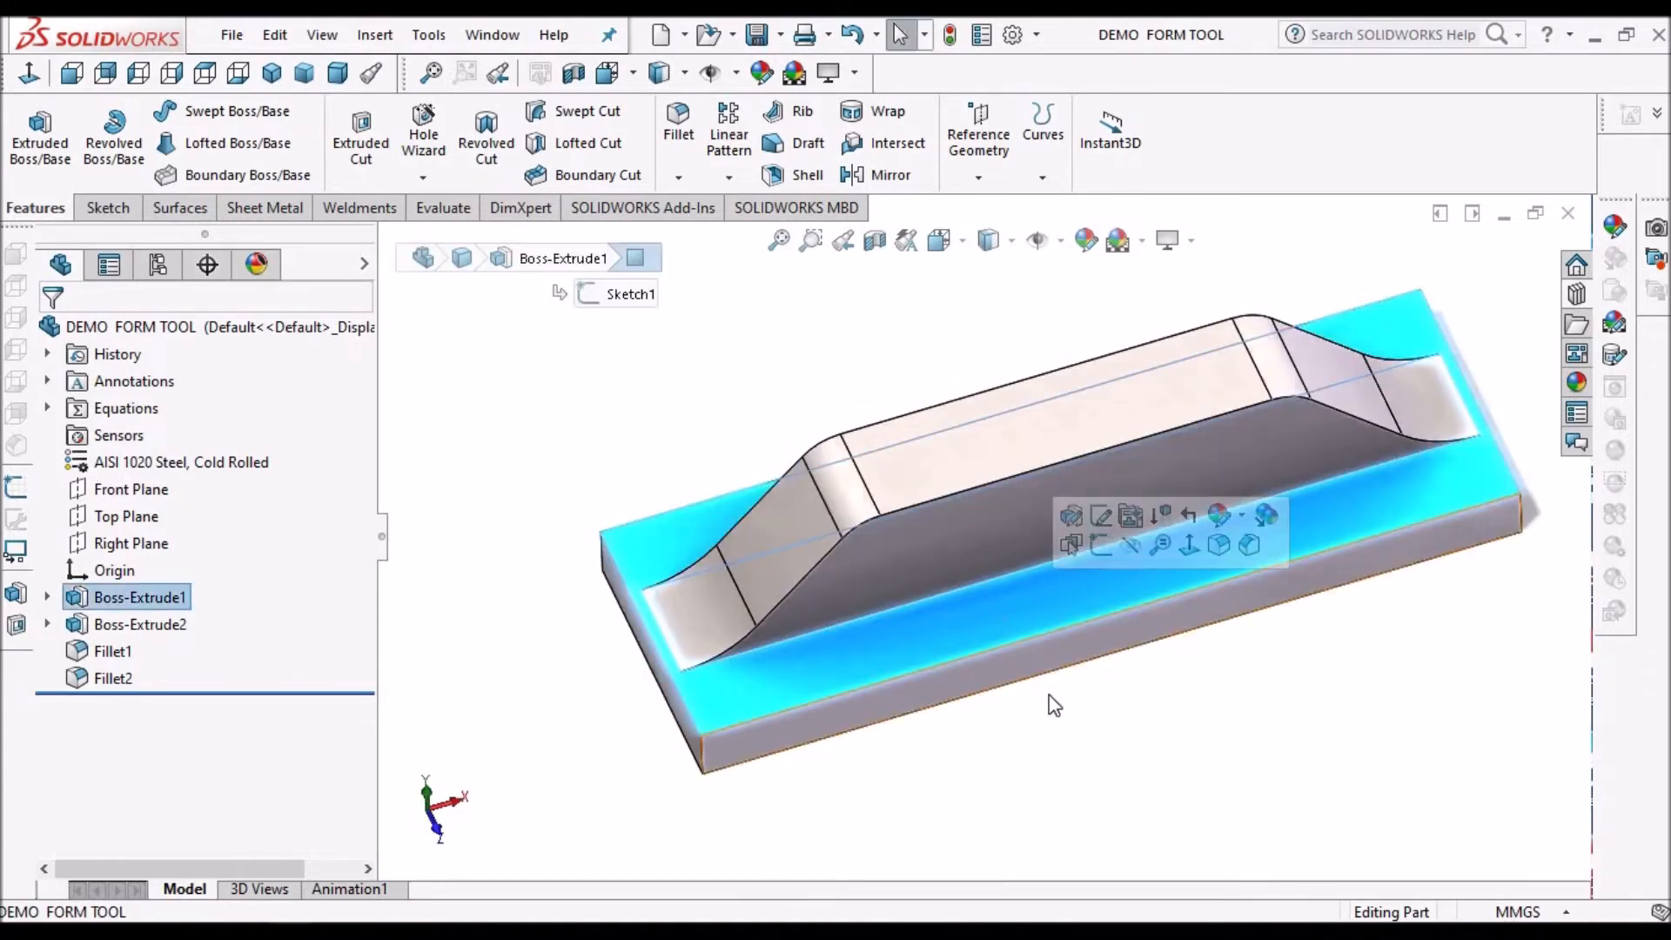
pyautogui.click(263, 559)
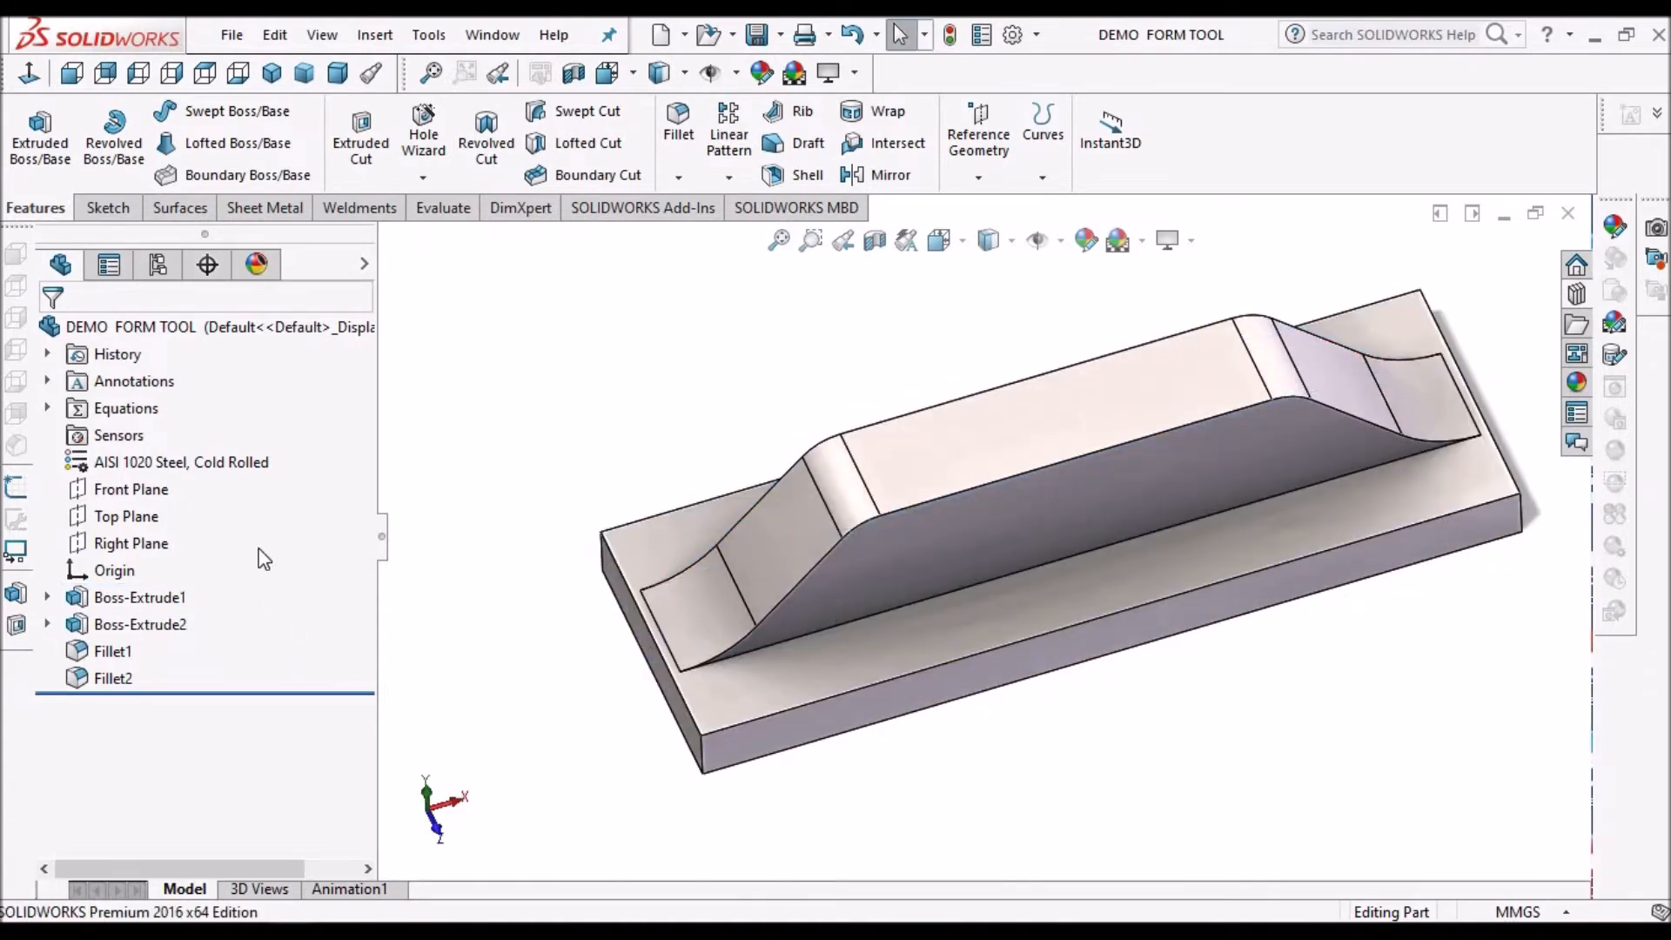
pyautogui.click(130, 487)
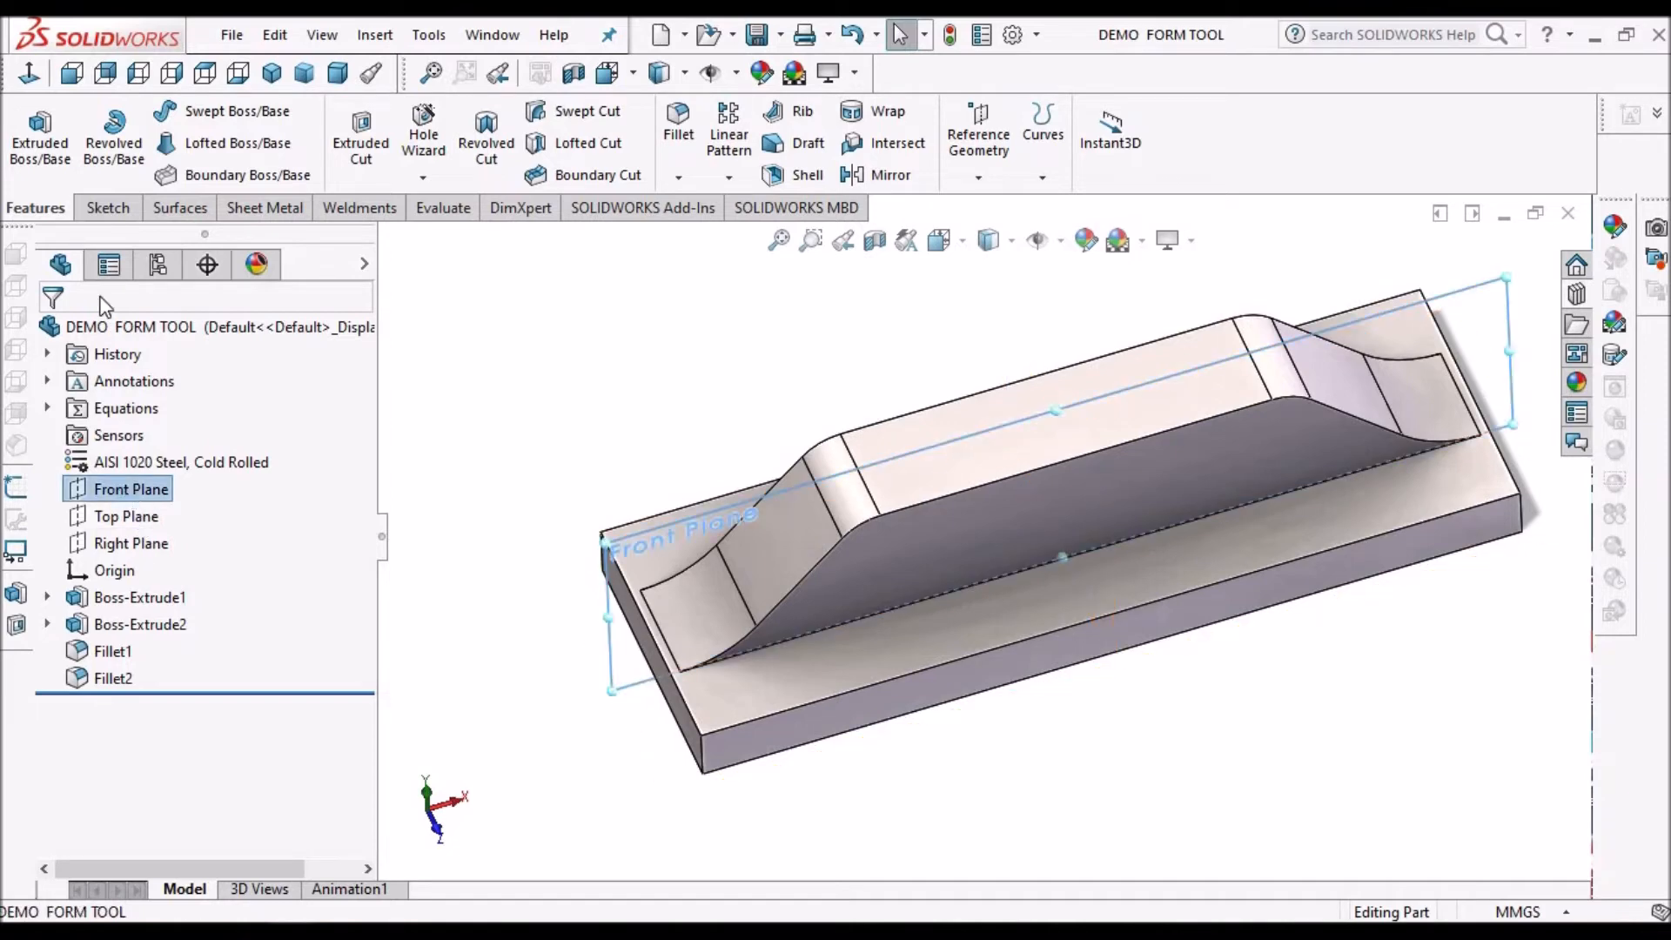
pyautogui.click(102, 207)
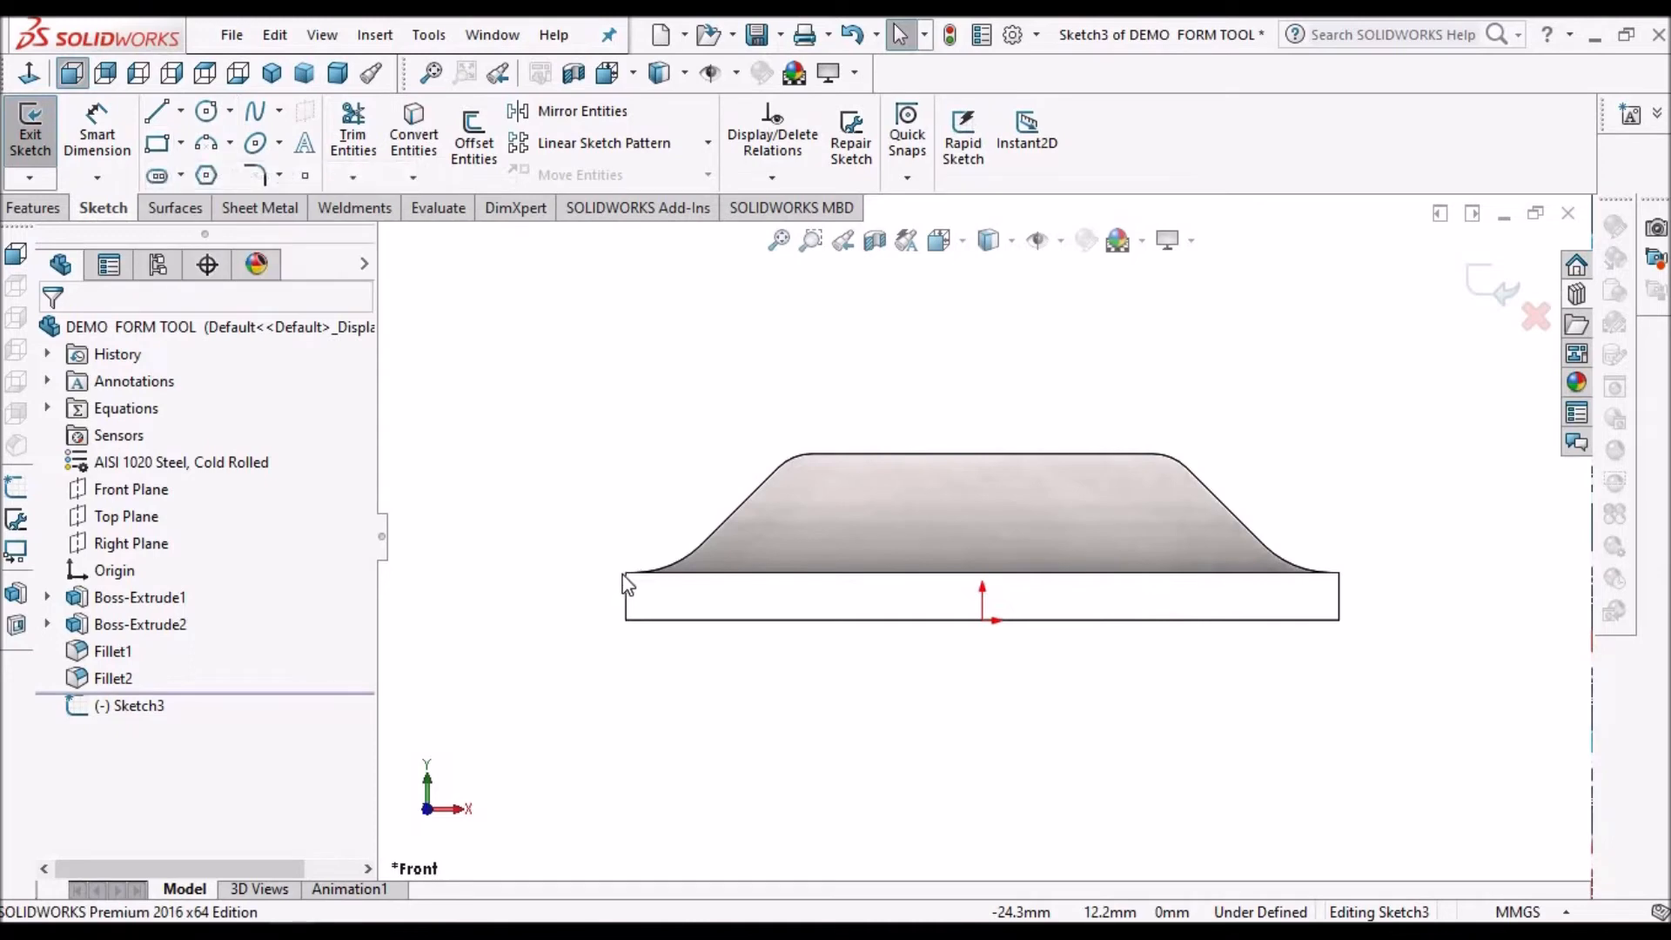
pyautogui.click(157, 142)
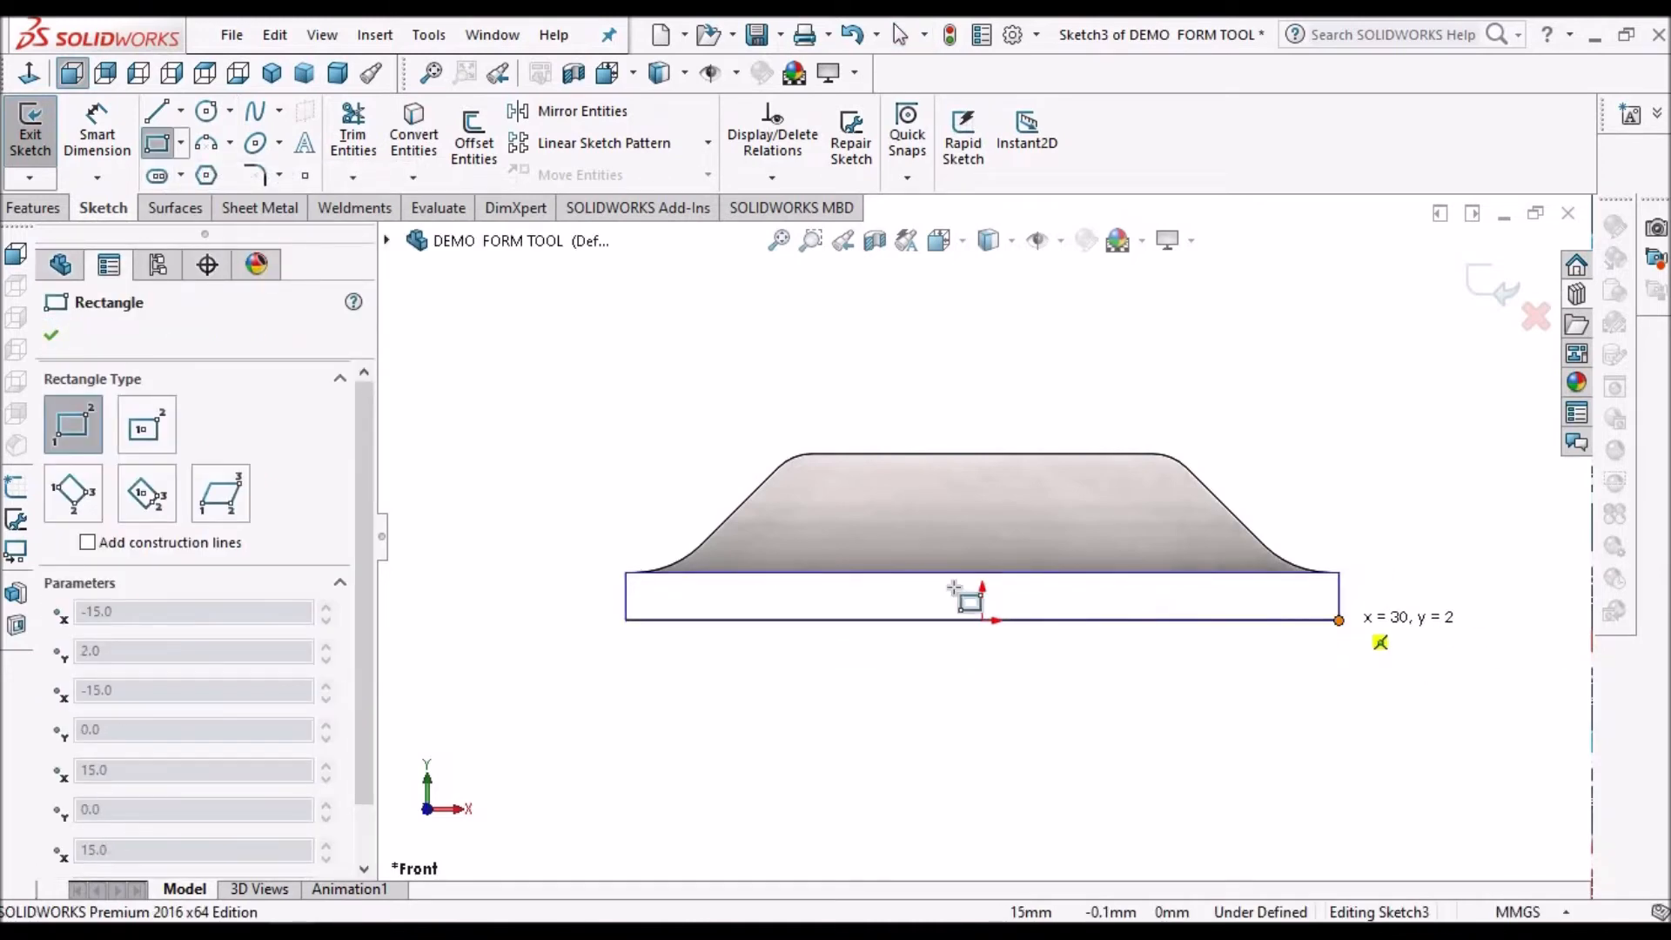
pyautogui.rightClick(965, 597)
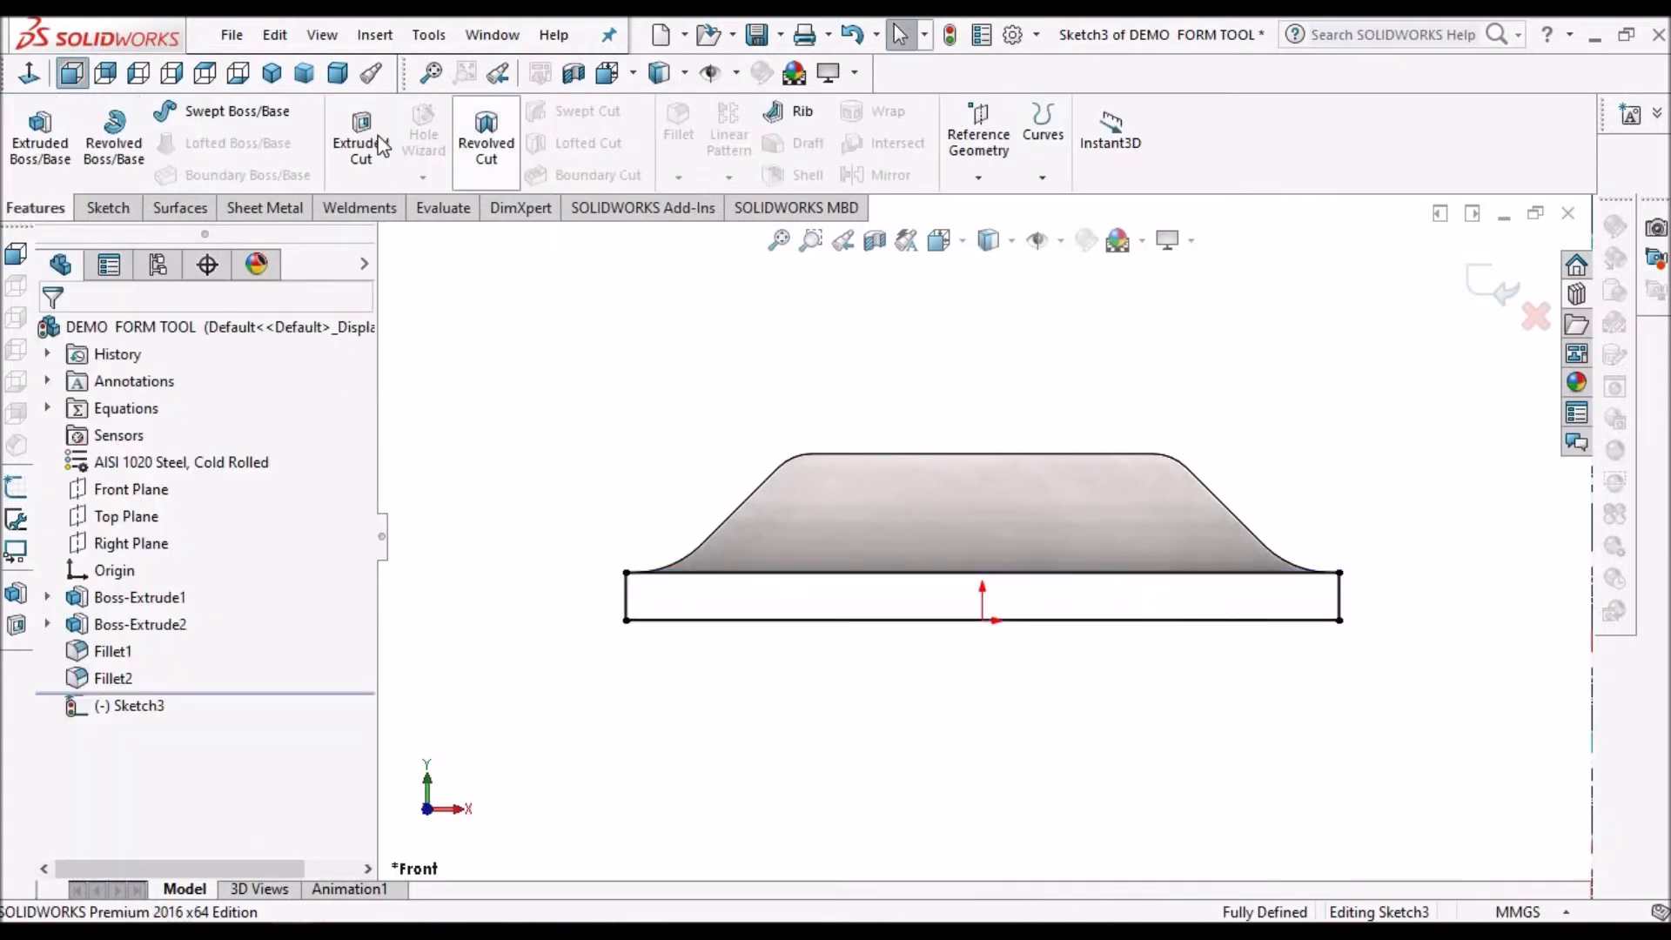
# Extruded Cut the slab Through All - Both, leaving only the filleted bridge body (Cut-Extrude1).
pyautogui.click(360, 136)
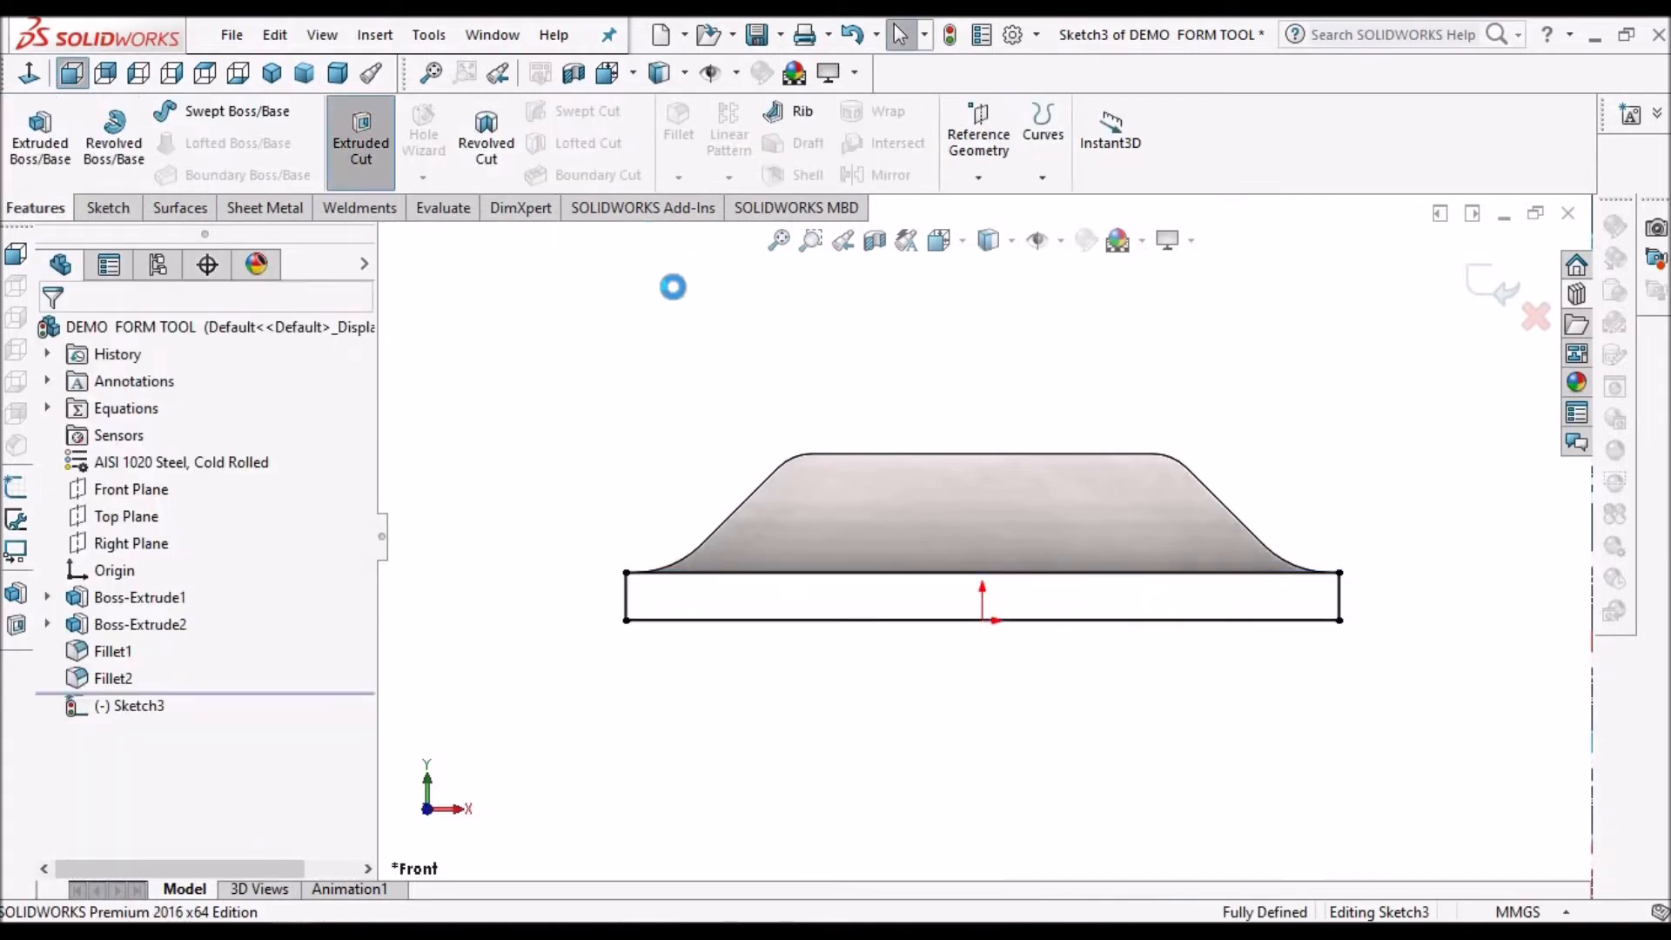
pyautogui.click(360, 142)
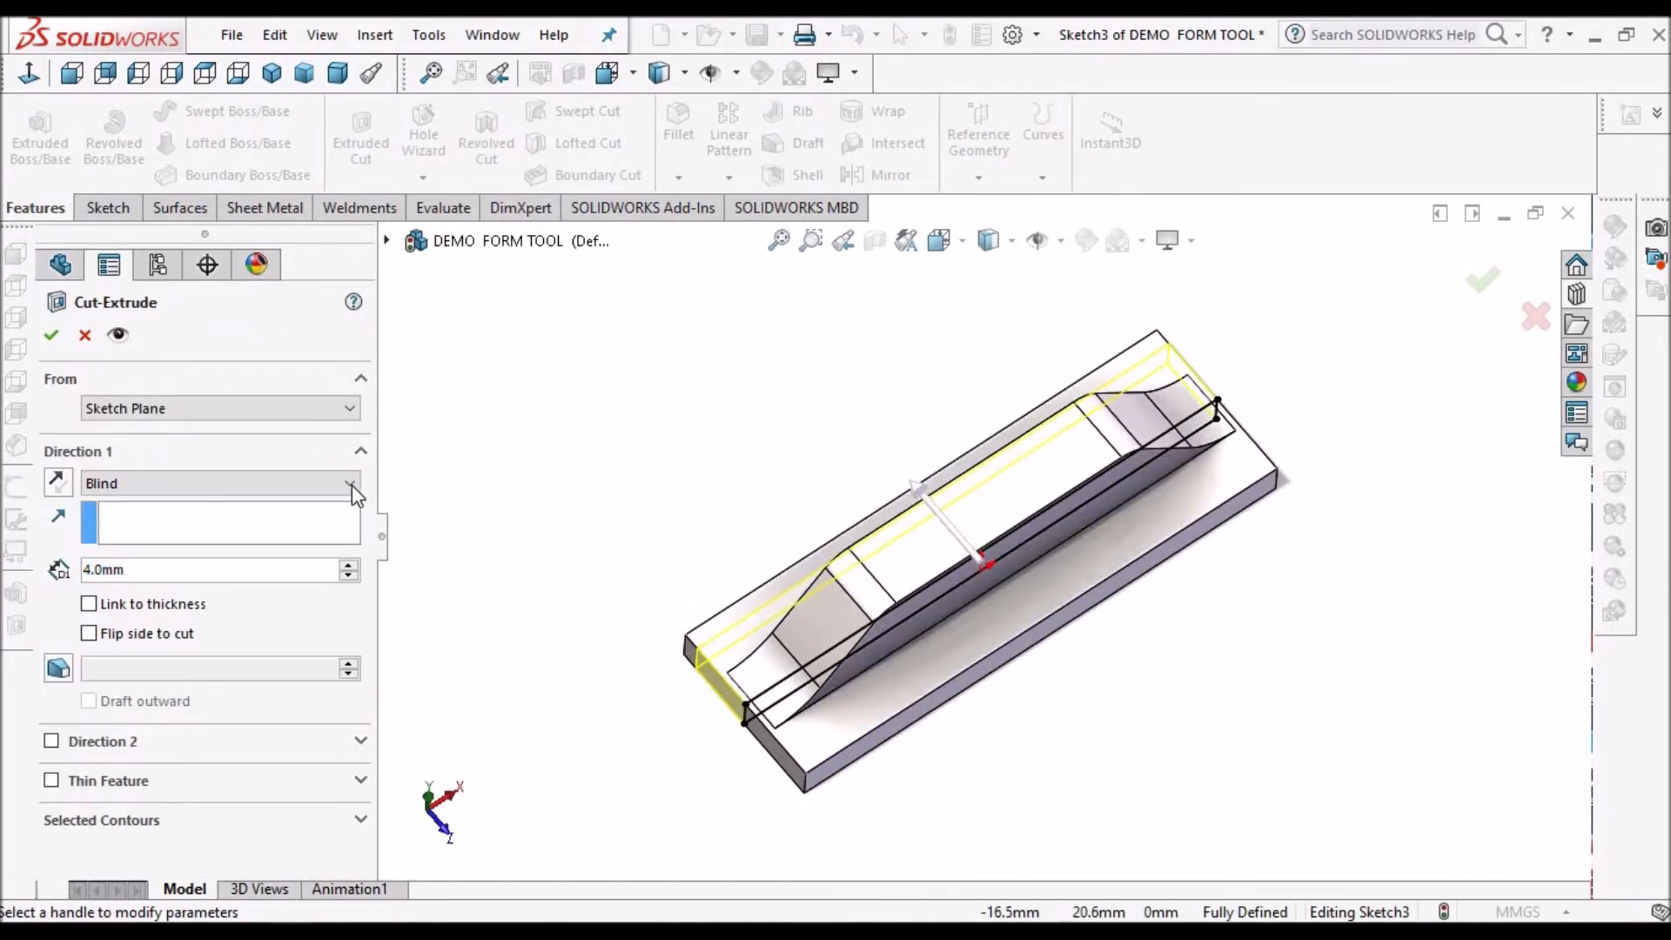
pyautogui.click(341, 482)
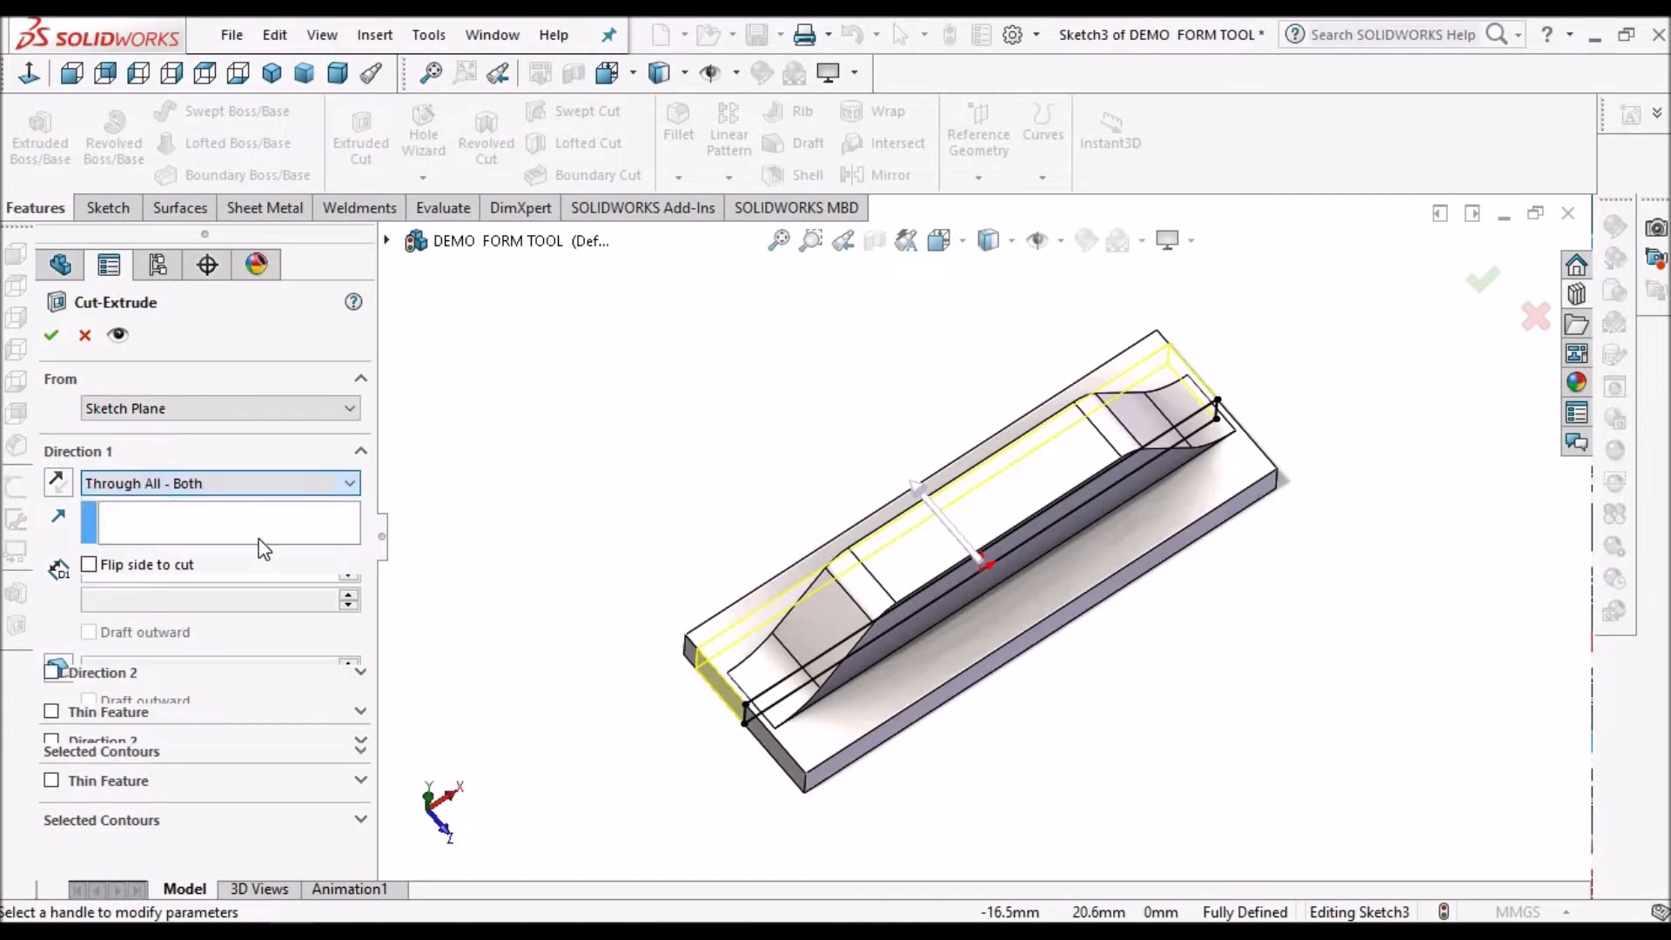
pyautogui.click(50, 672)
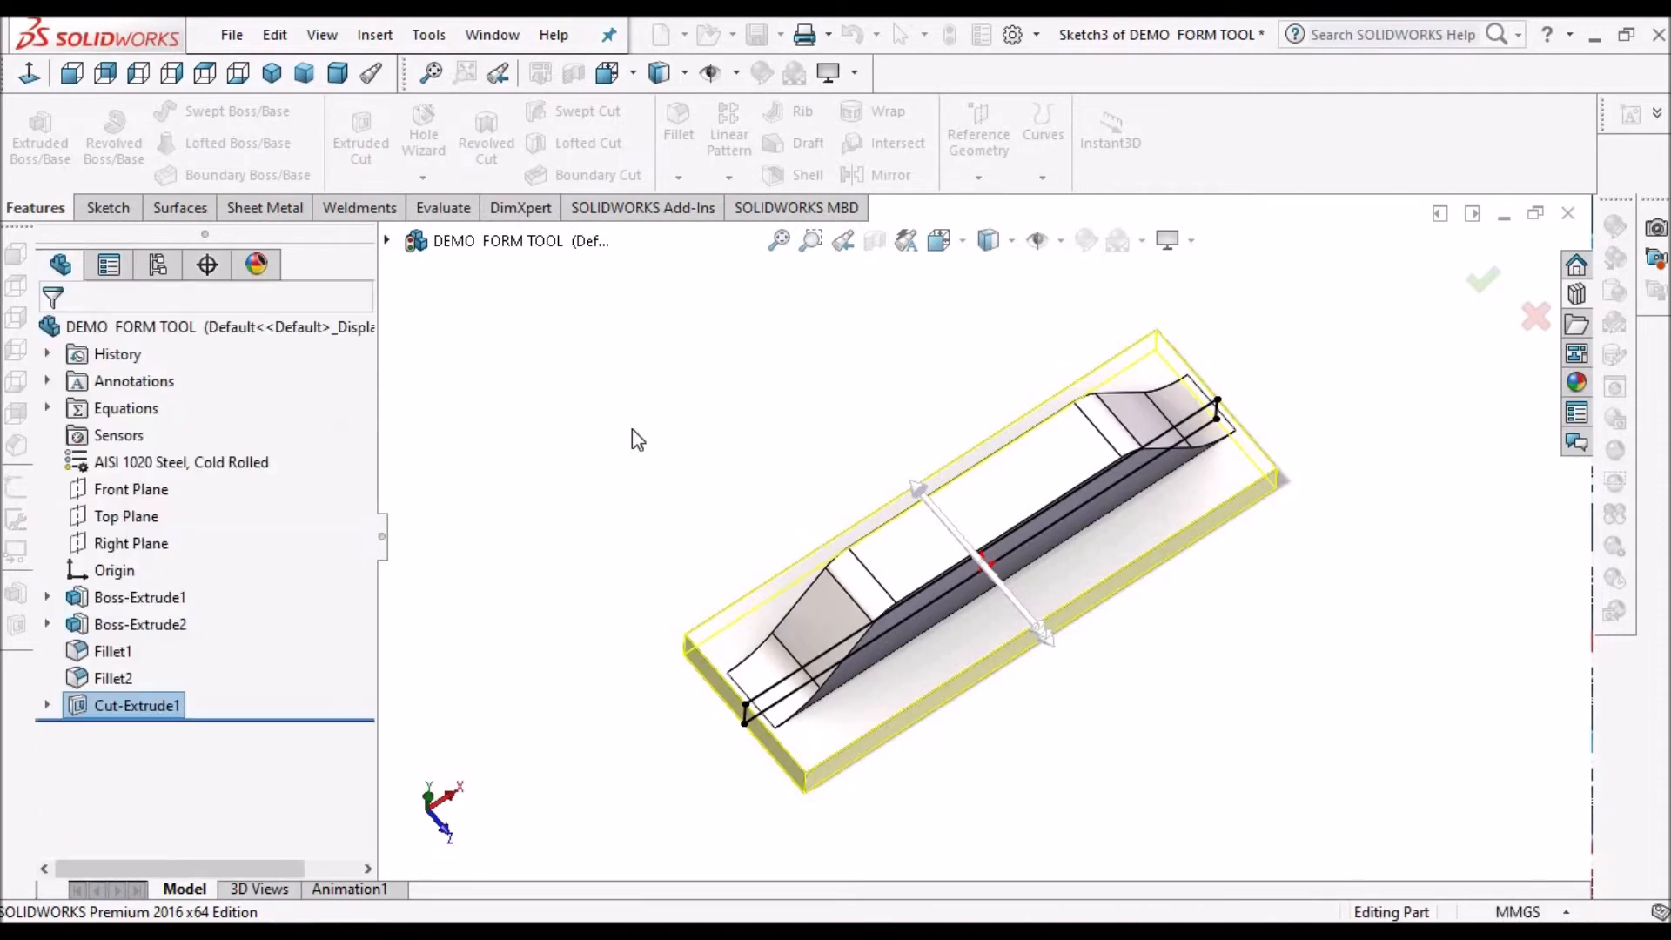
pyautogui.click(1483, 281)
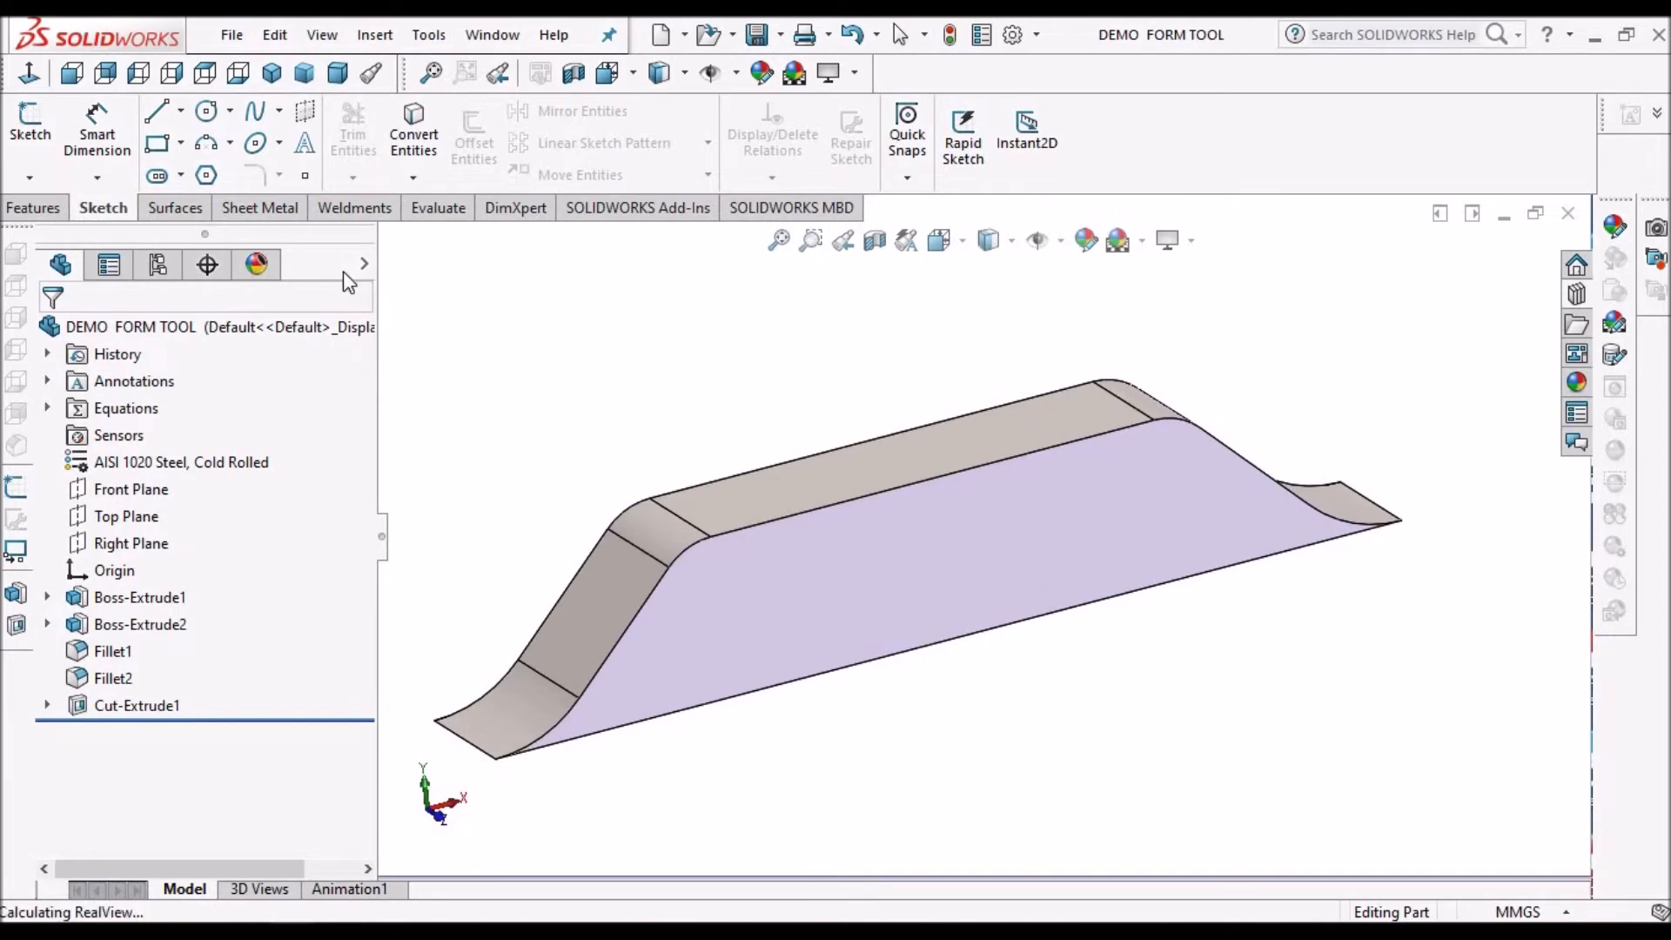
# Start a Forming Tool from Sheet Metal and choose the bridge's flat bottom as Stopping Face.
pyautogui.click(263, 208)
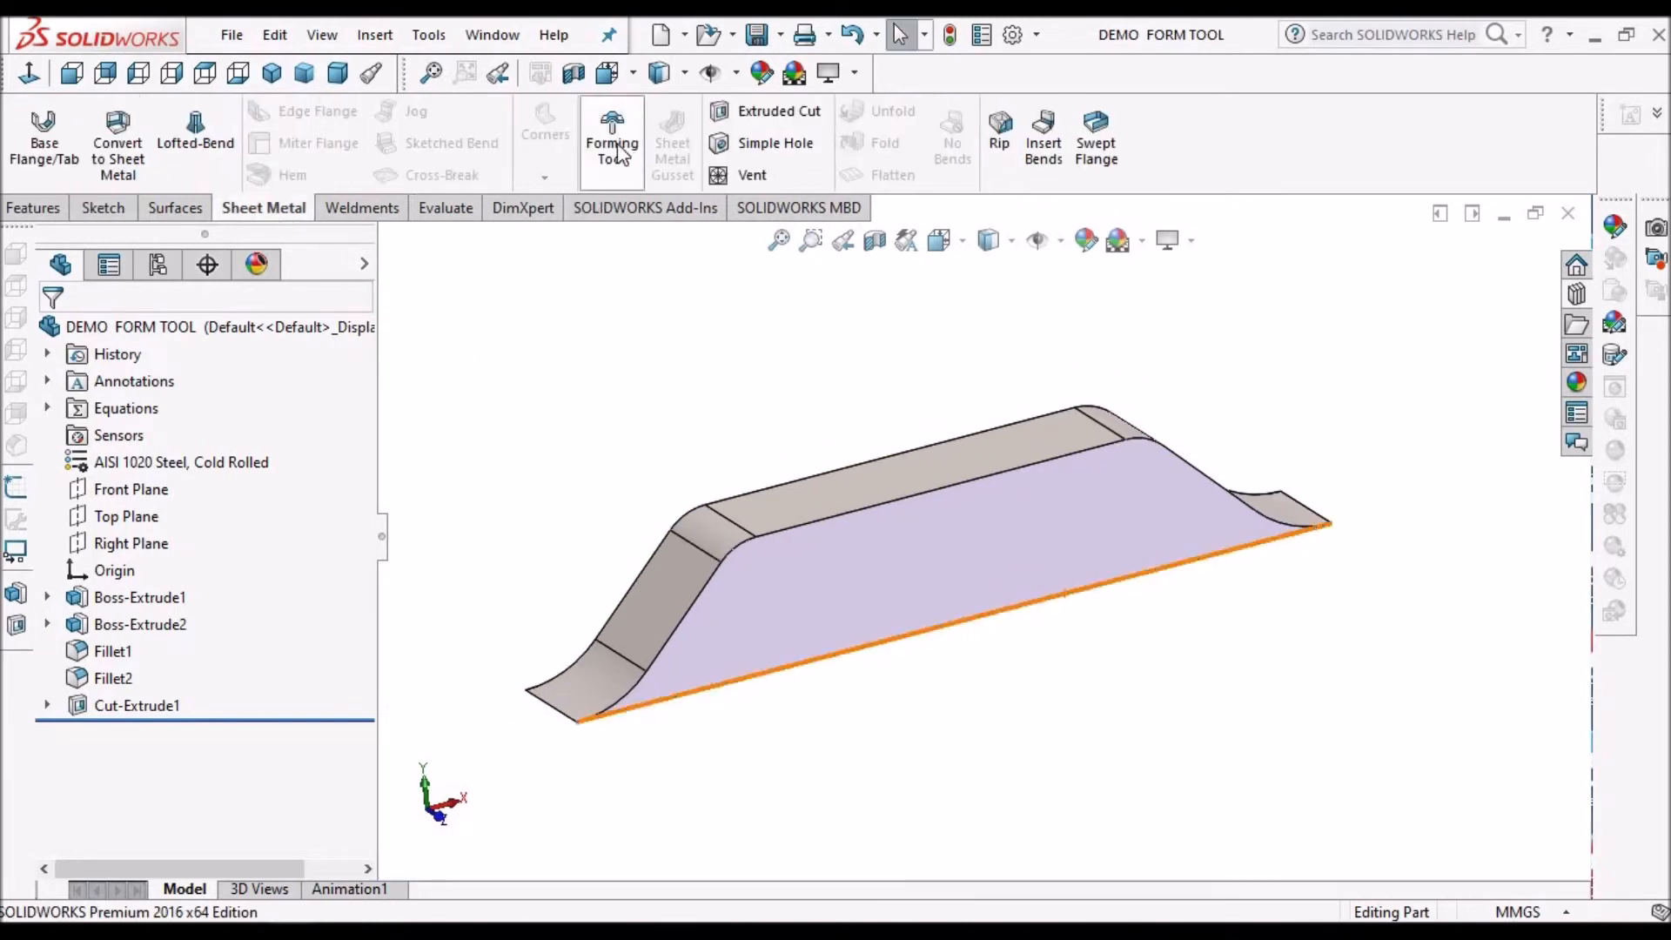
pyautogui.click(611, 140)
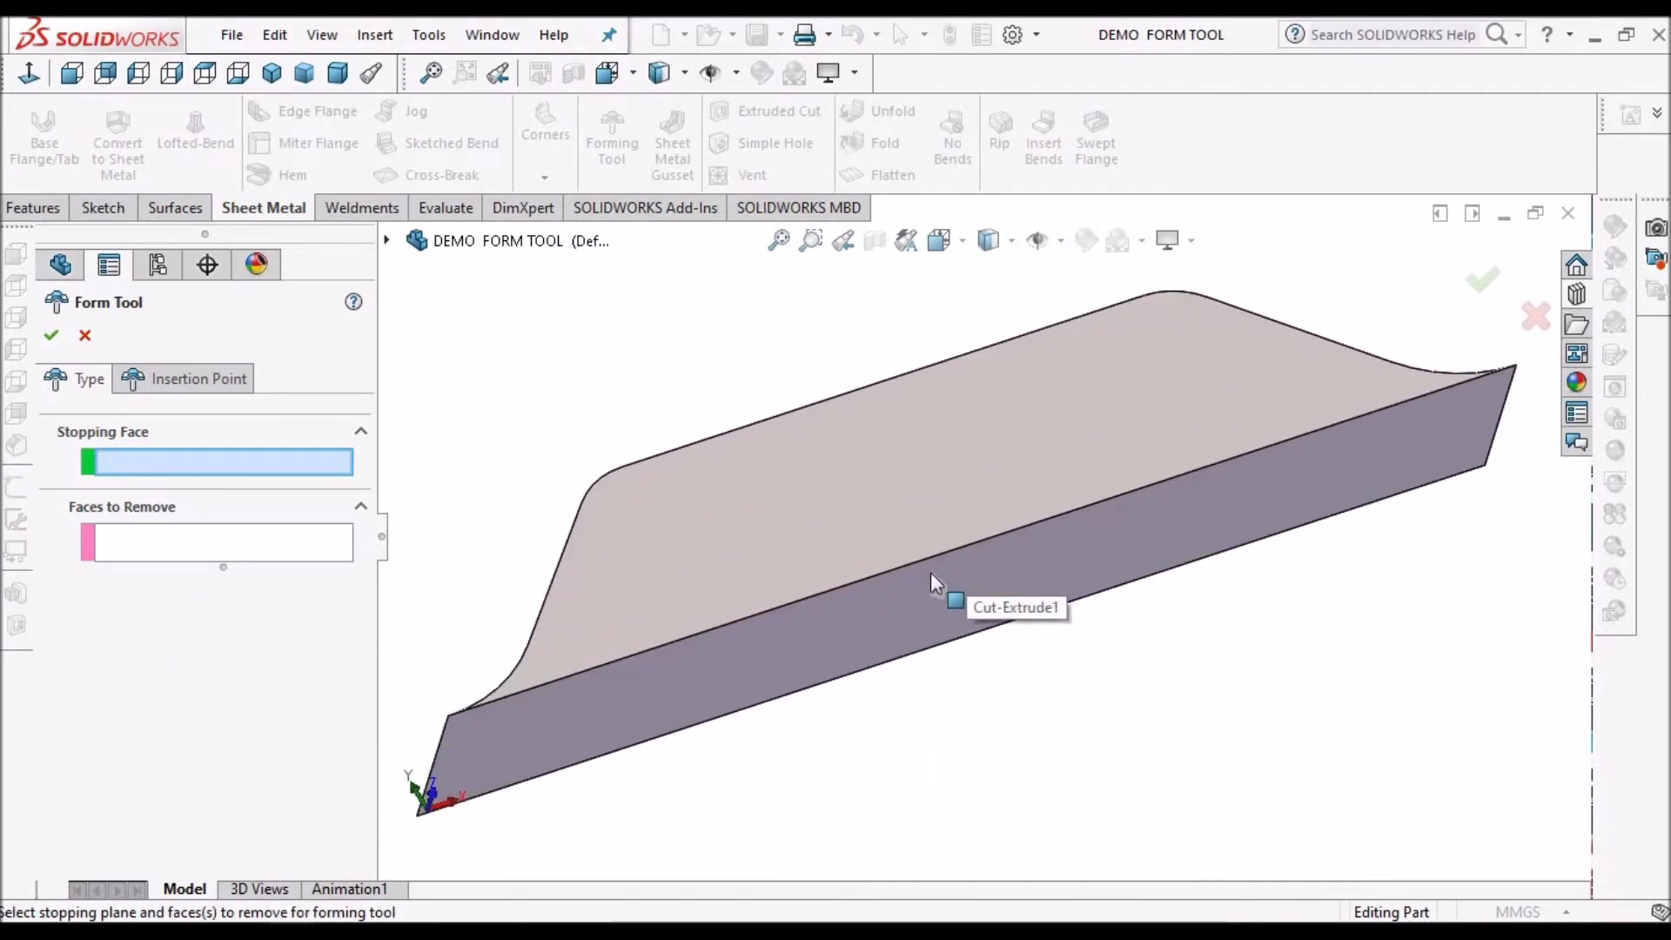
pyautogui.click(949, 577)
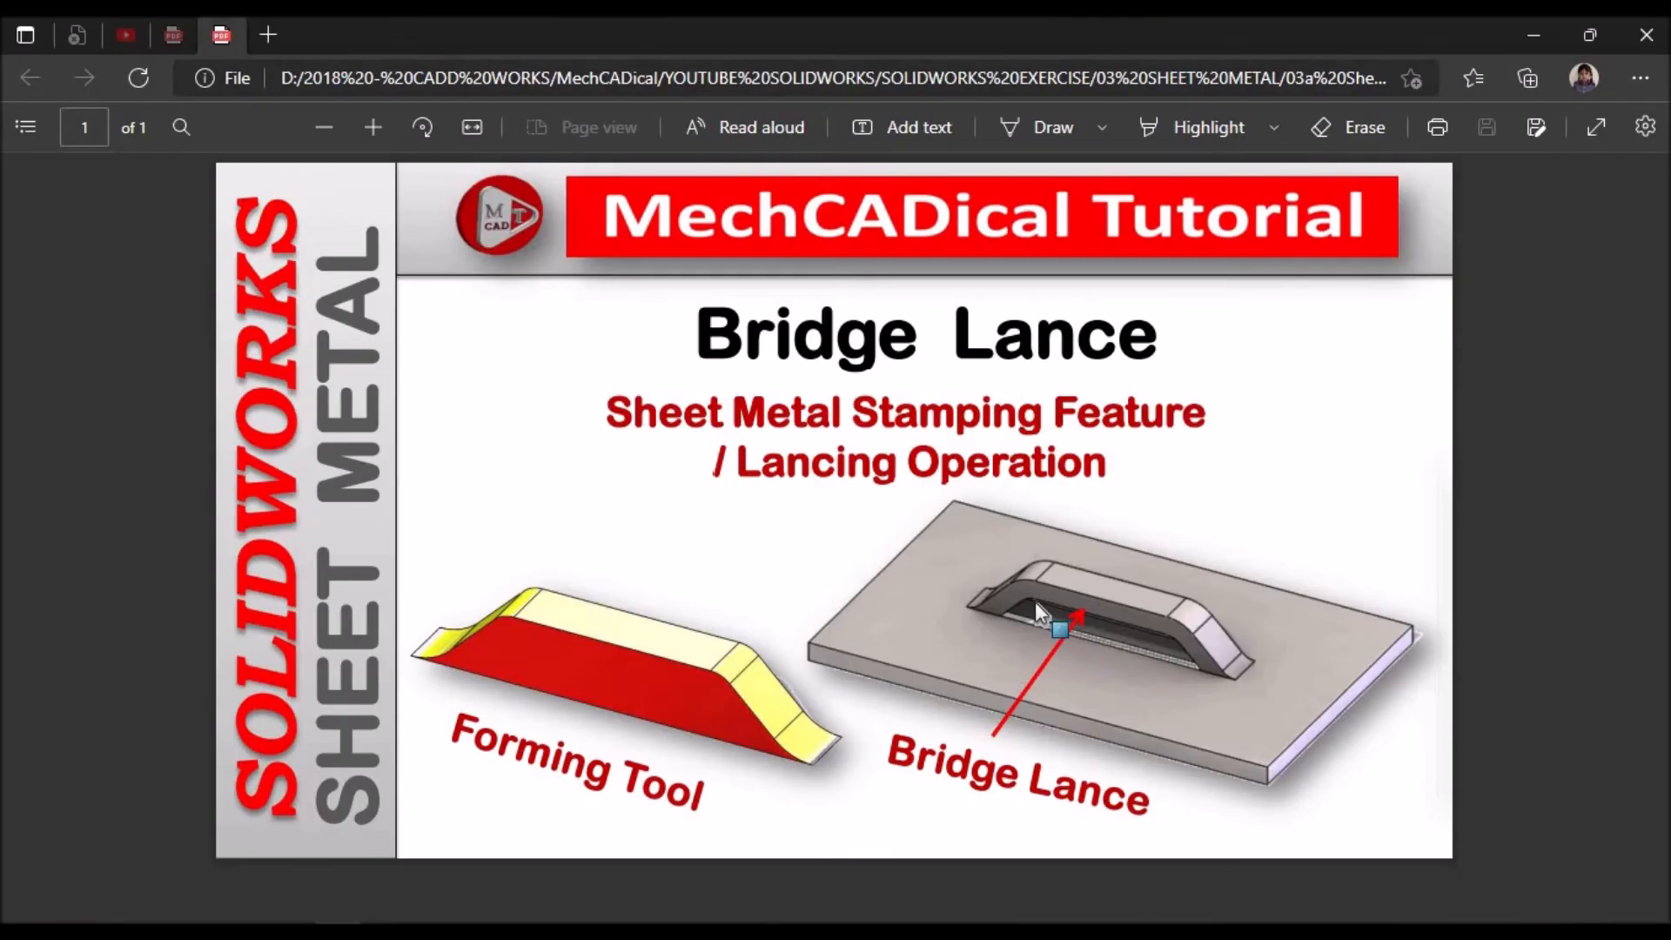
pyautogui.moveTo(564, 626)
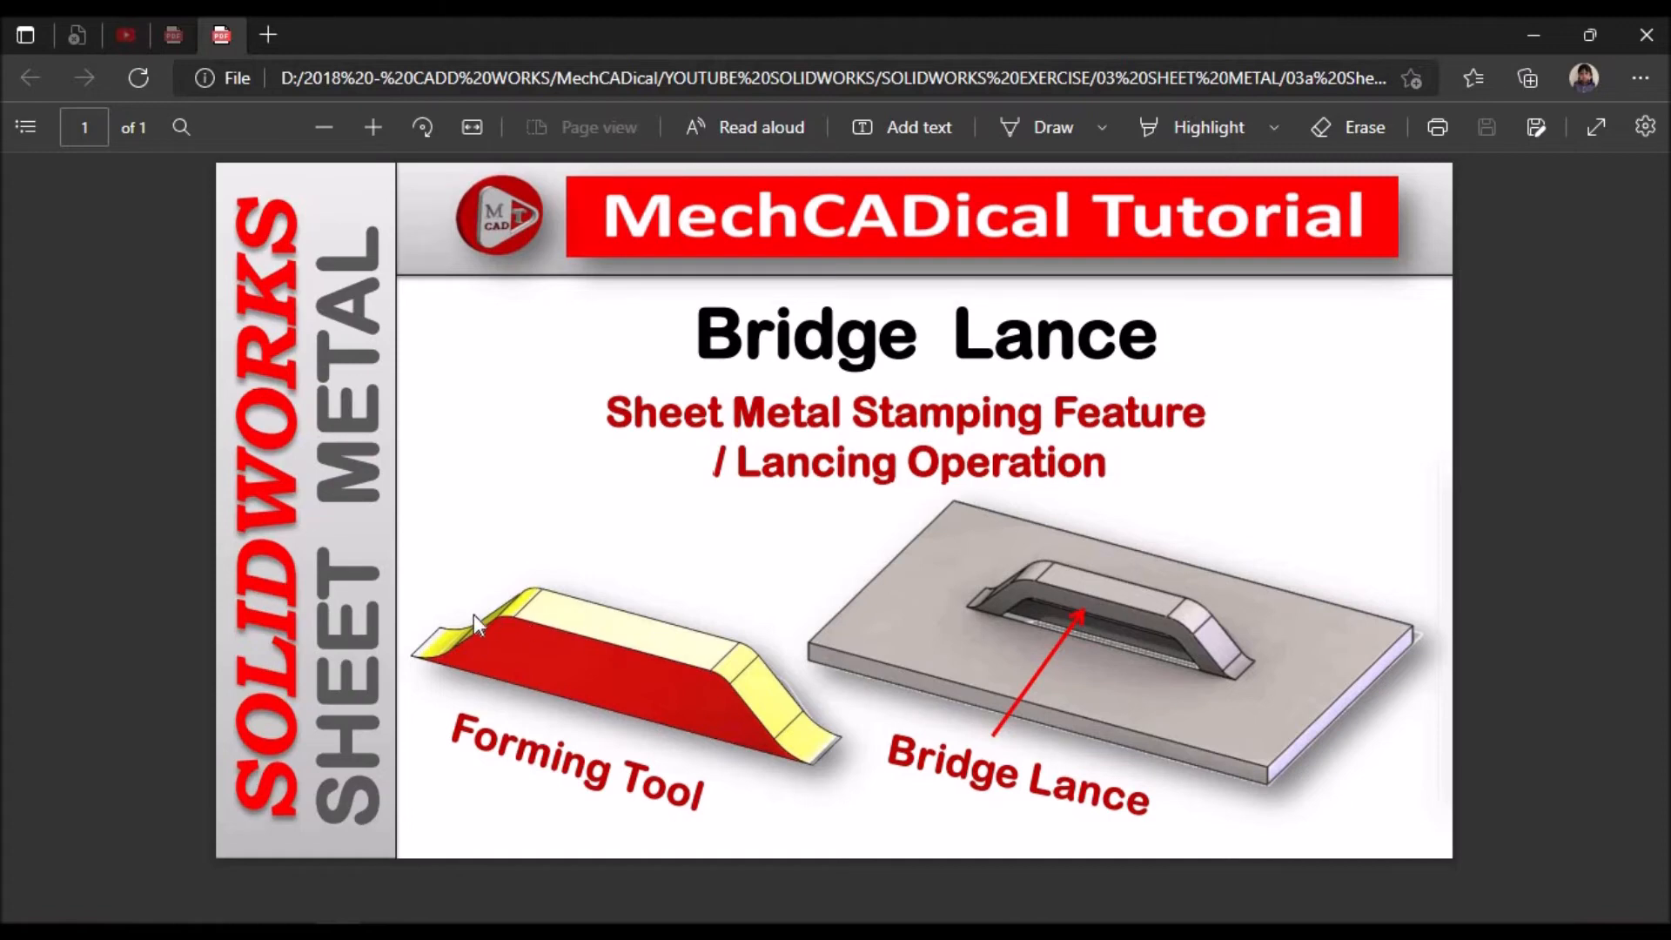
pyautogui.moveTo(773, 712)
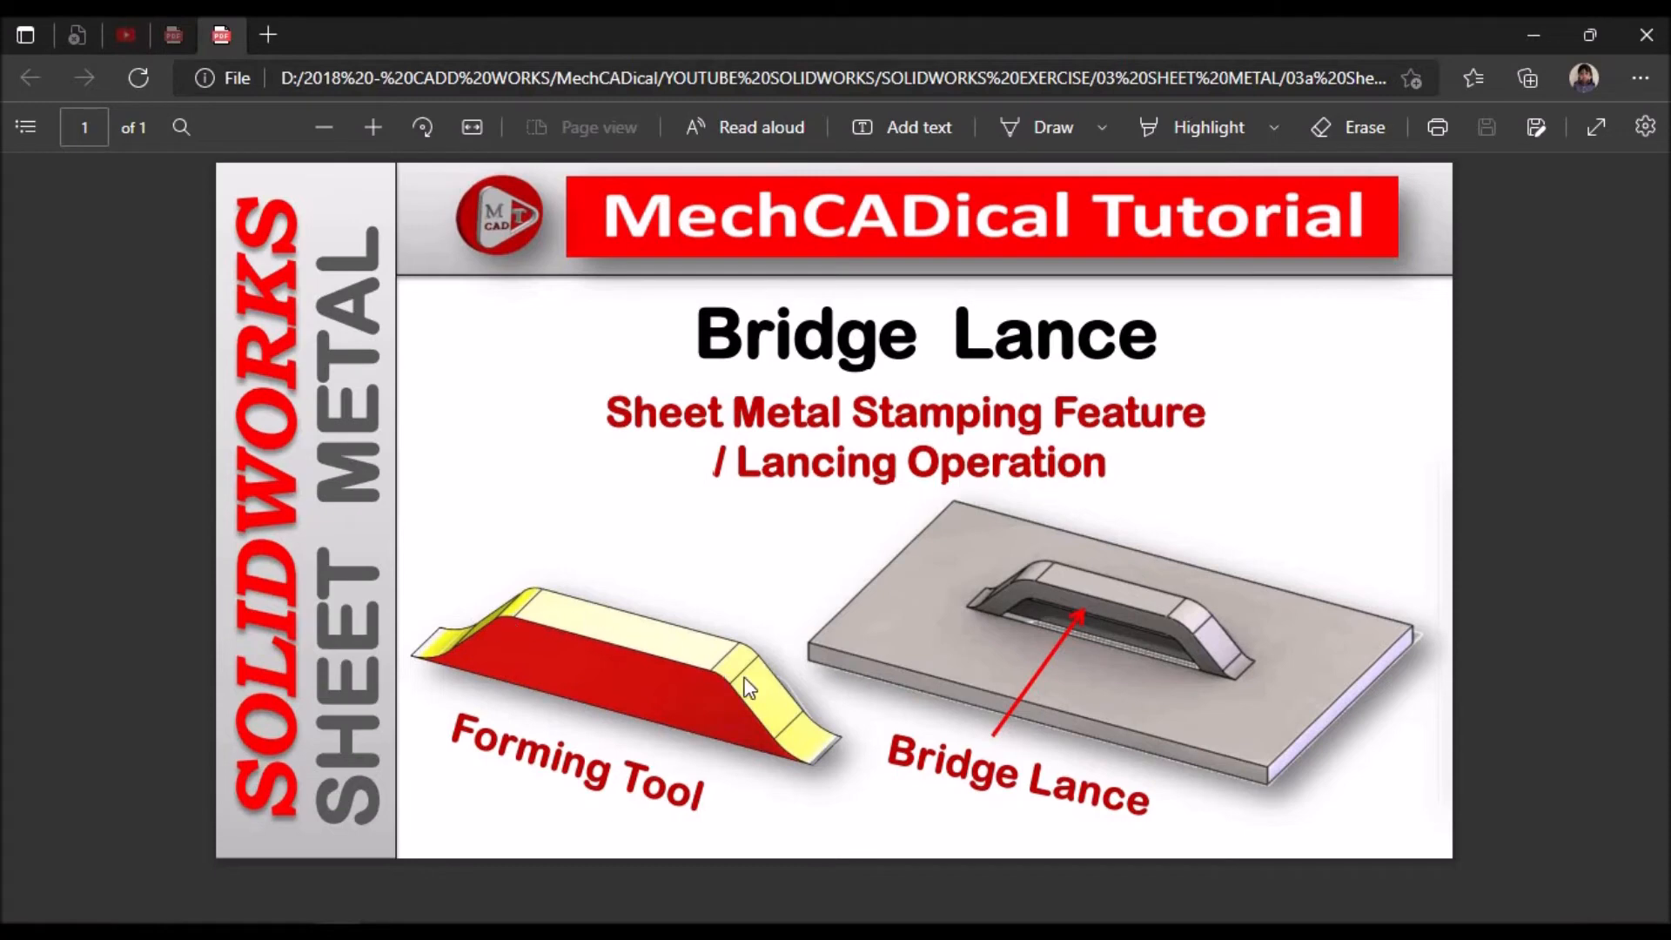
pyautogui.moveTo(824, 605)
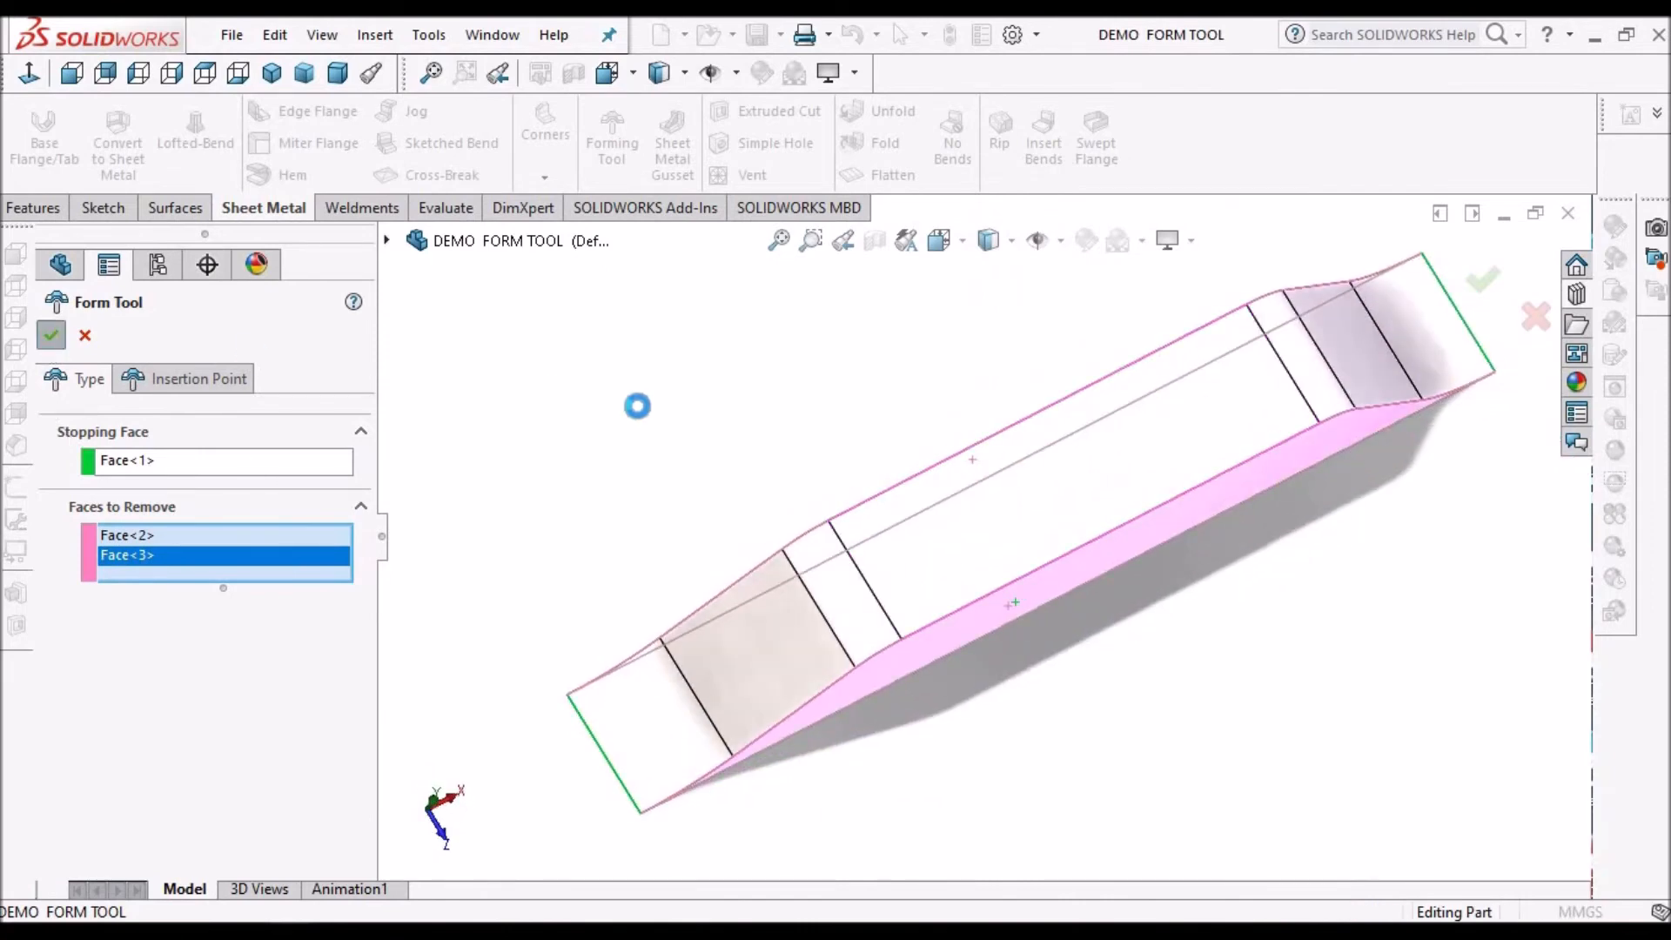
pyautogui.moveTo(639, 416)
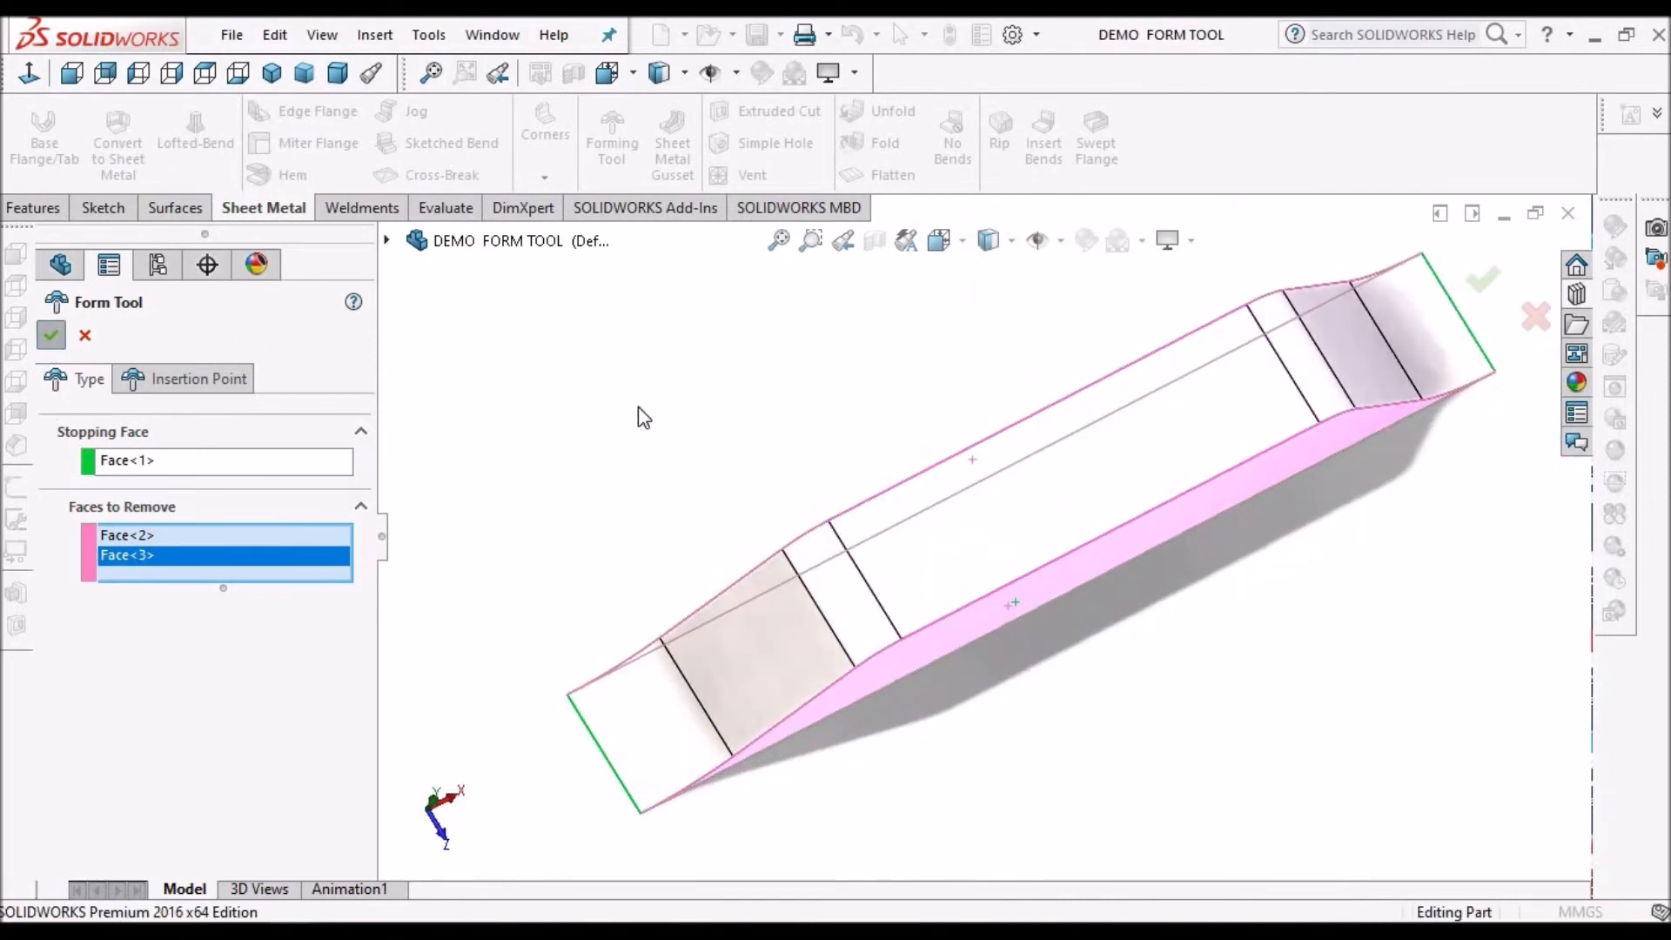
# Confirm the Form Tool definition, adding FormTool1 to the part tree.
pyautogui.click(50, 334)
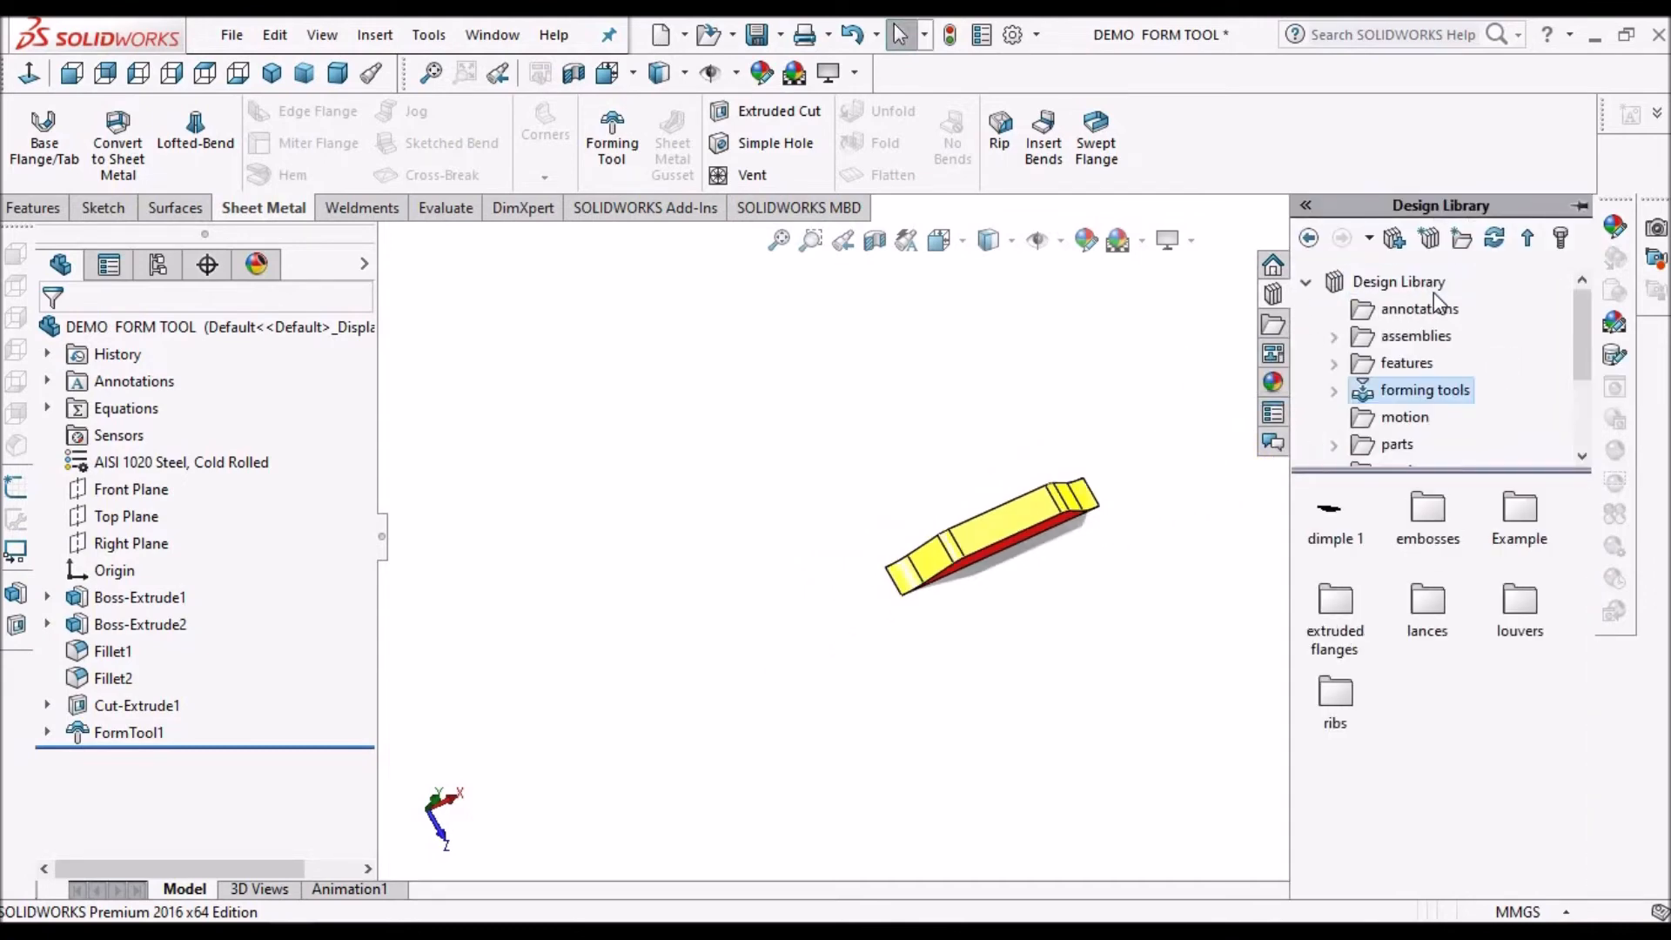
pyautogui.moveTo(1340, 401)
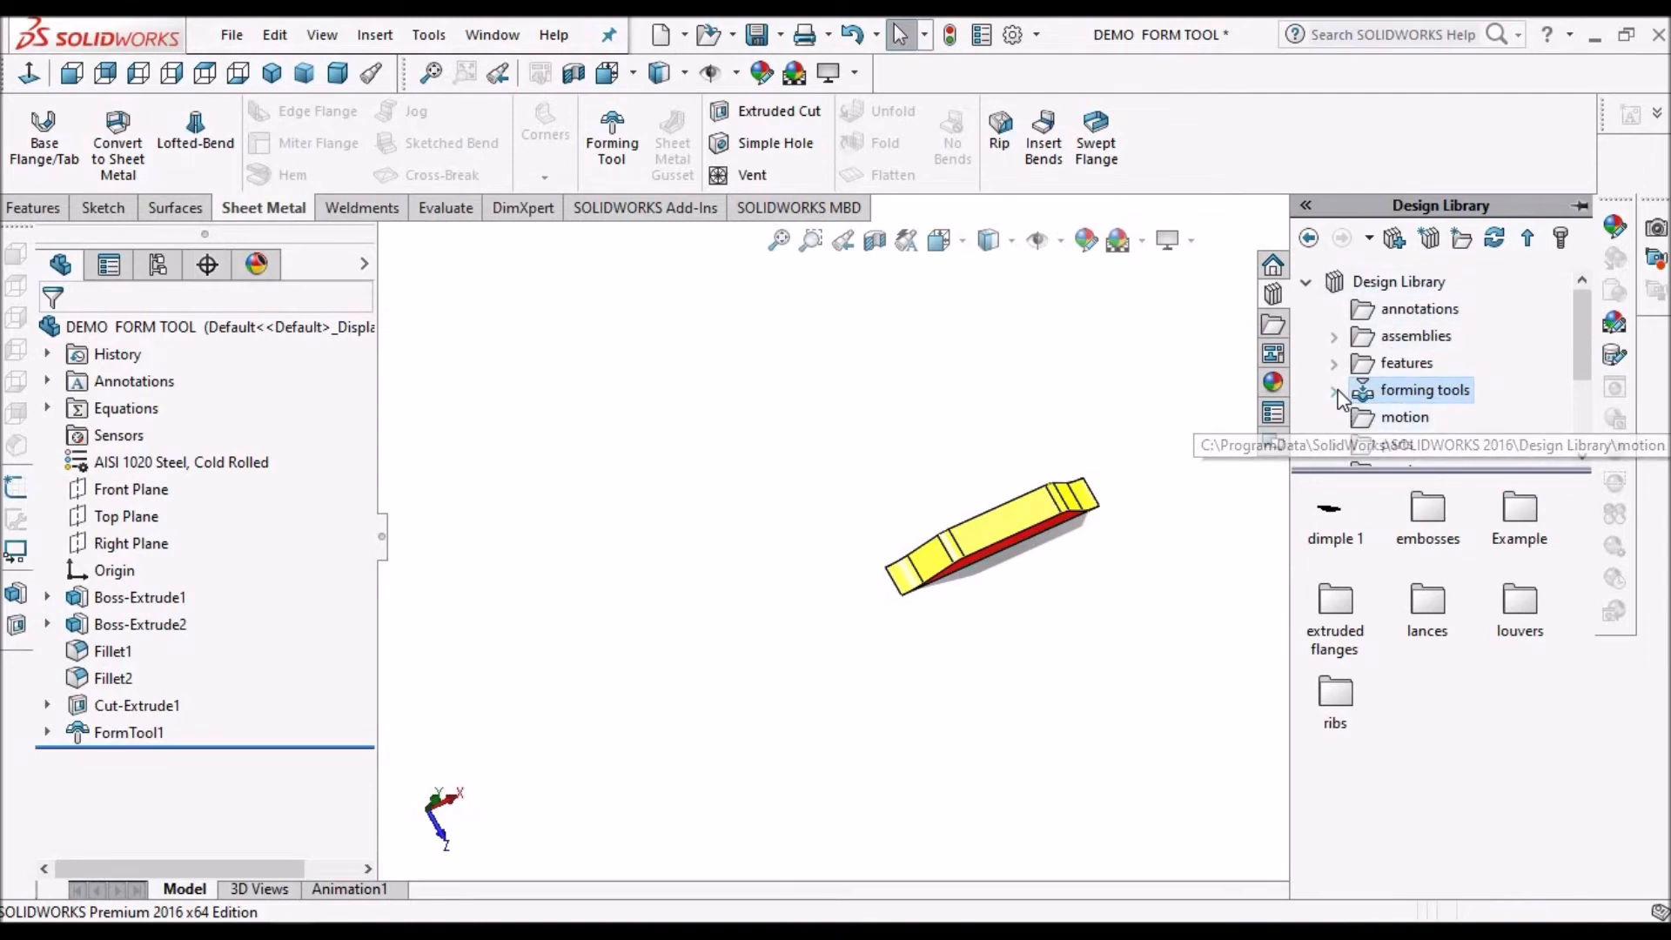
# Expand the Design Library's forming tools folder and bring up its folder options.
pyautogui.click(1335, 388)
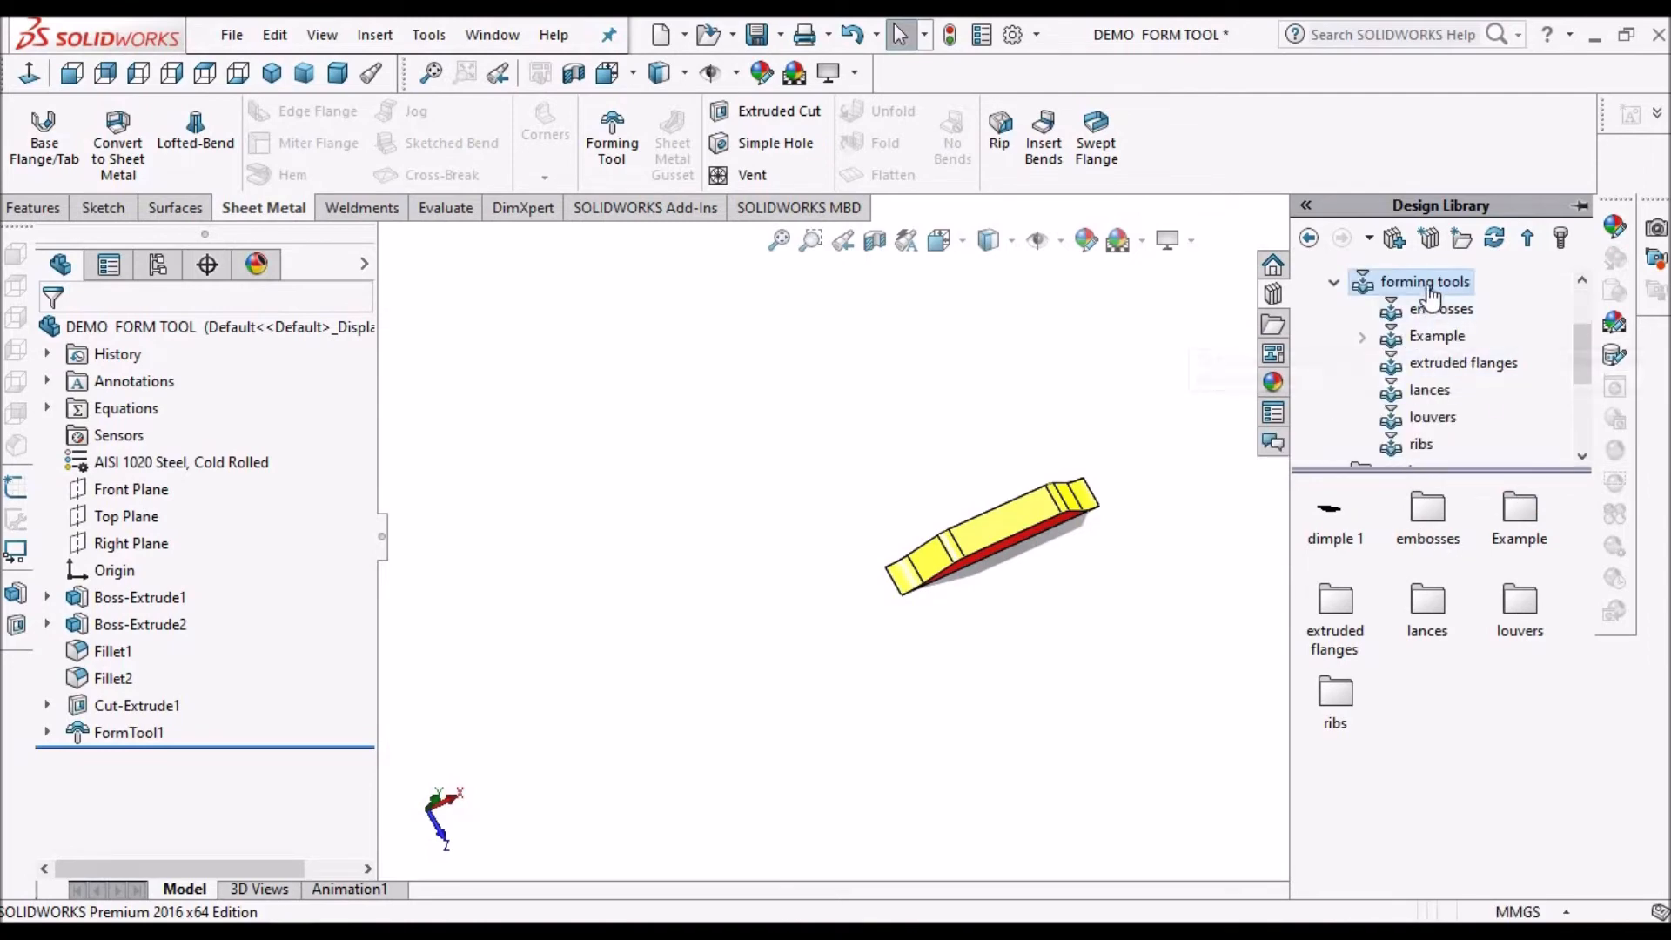
pyautogui.rightClick(1425, 282)
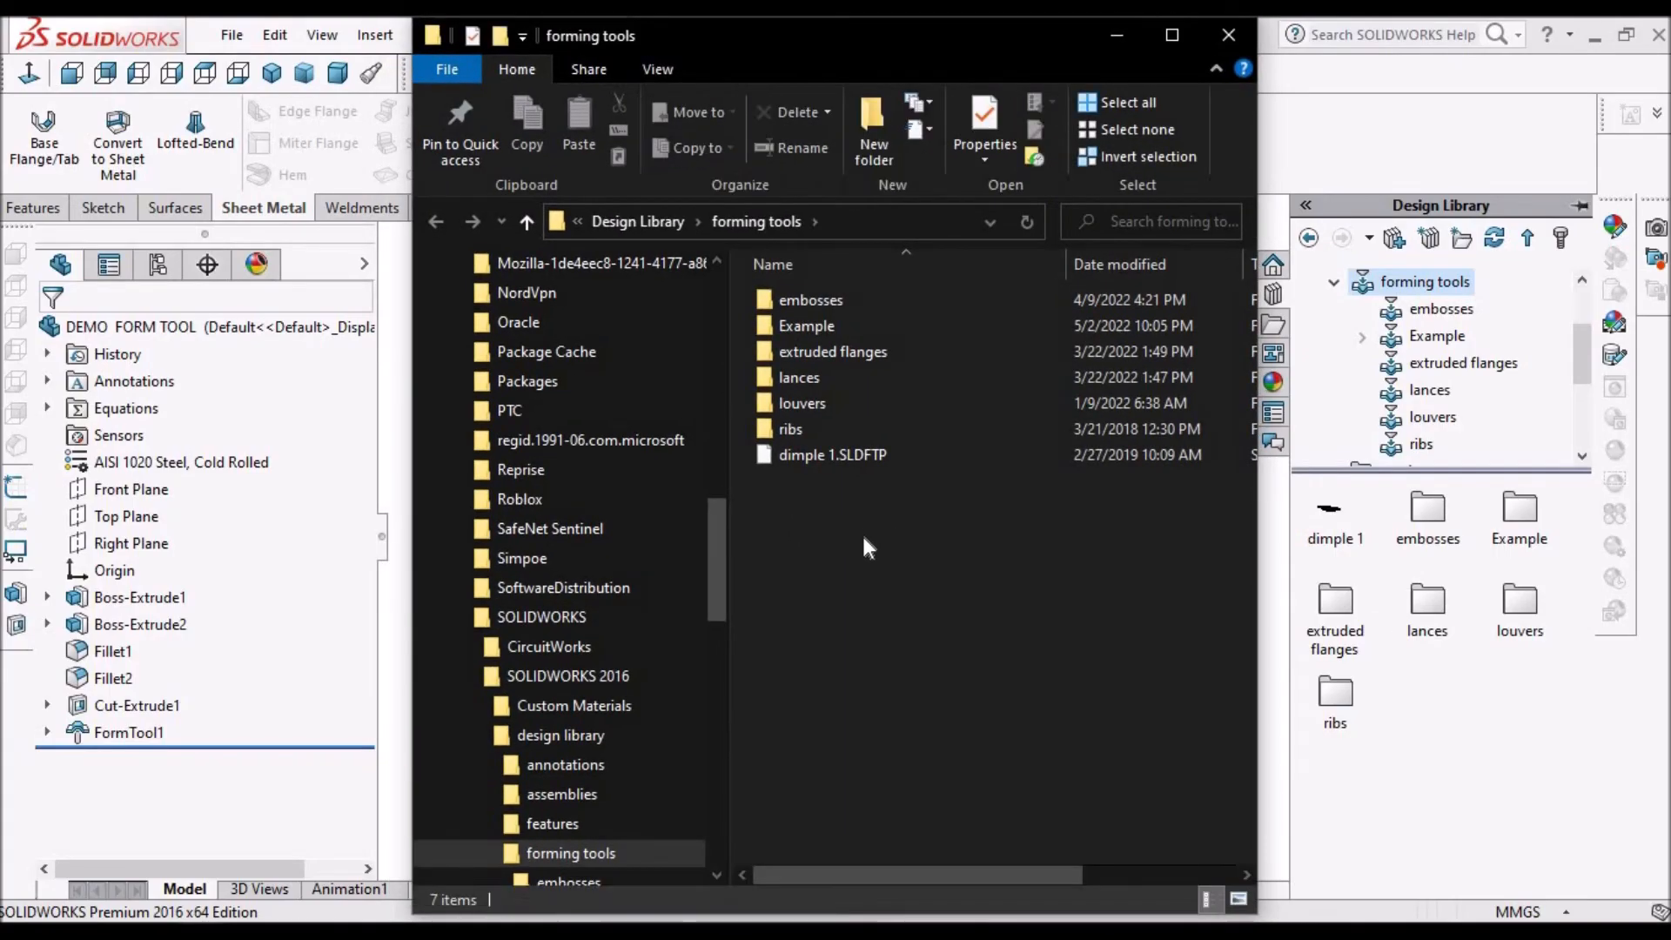
# Open the Example folder inside the forming tools folder in File Explorer.
pyautogui.click(806, 325)
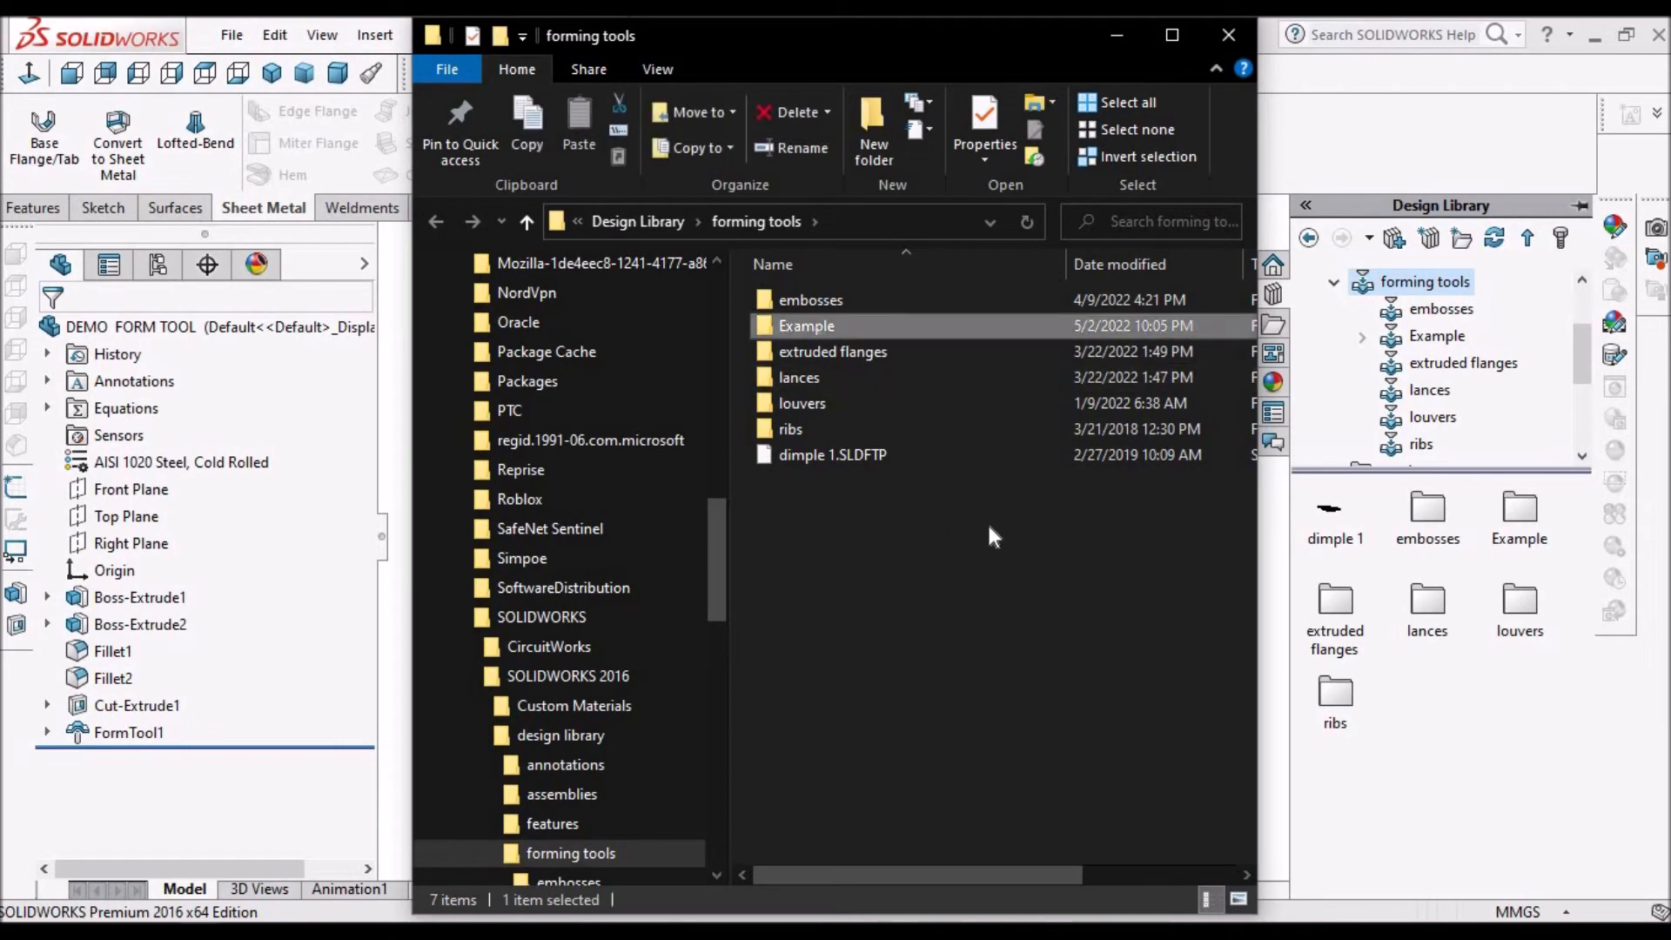
pyautogui.doubleClick(806, 326)
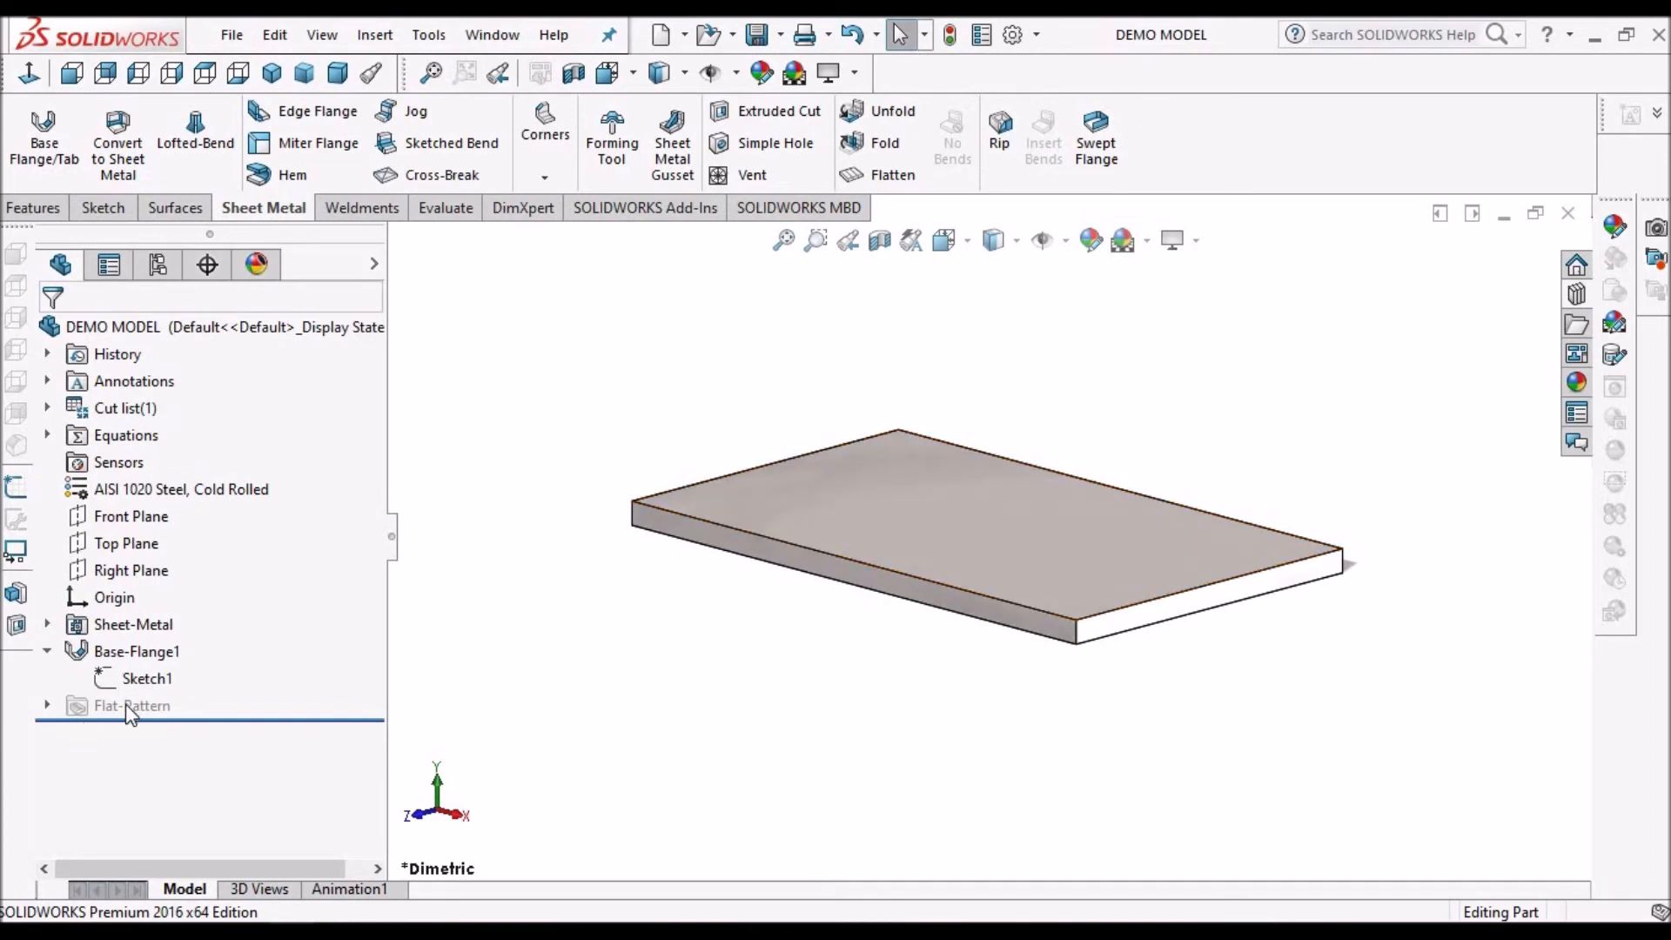
pyautogui.rightClick(146, 677)
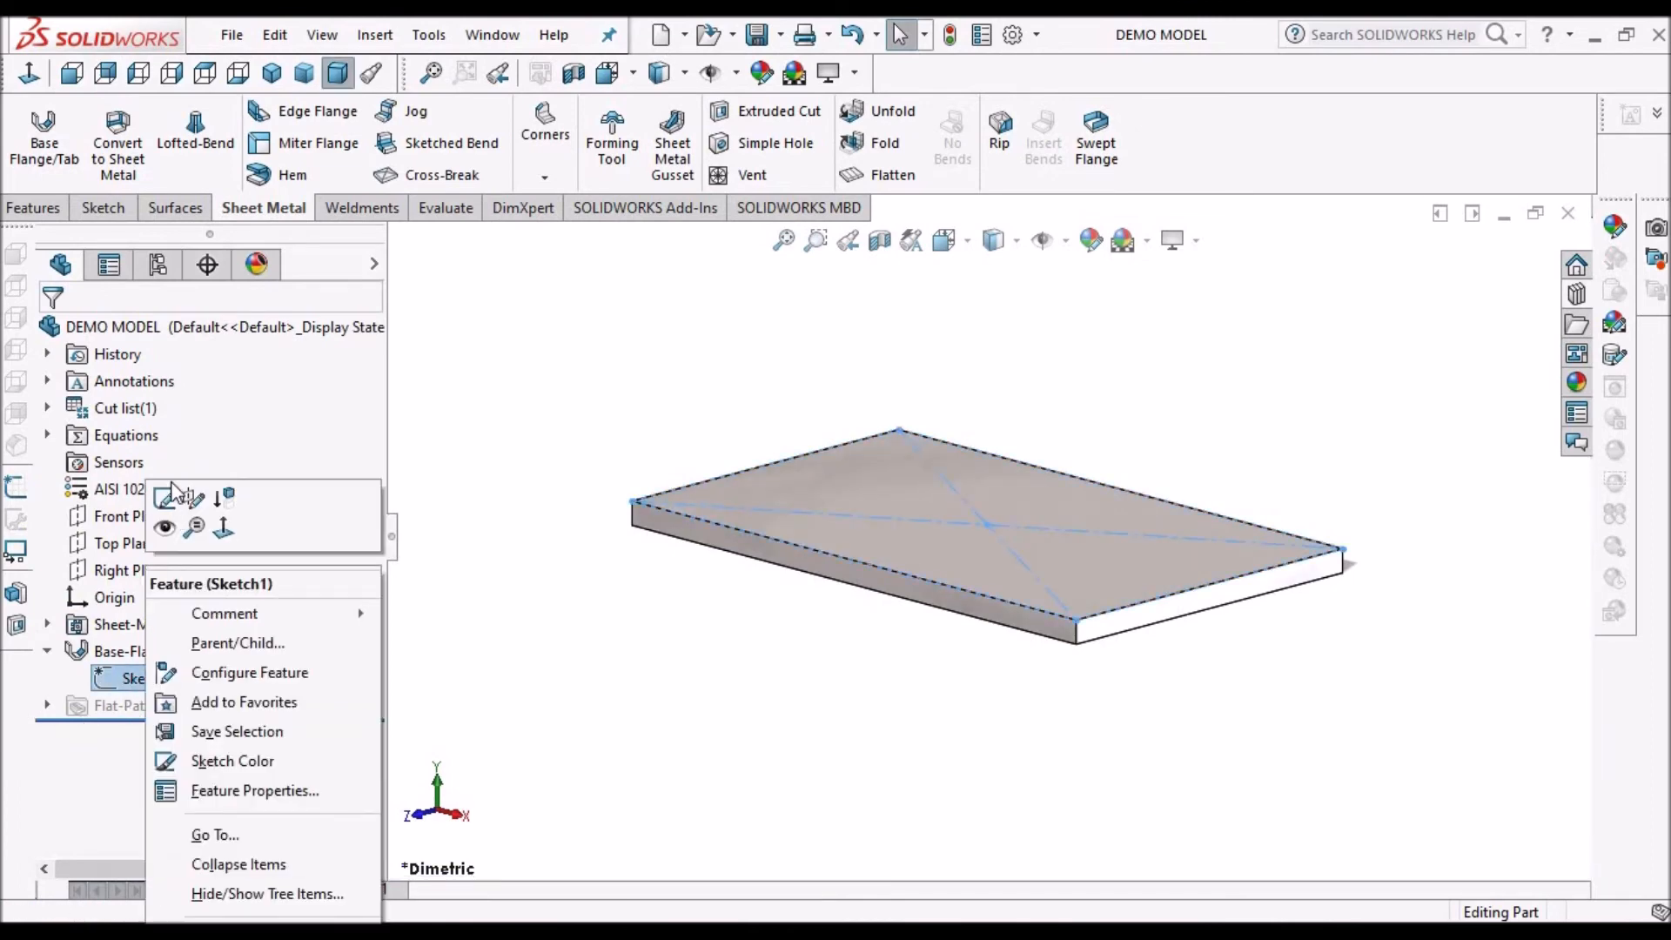
pyautogui.click(852, 371)
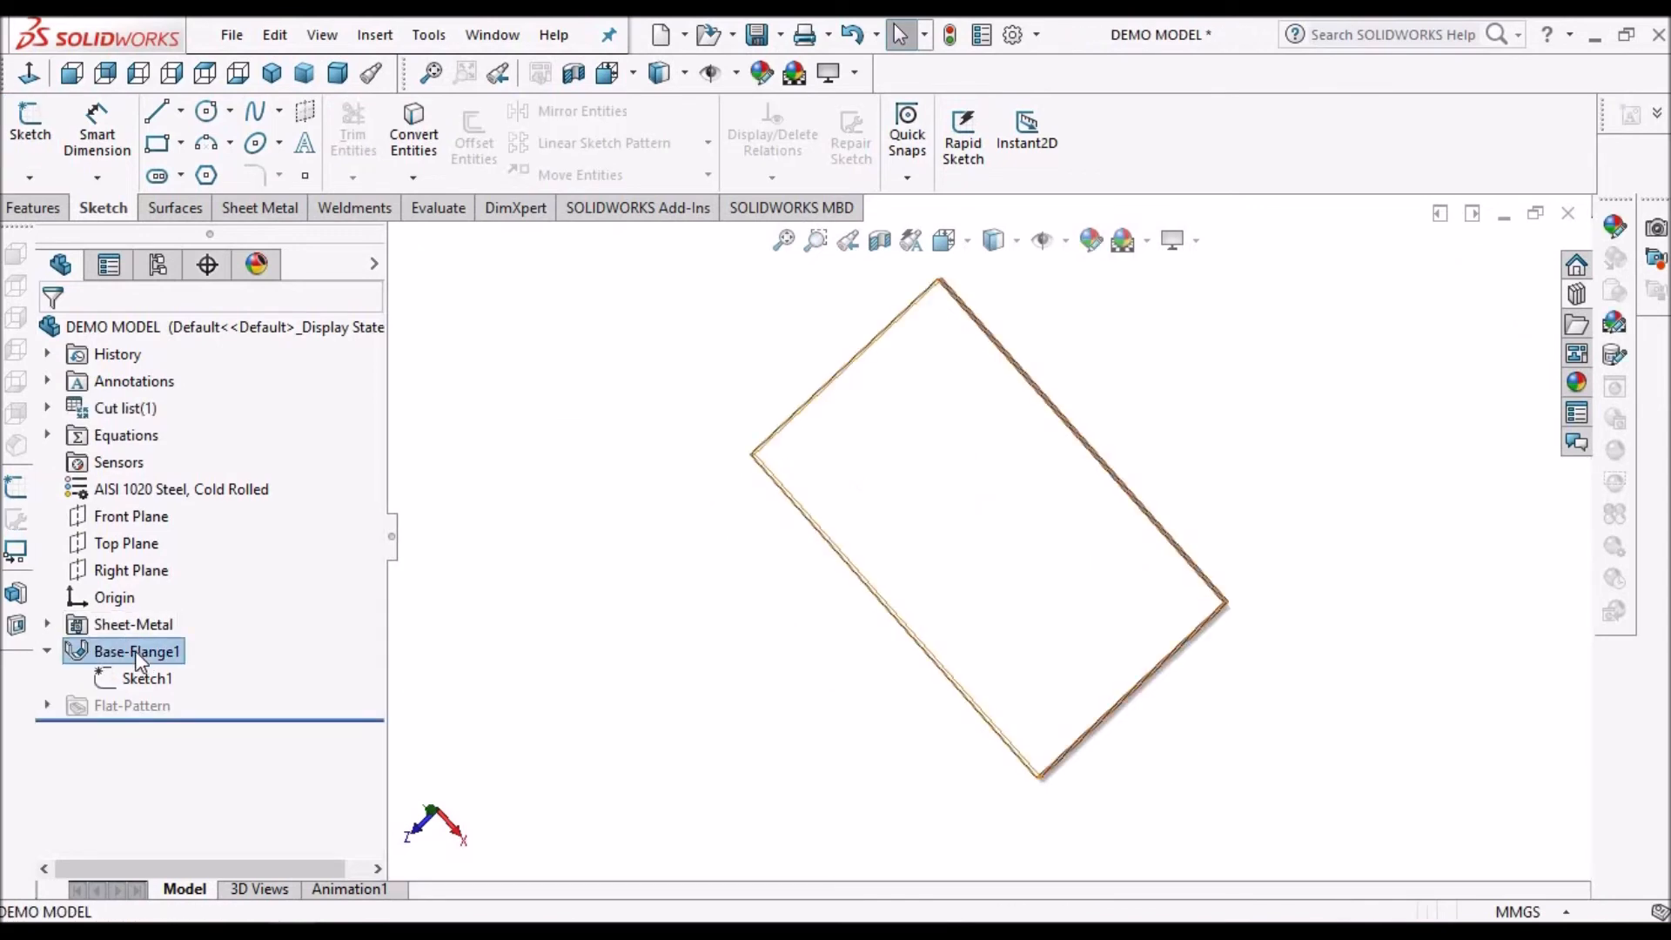
pyautogui.click(135, 651)
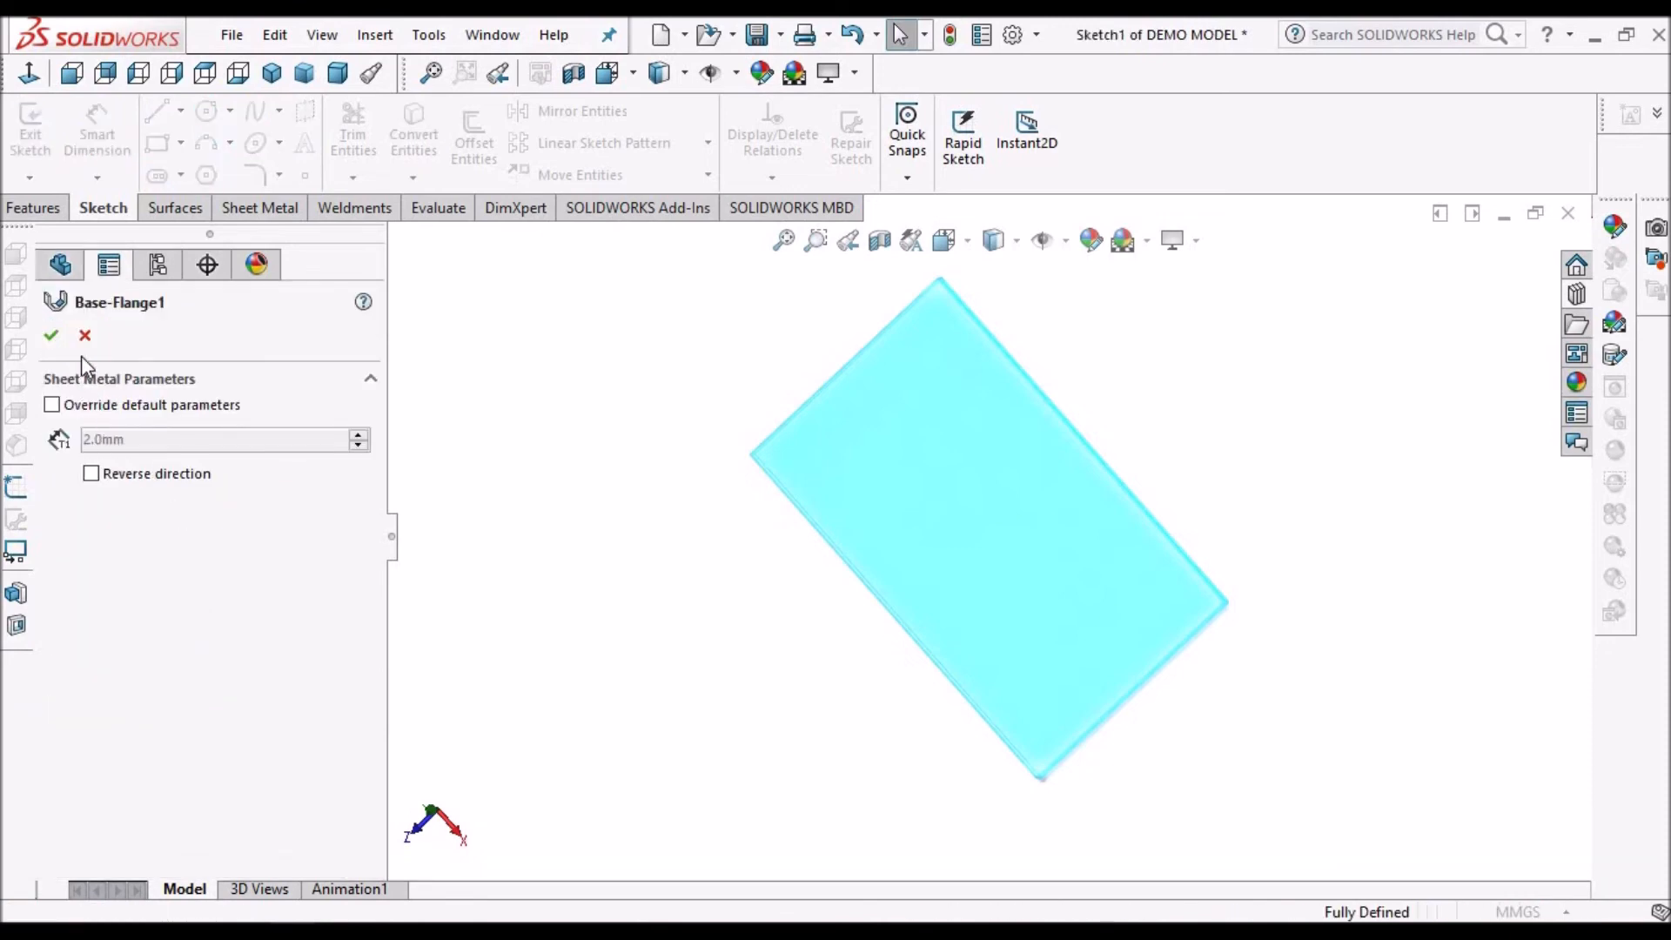
pyautogui.click(51, 334)
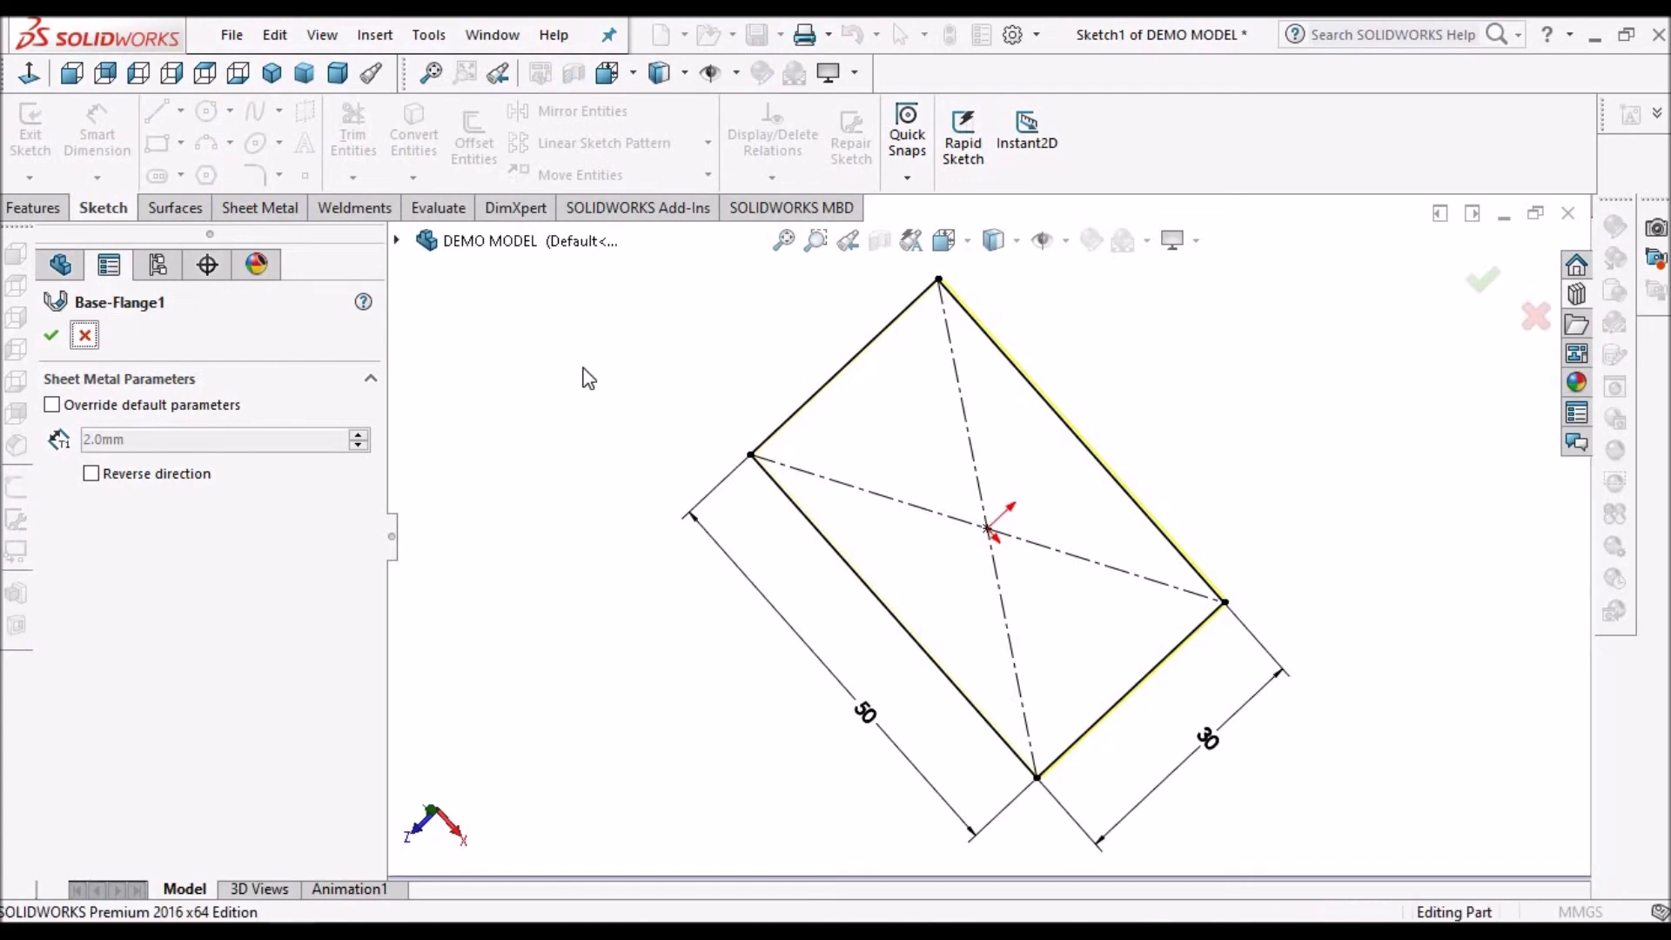
pyautogui.click(49, 334)
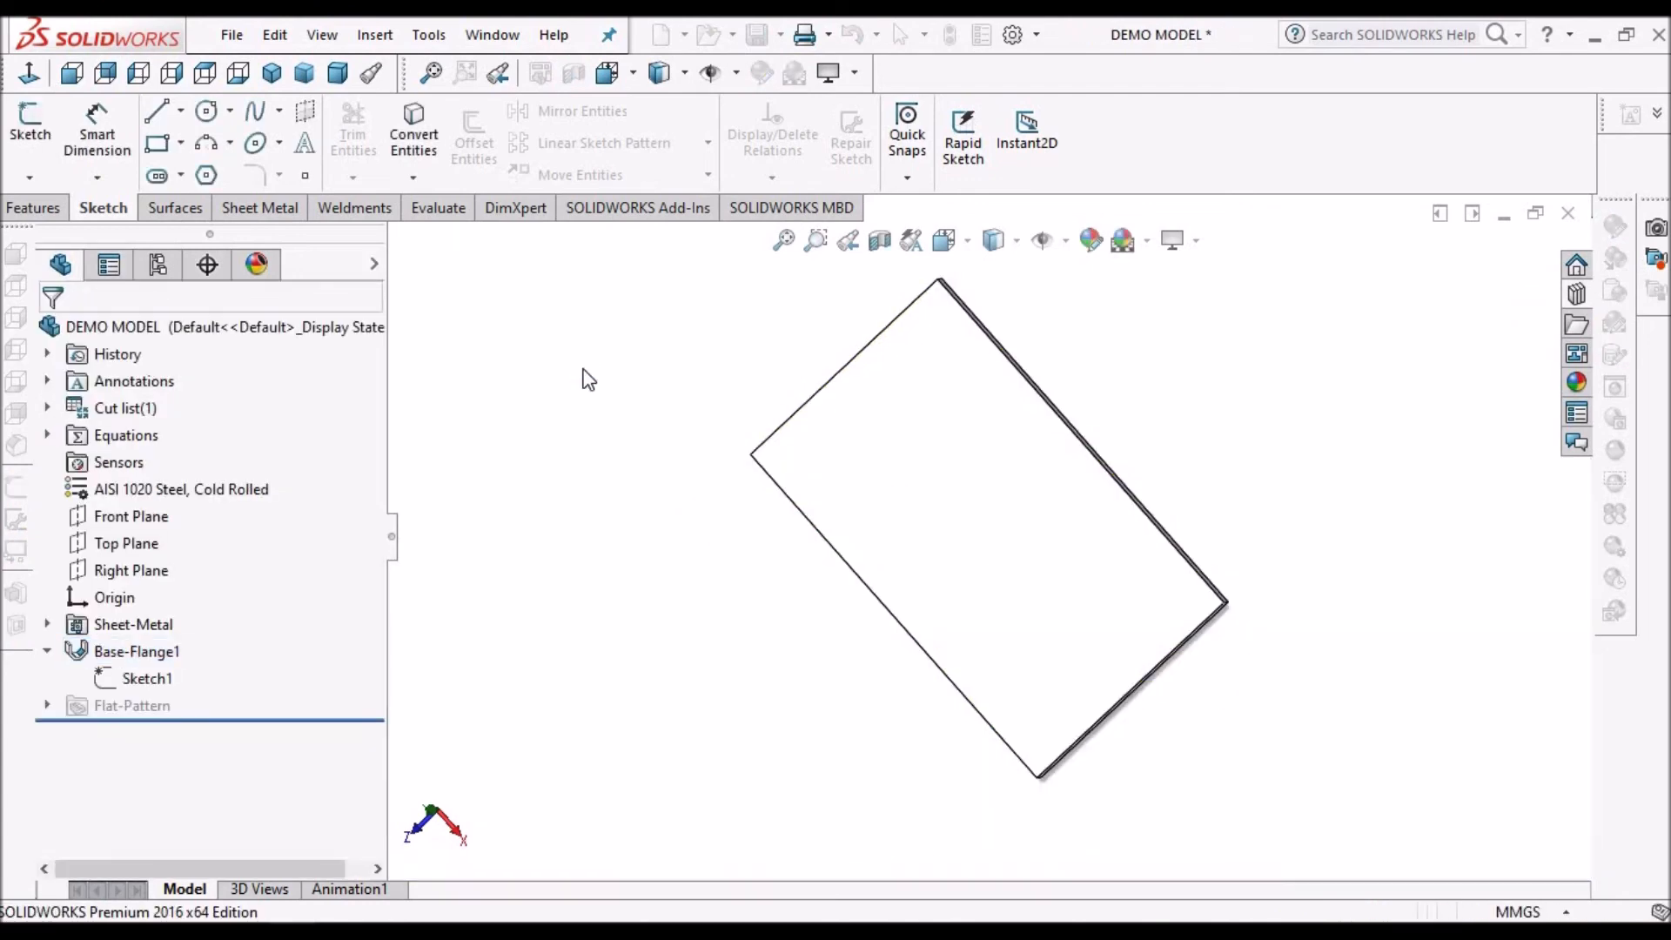
pyautogui.click(338, 73)
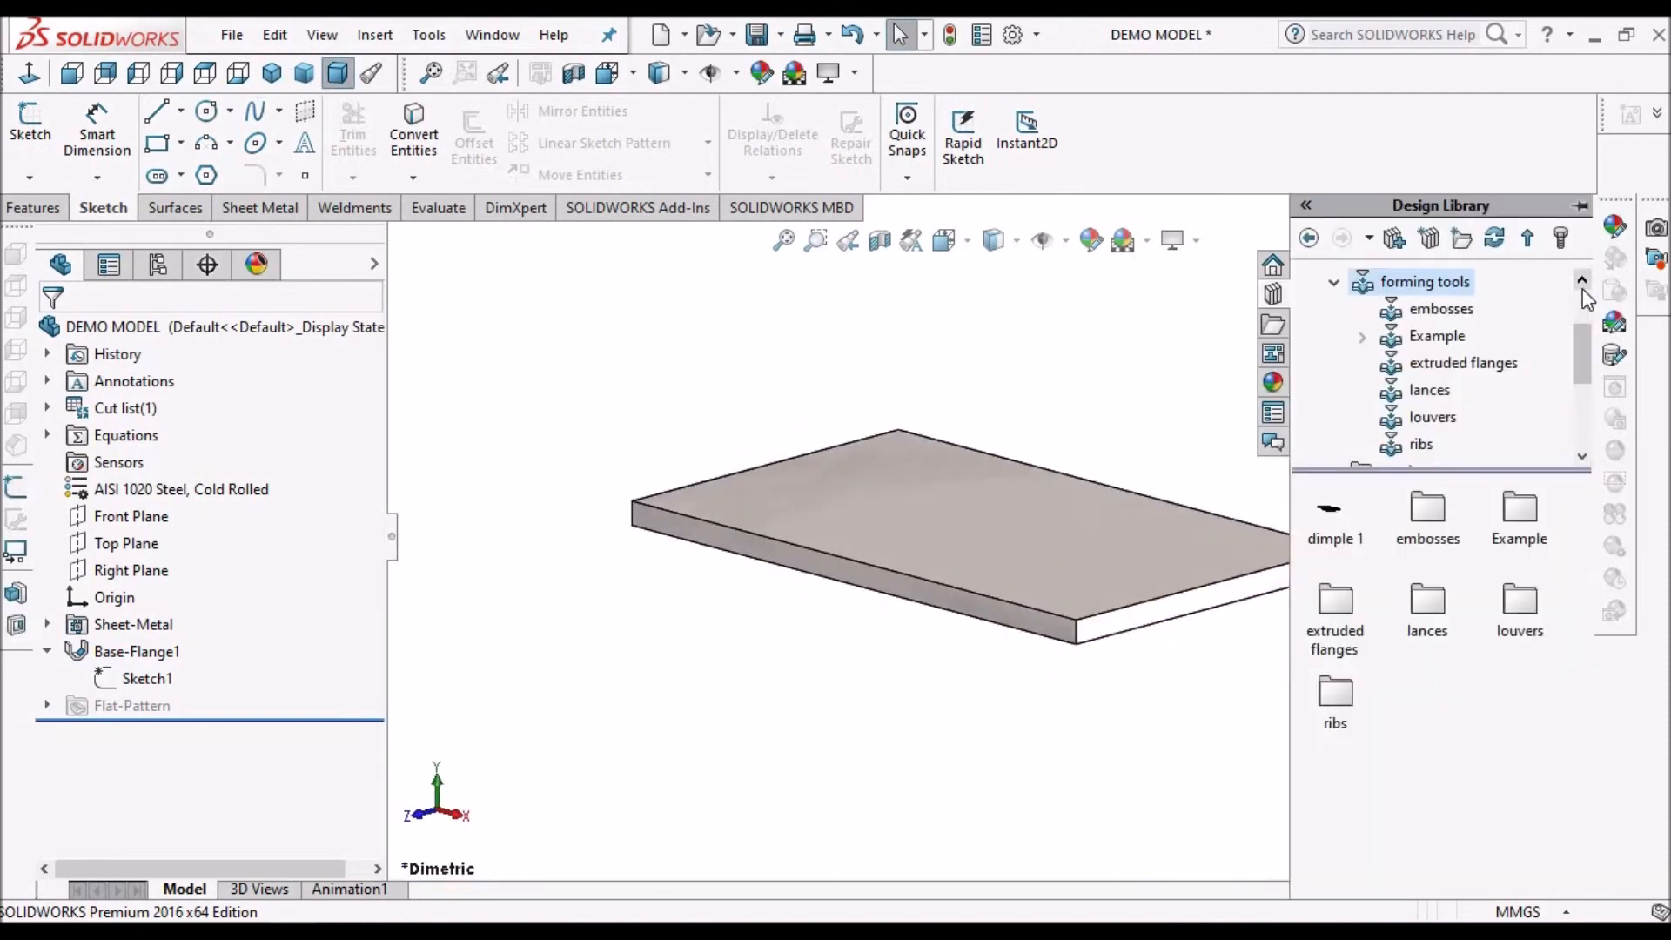
# Drop the saved lance tool from Example onto the sheet's top face with Rotation Angle 0°.
pyautogui.click(1436, 335)
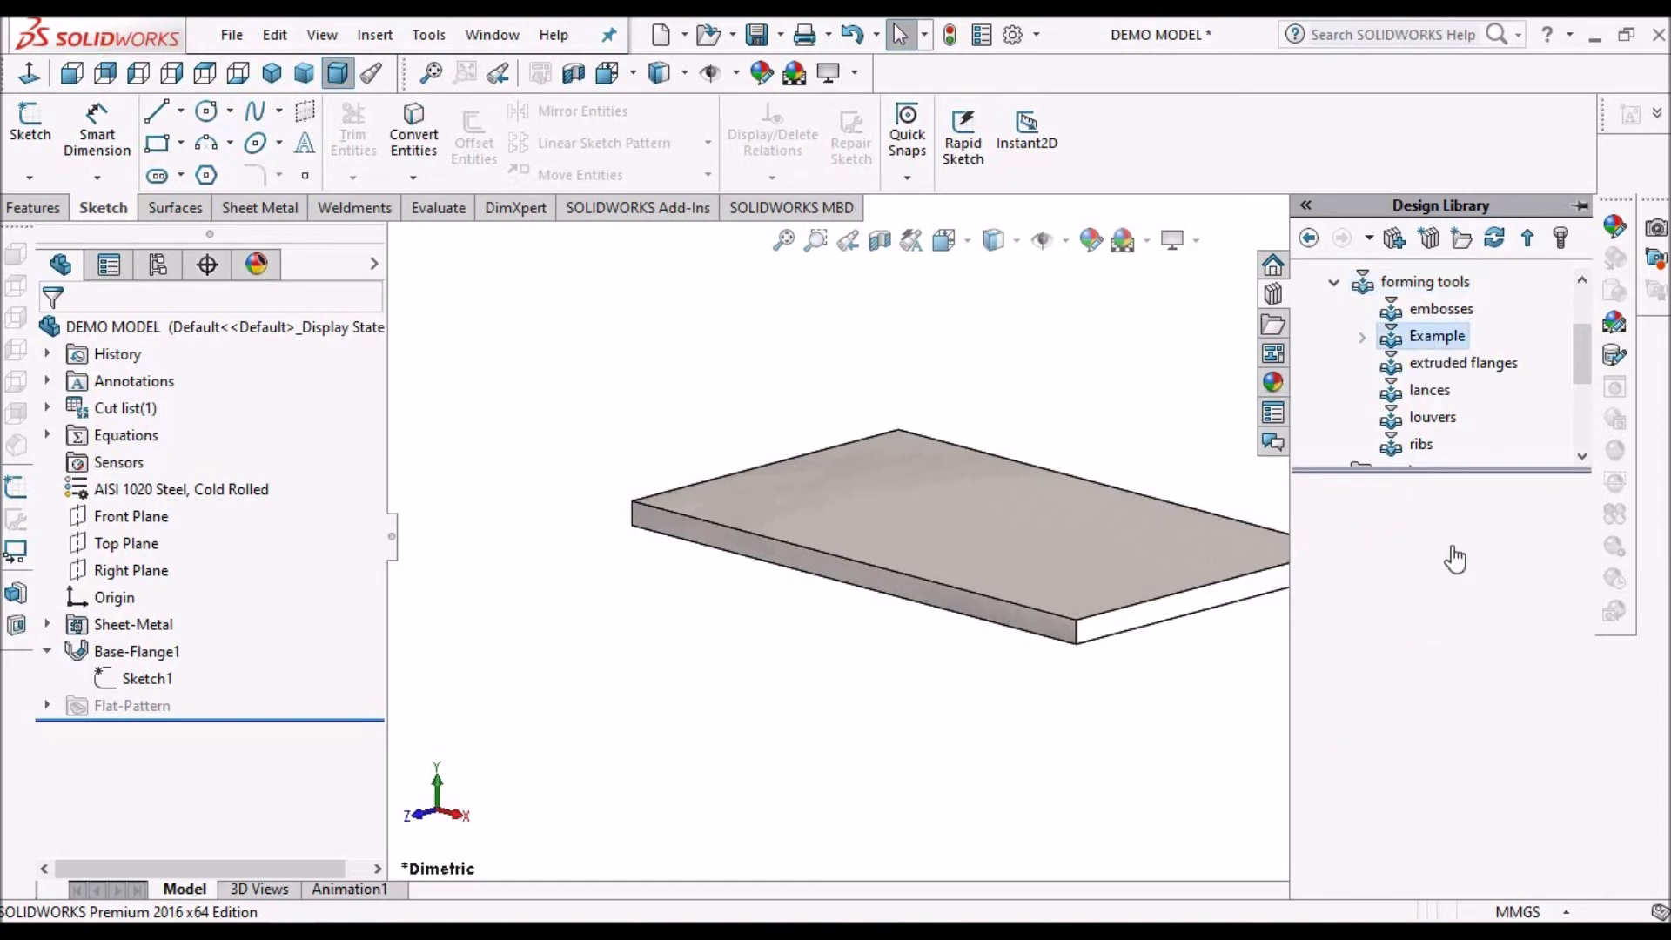
pyautogui.click(1436, 334)
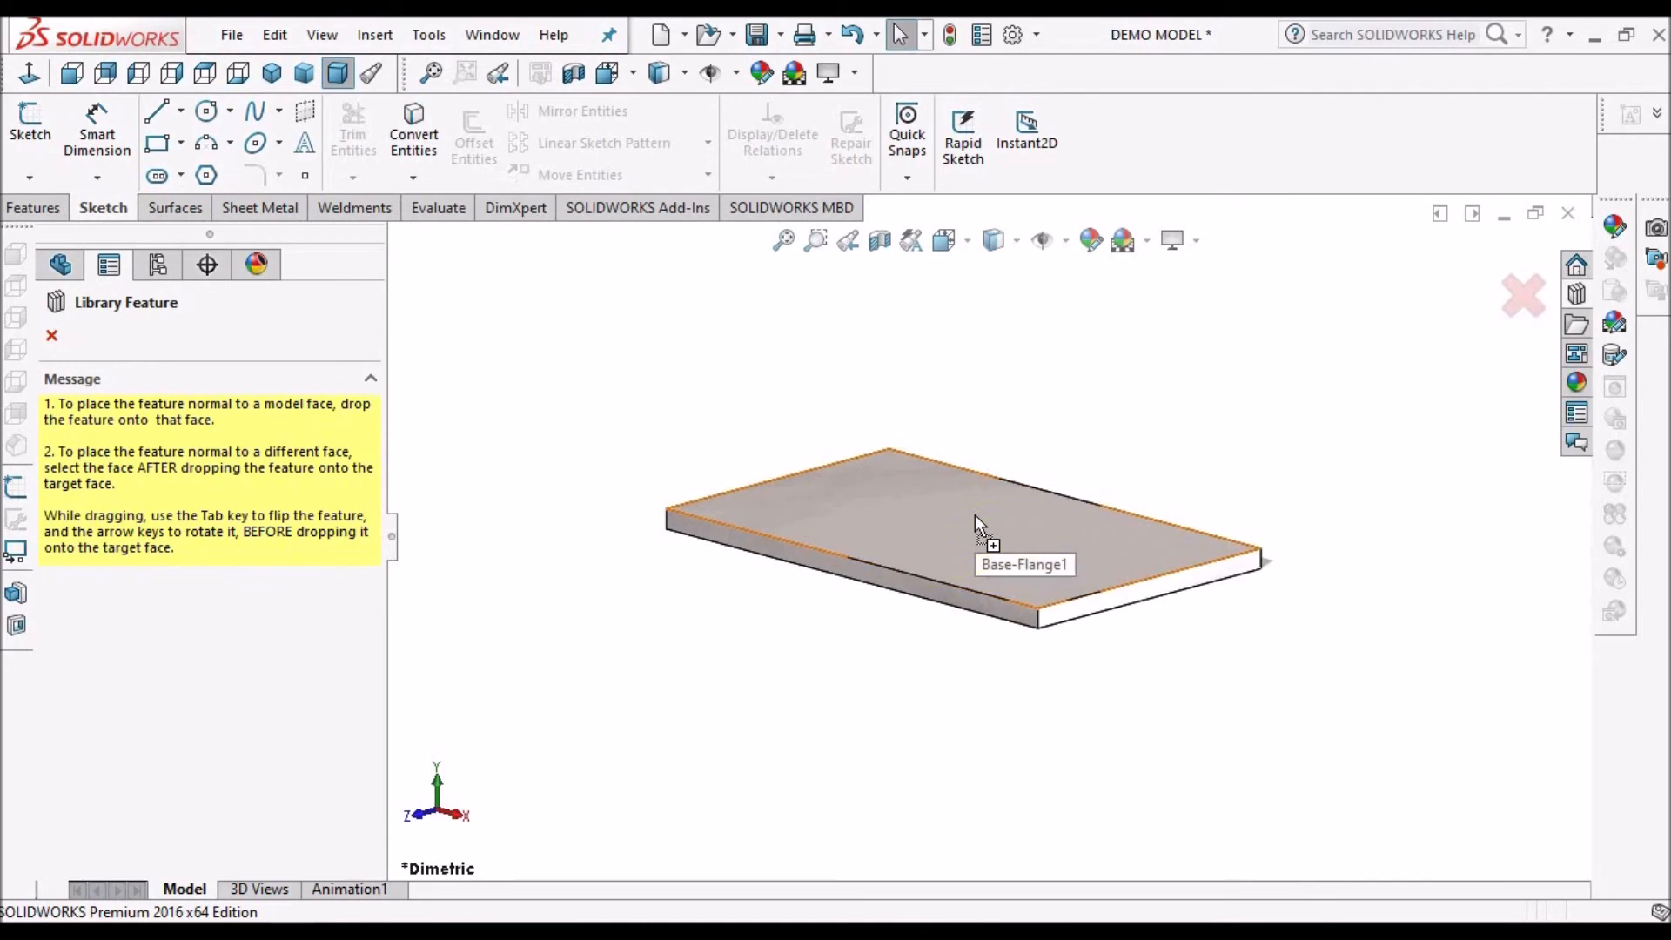
pyautogui.click(971, 522)
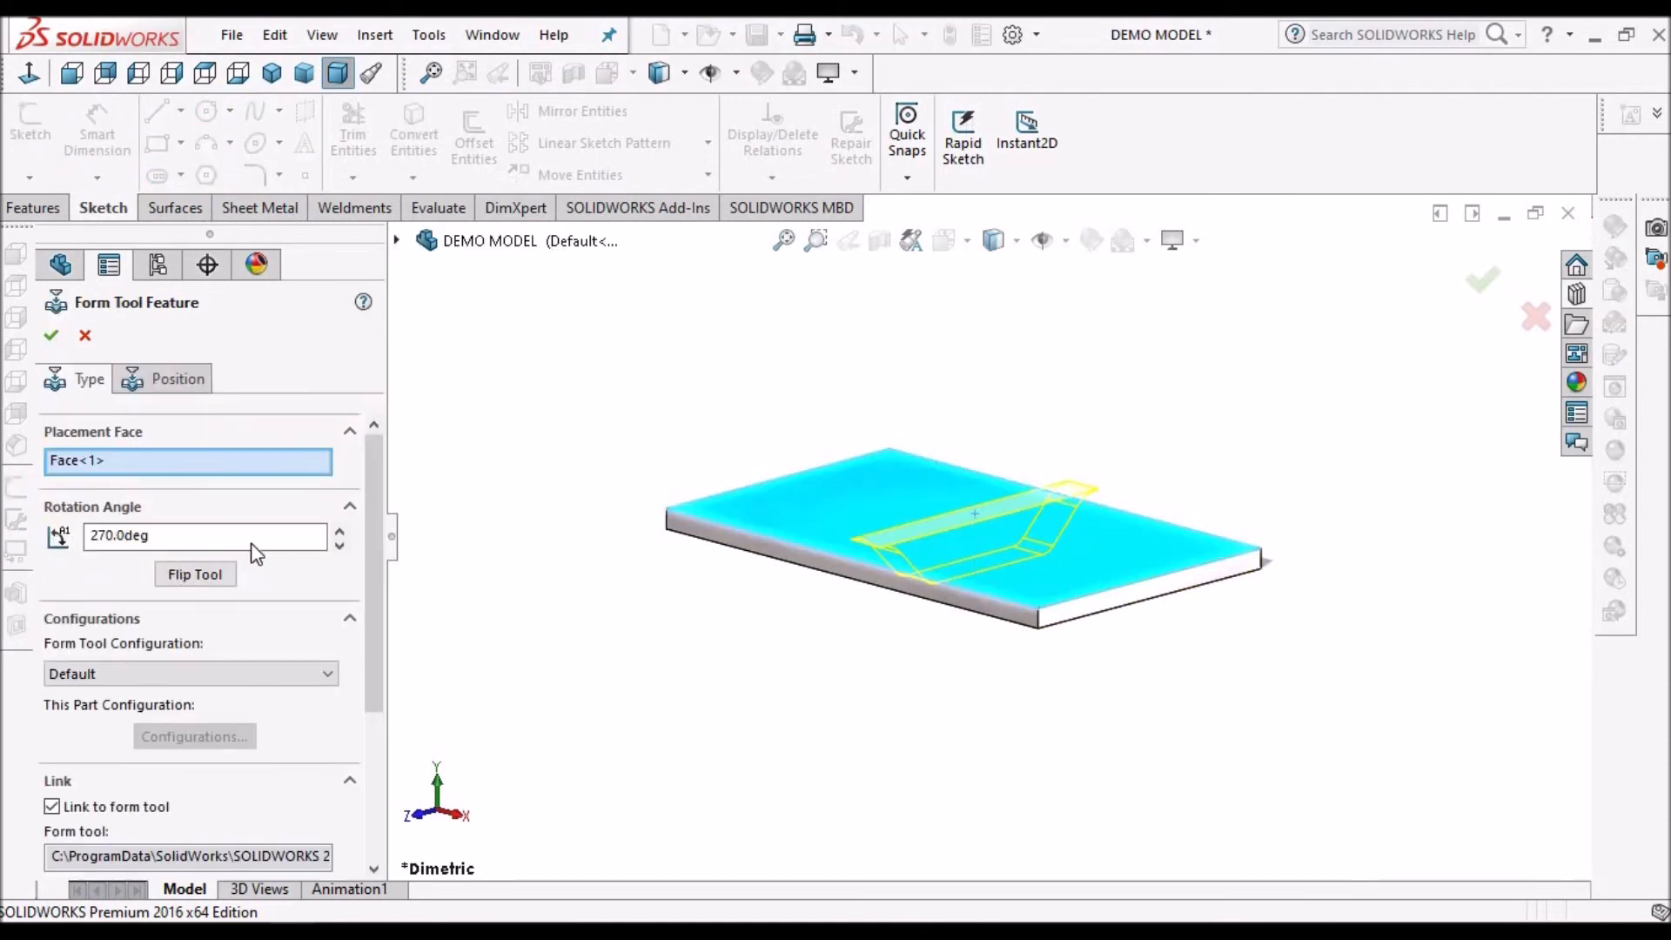
pyautogui.tripleClick(202, 535)
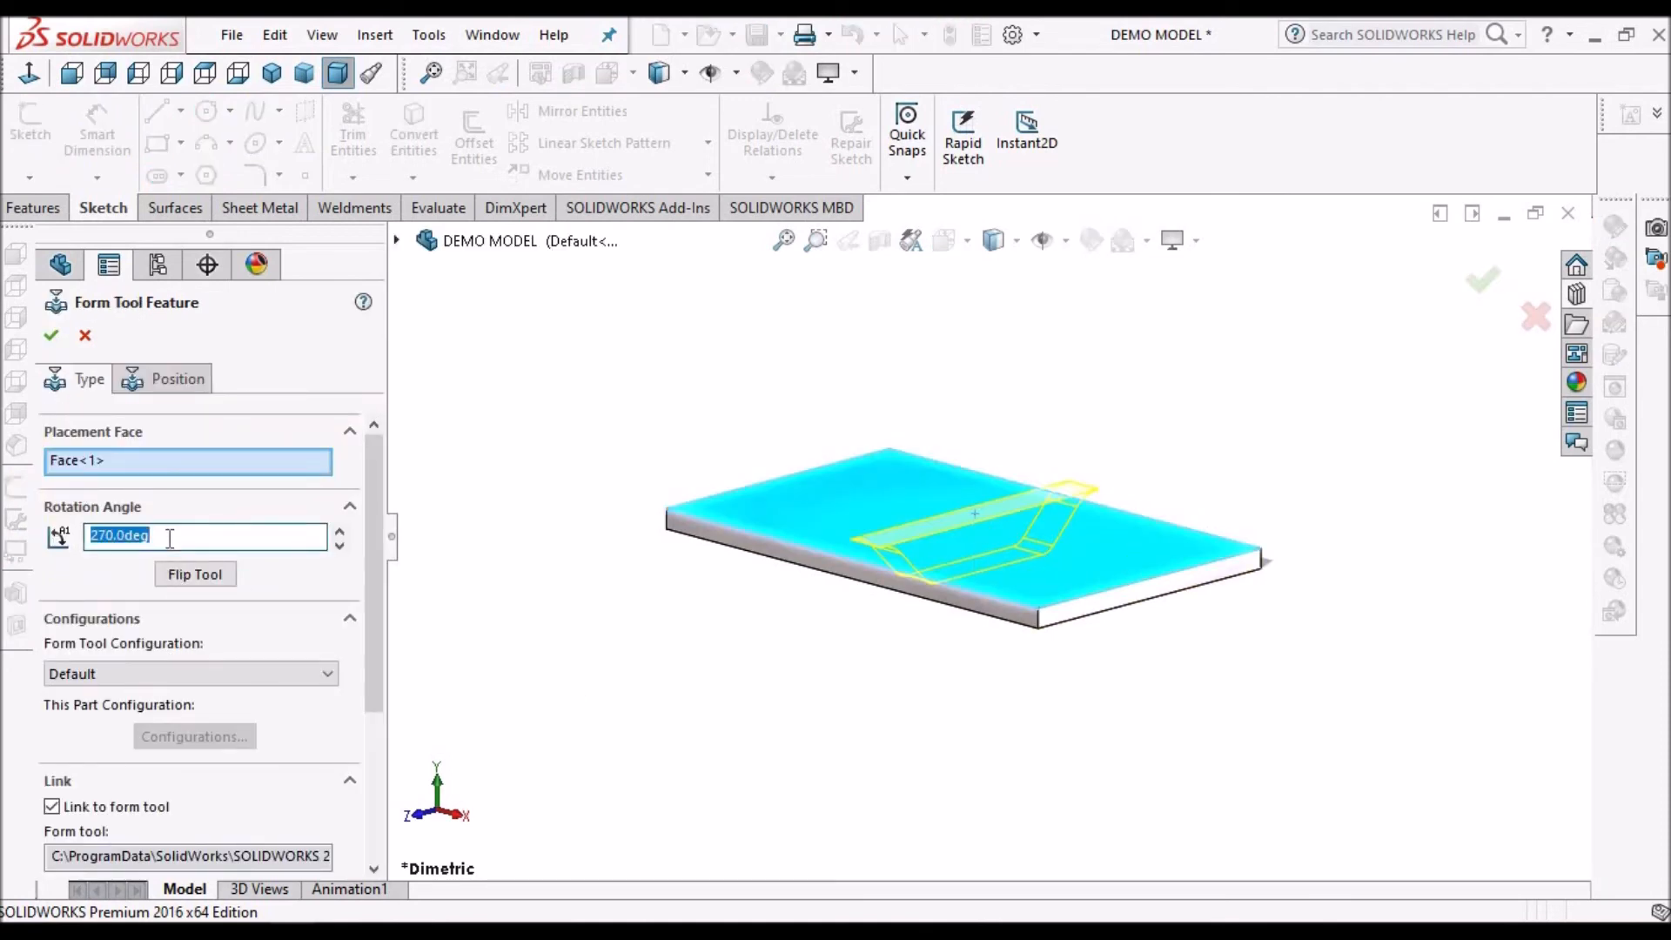
pyautogui.write('0')
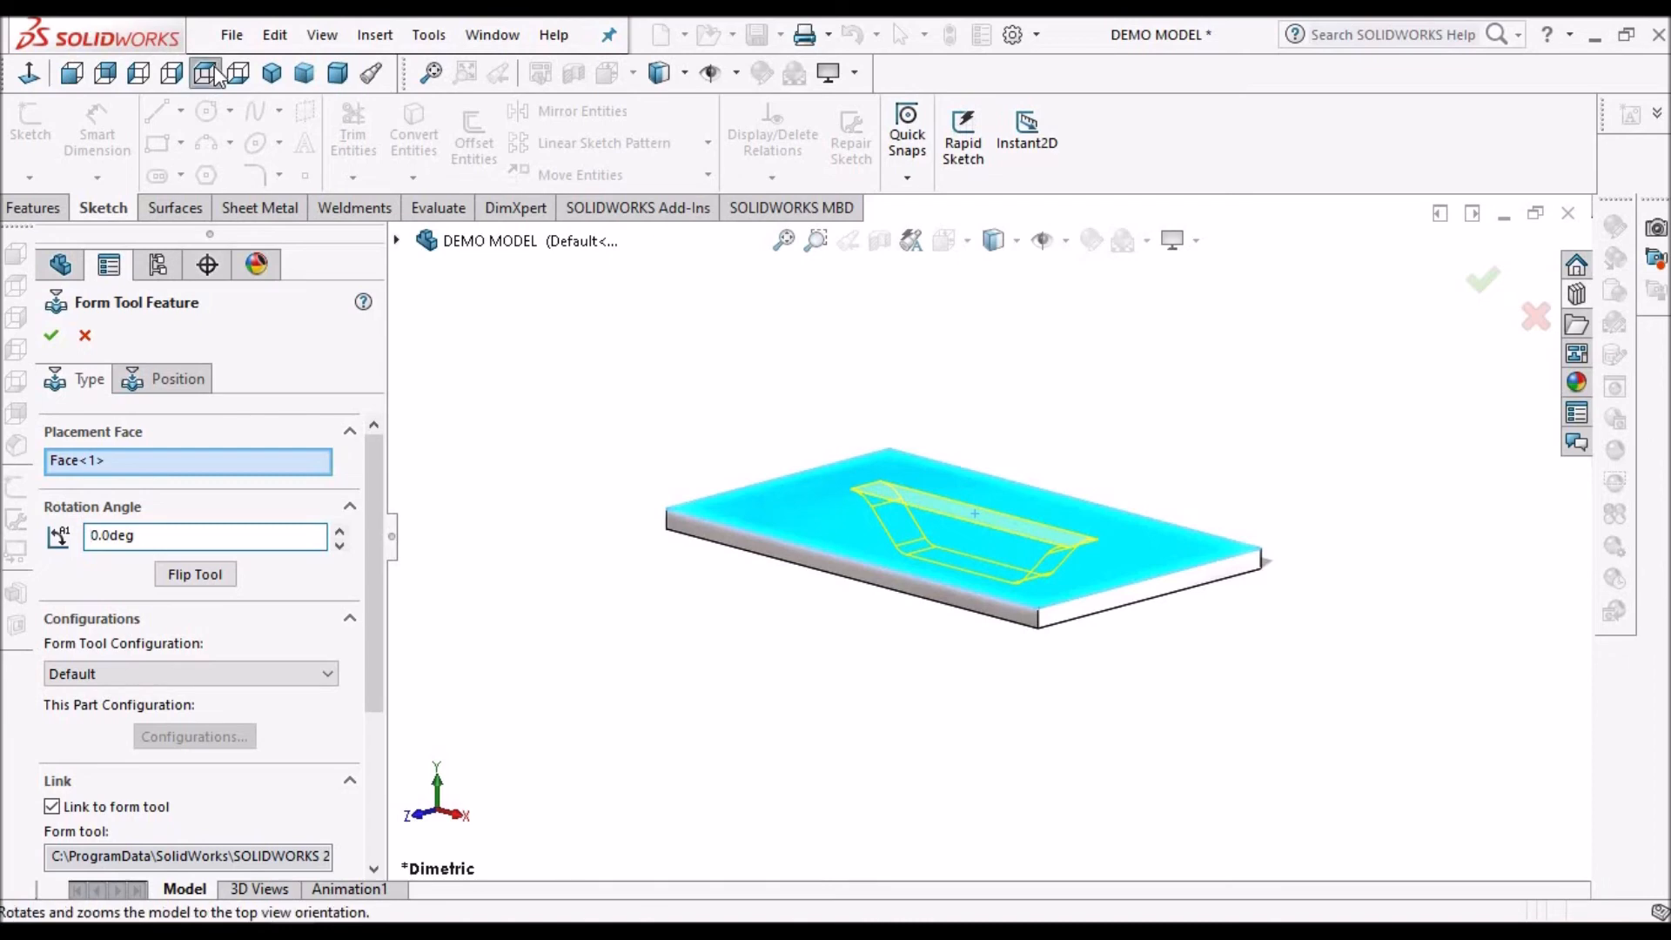
# View the sheet from the top and move on to positioning the forming tool.
pyautogui.click(206, 73)
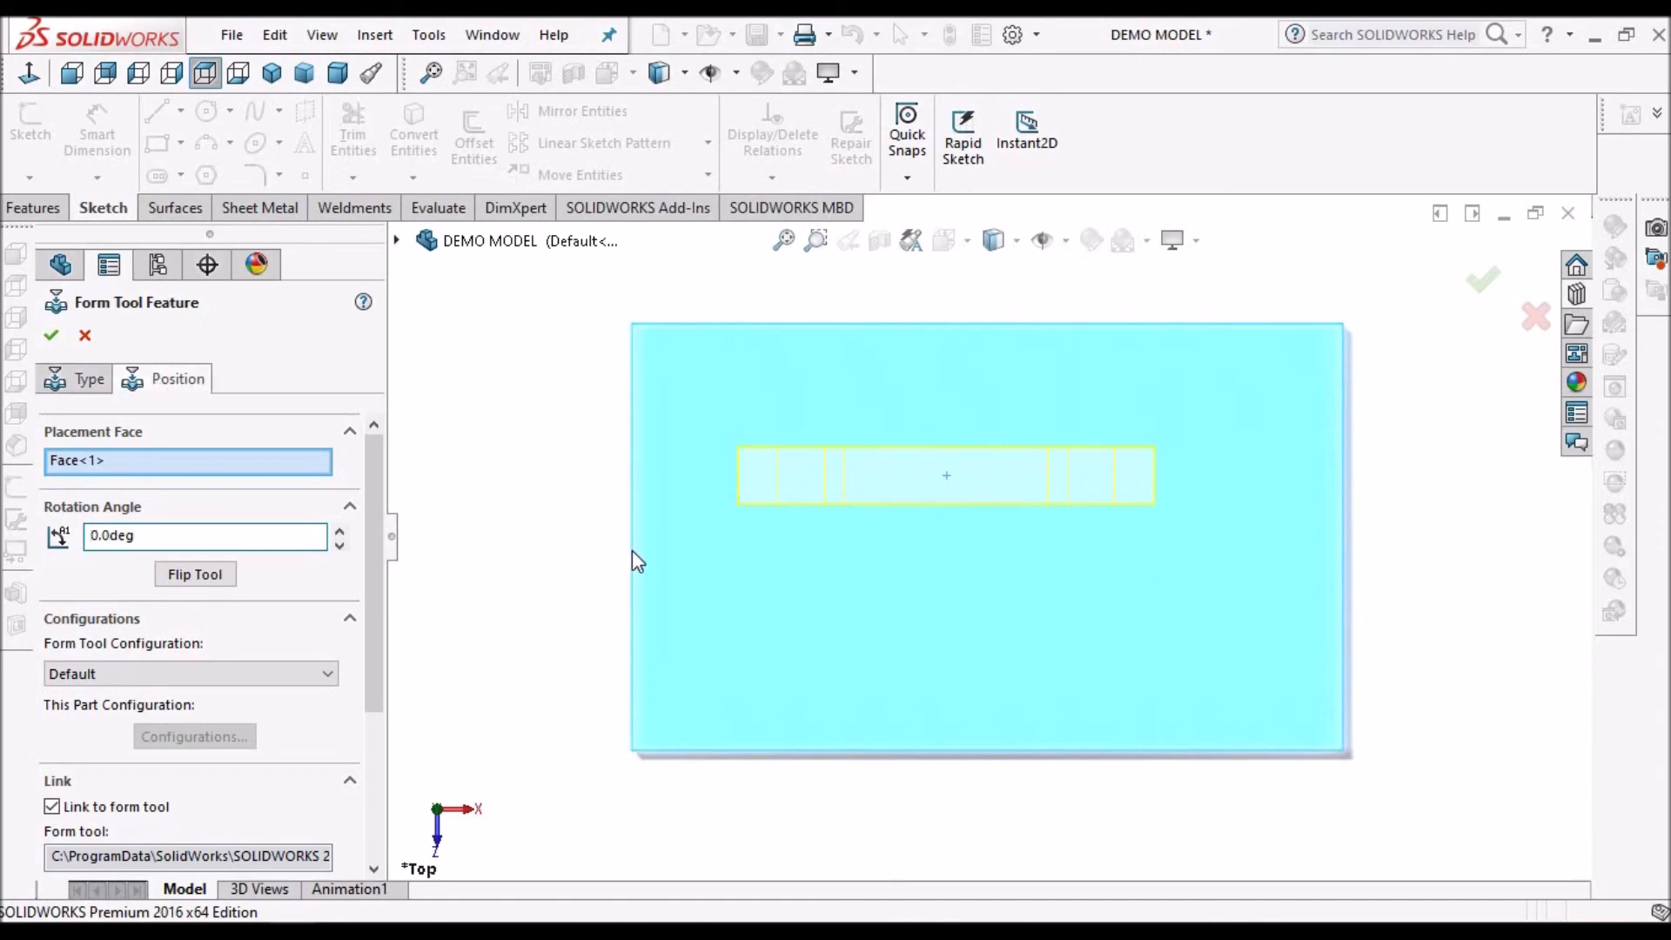
pyautogui.click(177, 378)
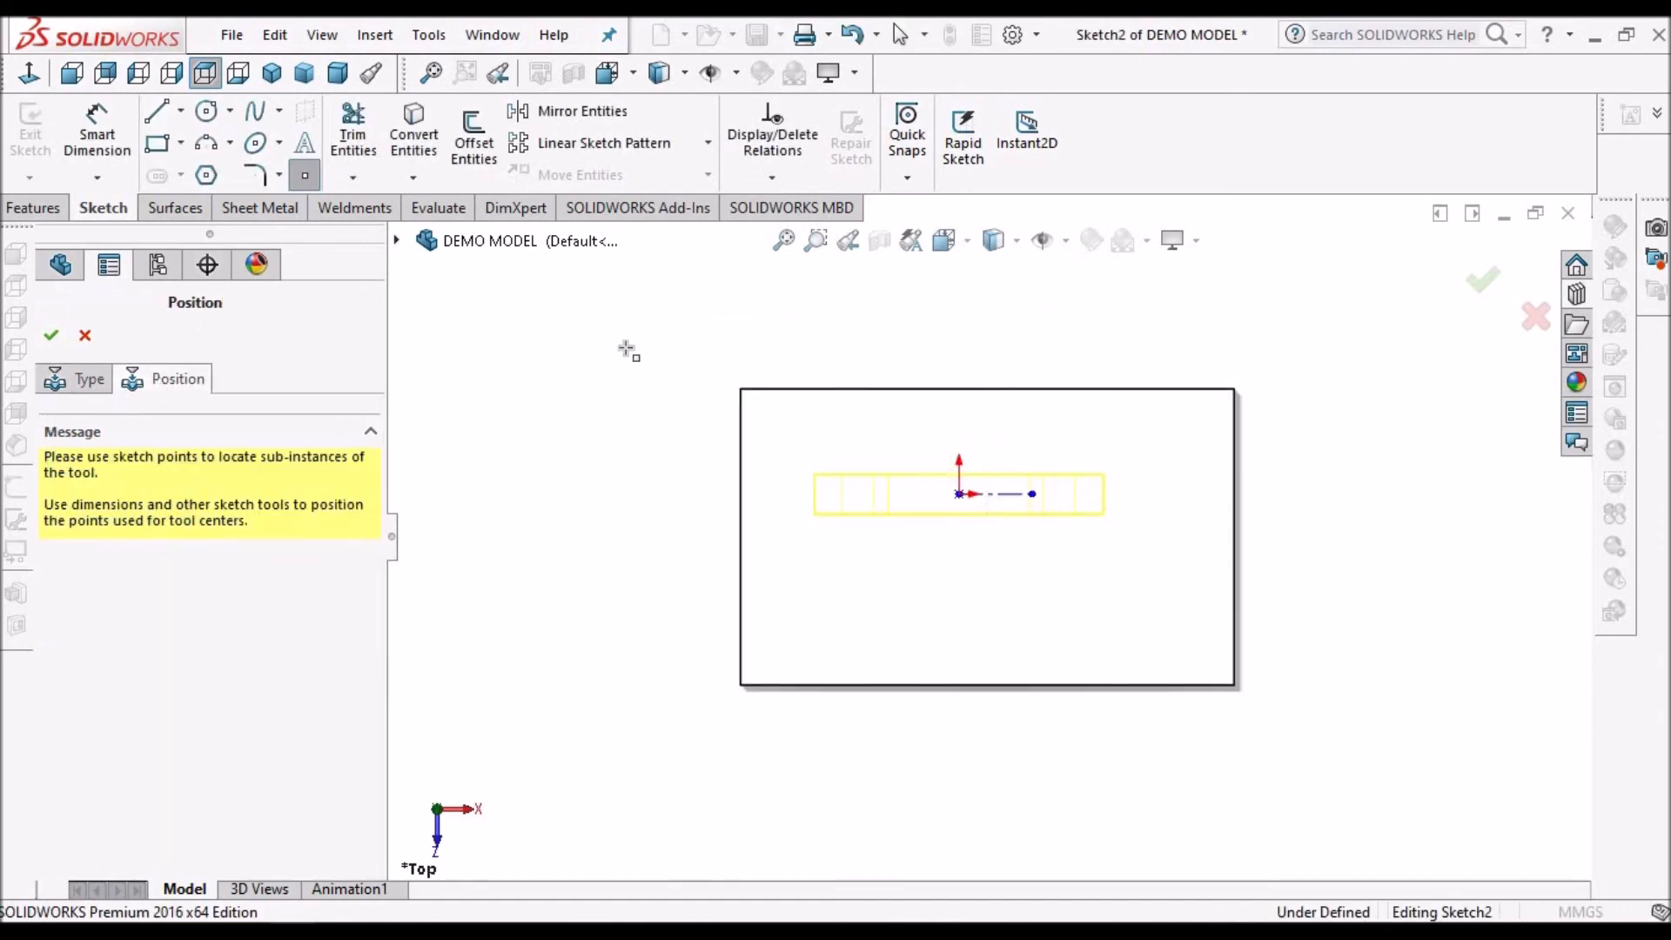
# Dimension the tool's centre 25 mm and 15 mm from the edges and flip the lance upward.
pyautogui.click(108, 265)
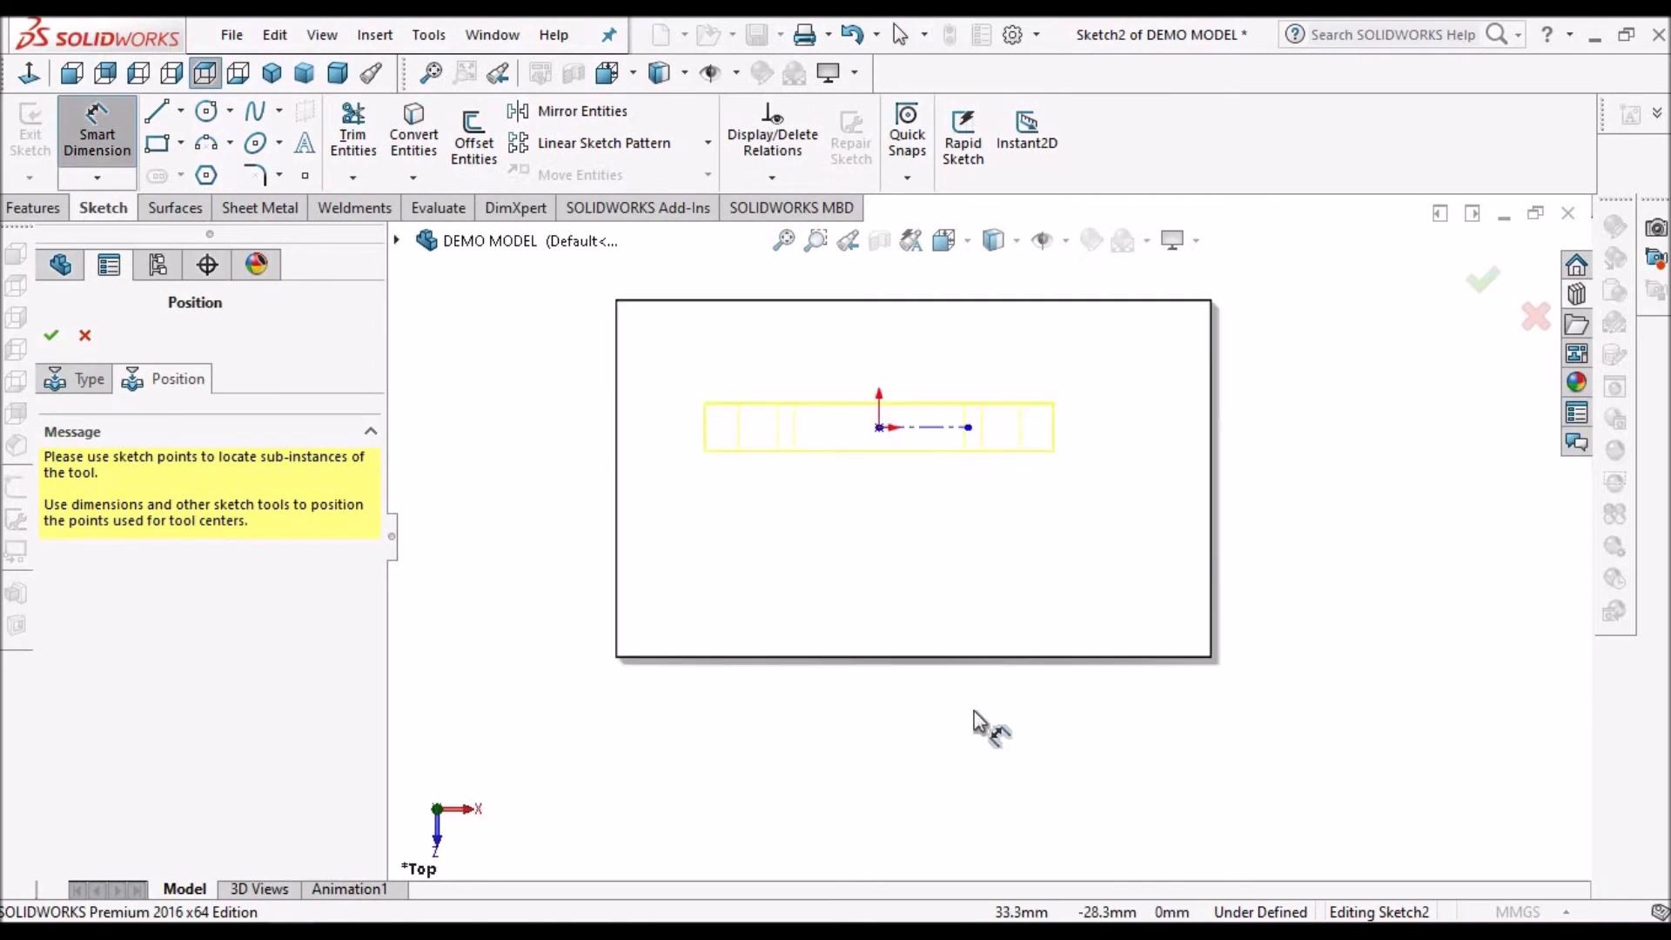
pyautogui.click(914, 650)
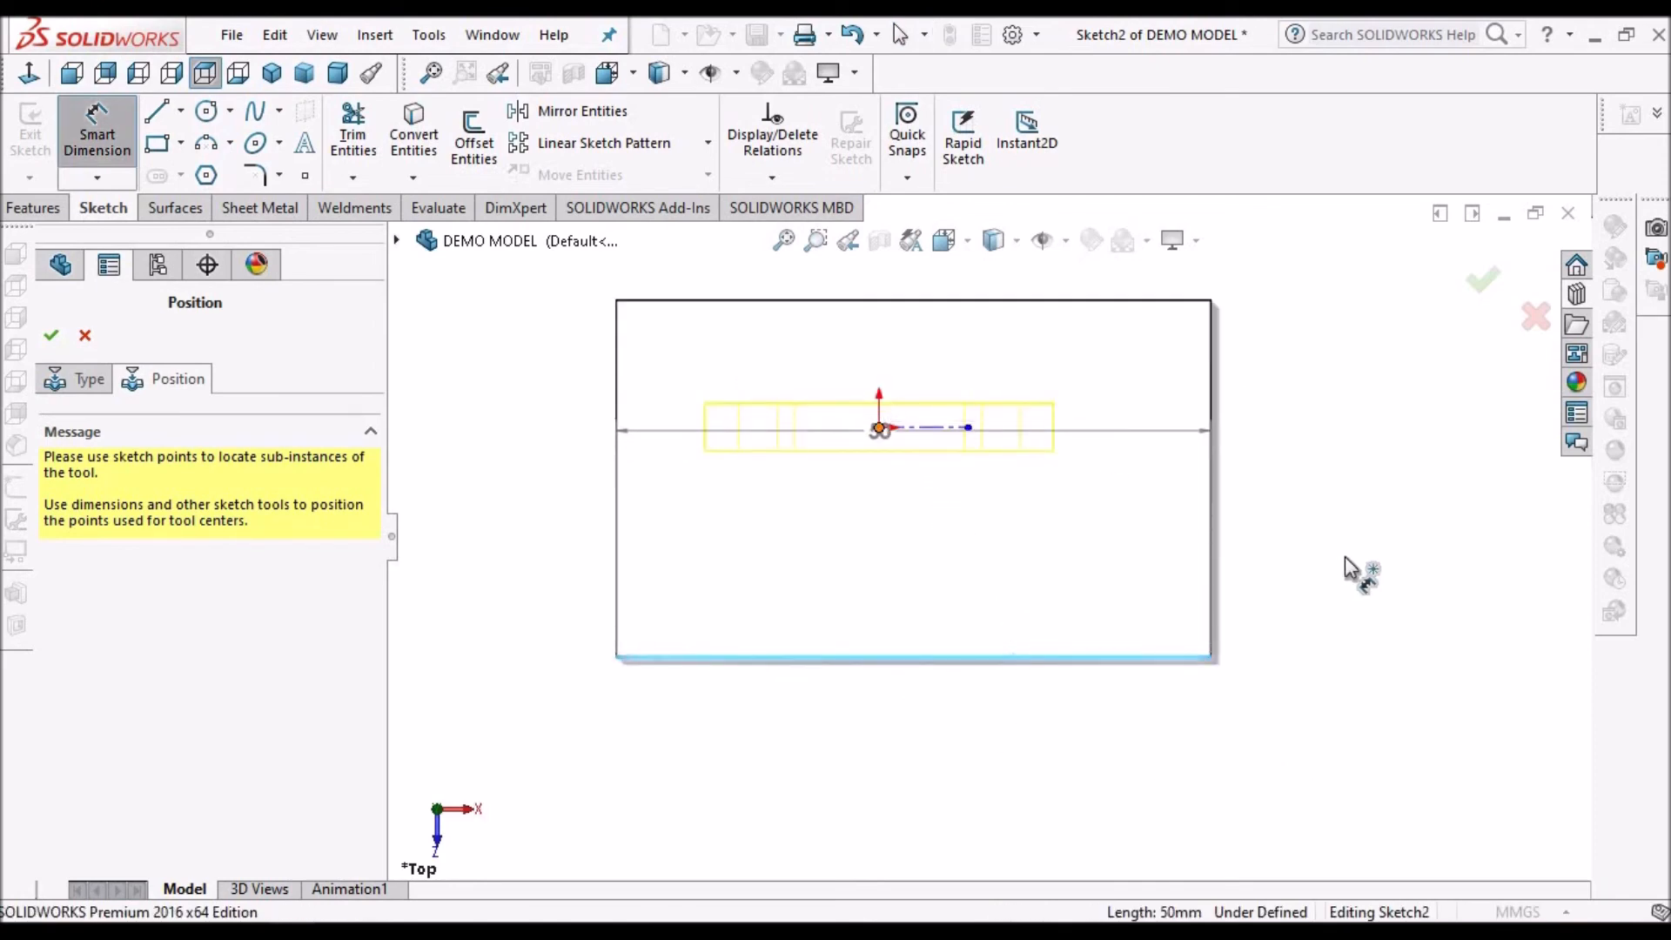
pyautogui.click(1354, 565)
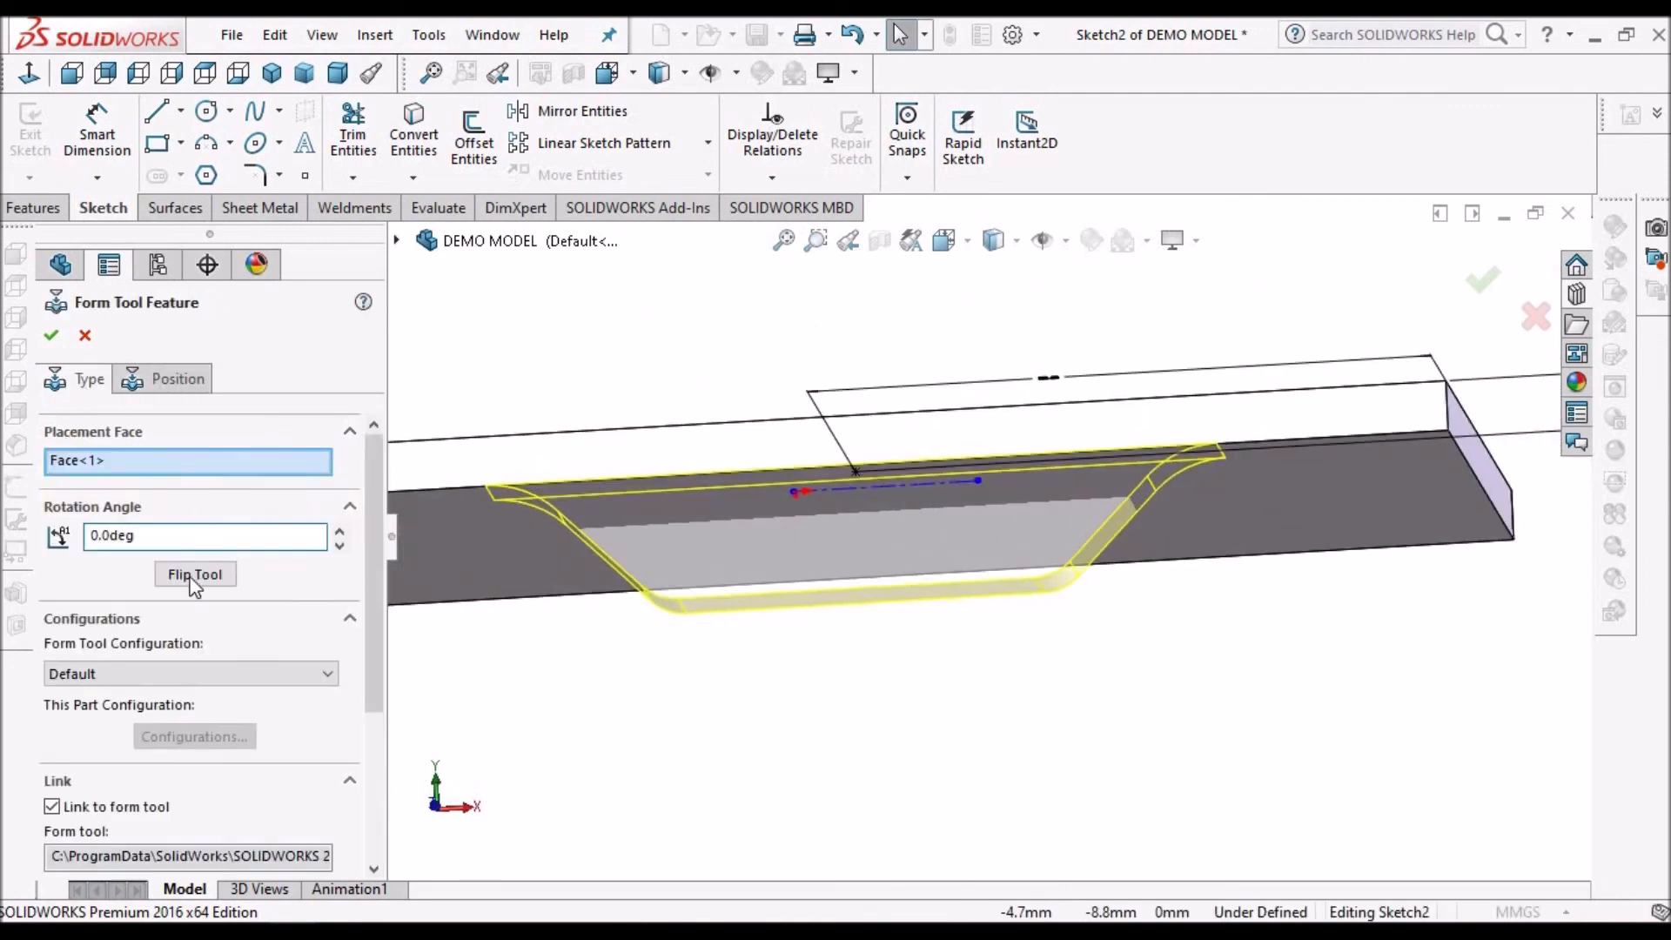
pyautogui.click(195, 573)
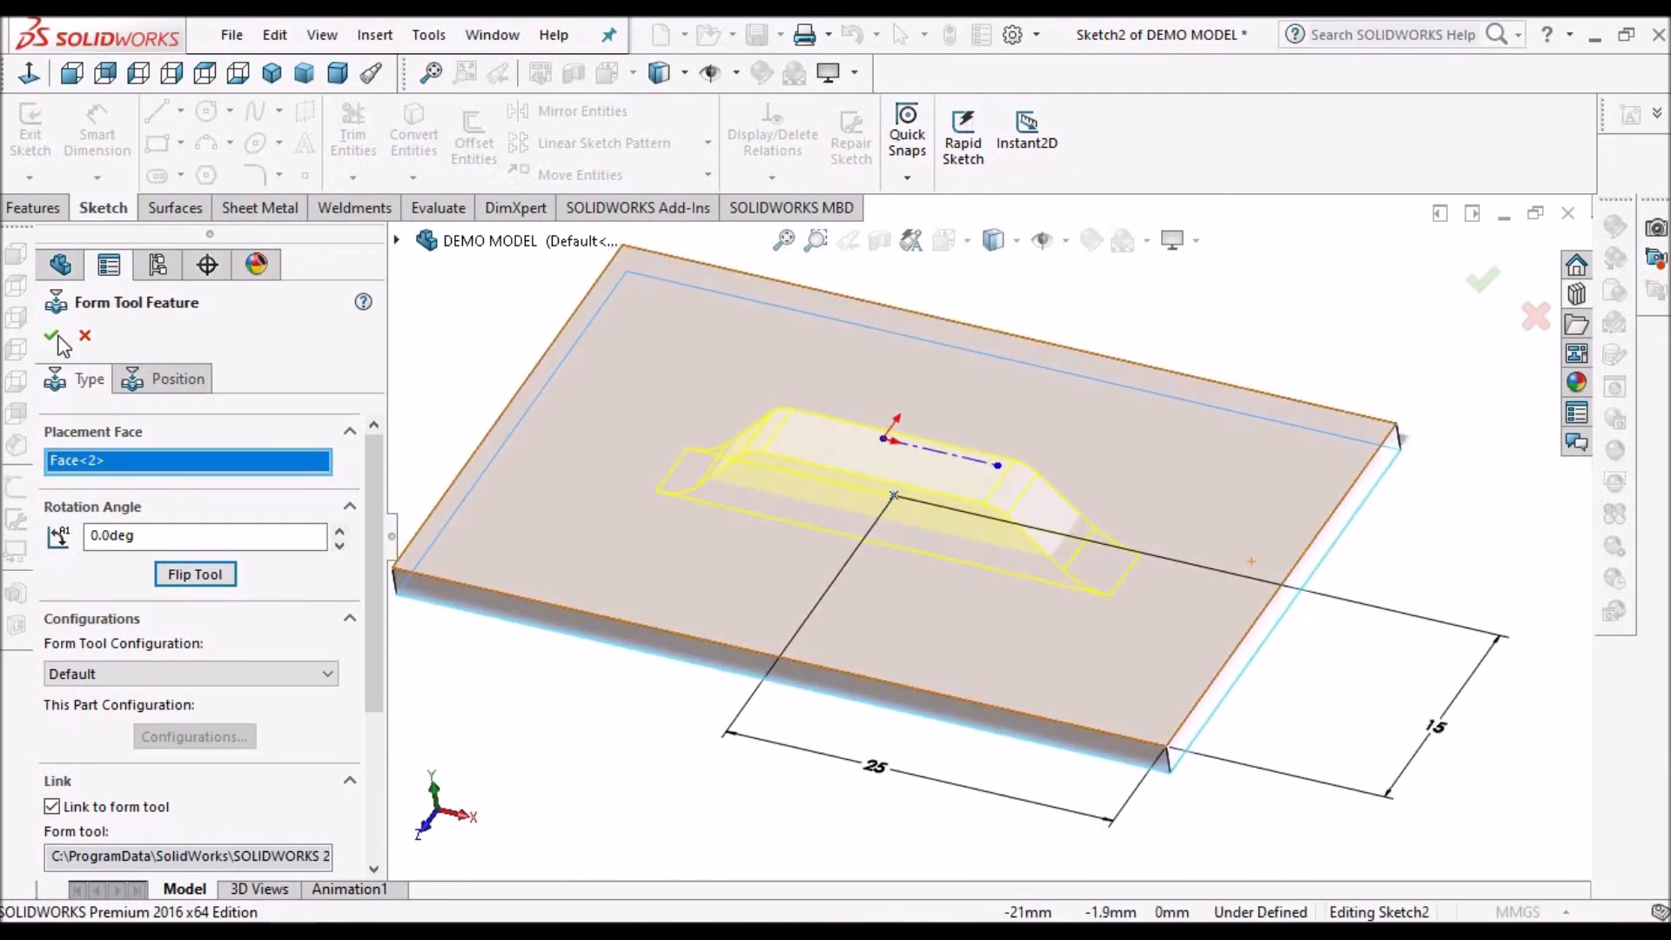
pyautogui.moveTo(554, 378)
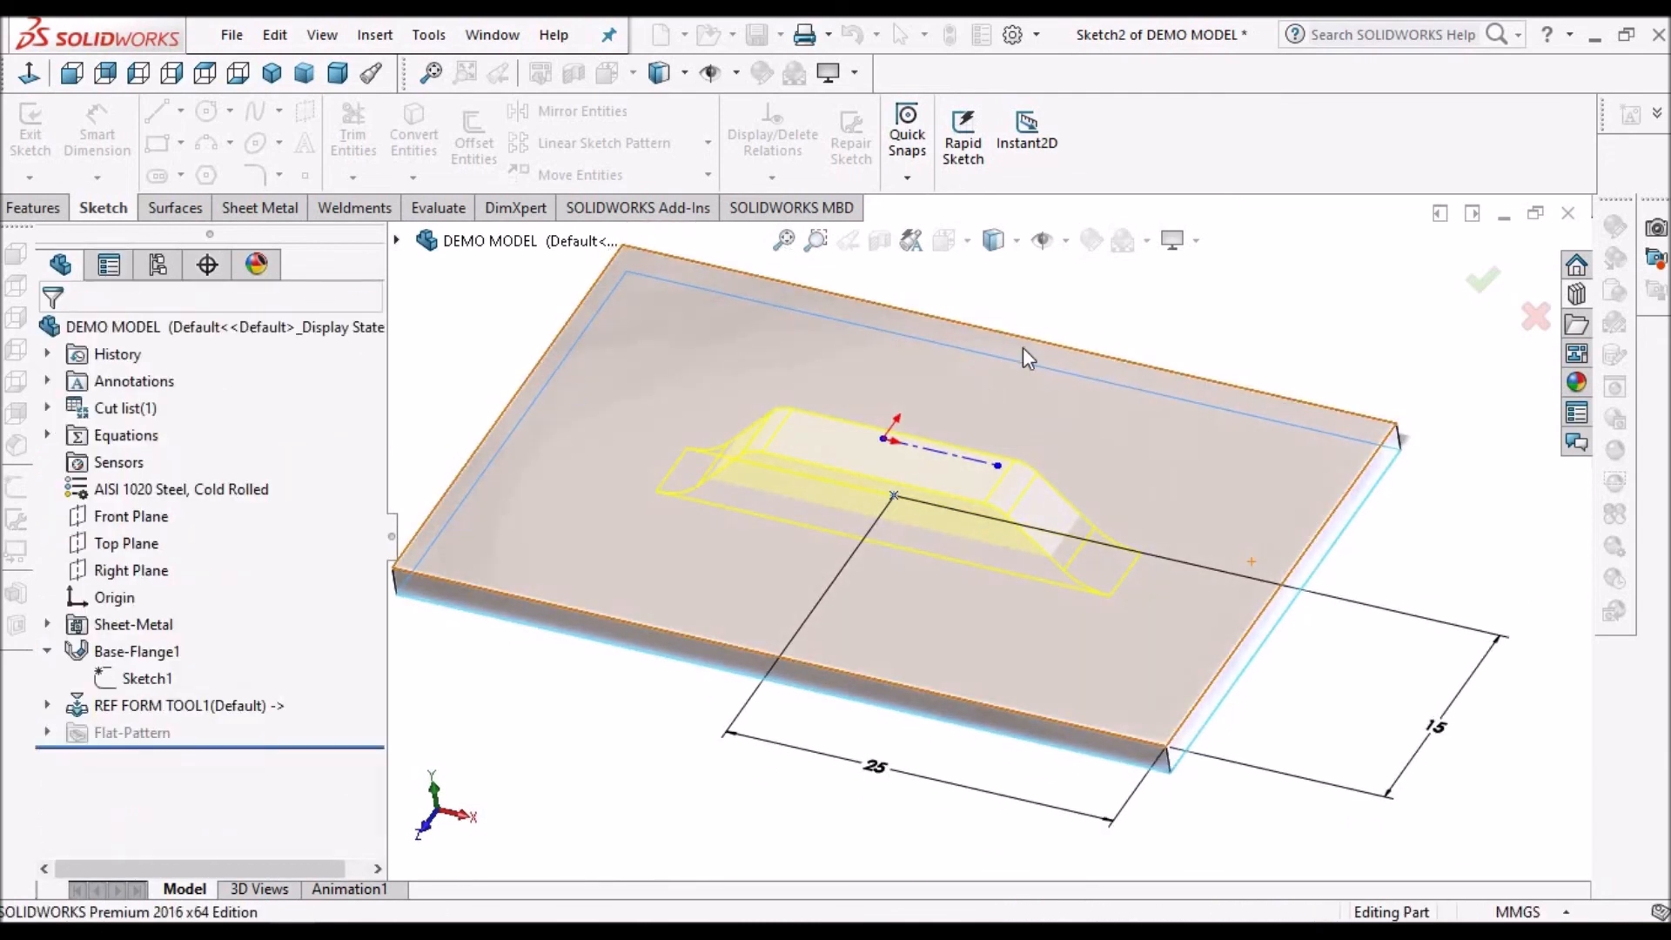
# Finish the bridge lance and inspect it in Dimetric and Isometric orientations.
pyautogui.click(1481, 279)
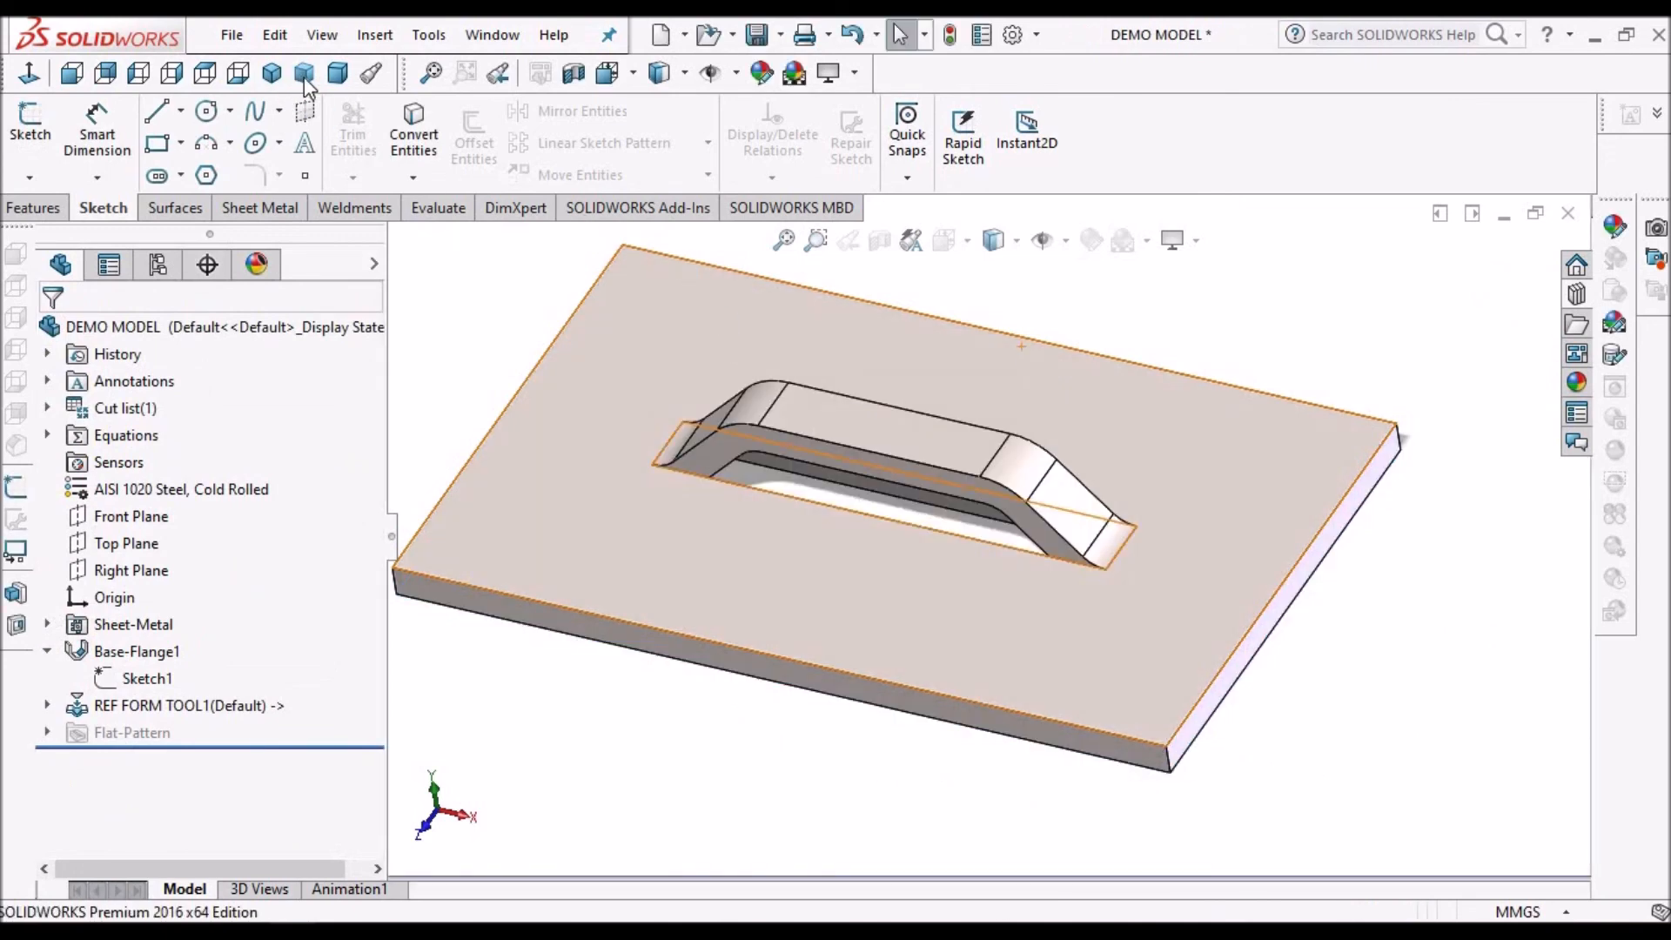
pyautogui.click(303, 73)
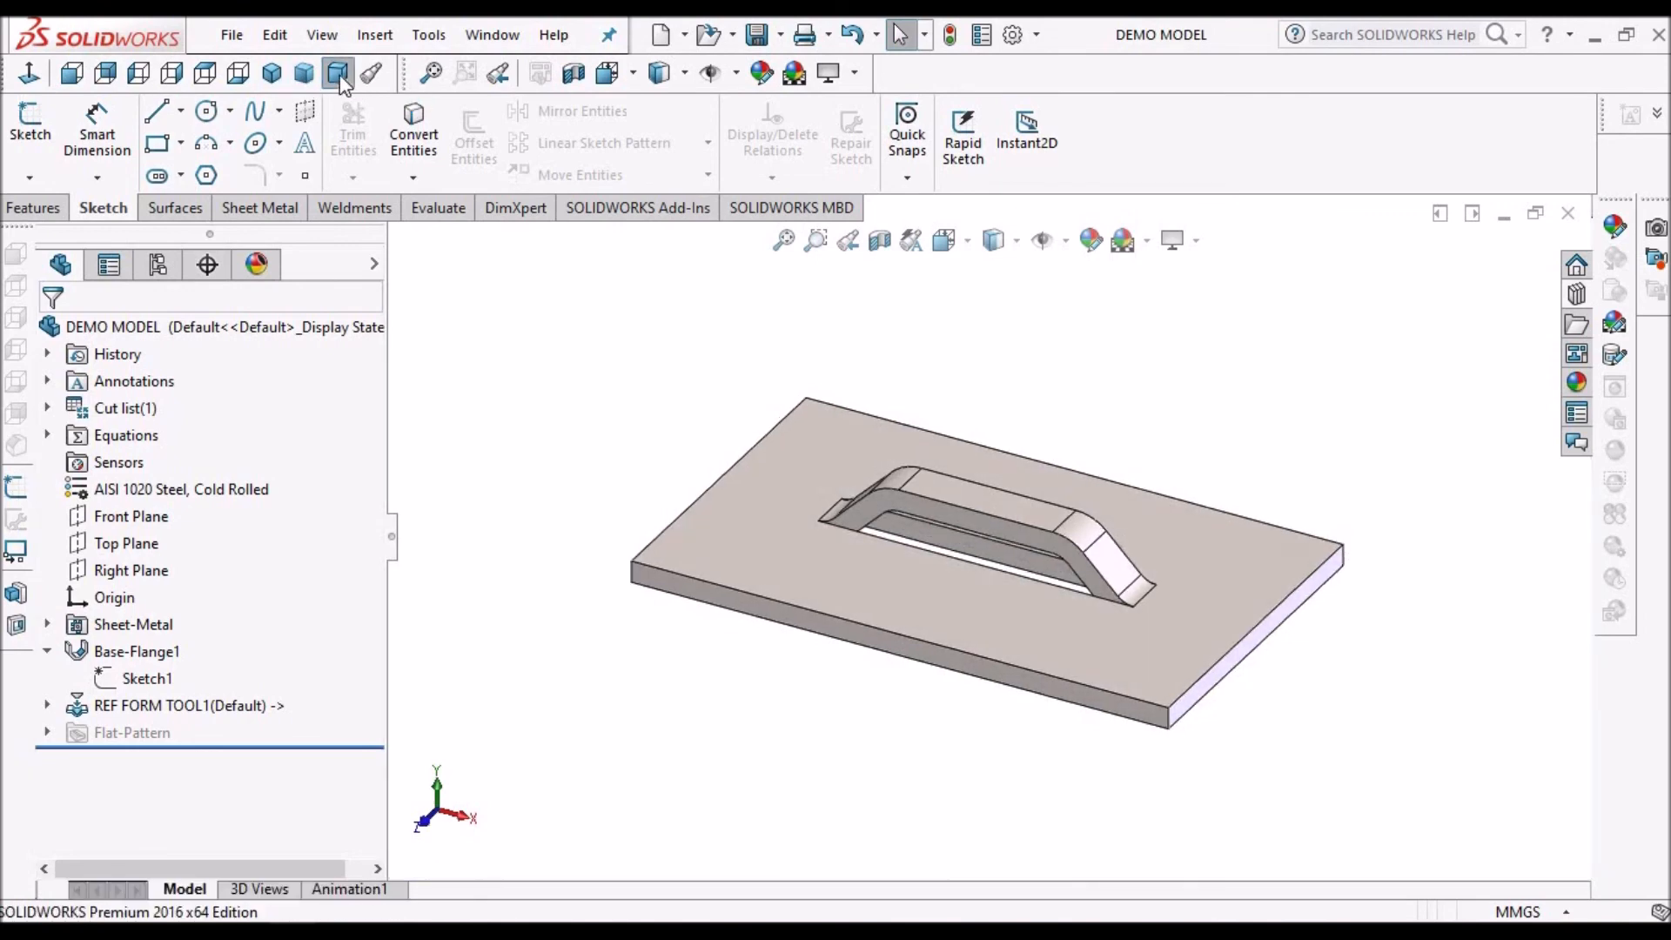
pyautogui.click(272, 73)
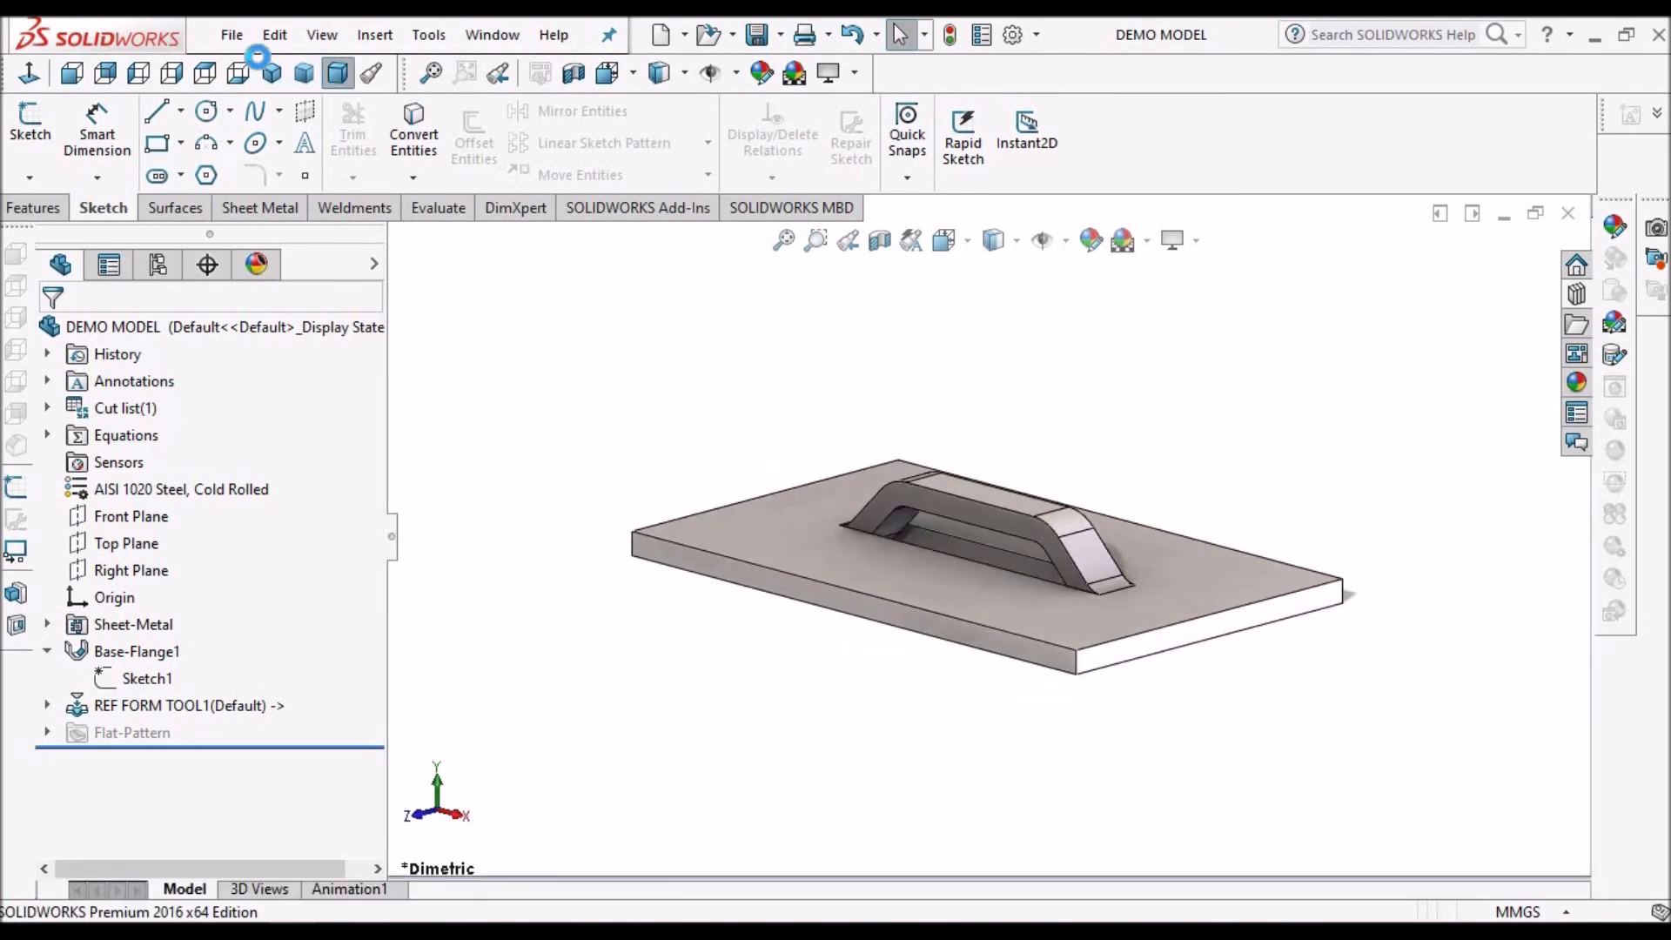
pyautogui.click(270, 73)
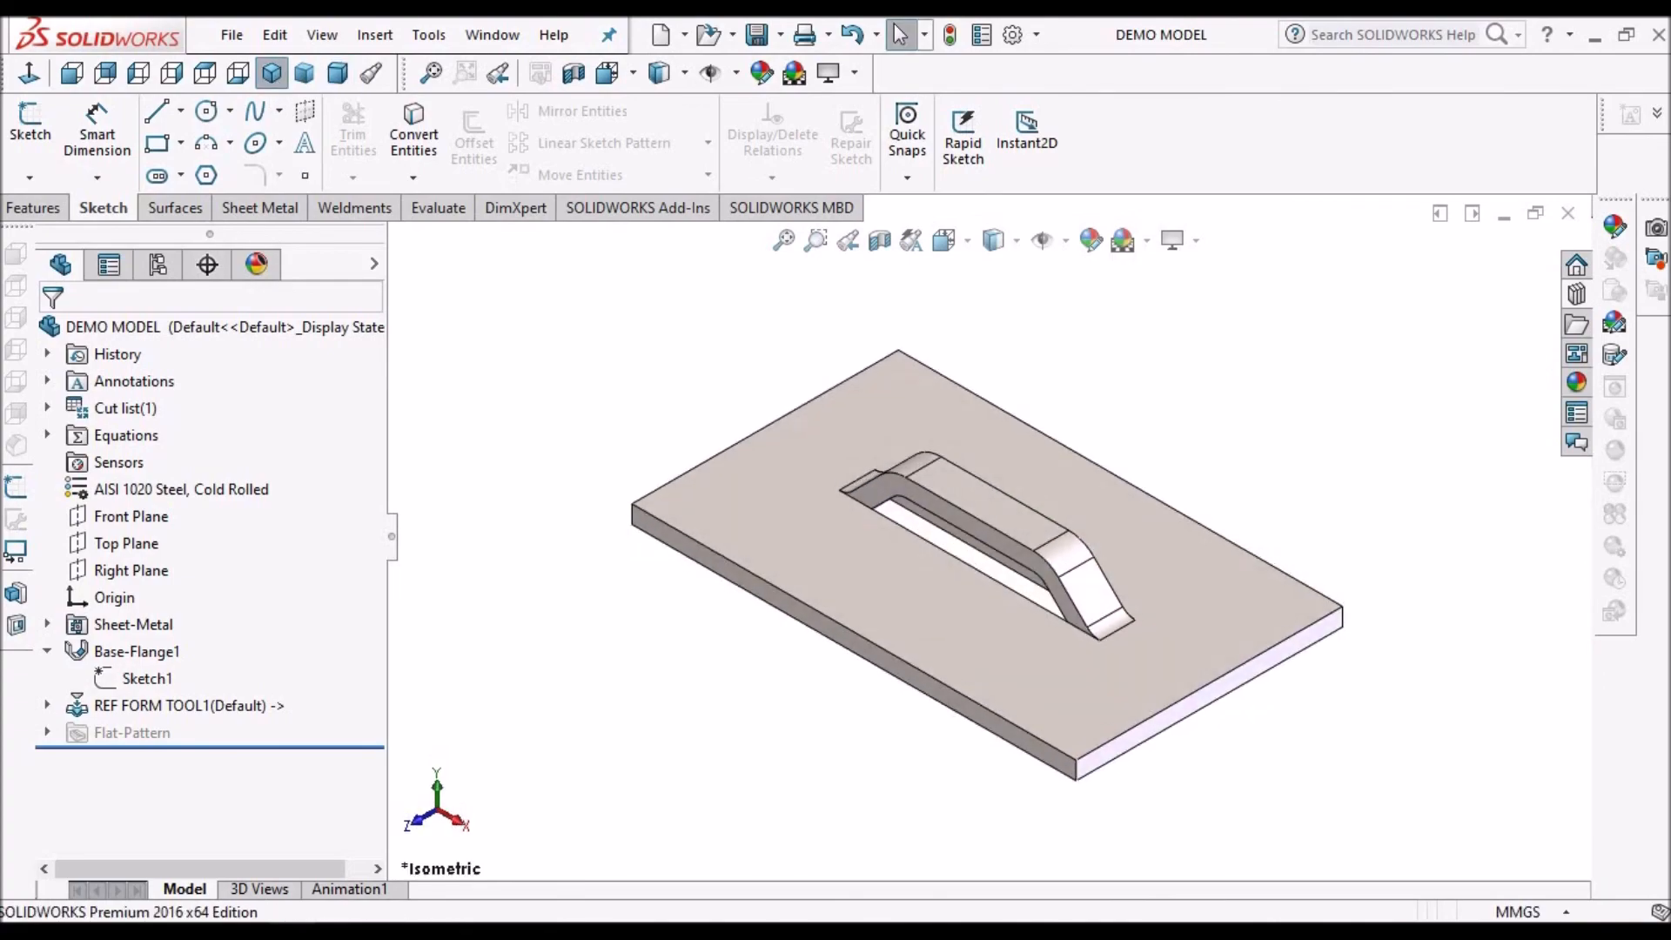